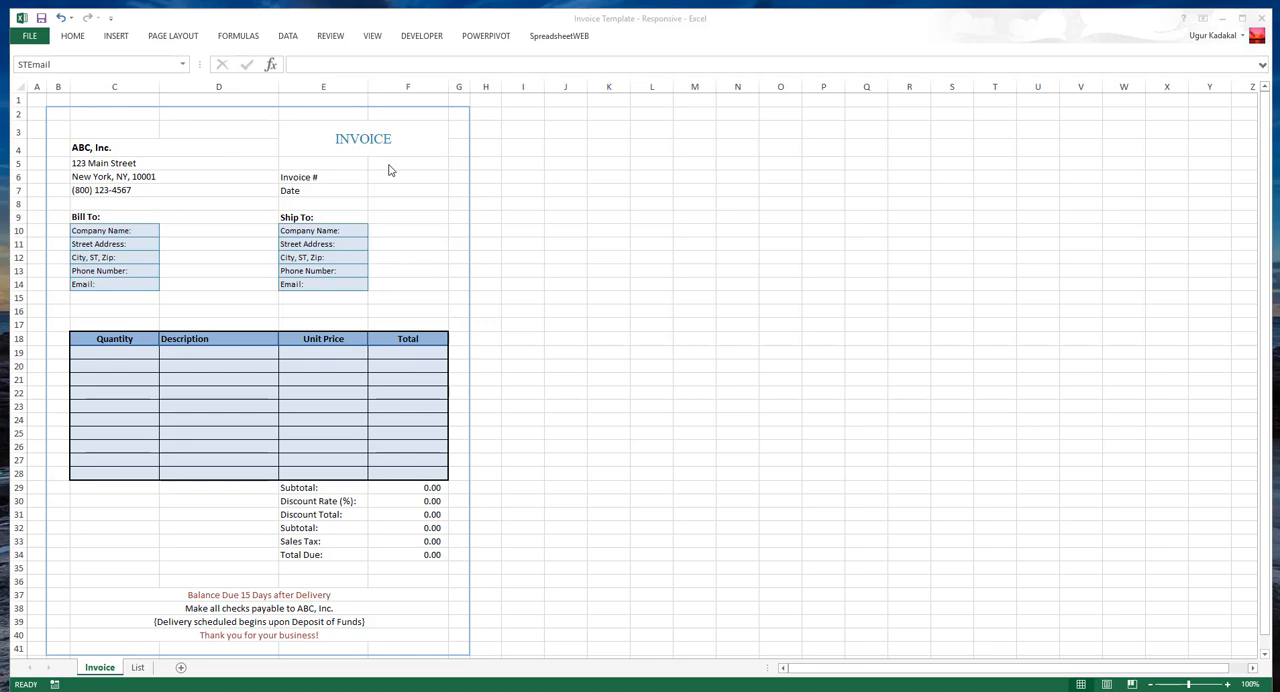
mouse_move(446, 240)
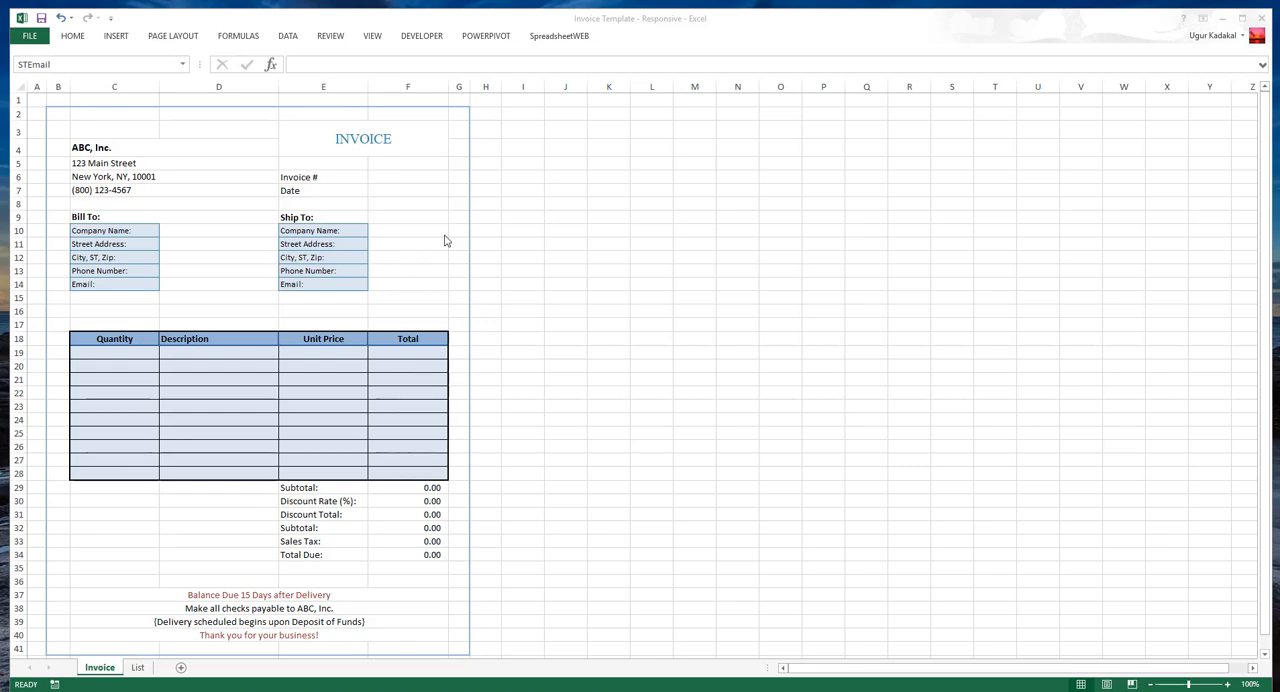
- Inspect the ship-to email and item description cells, then switch to the List sheet
left_click(408, 284)
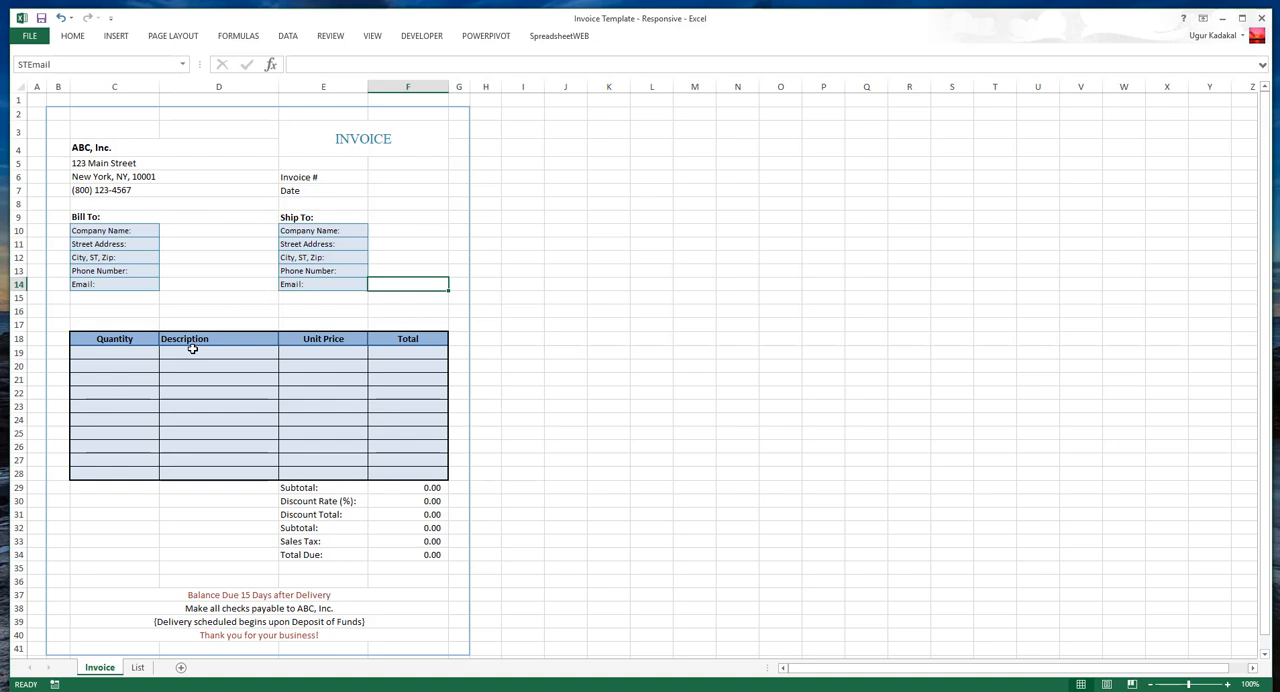
left_click(218, 352)
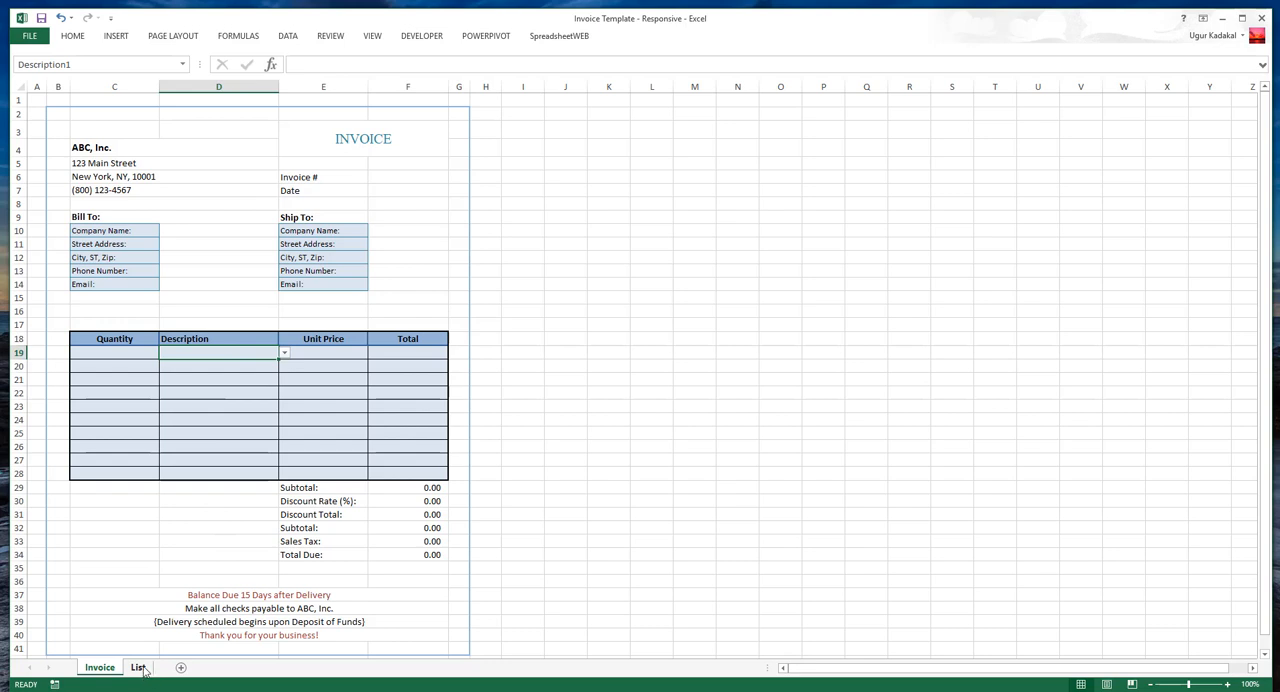
left_click(138, 668)
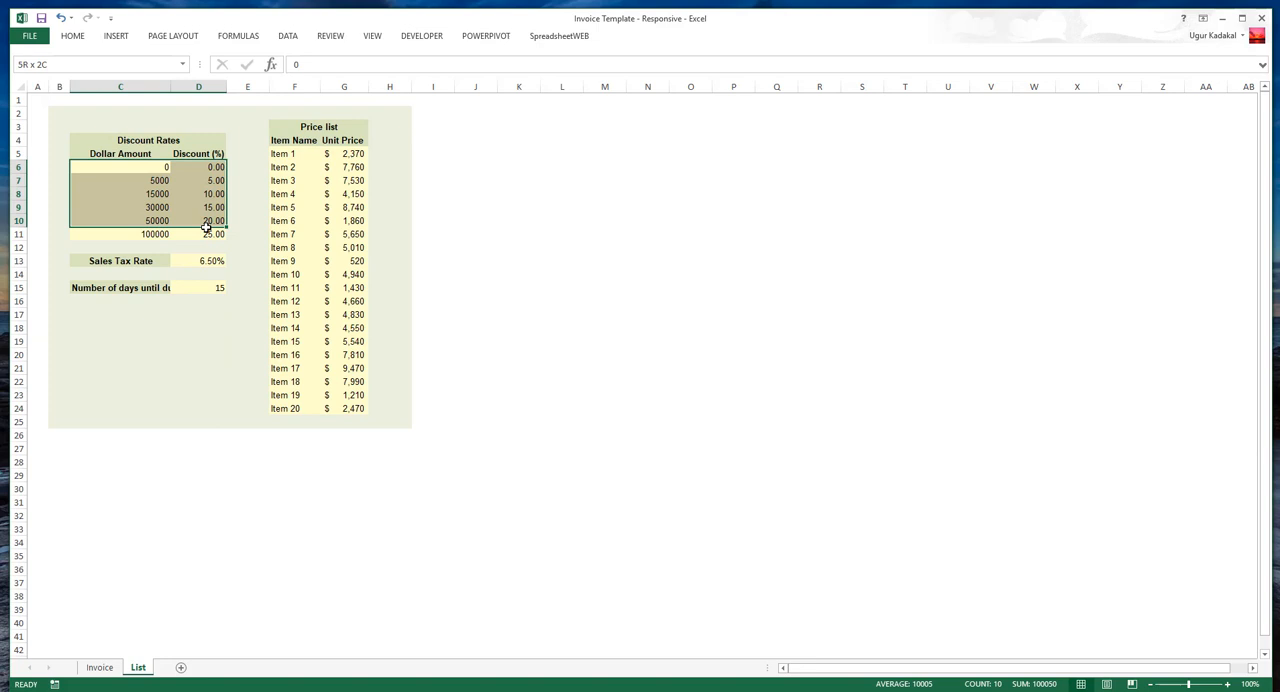
- Check the Sales Tax Rate value on List and return to the Invoice sheet
left_click(198, 260)
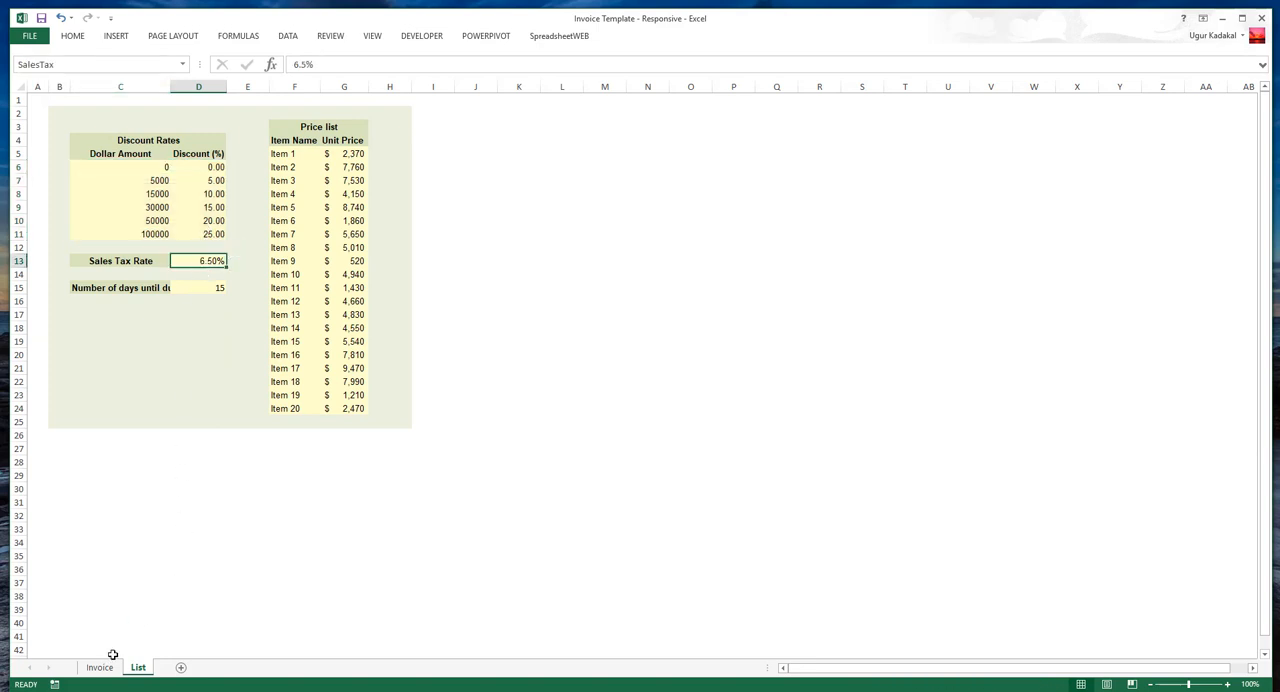
left_click(100, 668)
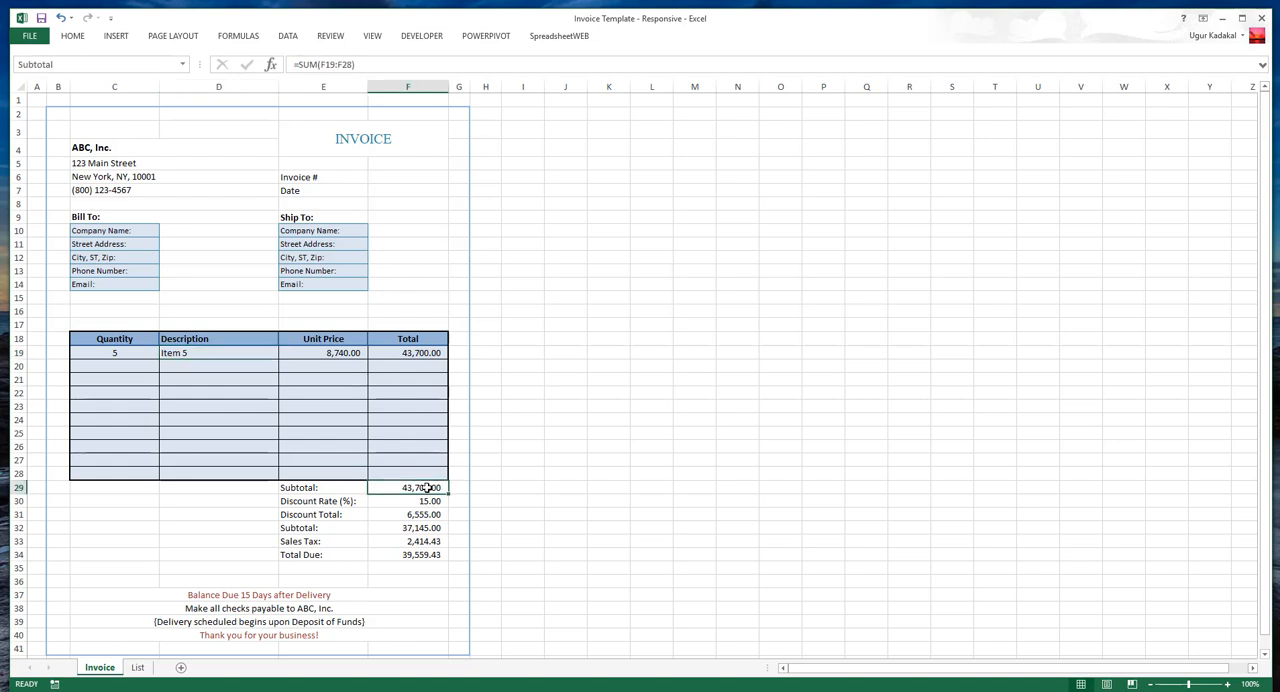
left_click(408, 500)
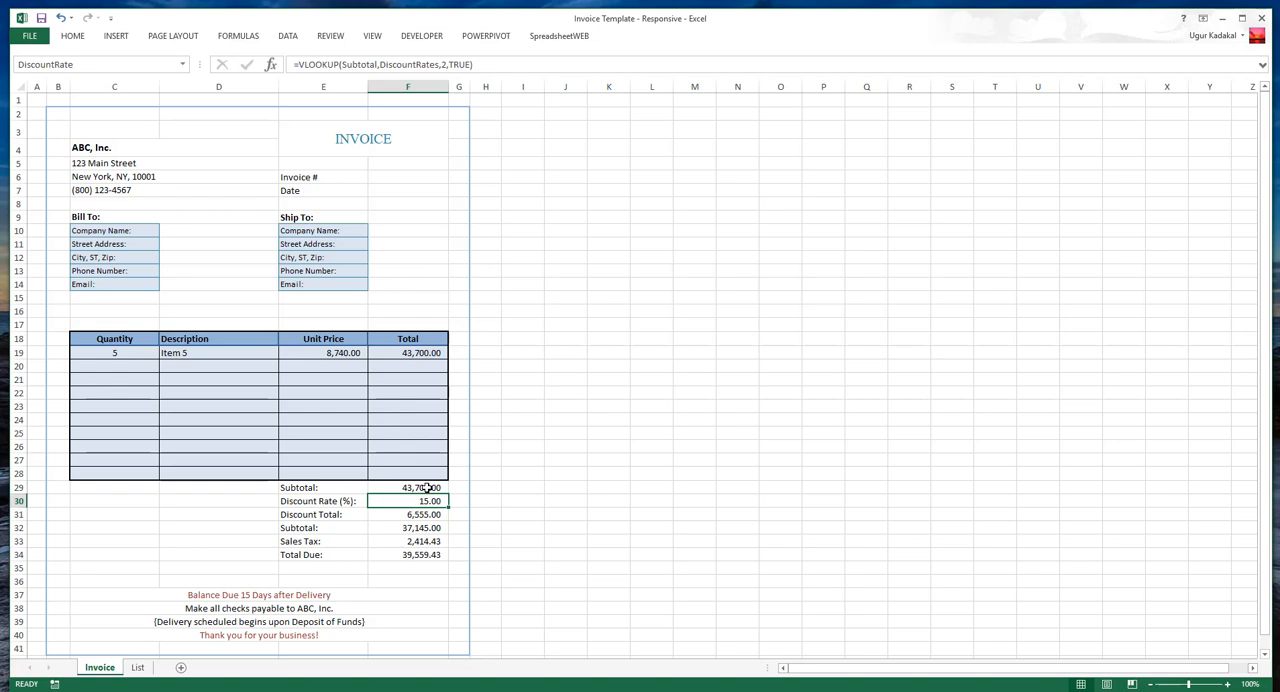
left_click(408, 540)
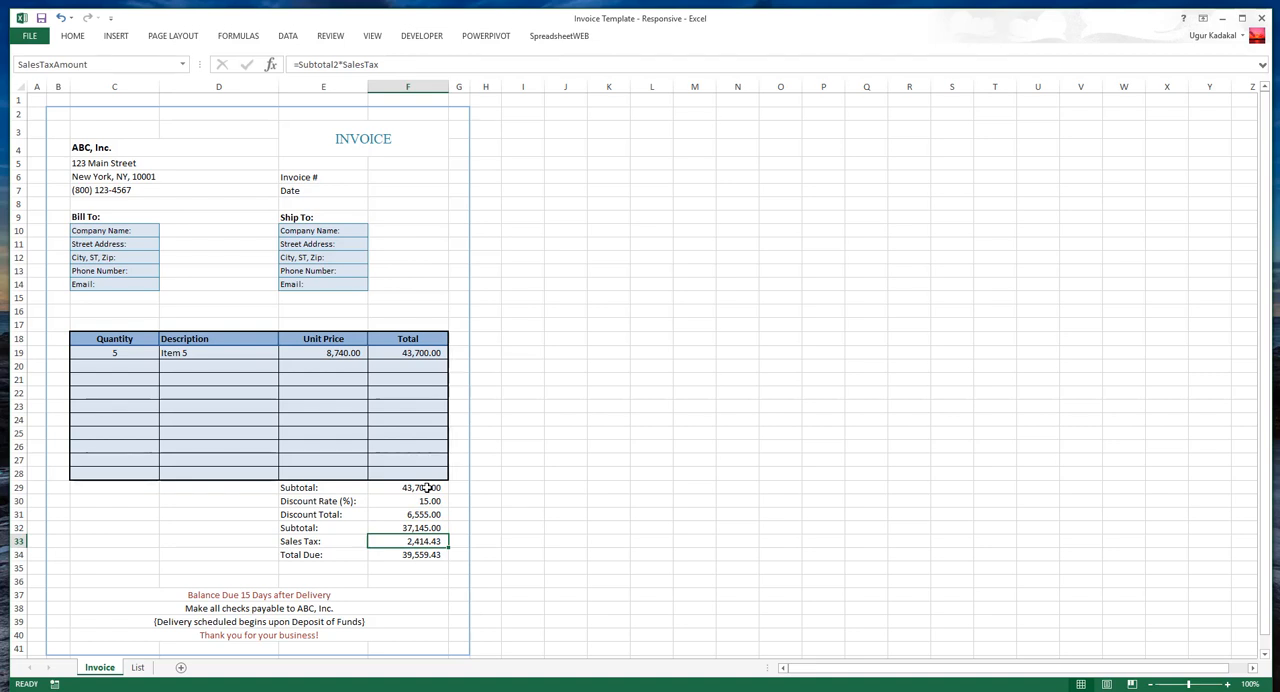
left_click(408, 554)
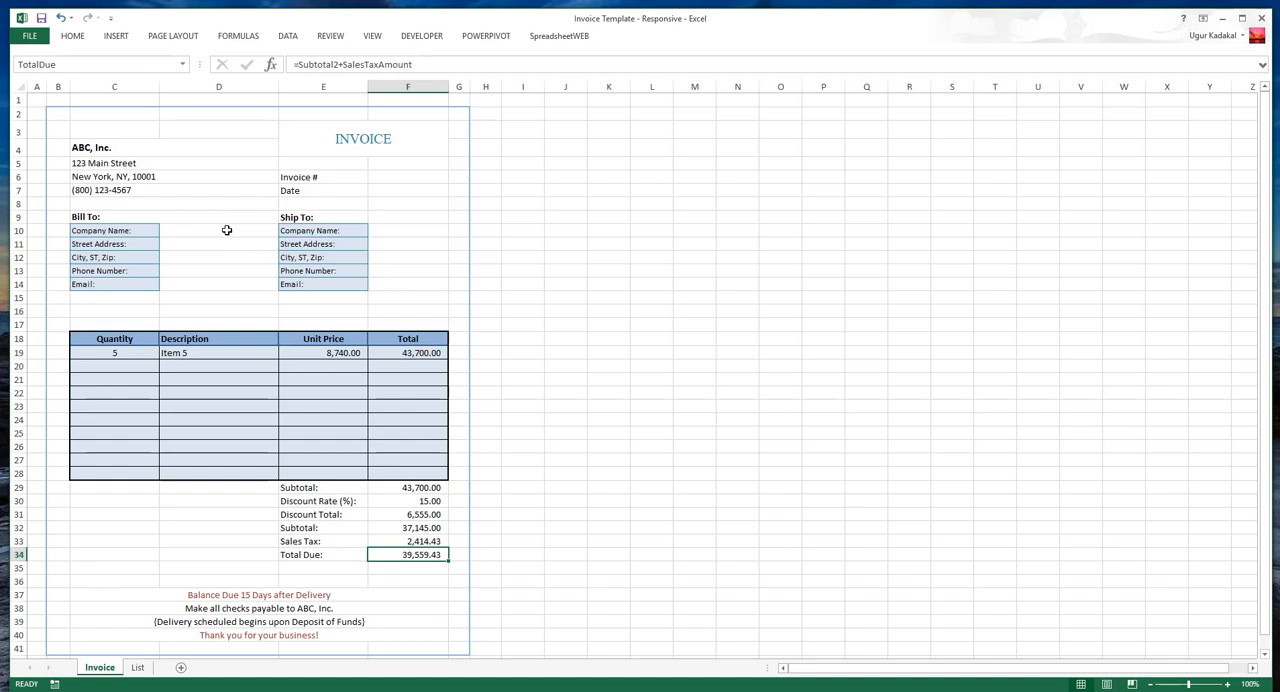
left_click(218, 230)
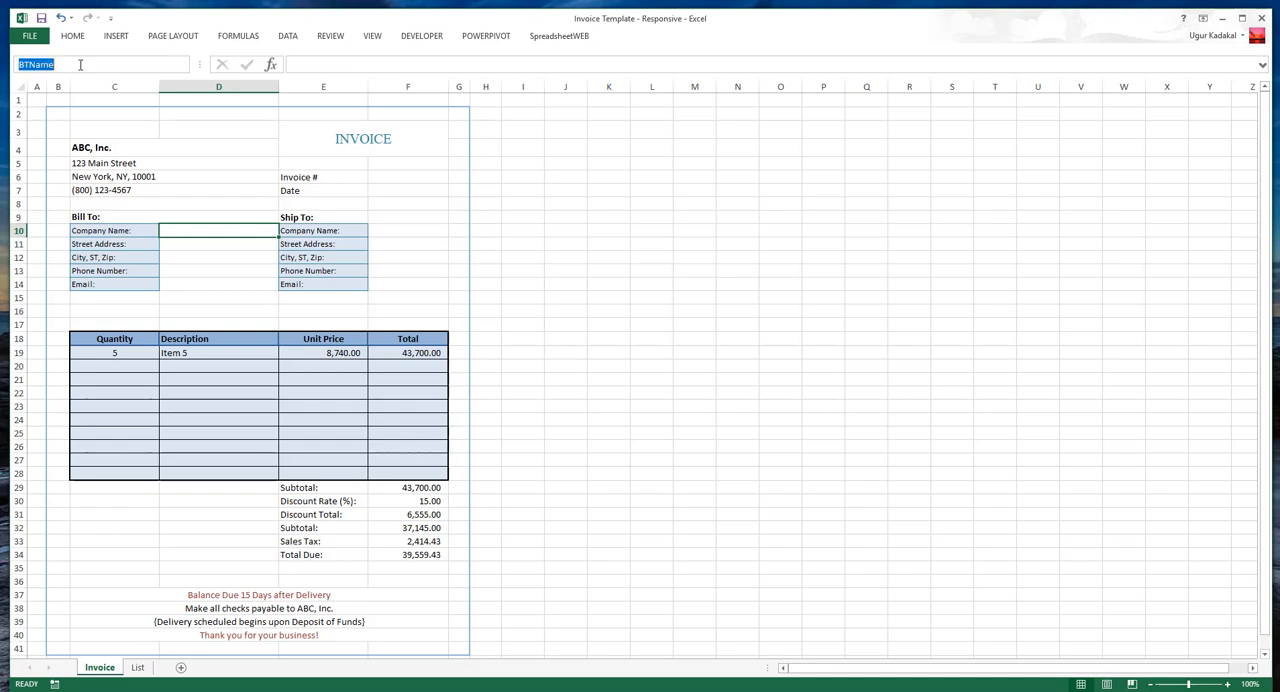
left_click(244, 244)
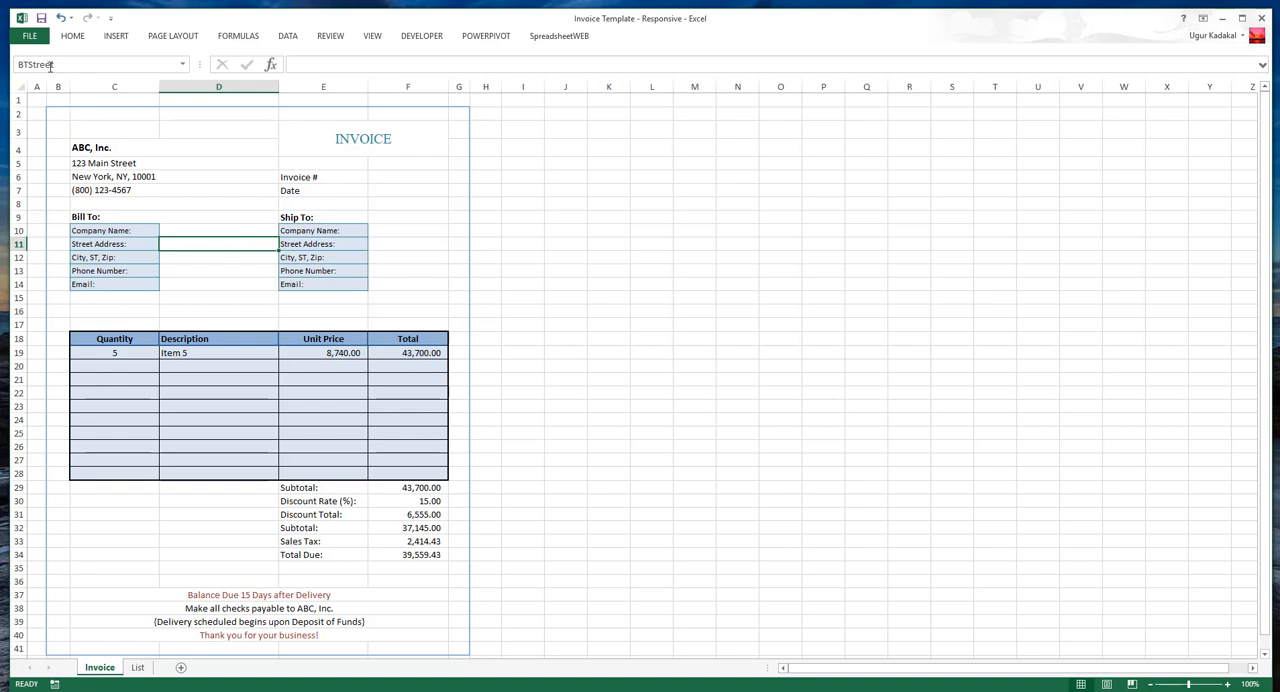
left_click(218, 256)
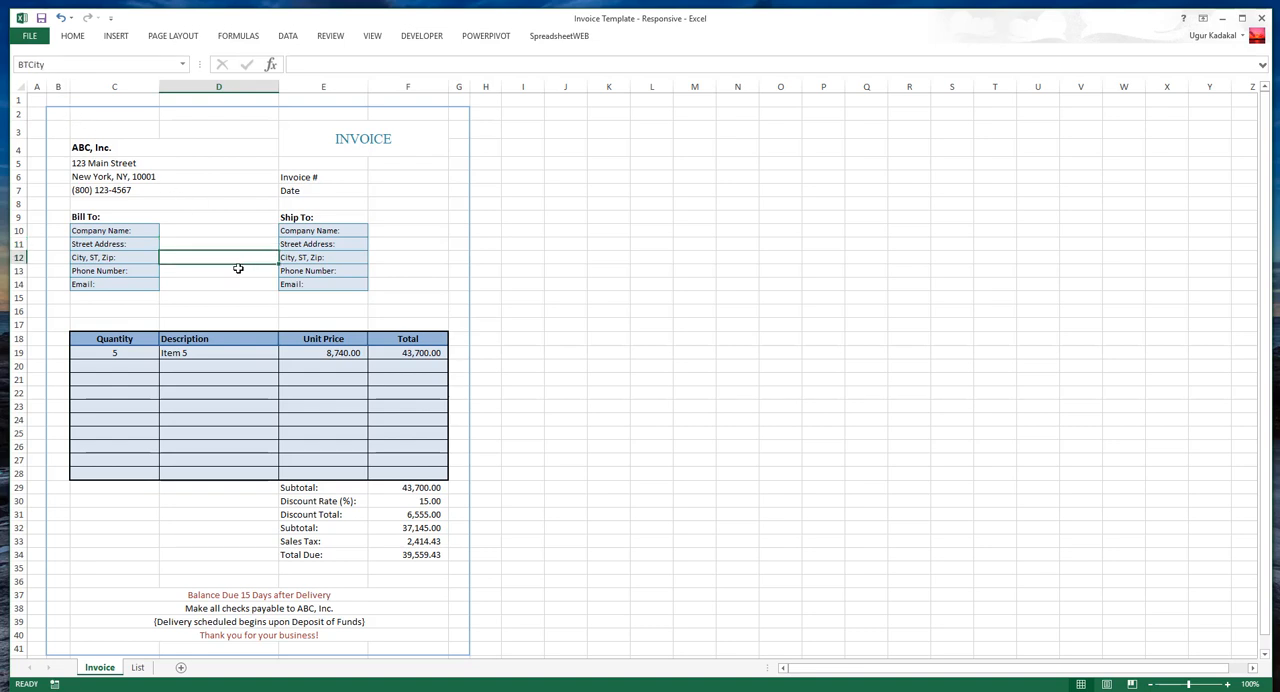
left_click(218, 270)
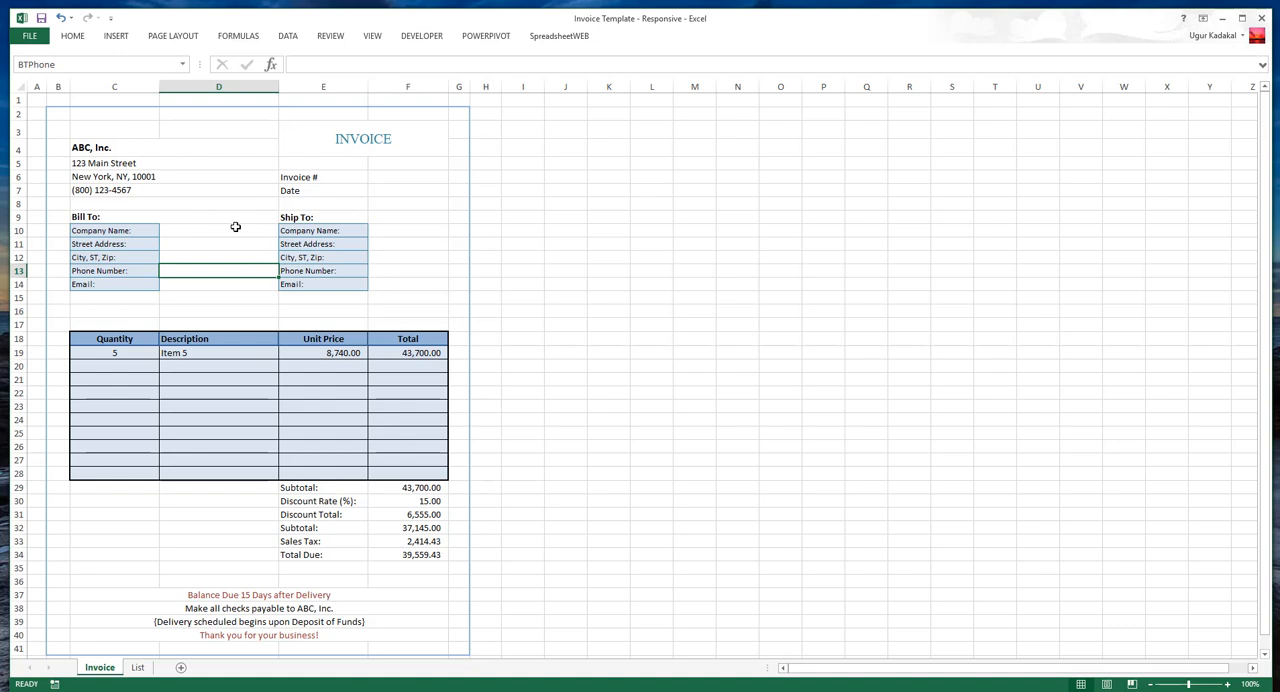
mouse_move(120, 338)
type("Grid")
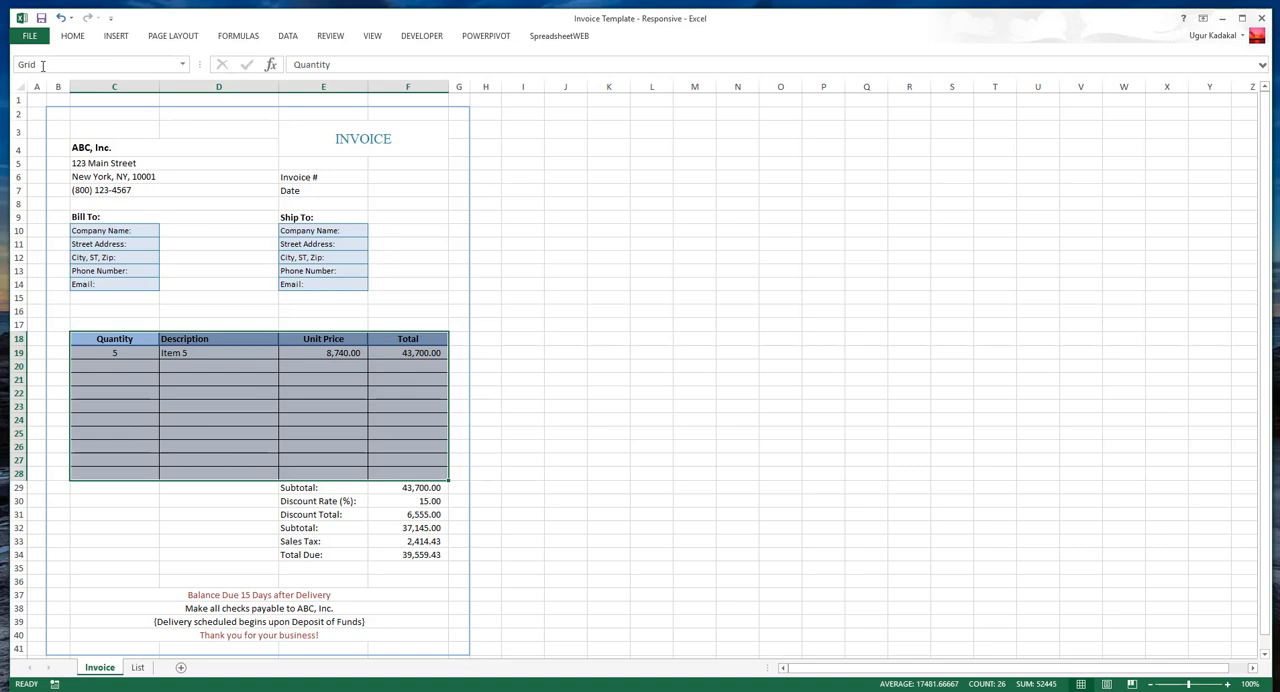
mouse_move(416, 496)
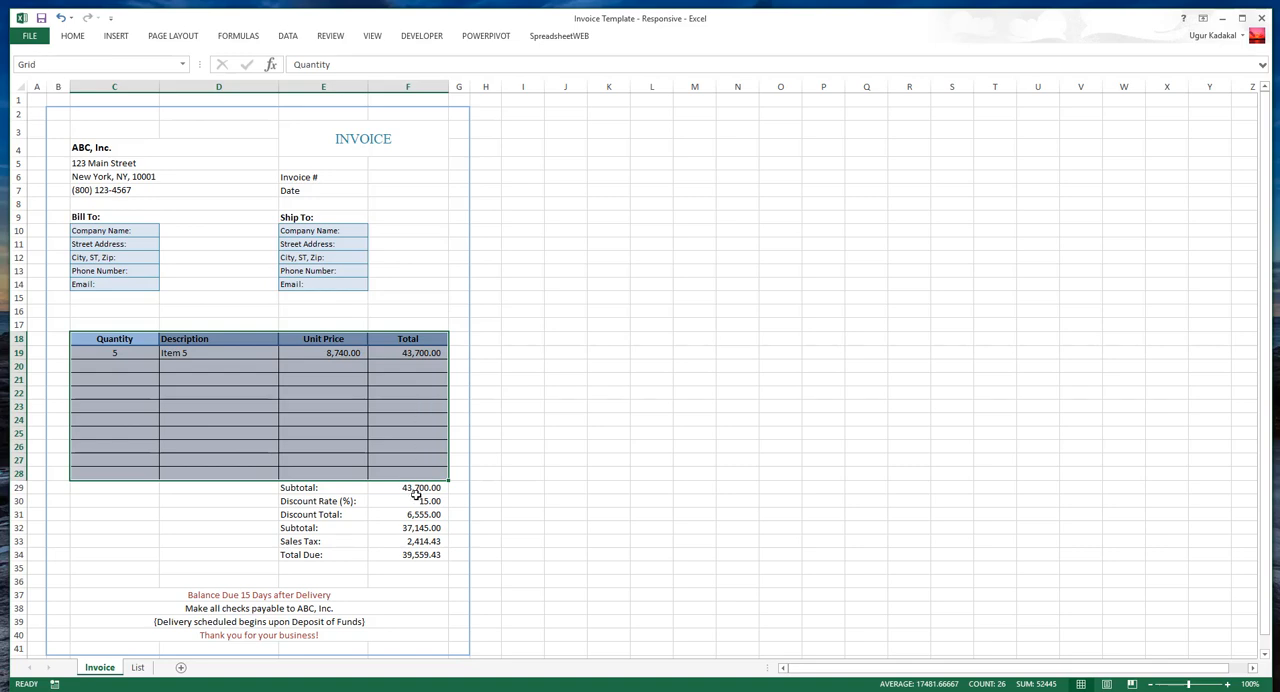
mouse_move(412, 490)
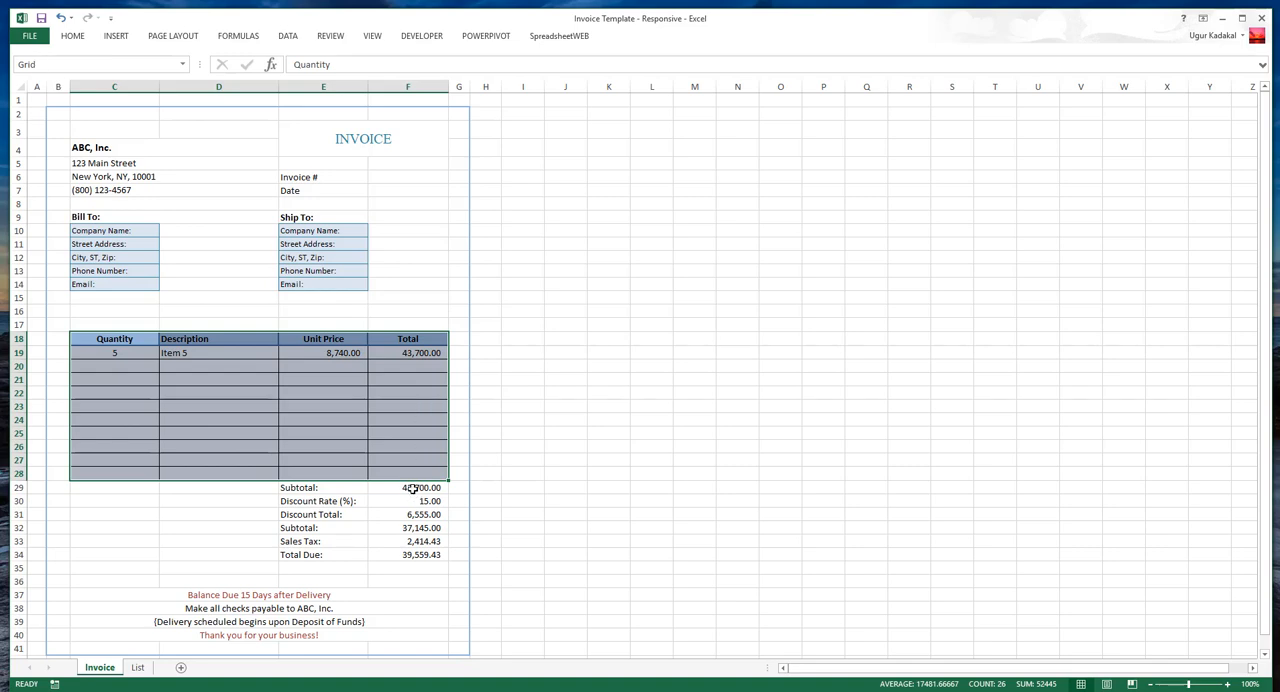
left_click(408, 488)
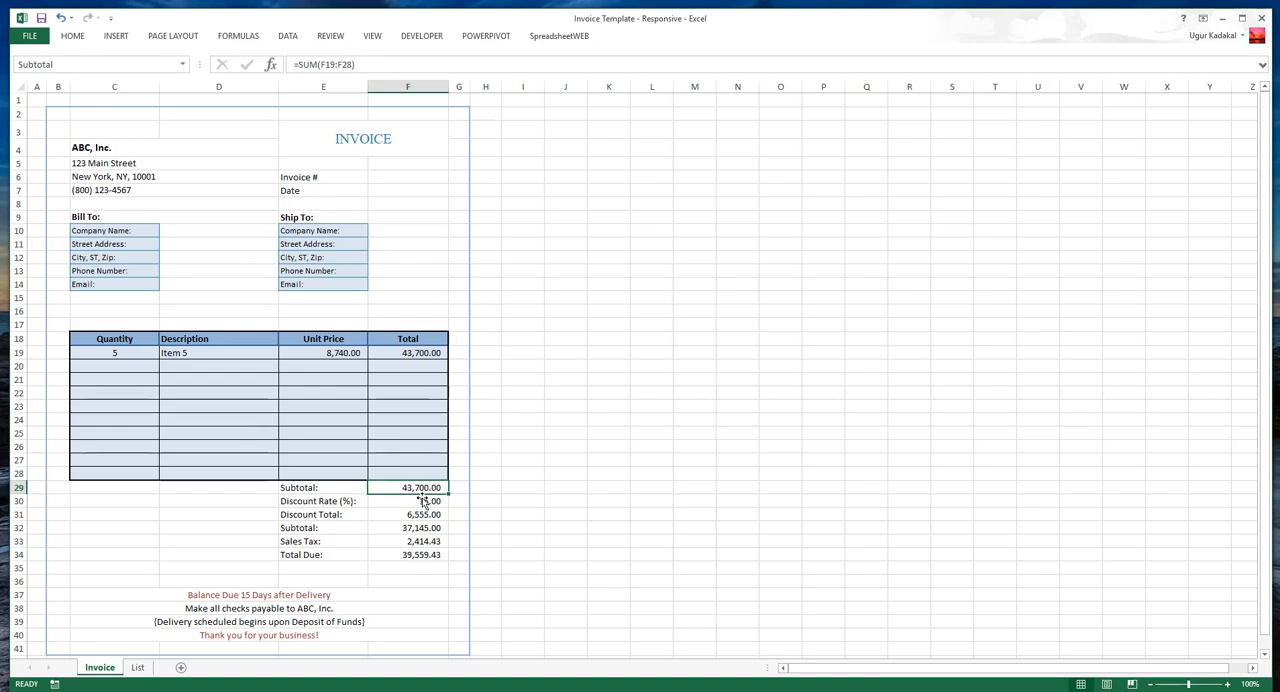
left_click(408, 500)
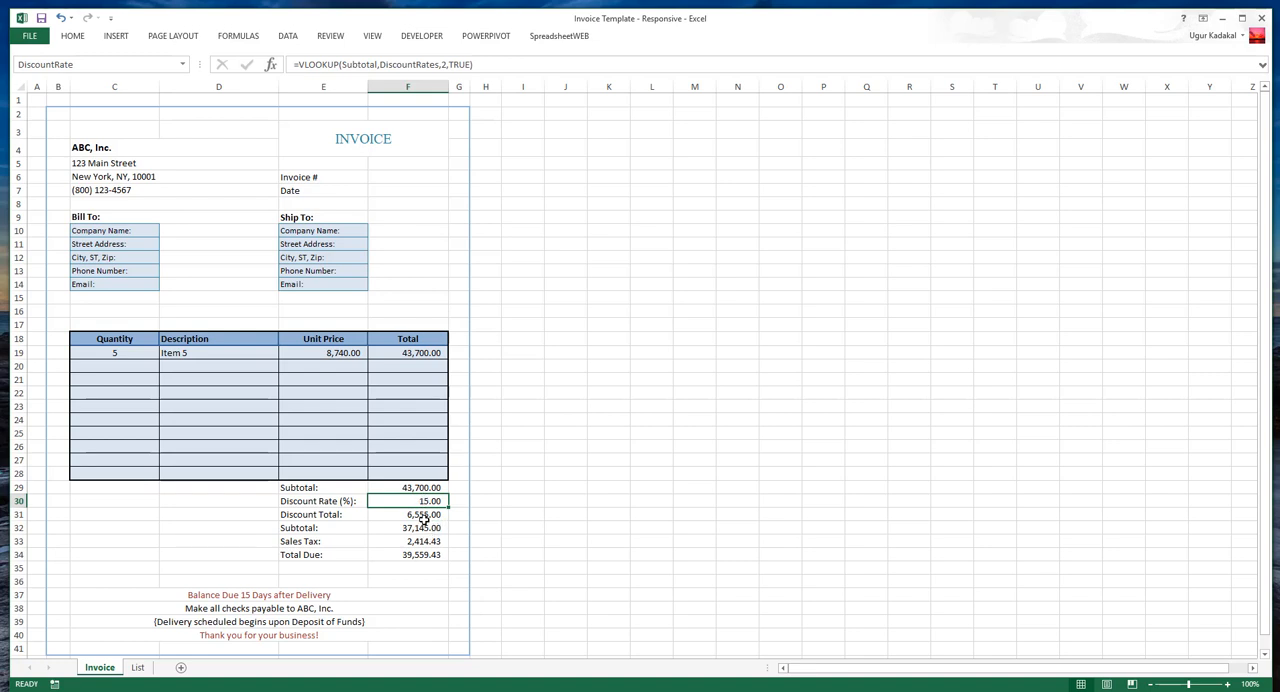
left_click(408, 514)
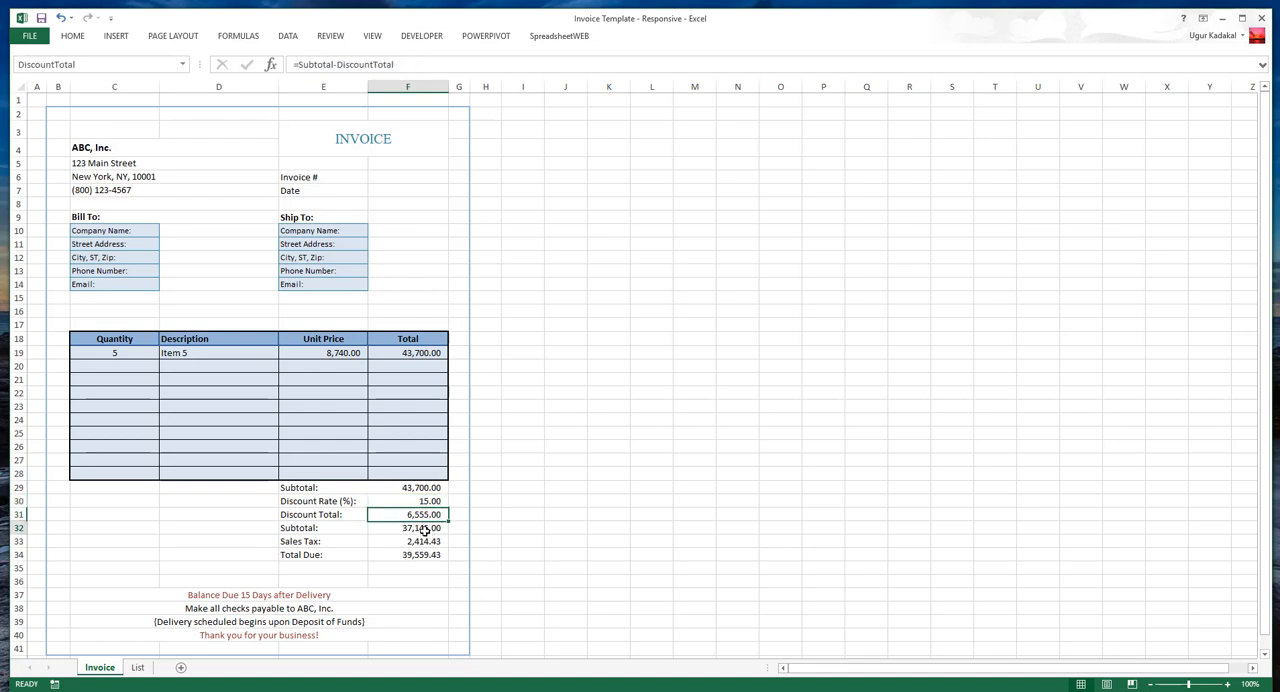
left_click(408, 528)
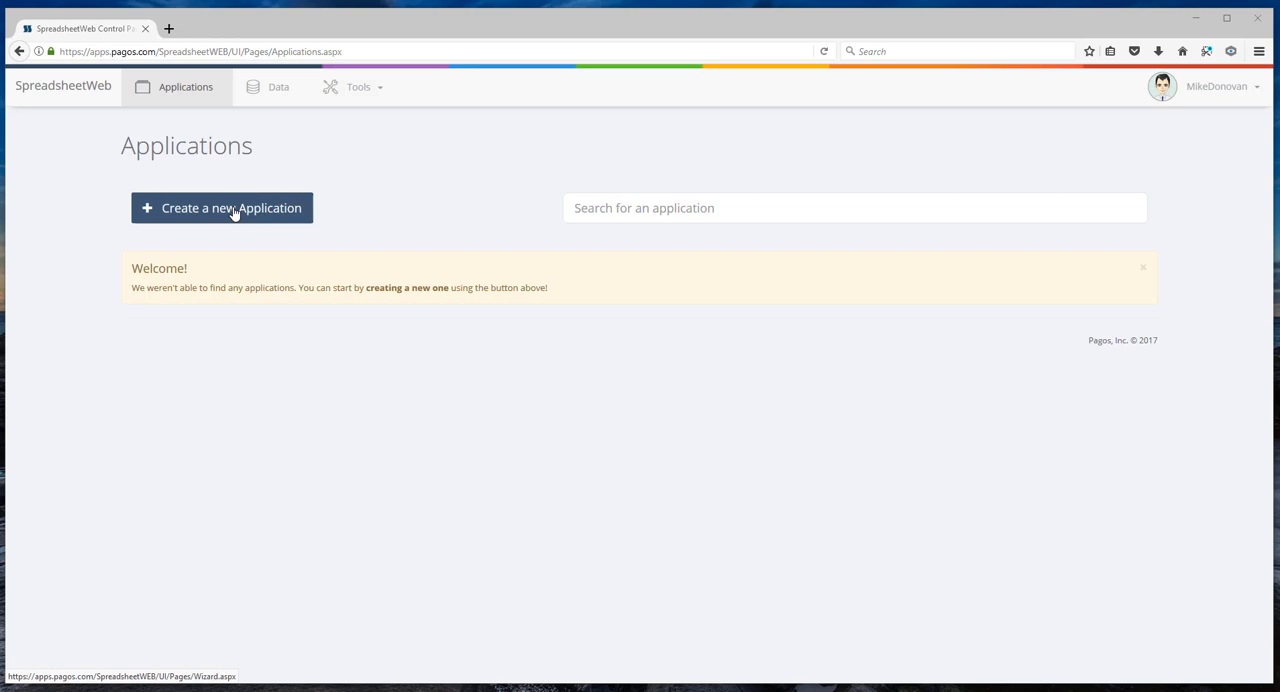
- Create a new application from the uploaded invoice workbook and add it to the Apps group
left_click(220, 208)
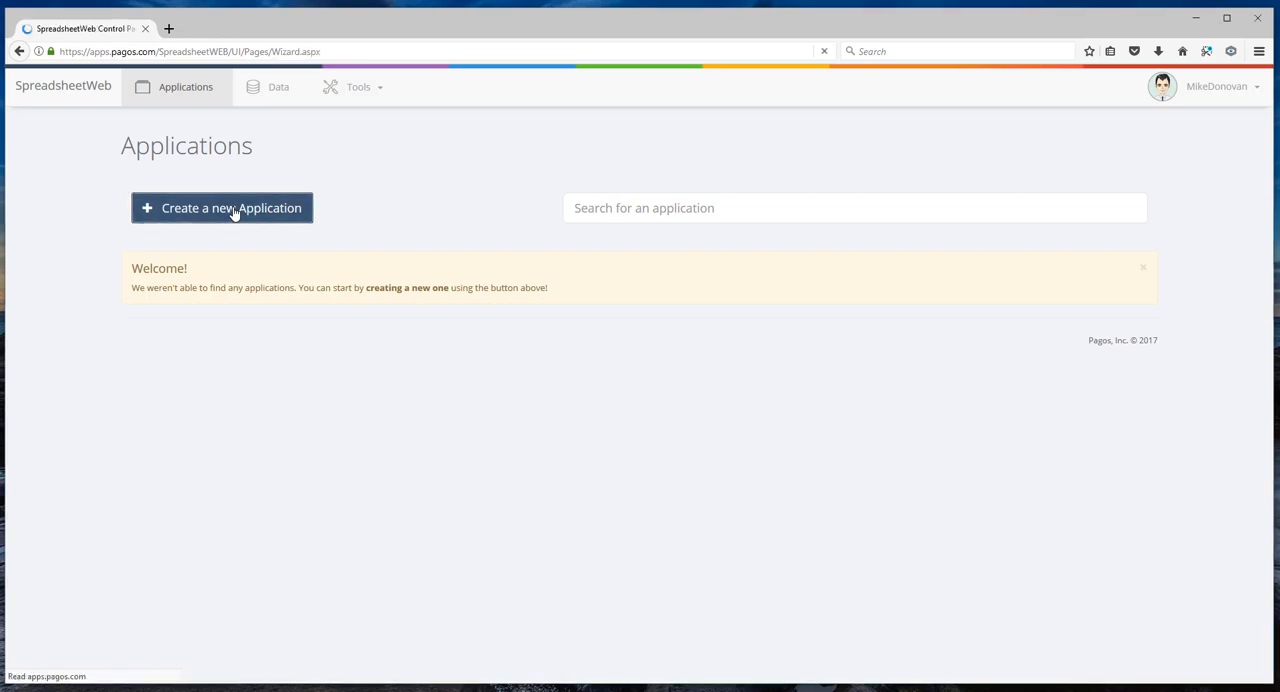
left_click(222, 208)
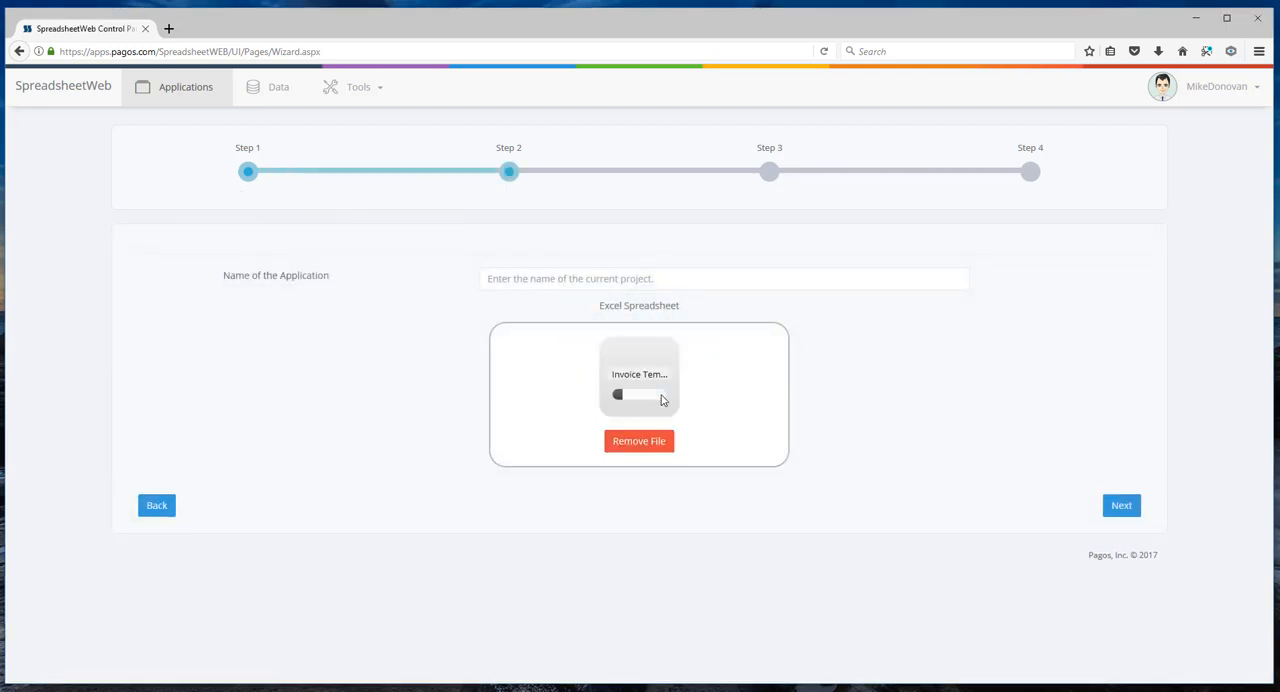
left_click(1120, 504)
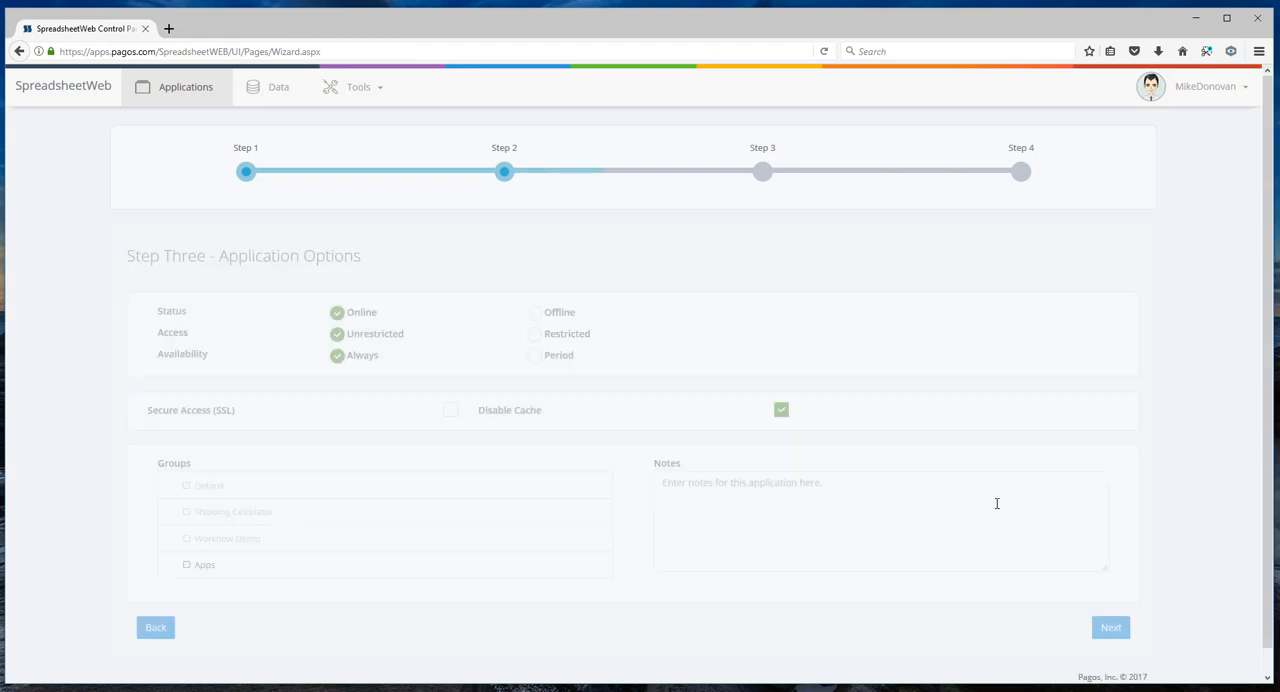
left_click(1110, 628)
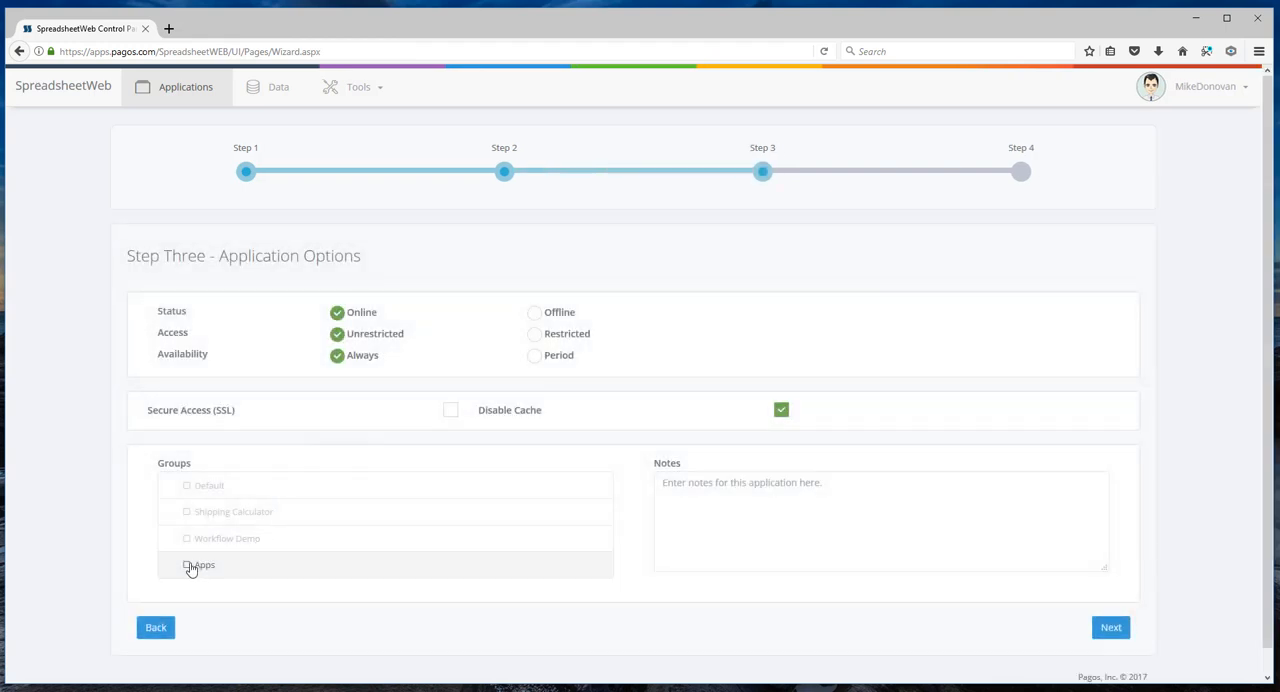
left_click(1110, 628)
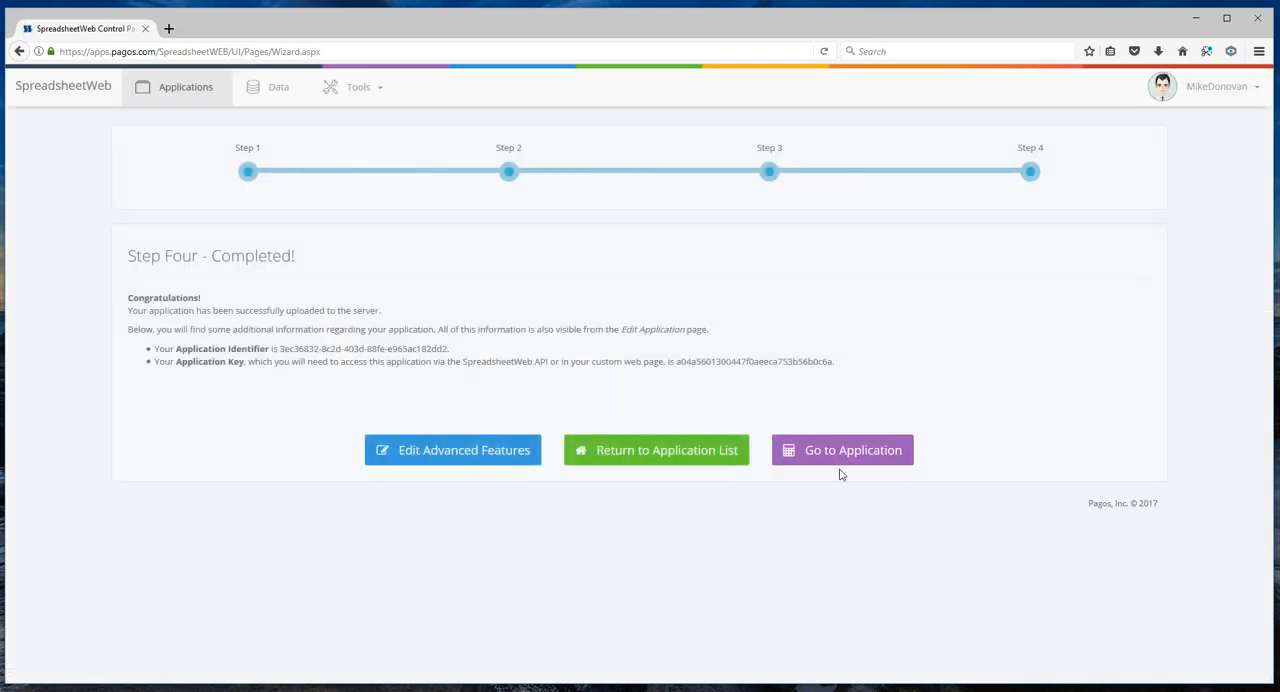
- Go to the new Invoice Template application and enter its User Interface designer
left_click(842, 450)
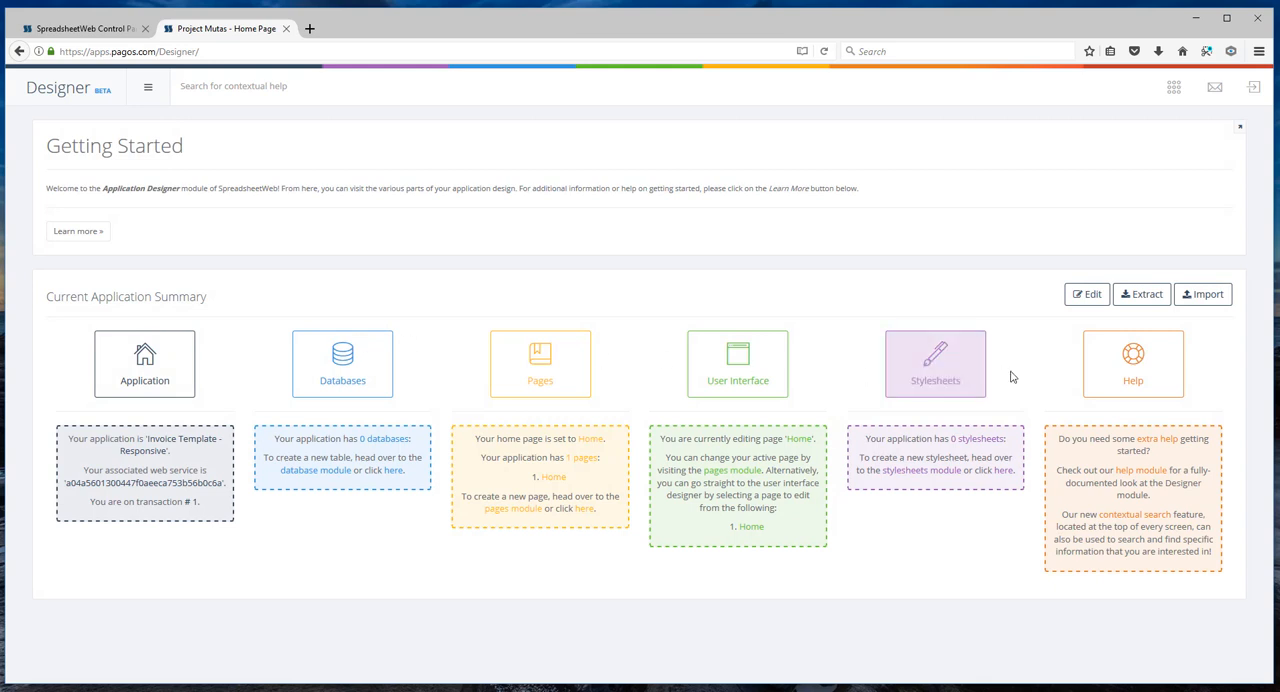
mouse_move(738, 362)
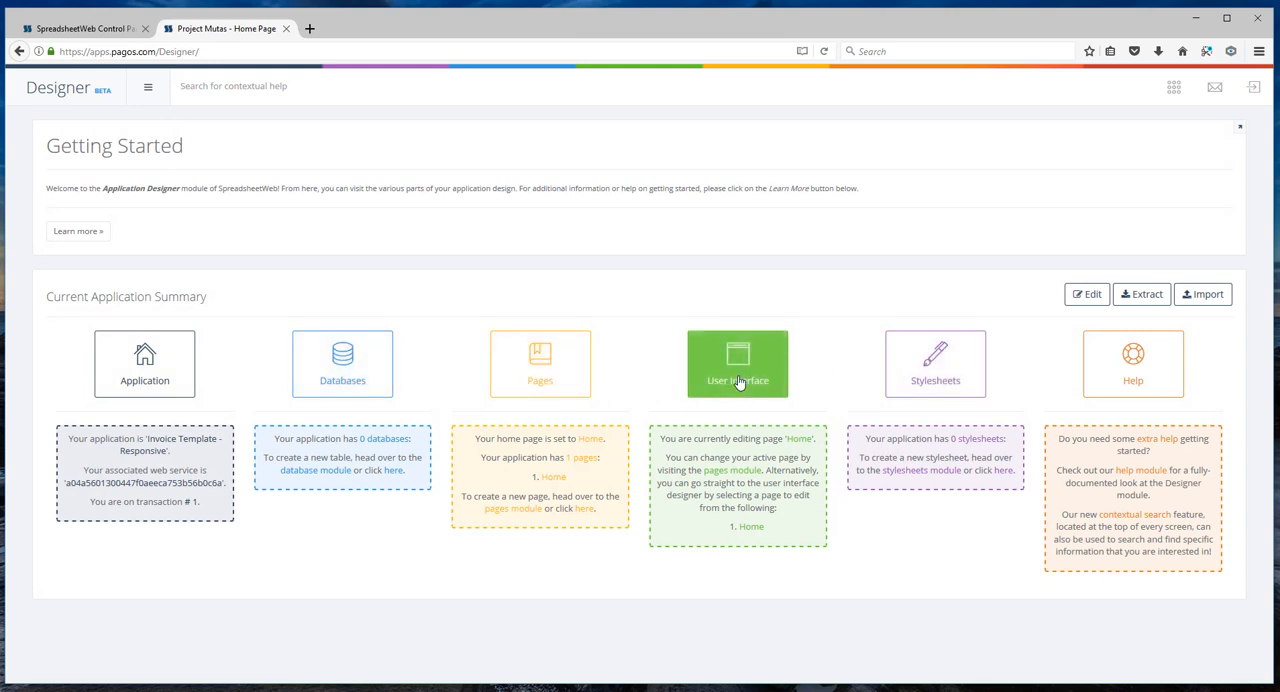
left_click(738, 362)
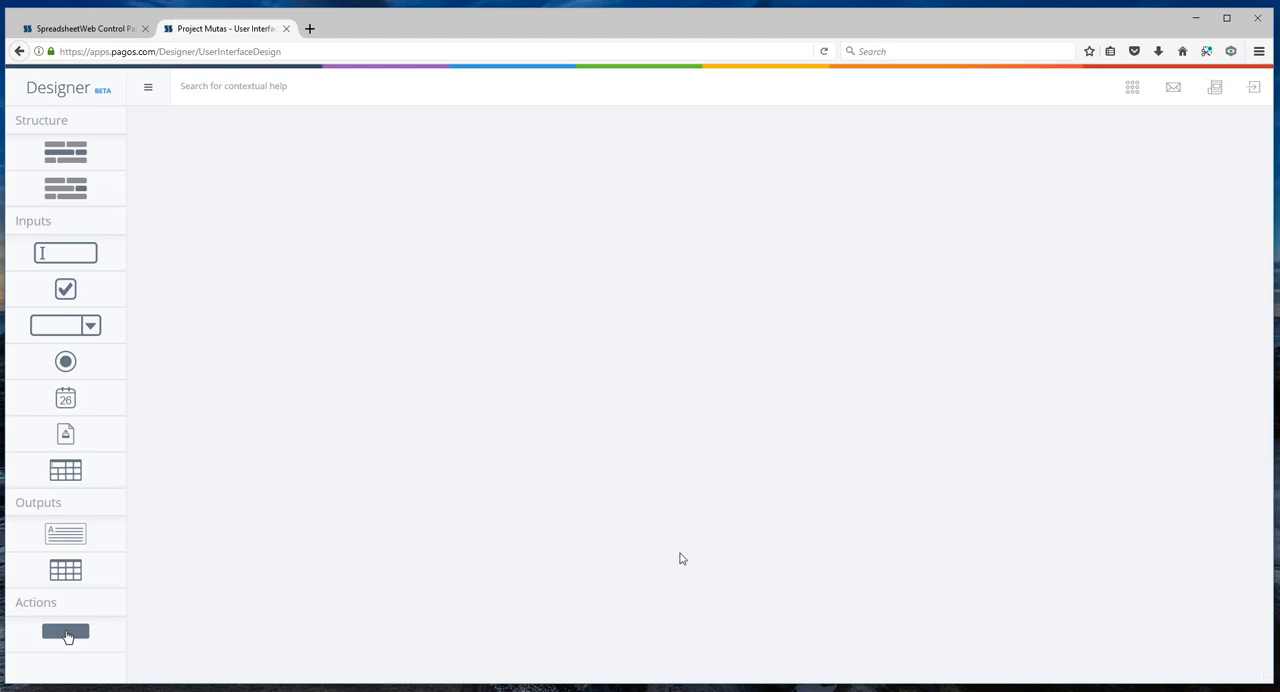
mouse_move(220, 498)
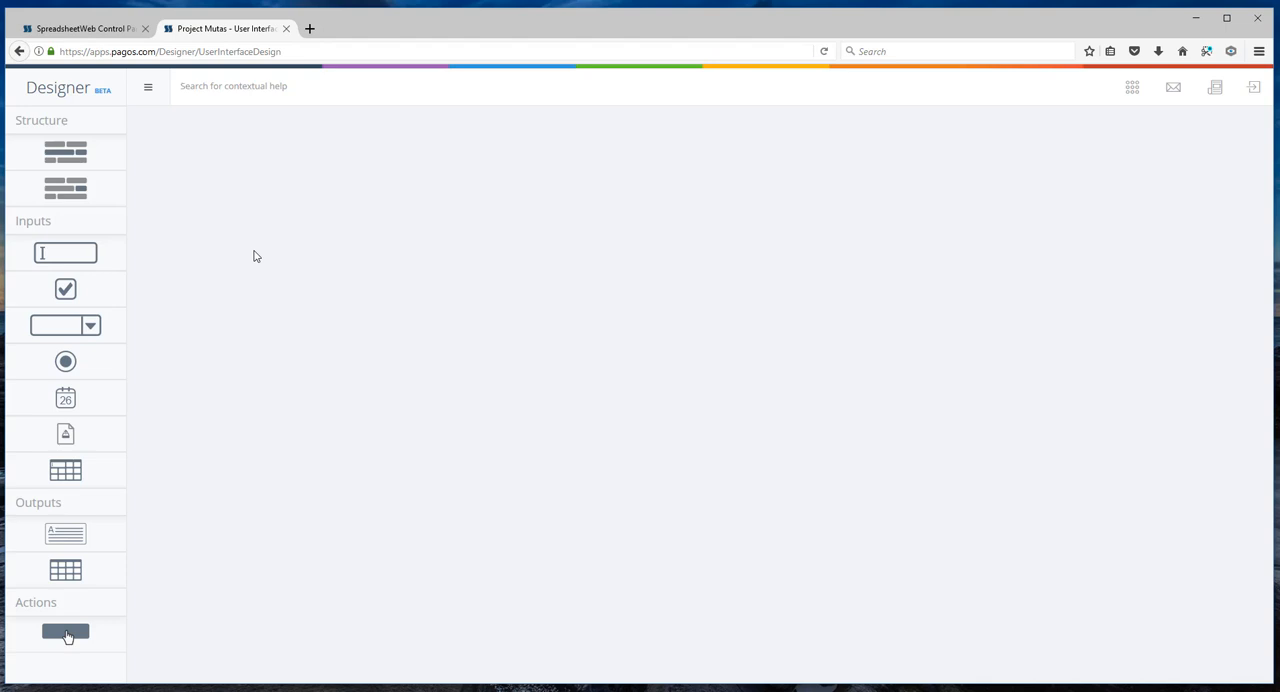
mouse_move(164, 390)
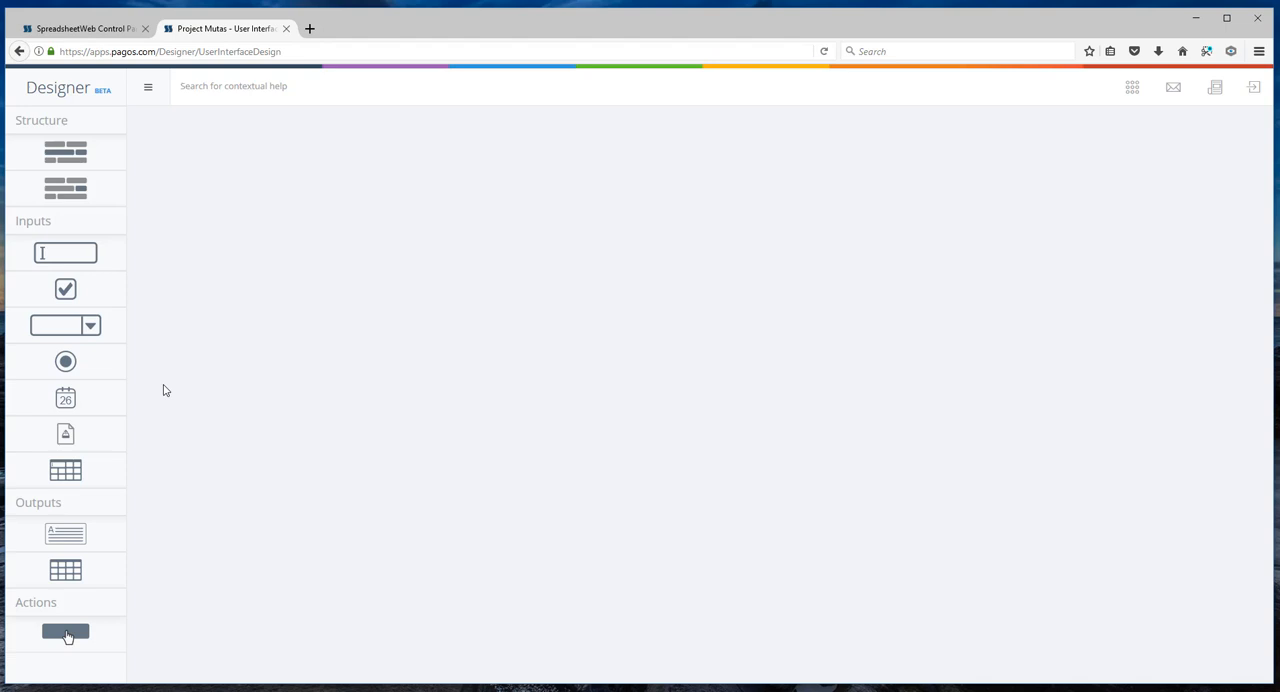
mouse_move(64, 436)
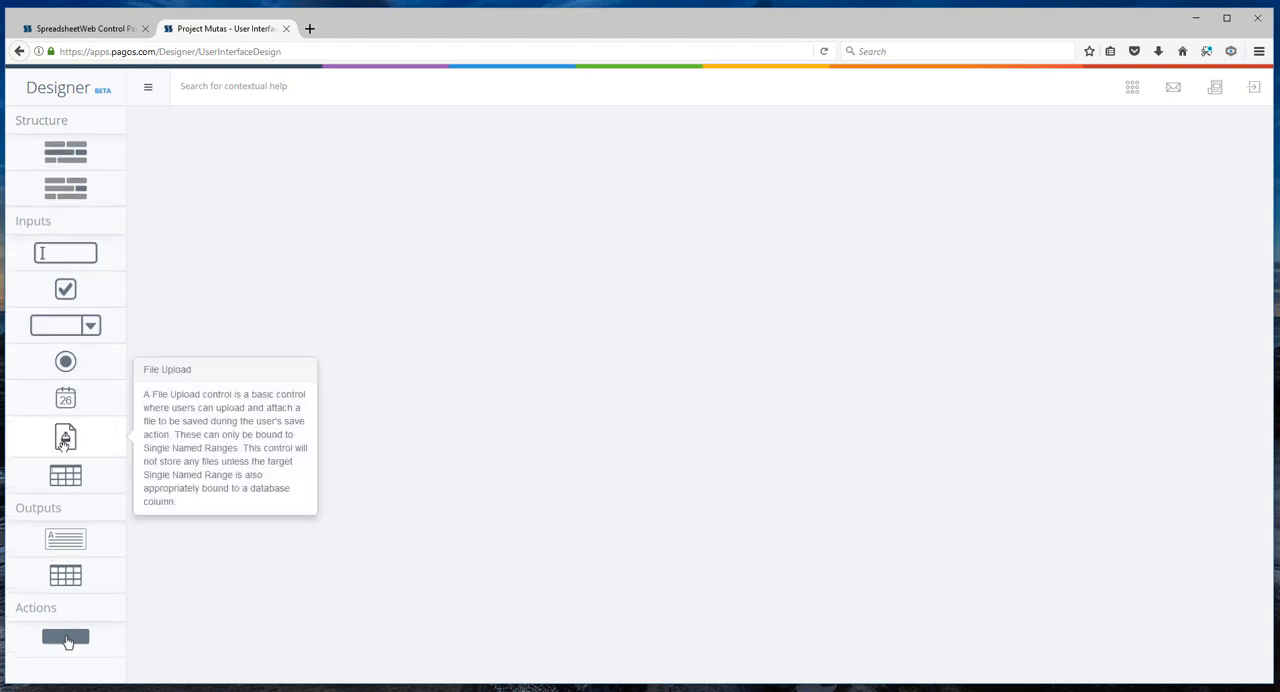
- Show the Home page's settings panel via the Edit Page toolbar icon
left_click(1216, 88)
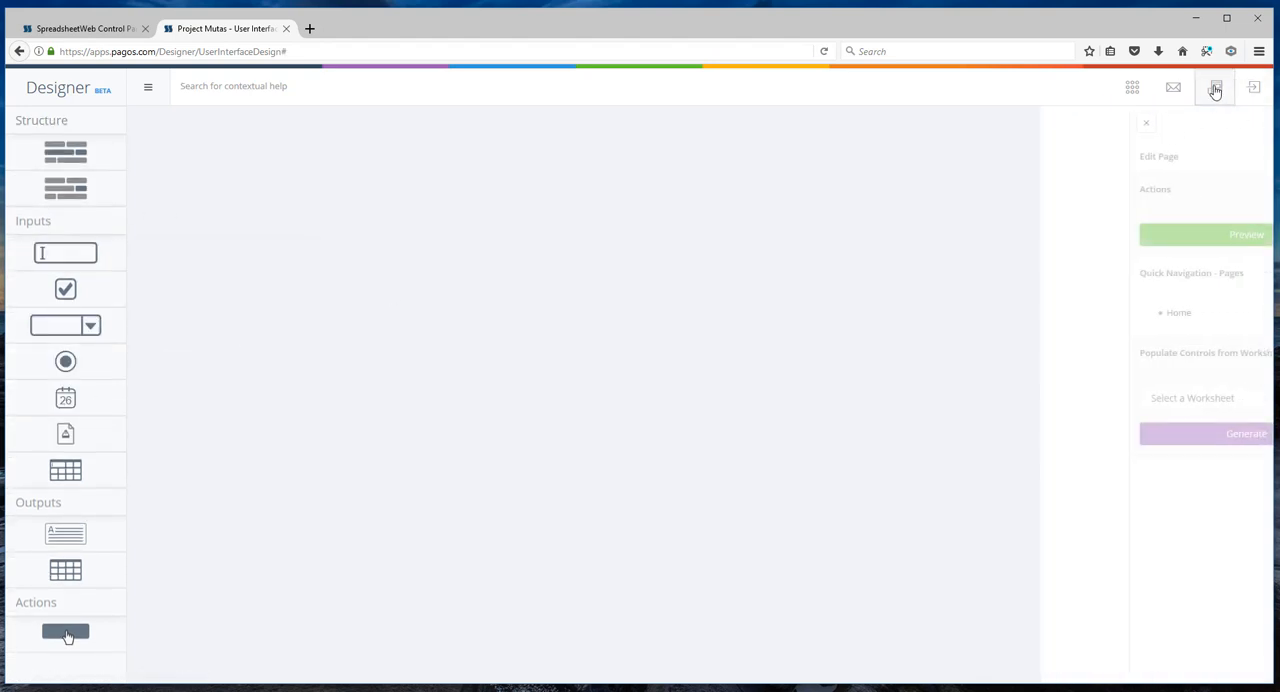
- Generate the page's input fields and item table from the Invoice worksheet
left_click(1156, 396)
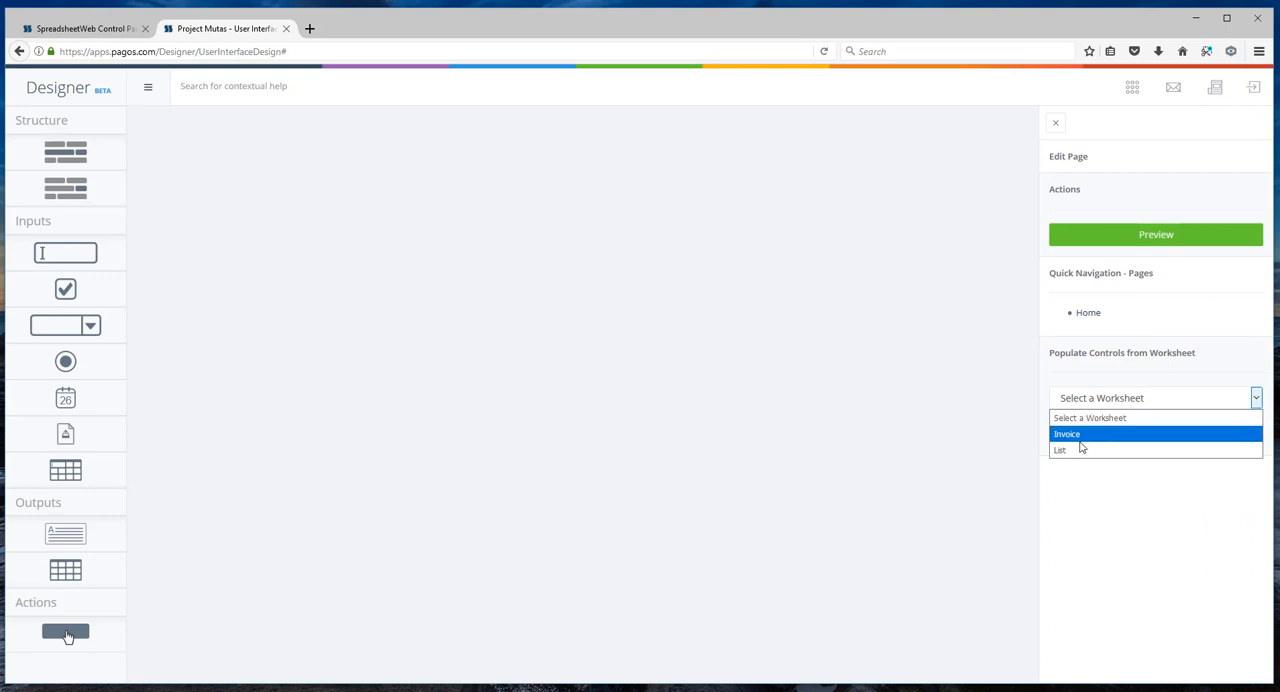
left_click(1068, 434)
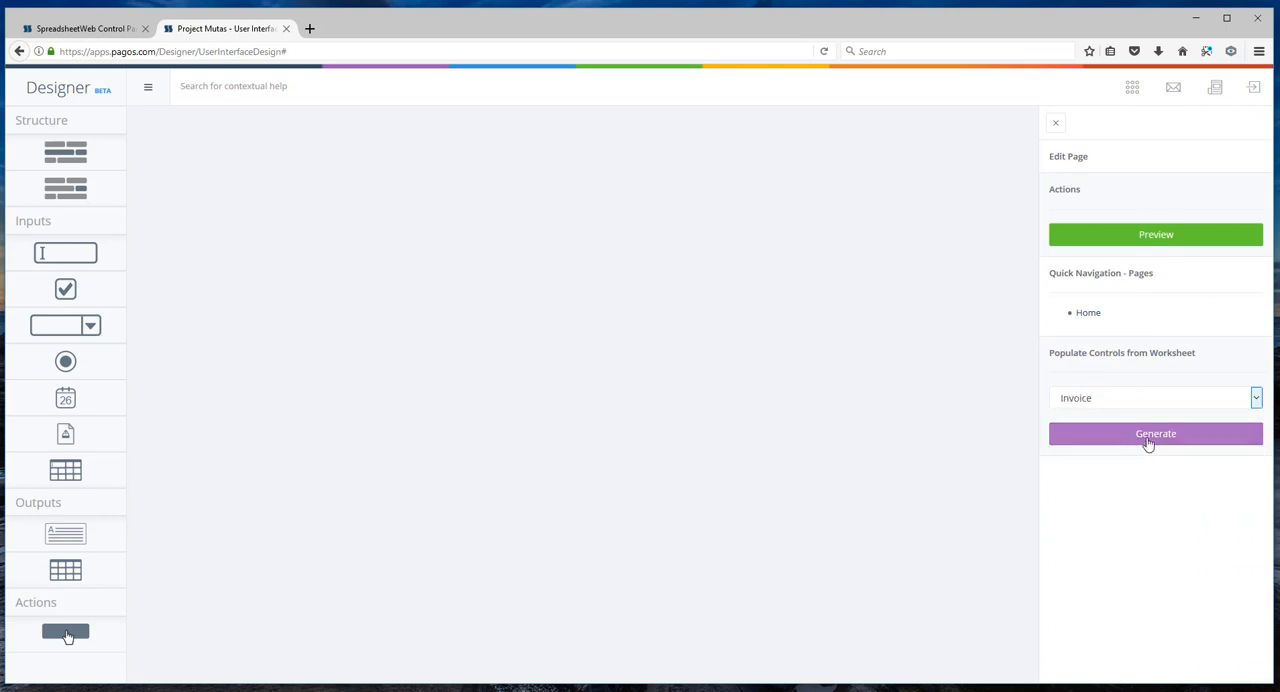
left_click(1156, 432)
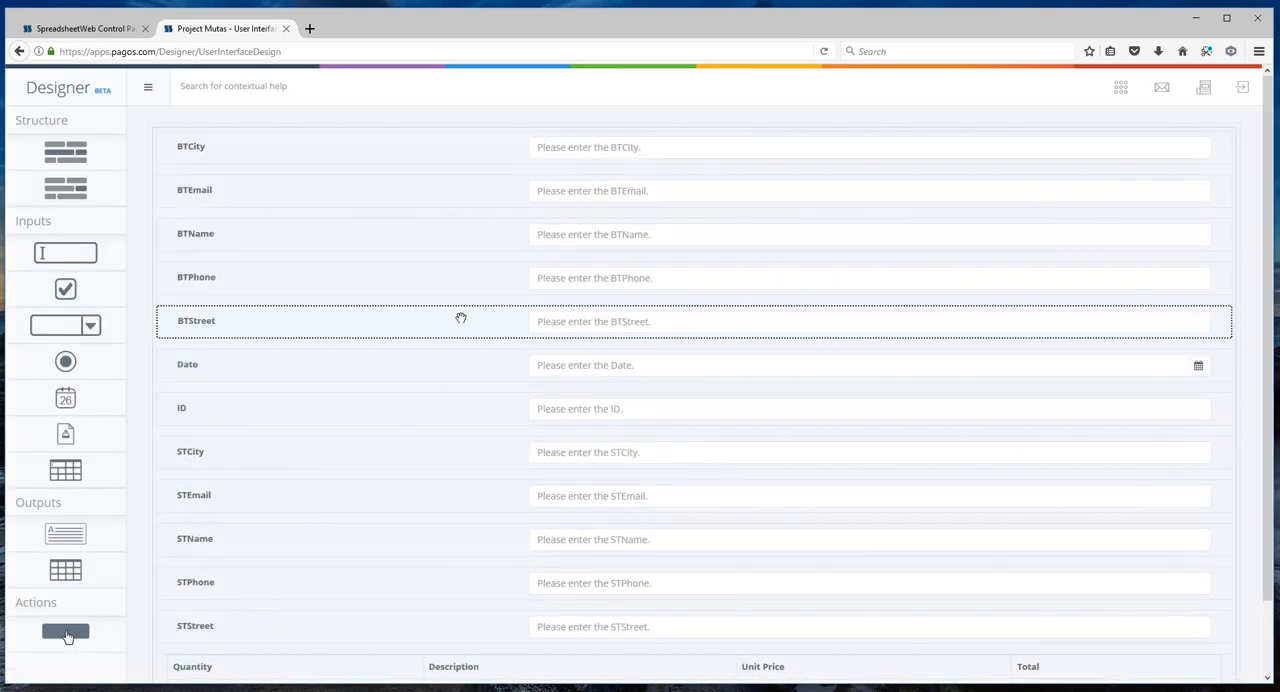
mouse_move(456, 318)
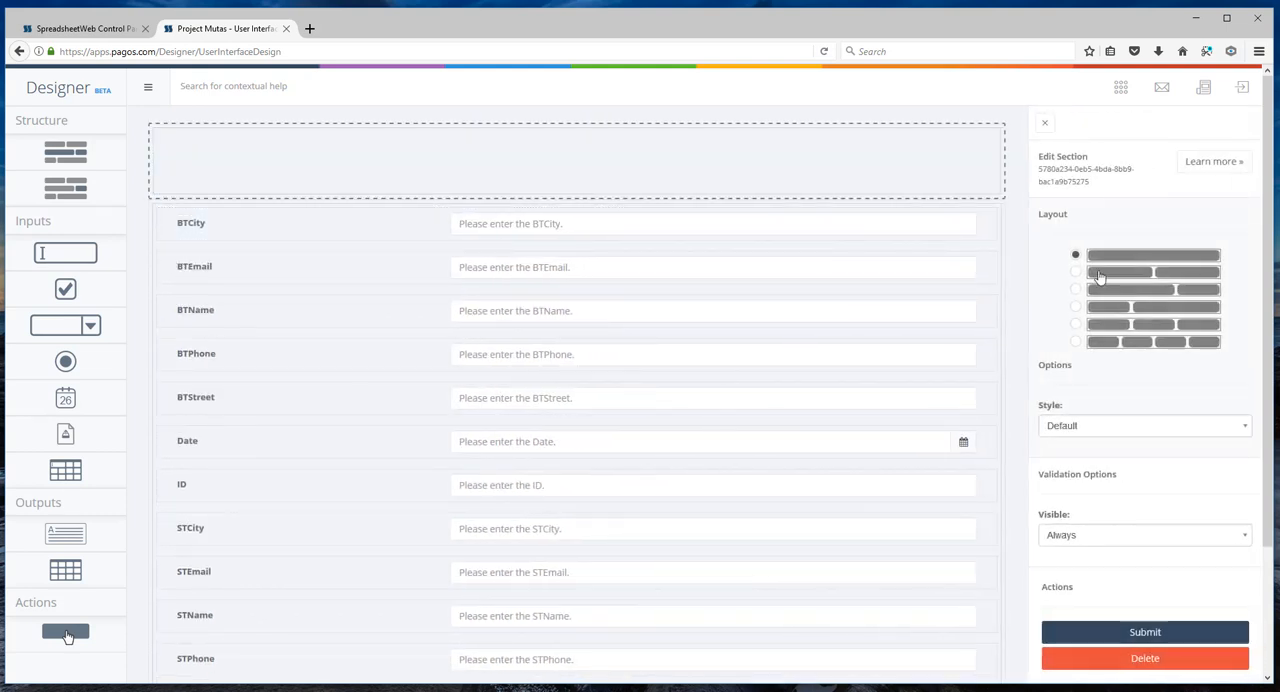
- Apply a two-column layout to the new top section and start editing its left label's content
left_click(1076, 272)
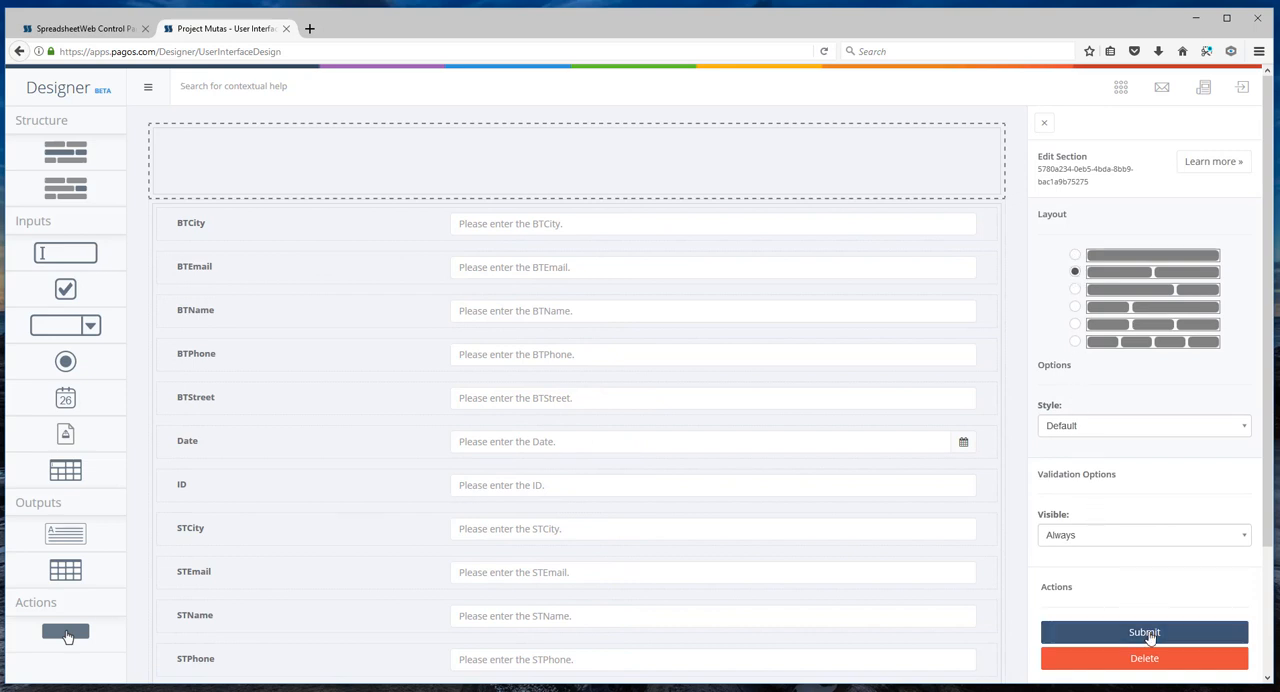
left_click(1044, 122)
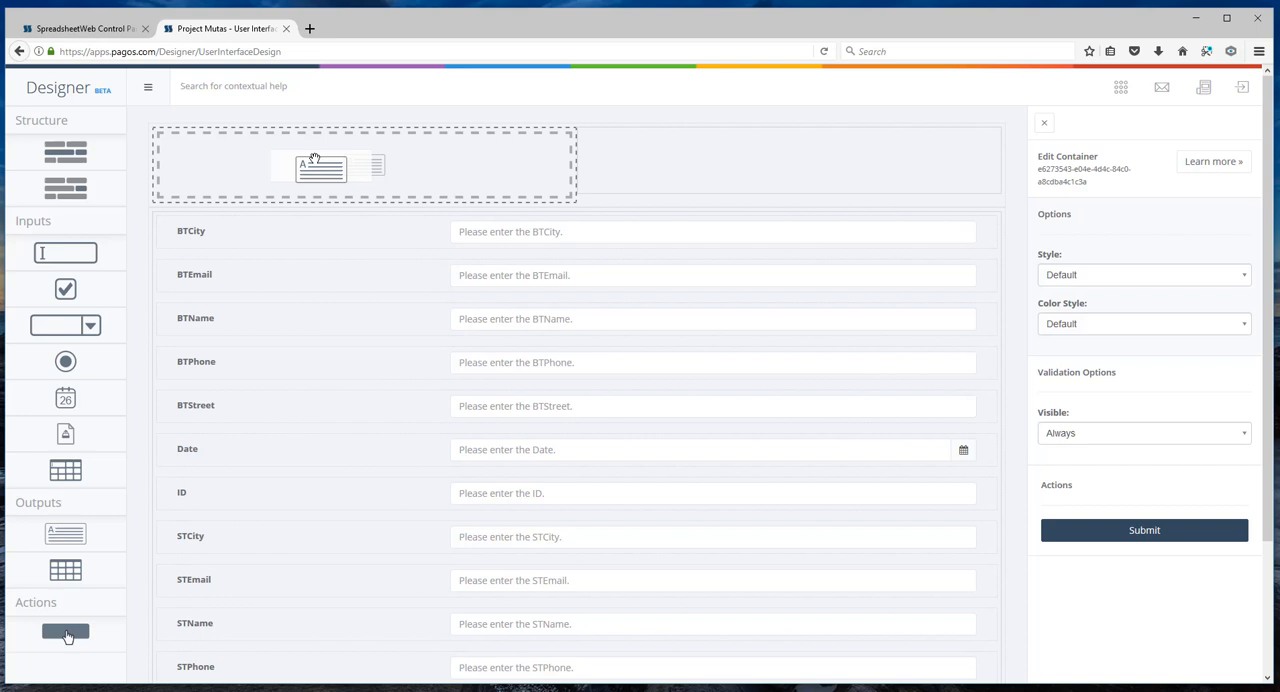
left_click(1044, 122)
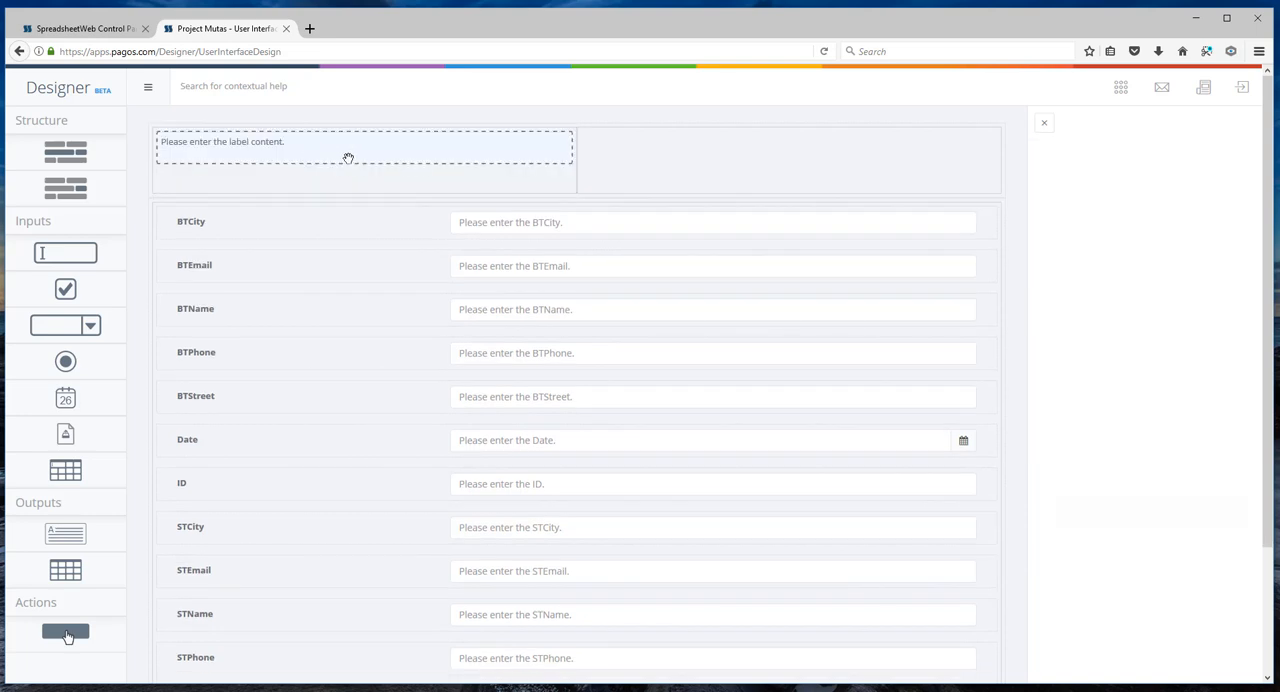
left_click(364, 148)
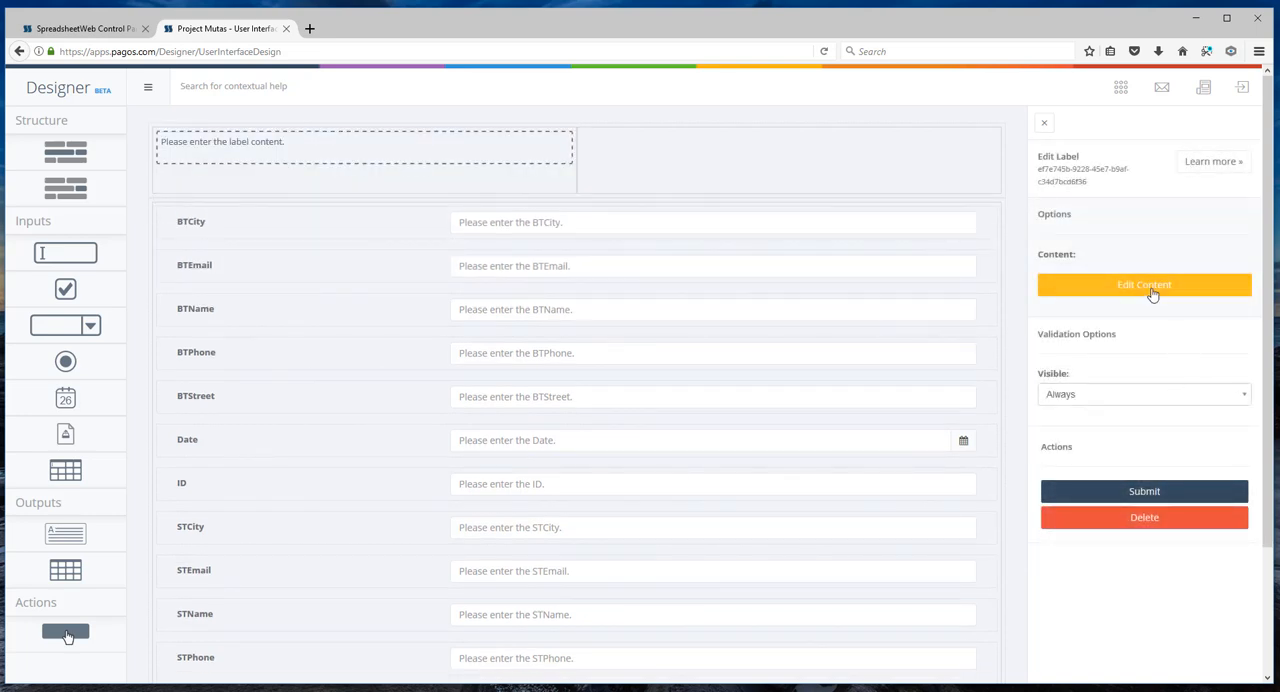
left_click(1144, 284)
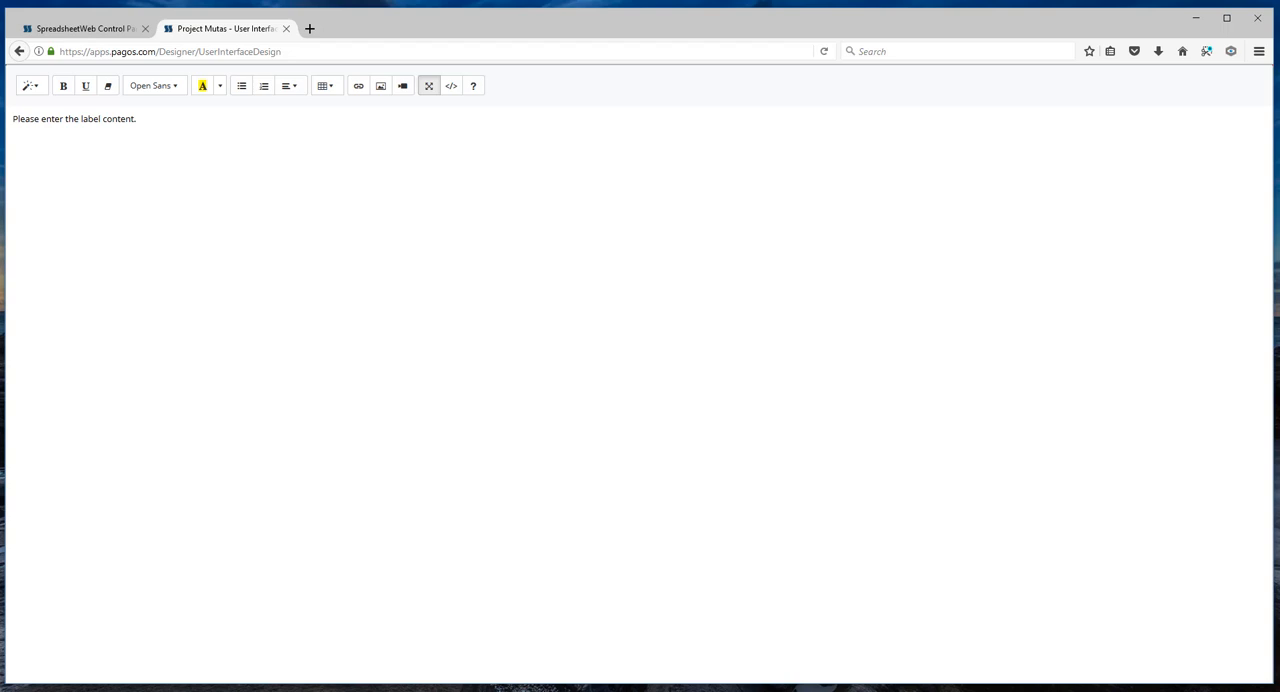
- Replace the placeholder with ABC, Inc.'s address lines in enlarged text and return to the page
triple_click(74, 118)
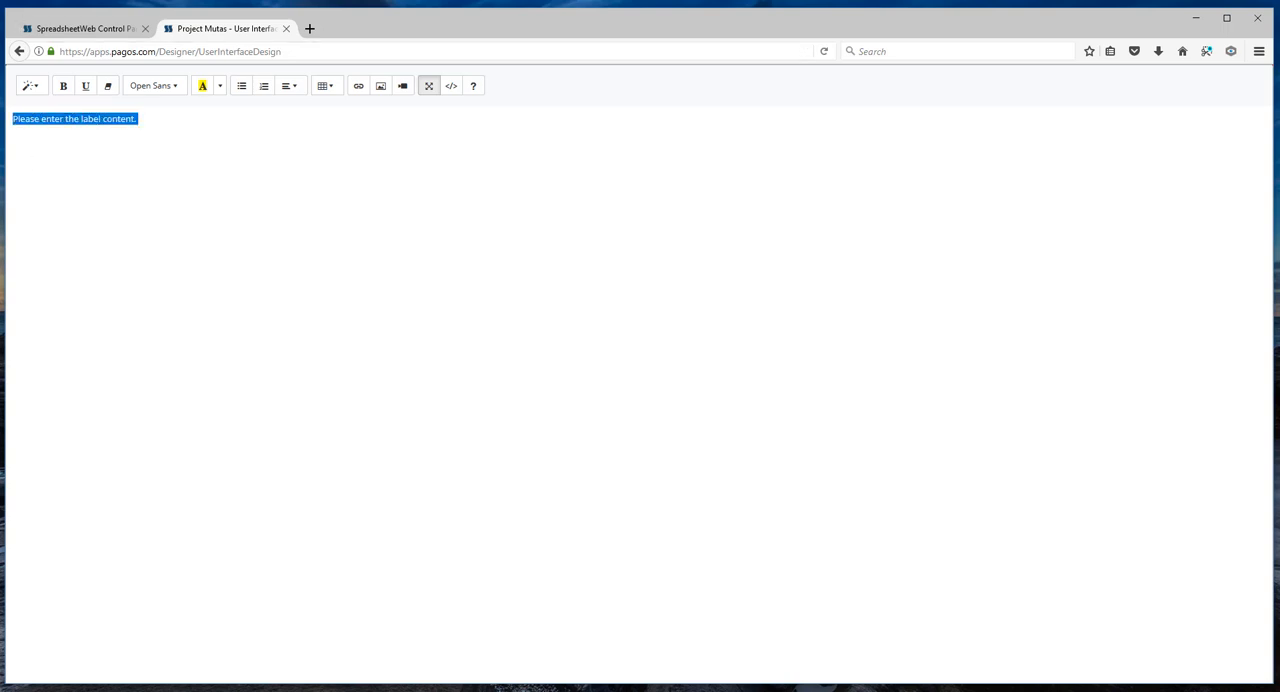
type("ABC, Inc.")
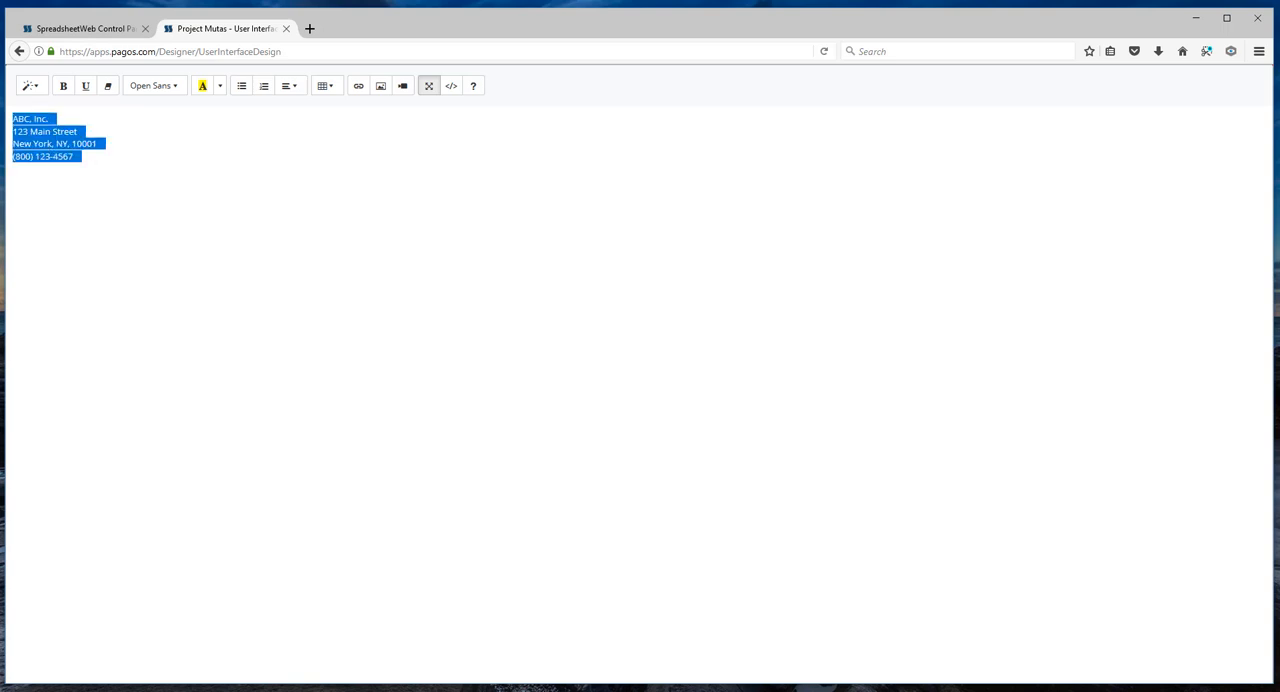
left_click(28, 84)
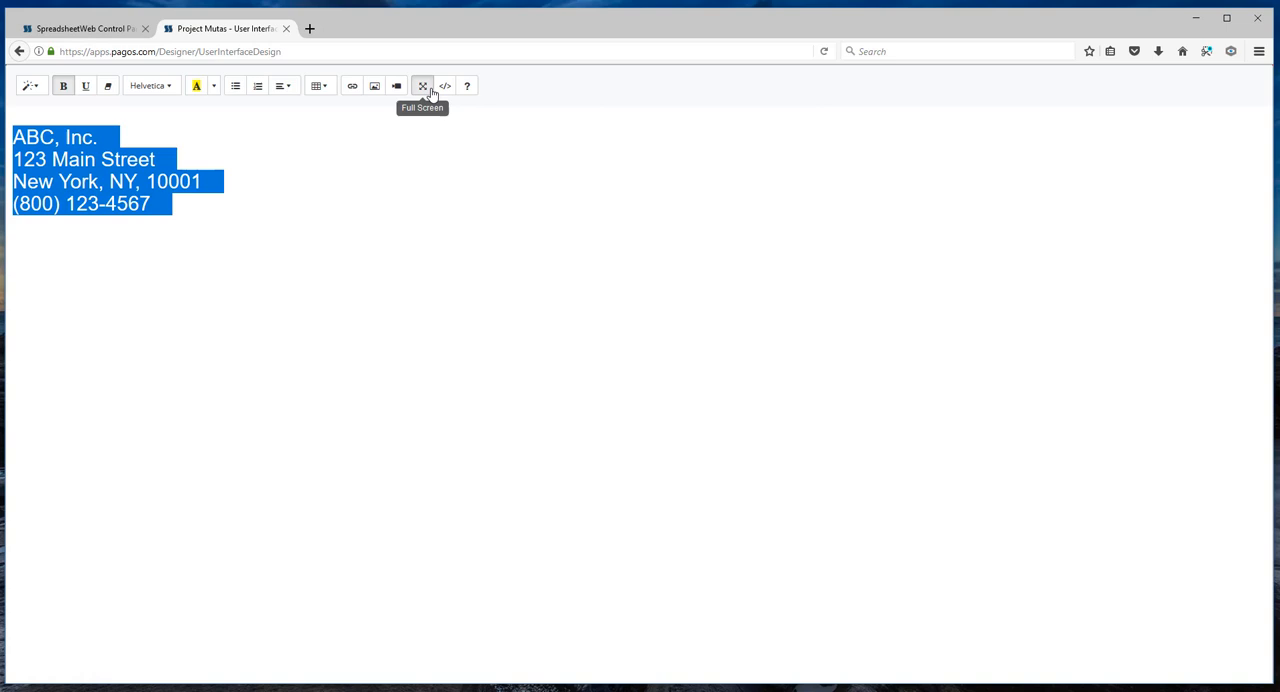
left_click(422, 86)
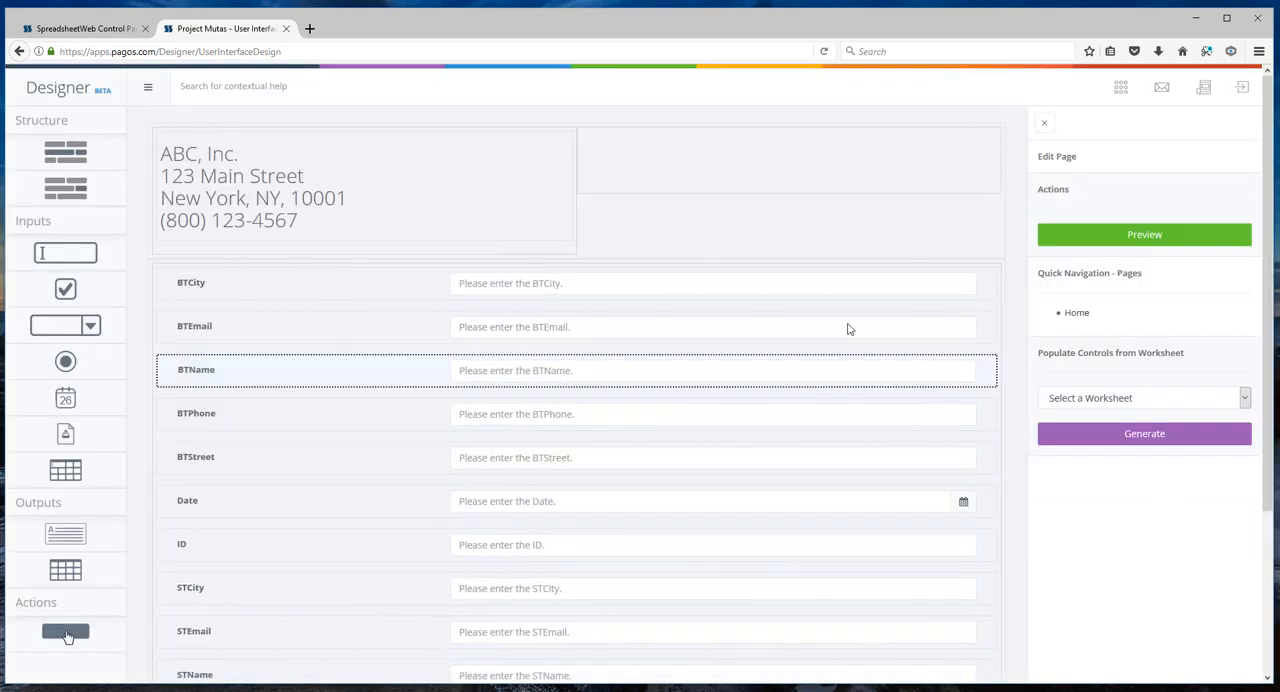
- Set the right-column label's content to INVOICE and select it for larger formatting
left_click(788, 160)
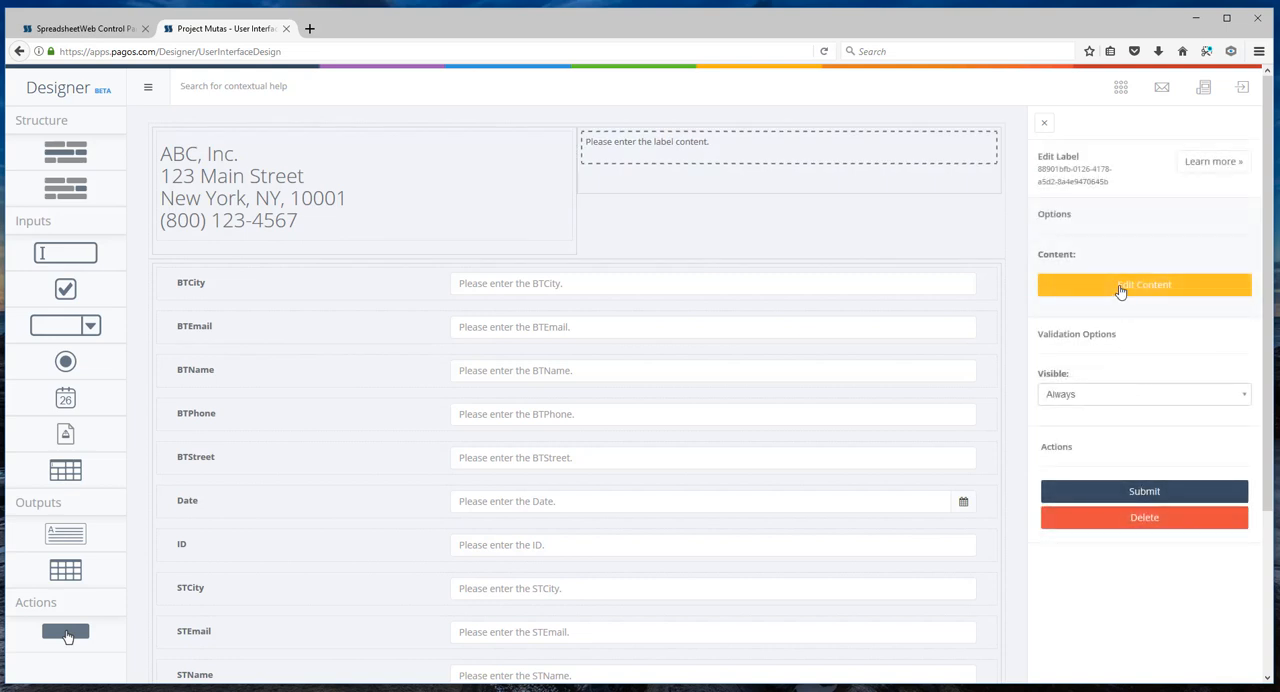
left_click(1144, 284)
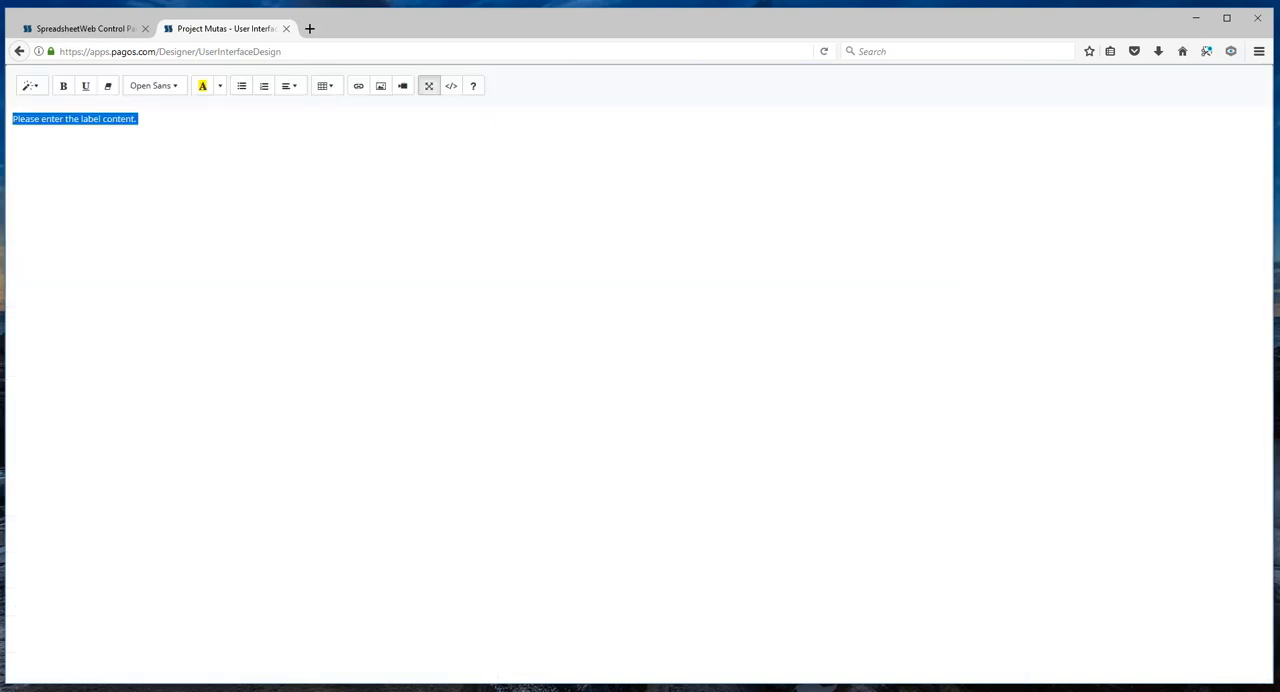
type("INOICE")
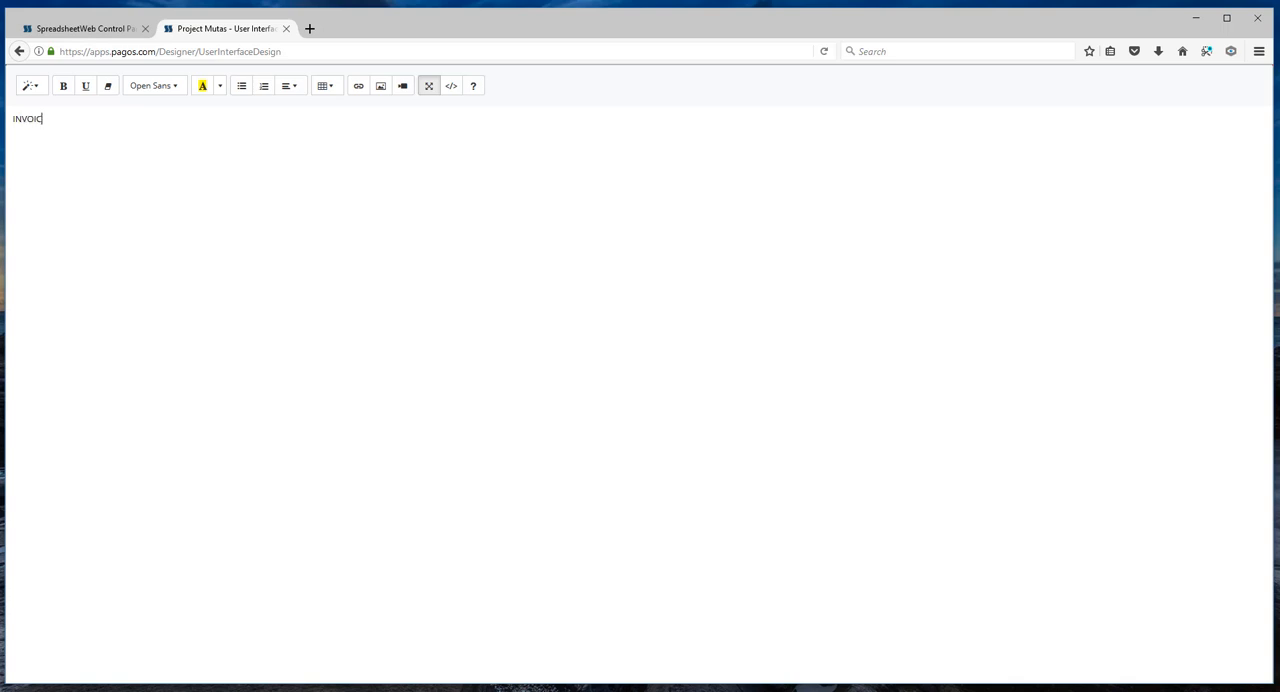
type("E")
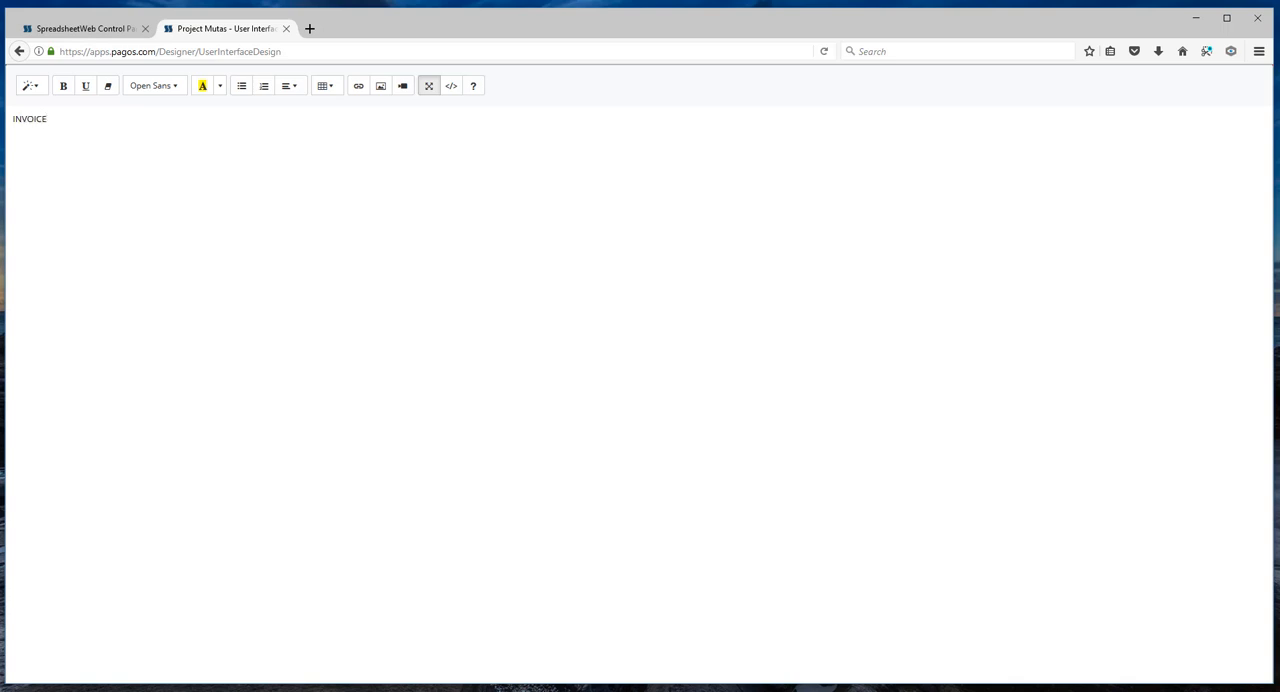
double_click(28, 118)
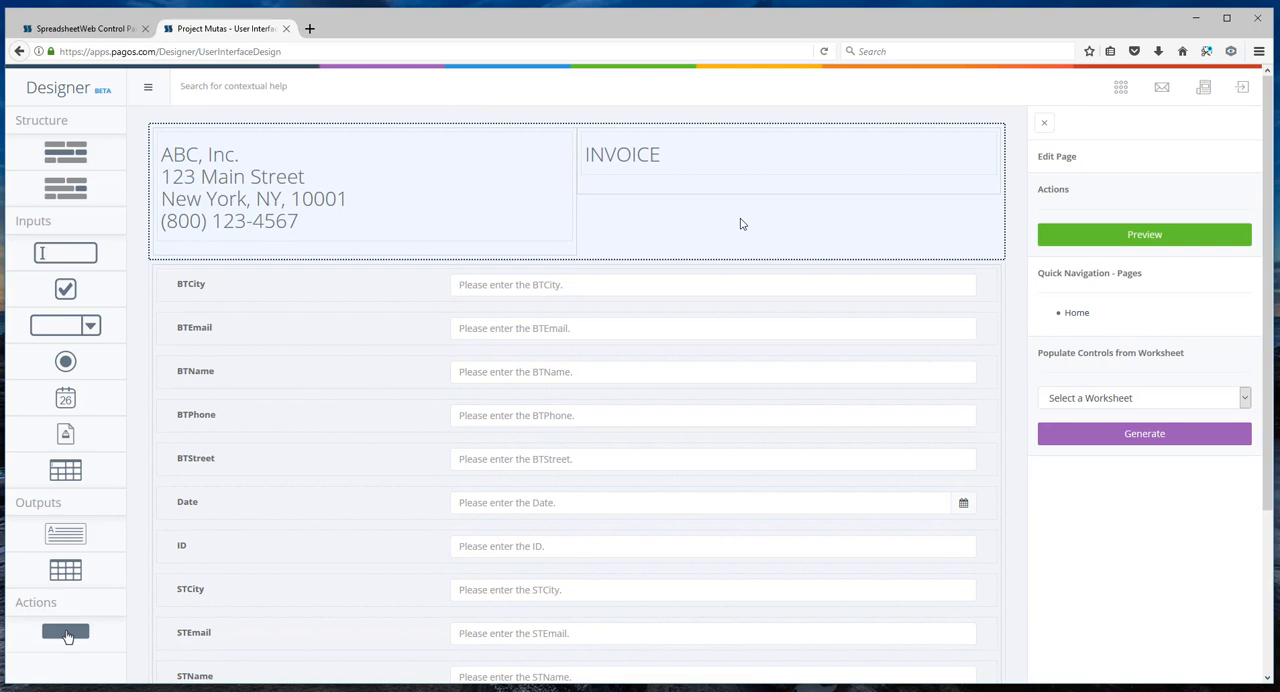
- Select the Date and ID fields under INVOICE and rename ID to Invoice Number
left_click(790, 156)
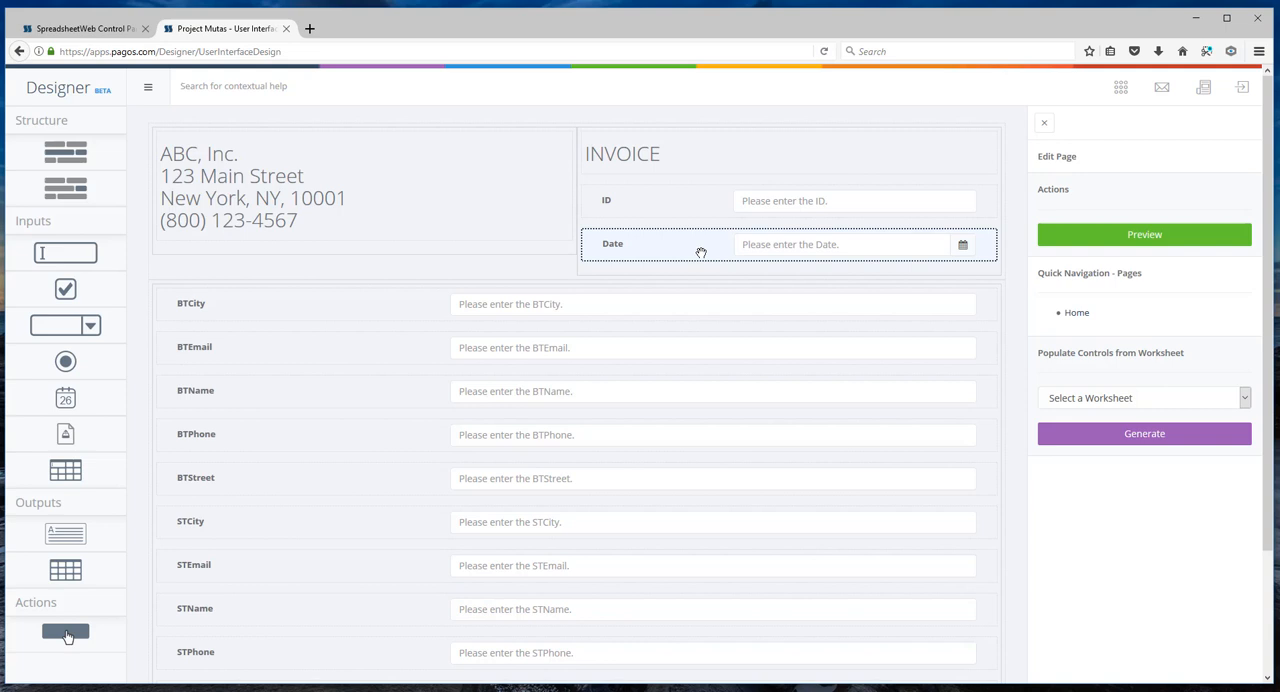
left_click(790, 244)
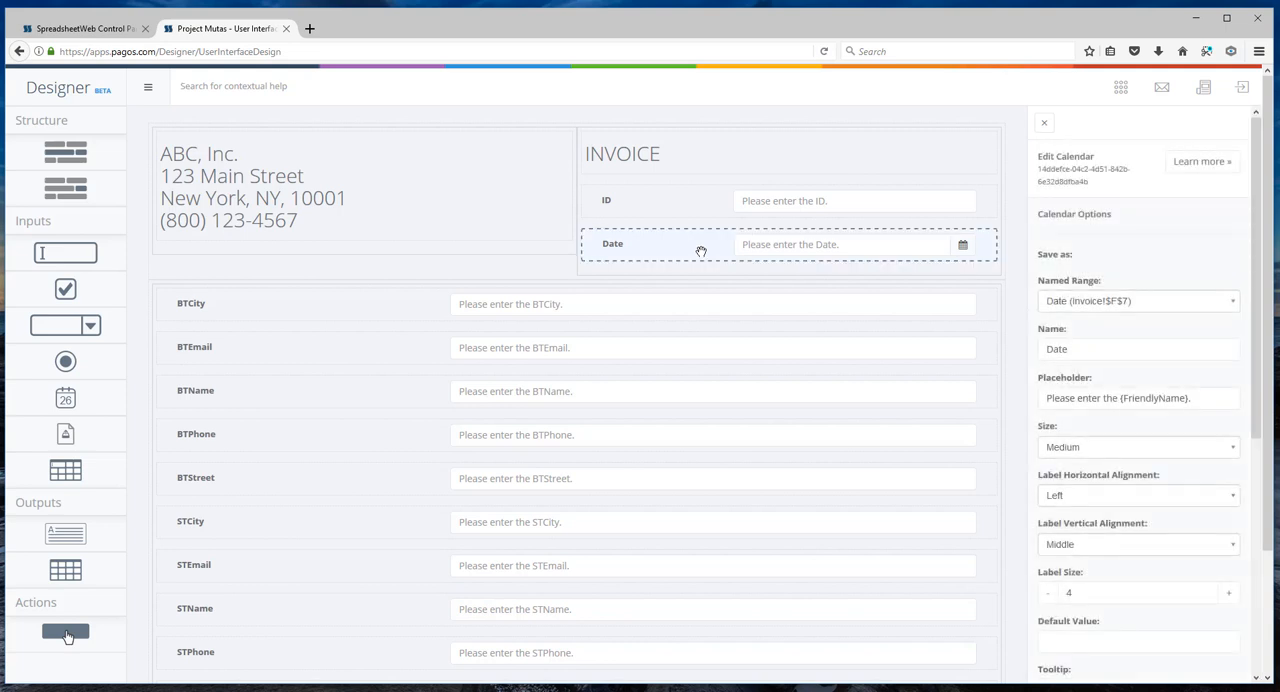
mouse_move(816, 248)
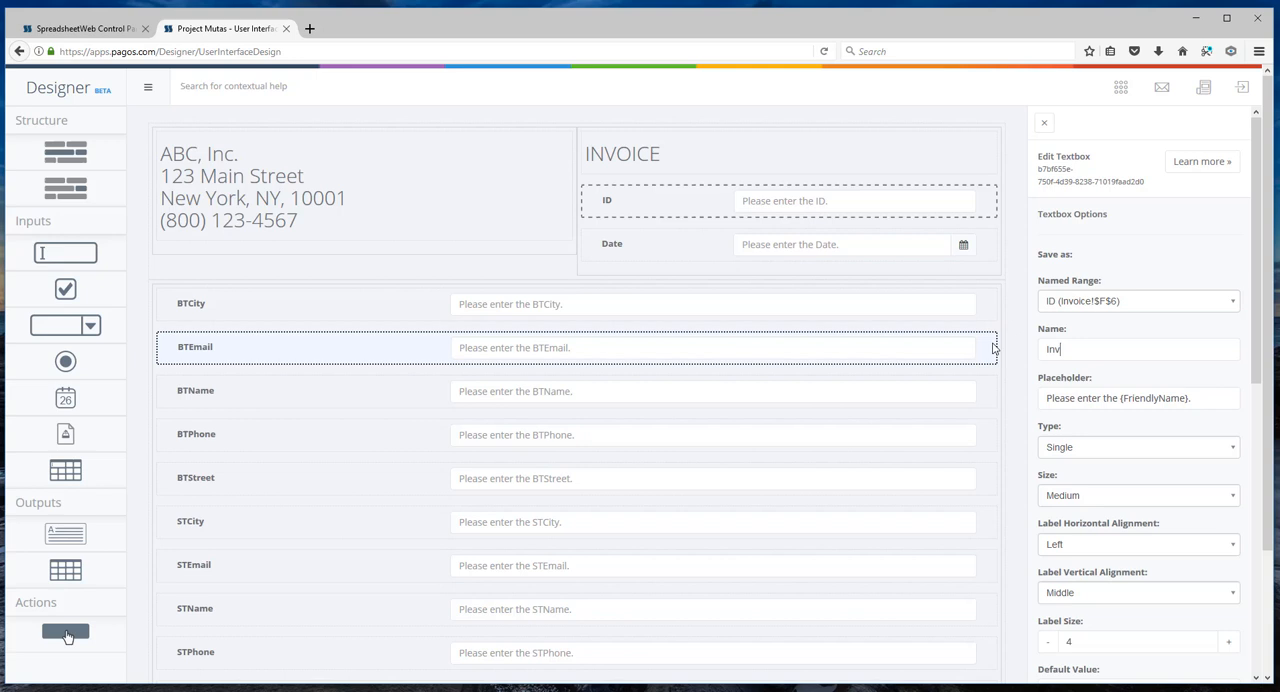
type("Invoice Numbe")
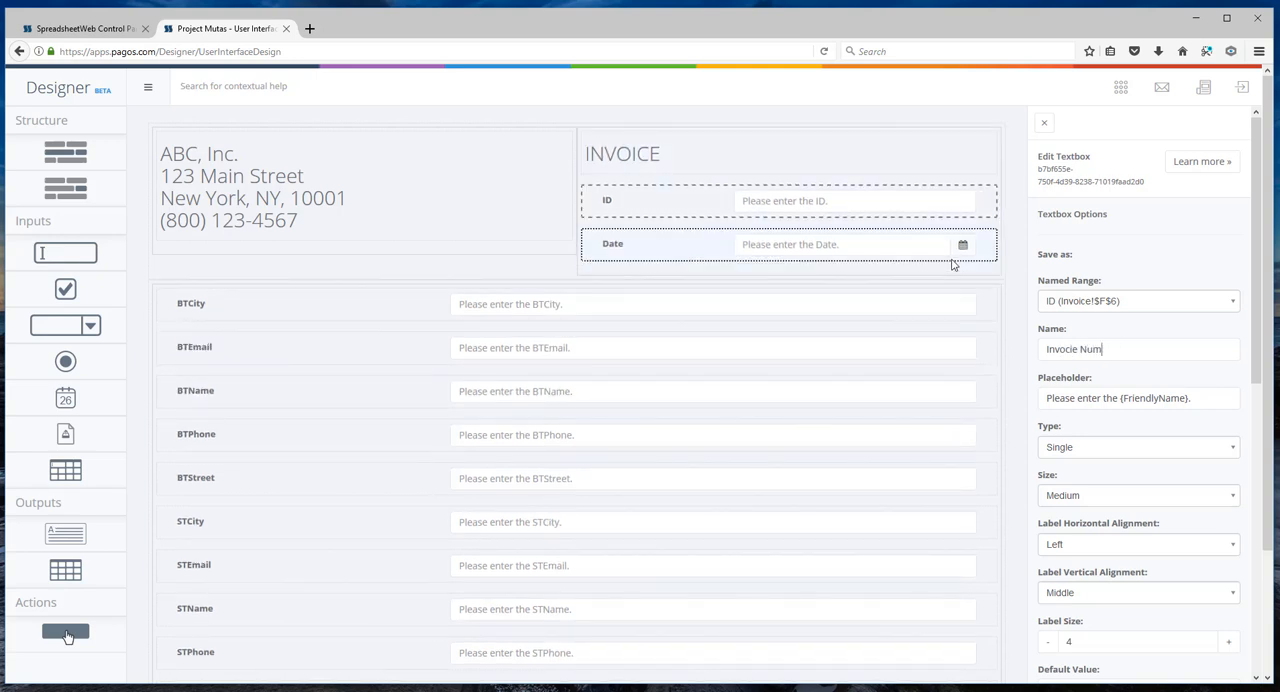
key("BackSpace")
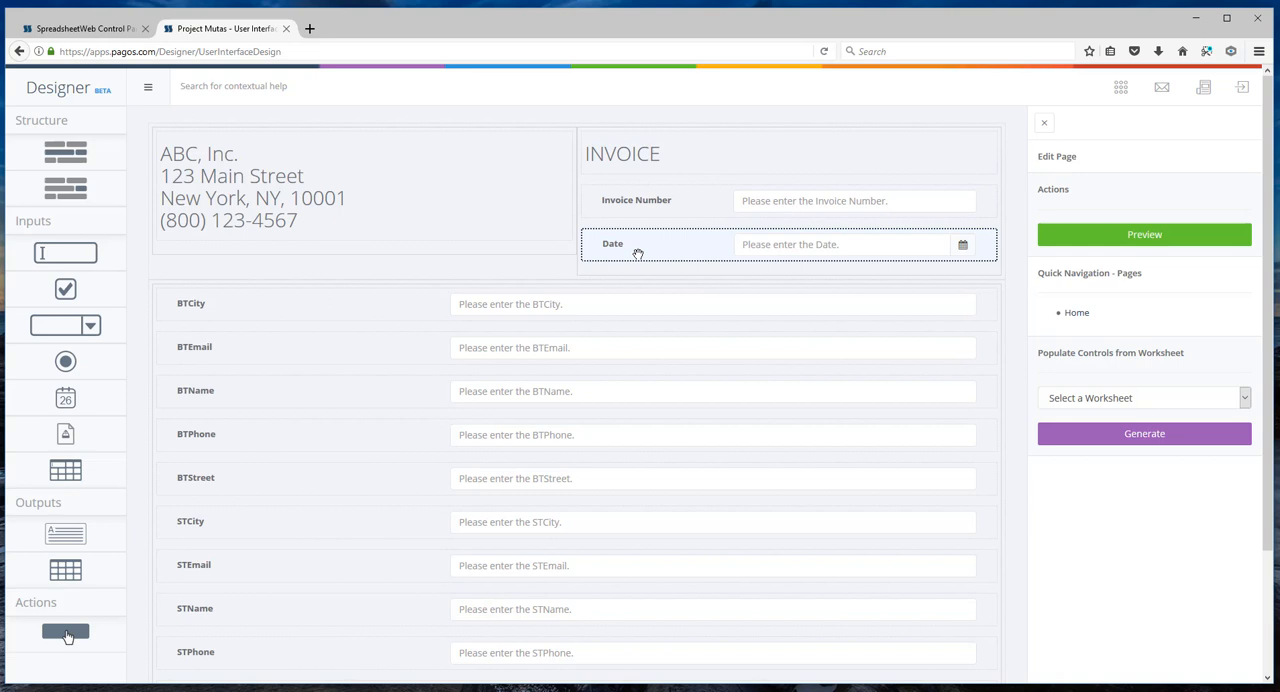
mouse_move(64, 328)
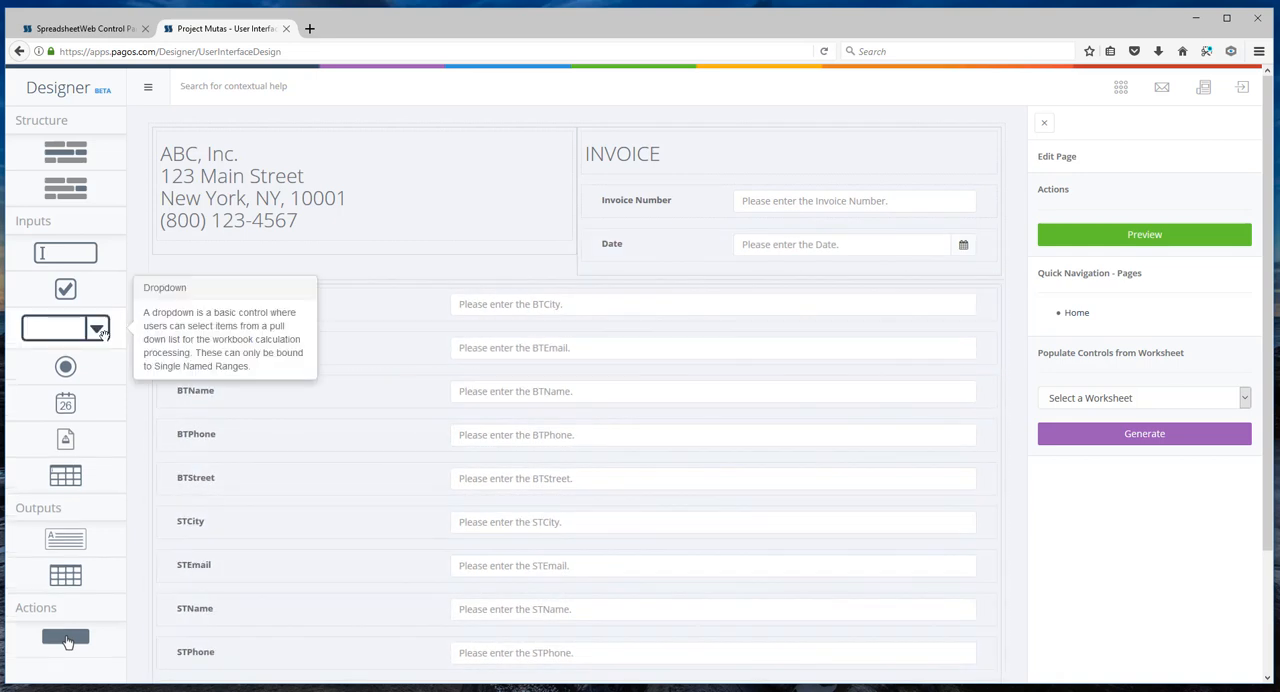
mouse_move(64, 152)
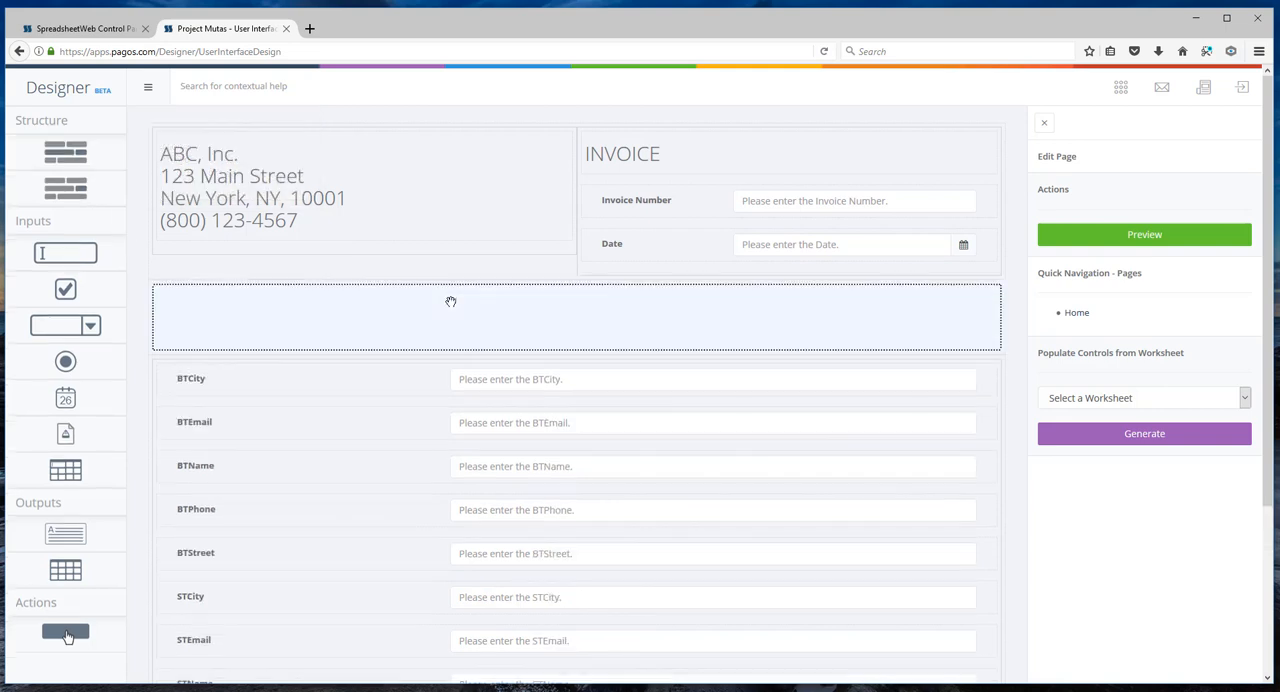
- Split the new section into two columns and enter 'Bill to' as its label content
left_click(576, 316)
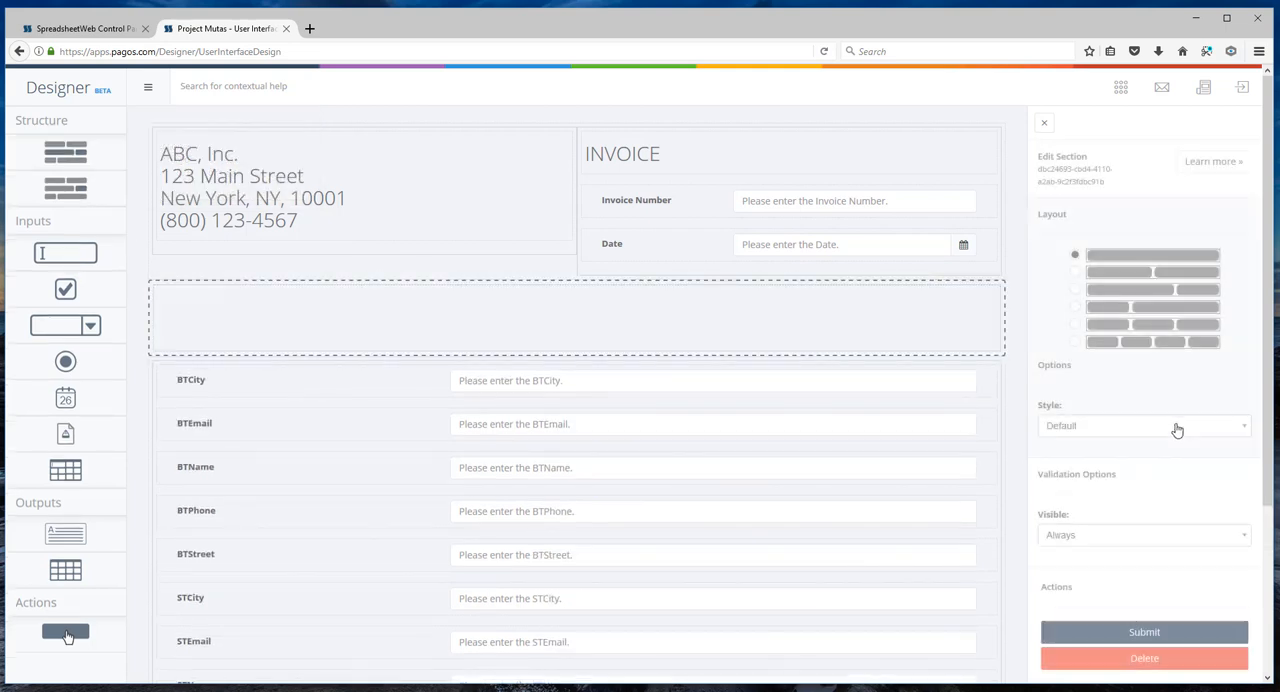
left_click(1076, 272)
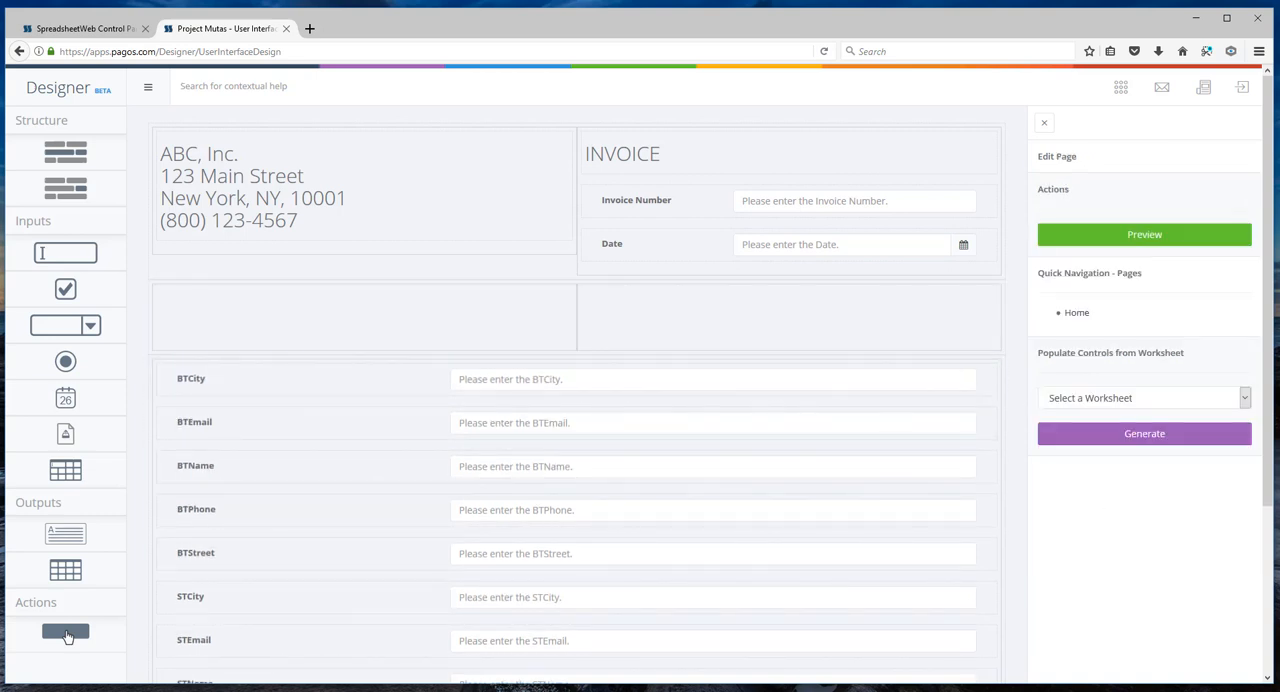
left_click(788, 316)
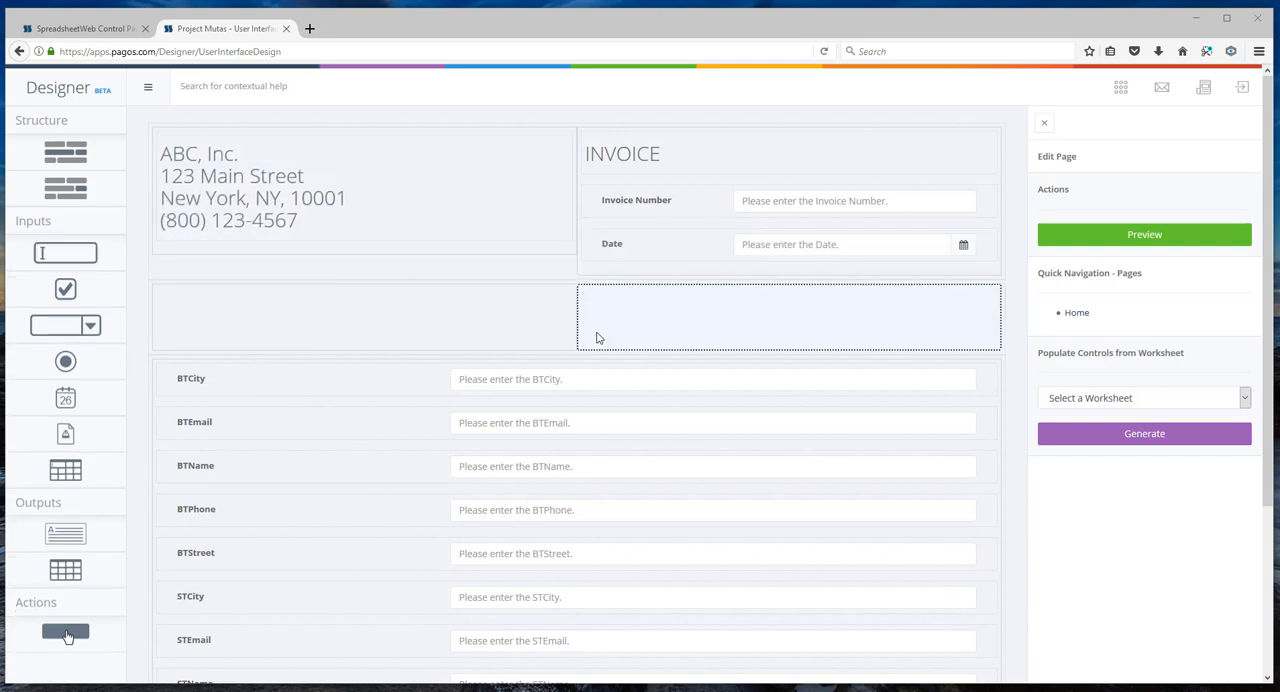
mouse_move(630, 320)
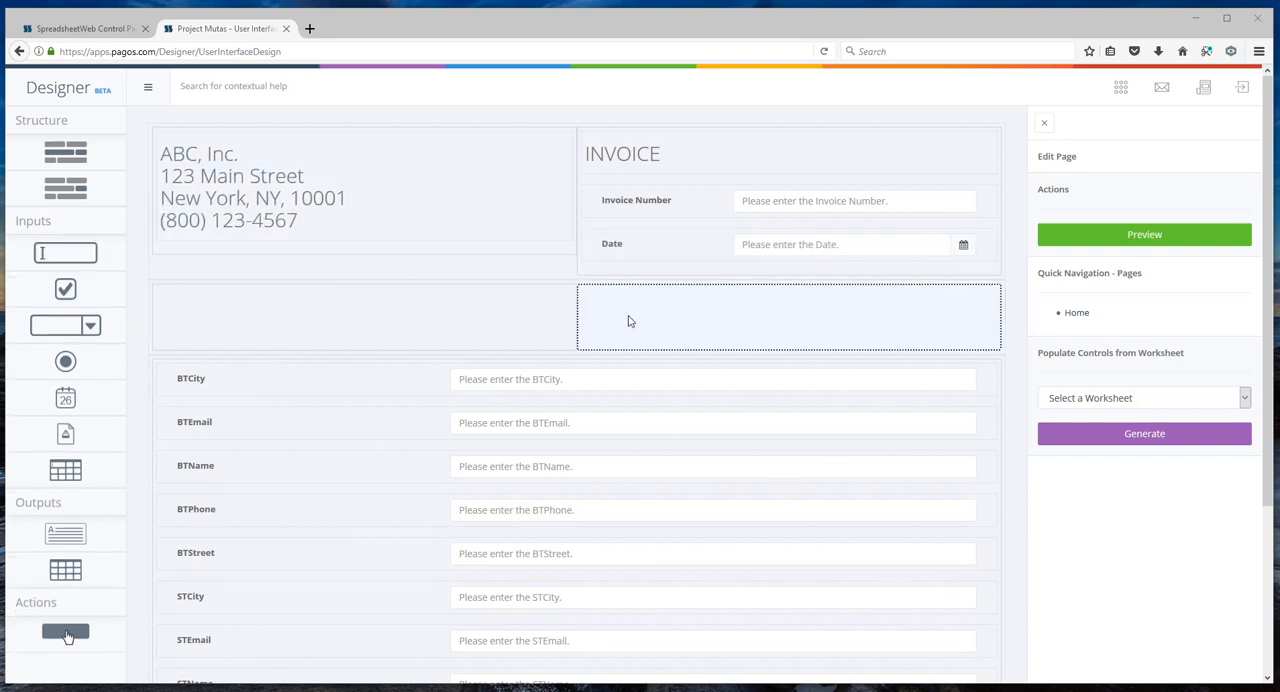
mouse_move(64, 536)
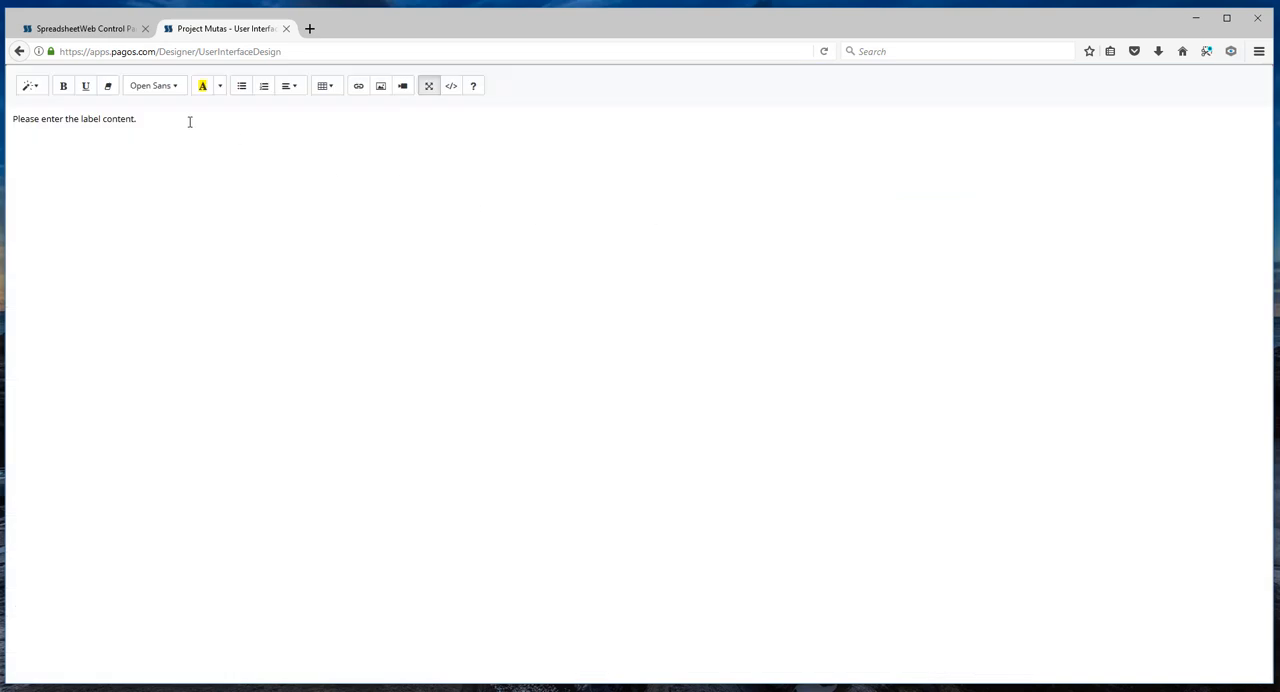
type("Bill")
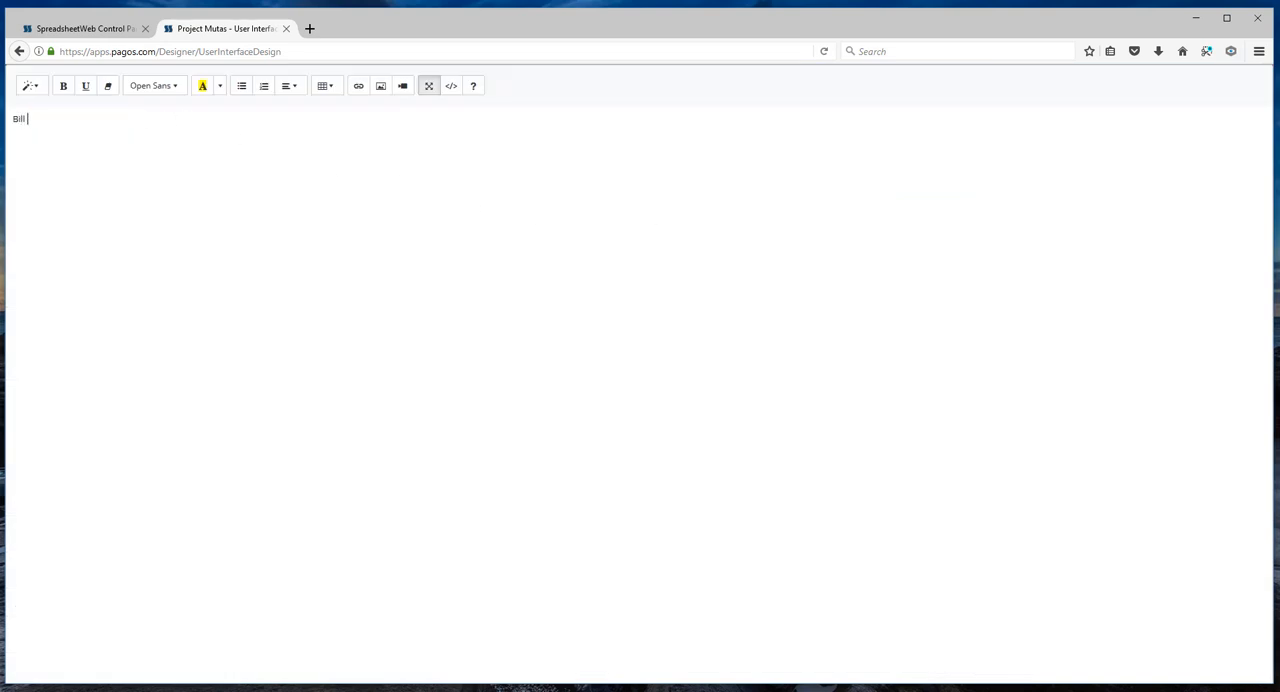
type("to:")
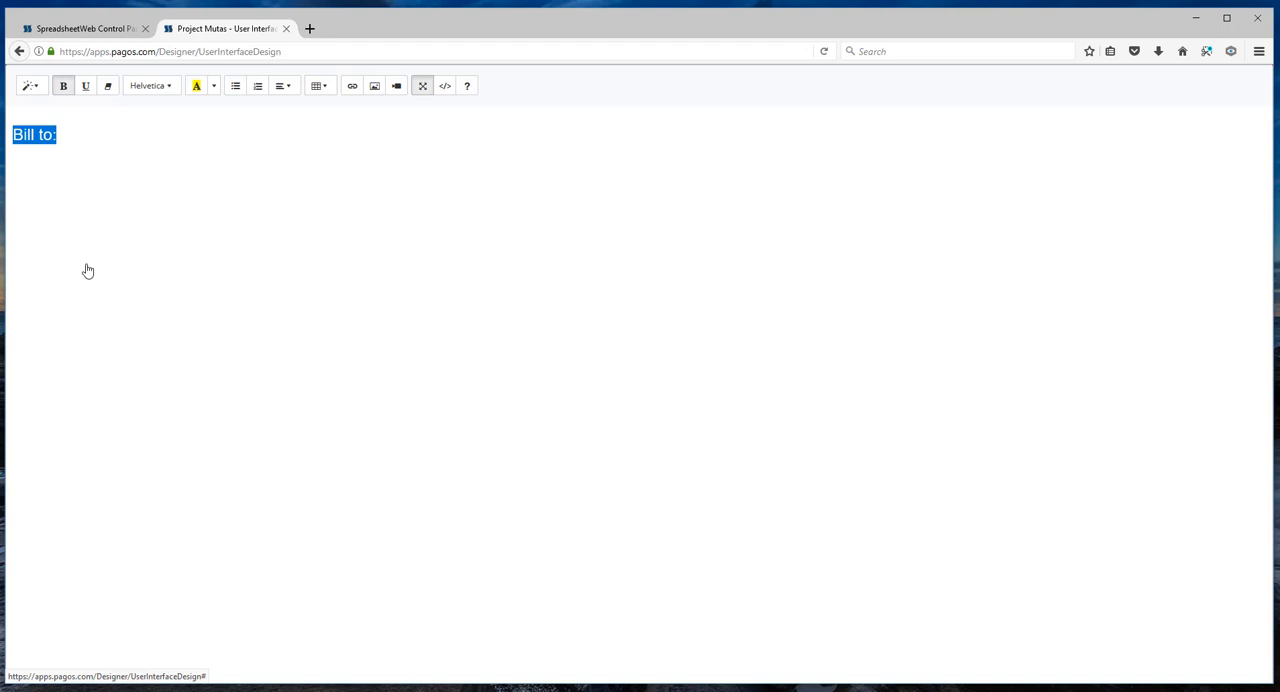
mouse_move(424, 84)
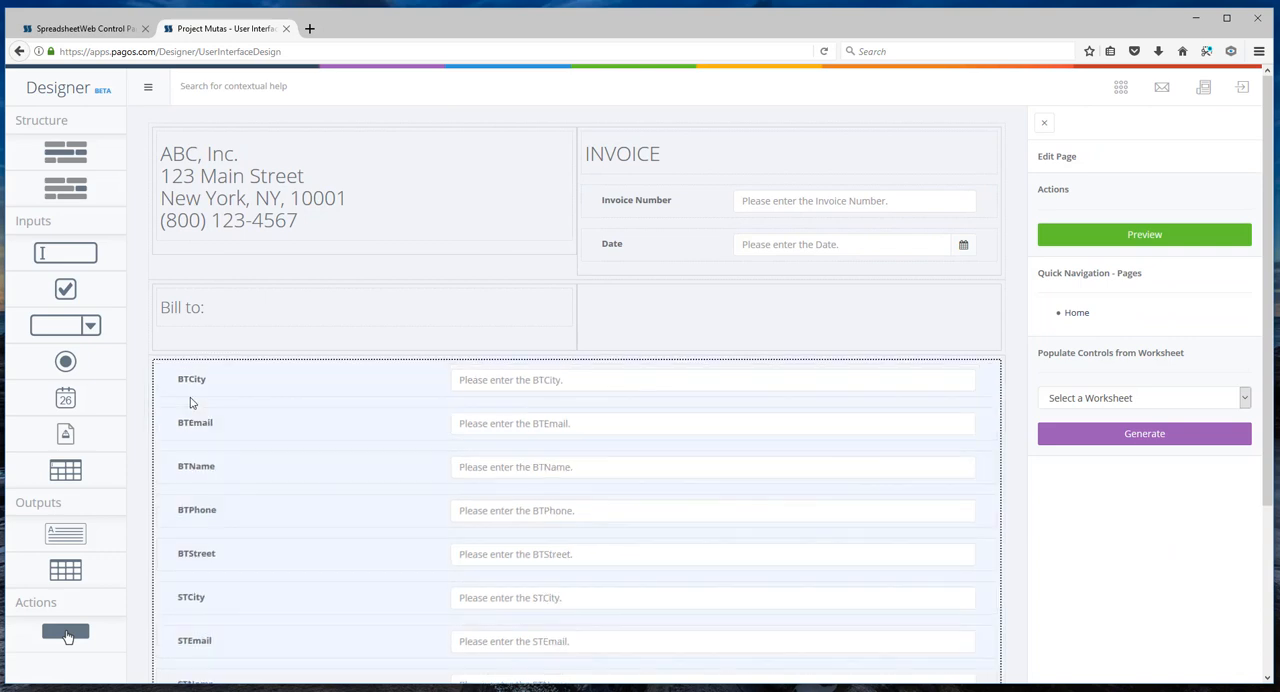
mouse_move(320, 490)
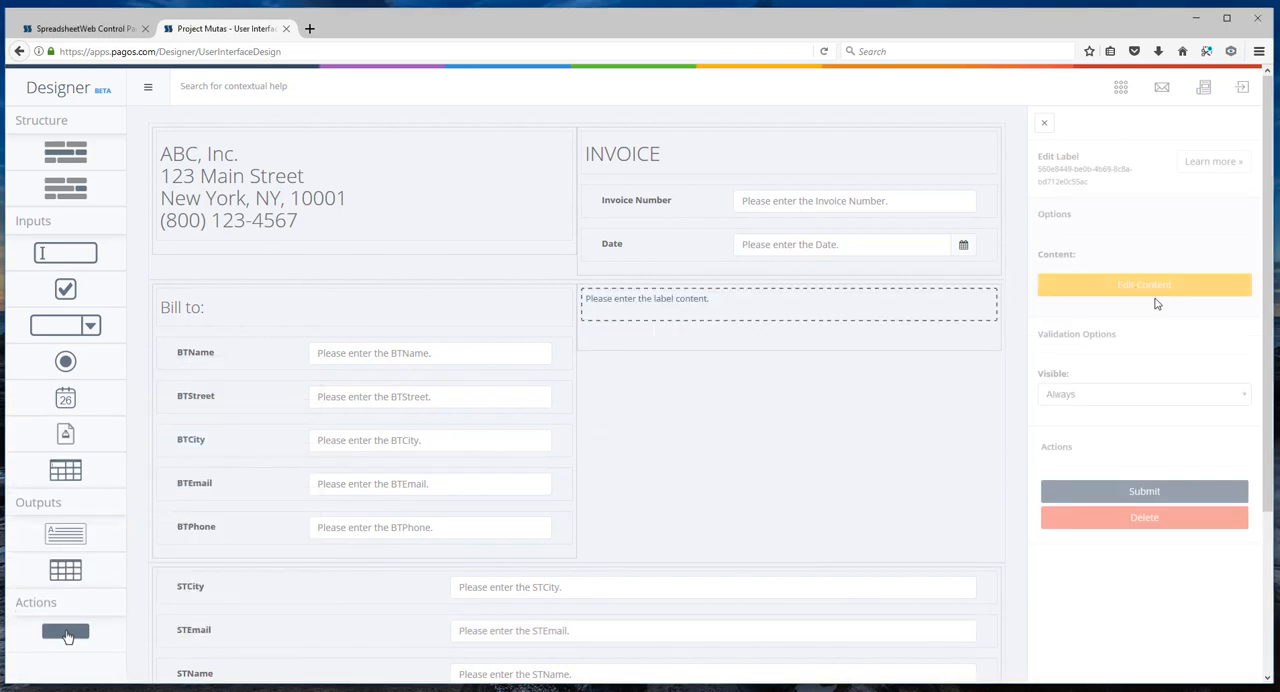
- Begin editing the new label's content to become the 'Ship to:' heading
left_click(1144, 284)
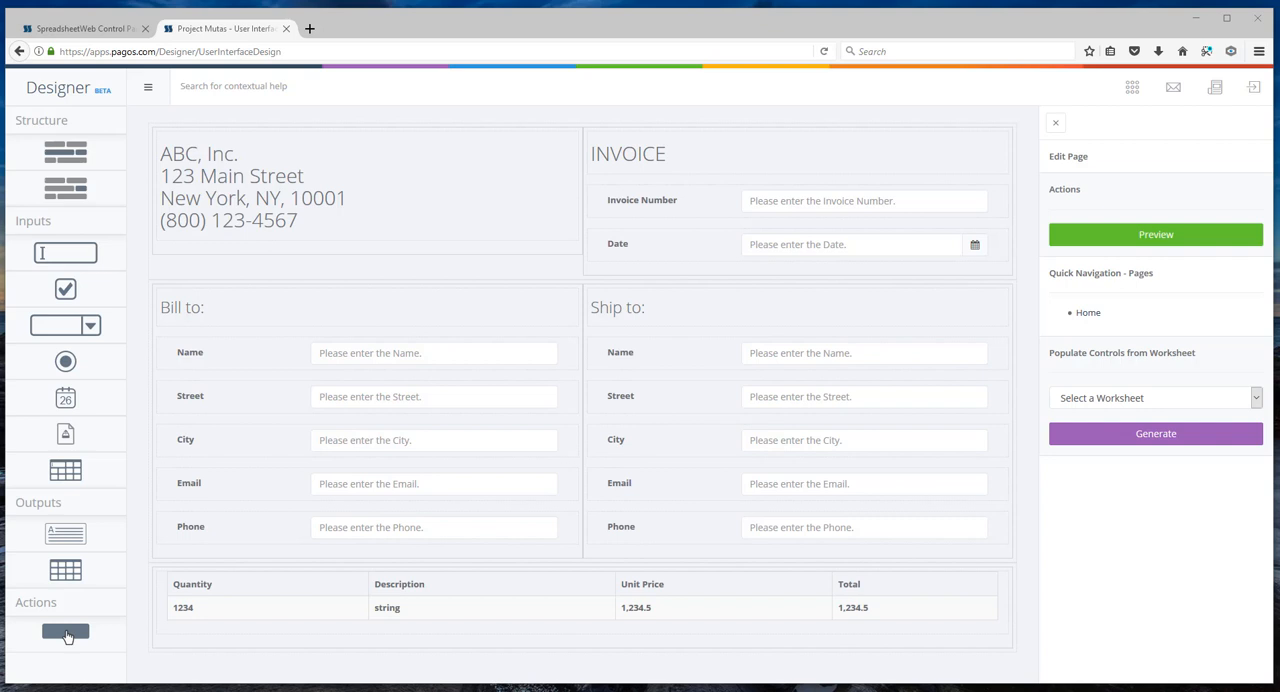
- In the item grid settings, make Quantity an integer and Unit Price and Total currency masks
left_click(796, 440)
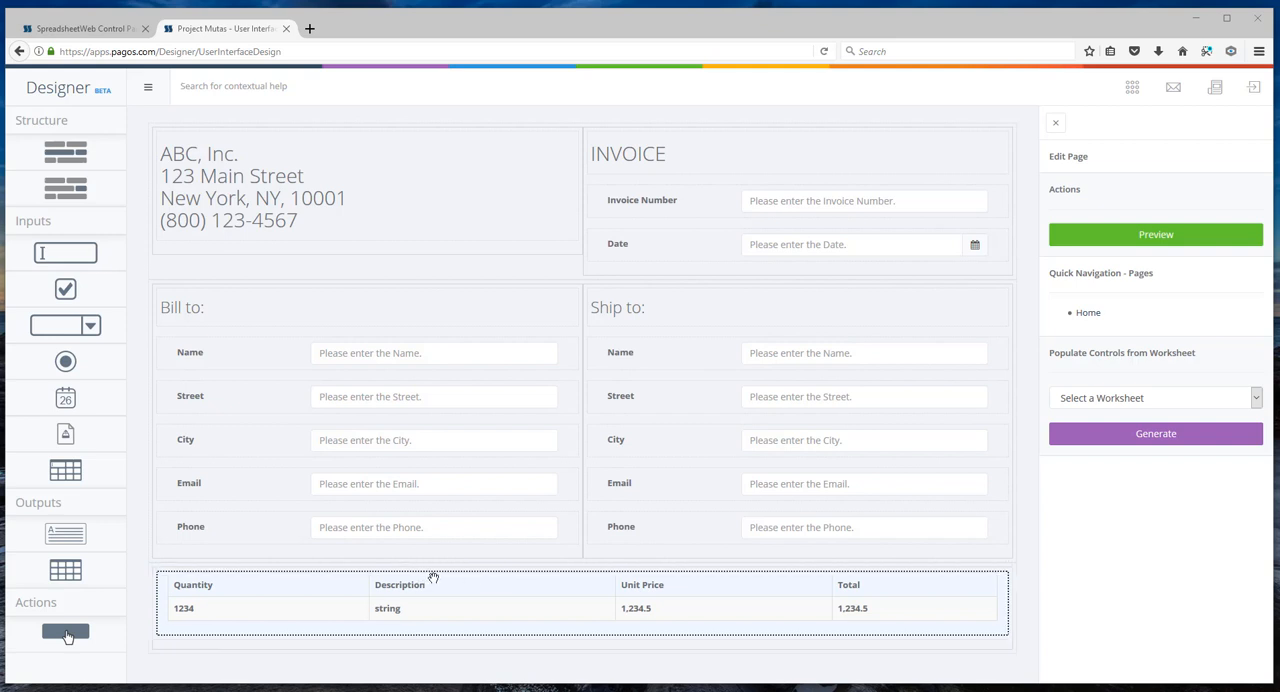
left_click(580, 604)
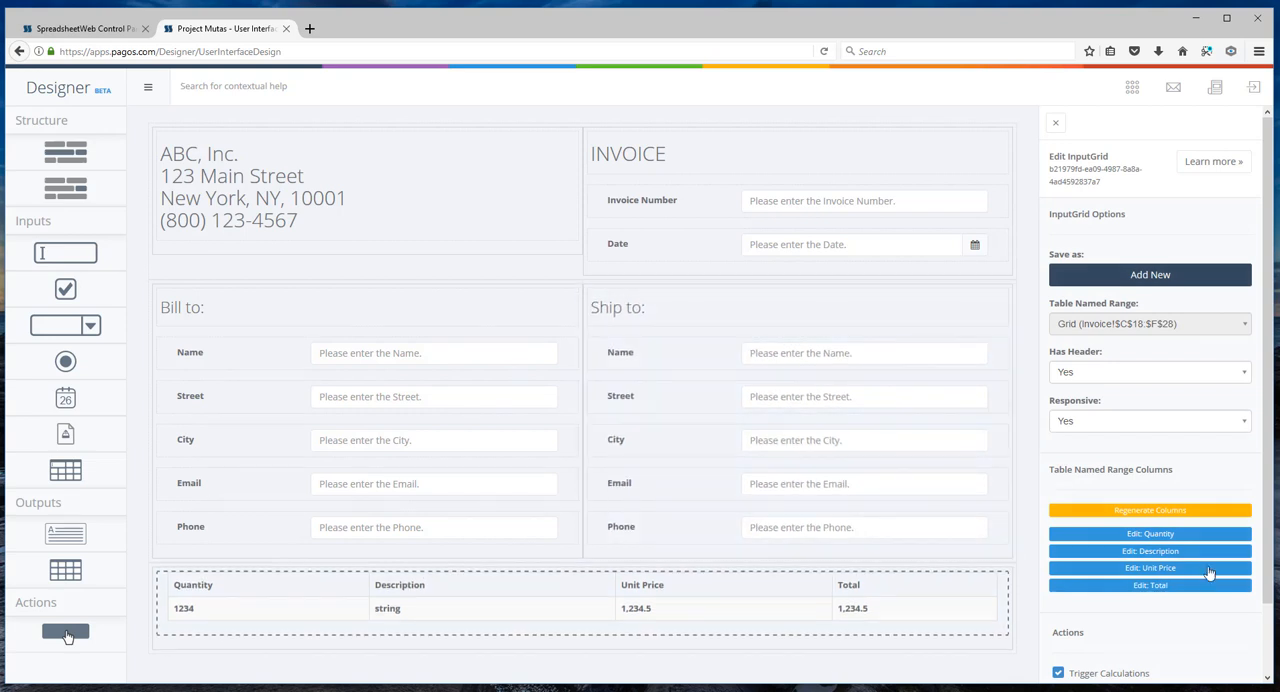
mouse_move(1150, 568)
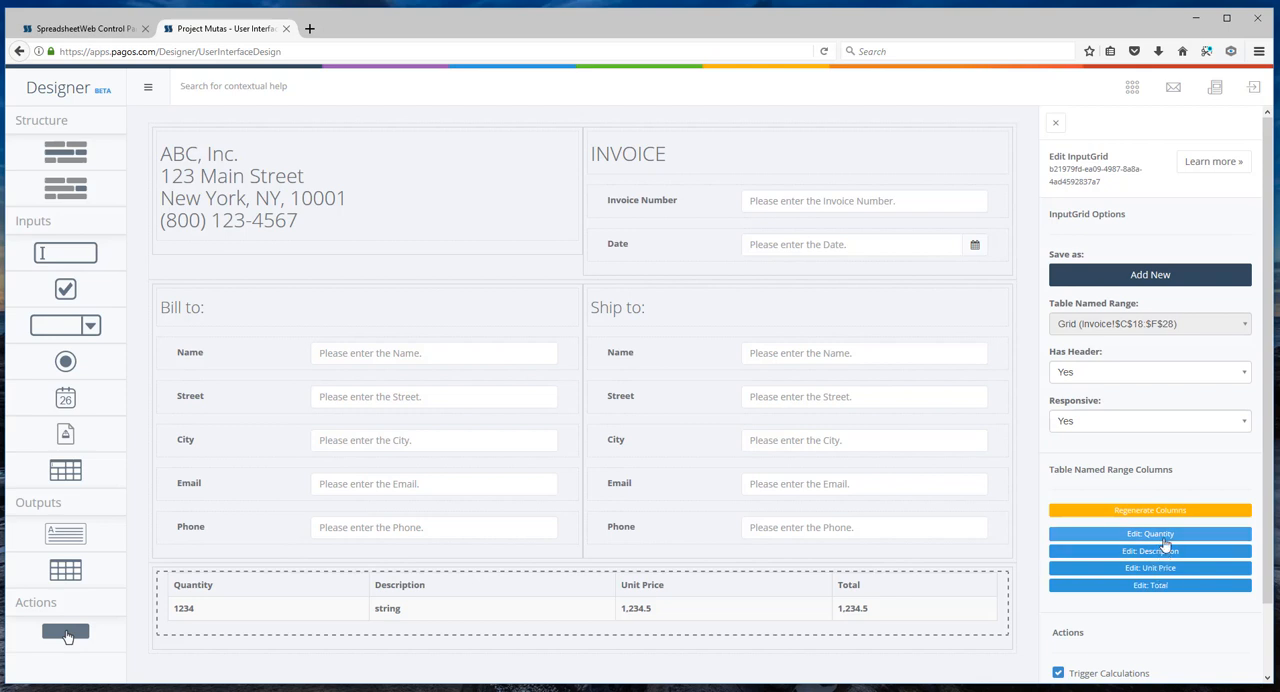
left_click(1150, 532)
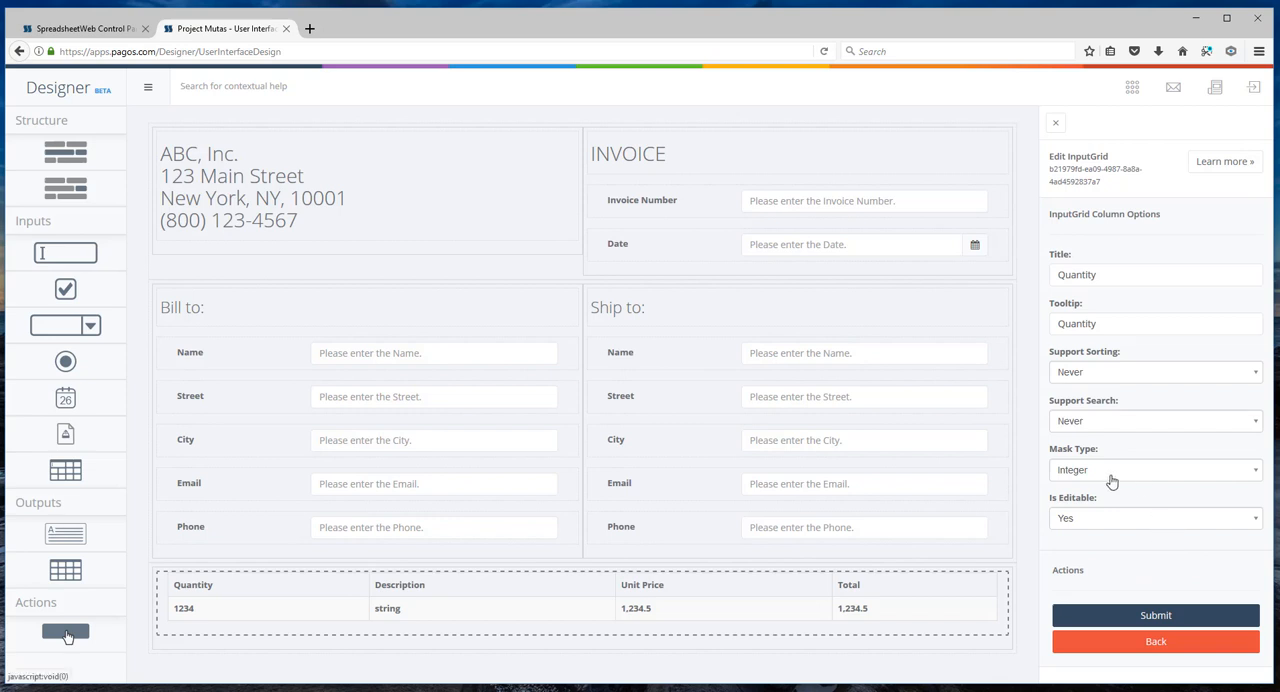
mouse_move(1156, 640)
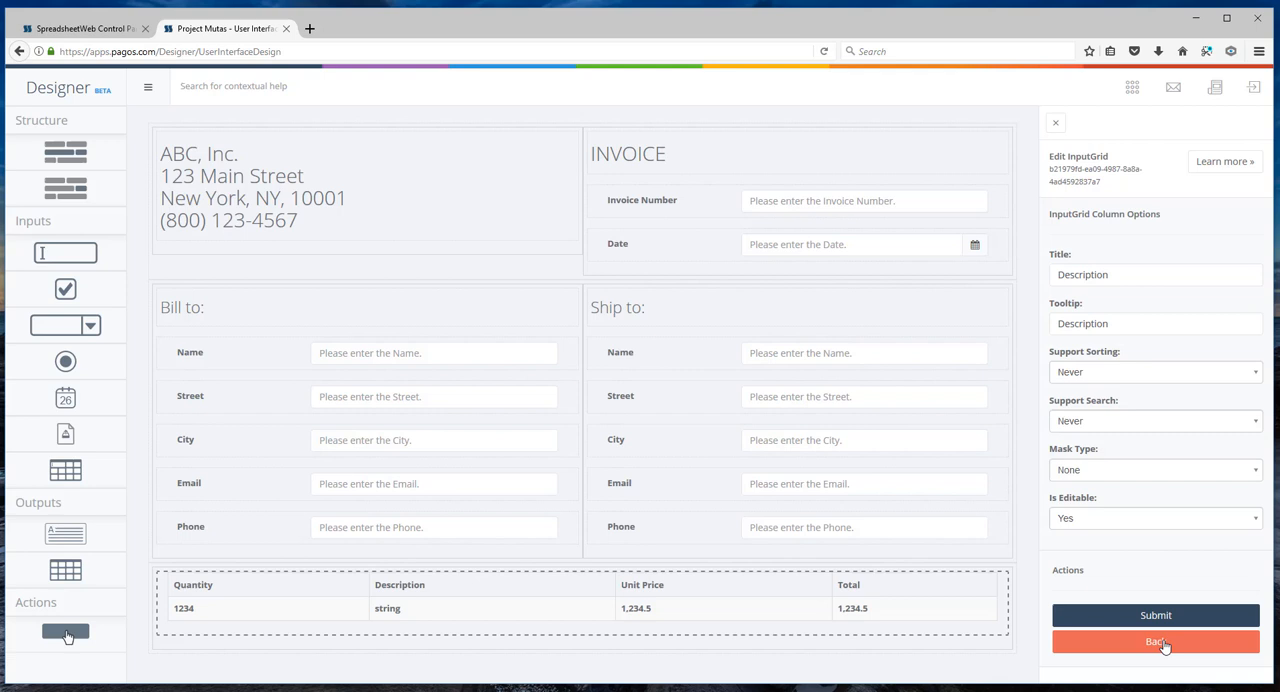
left_click(1156, 640)
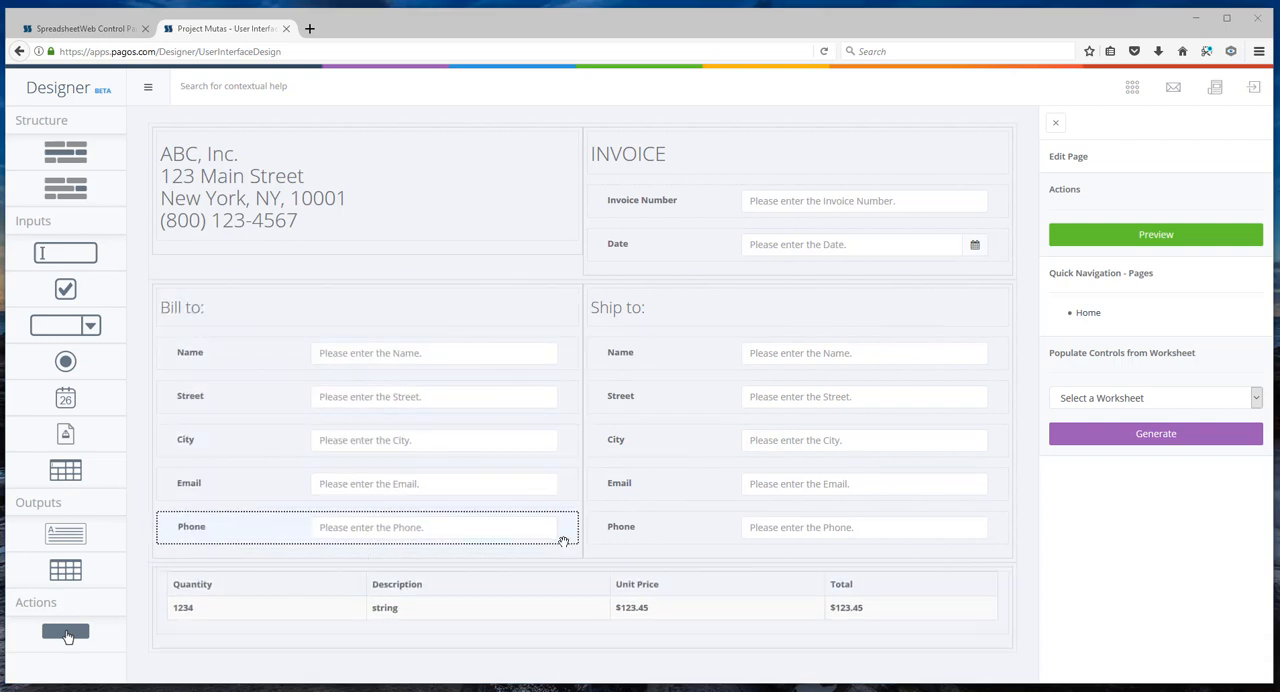
mouse_move(500, 544)
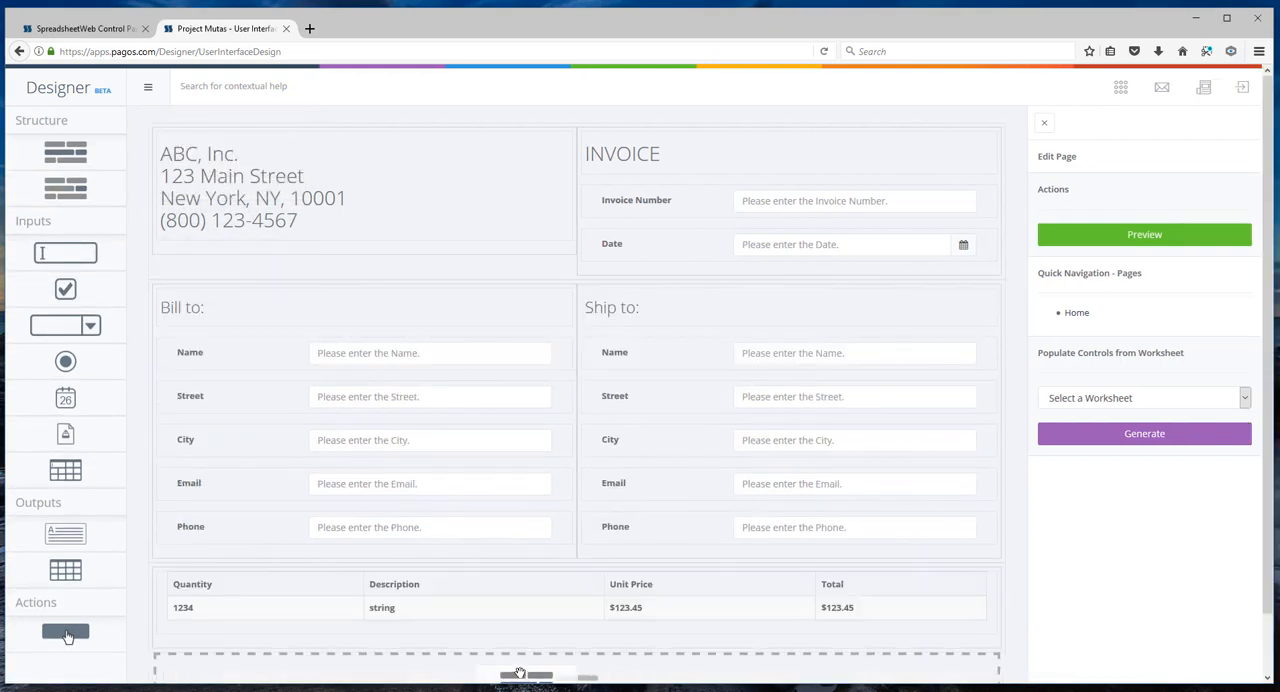
- Give the new section below the item grid a two-column layout
scroll("down", 3)
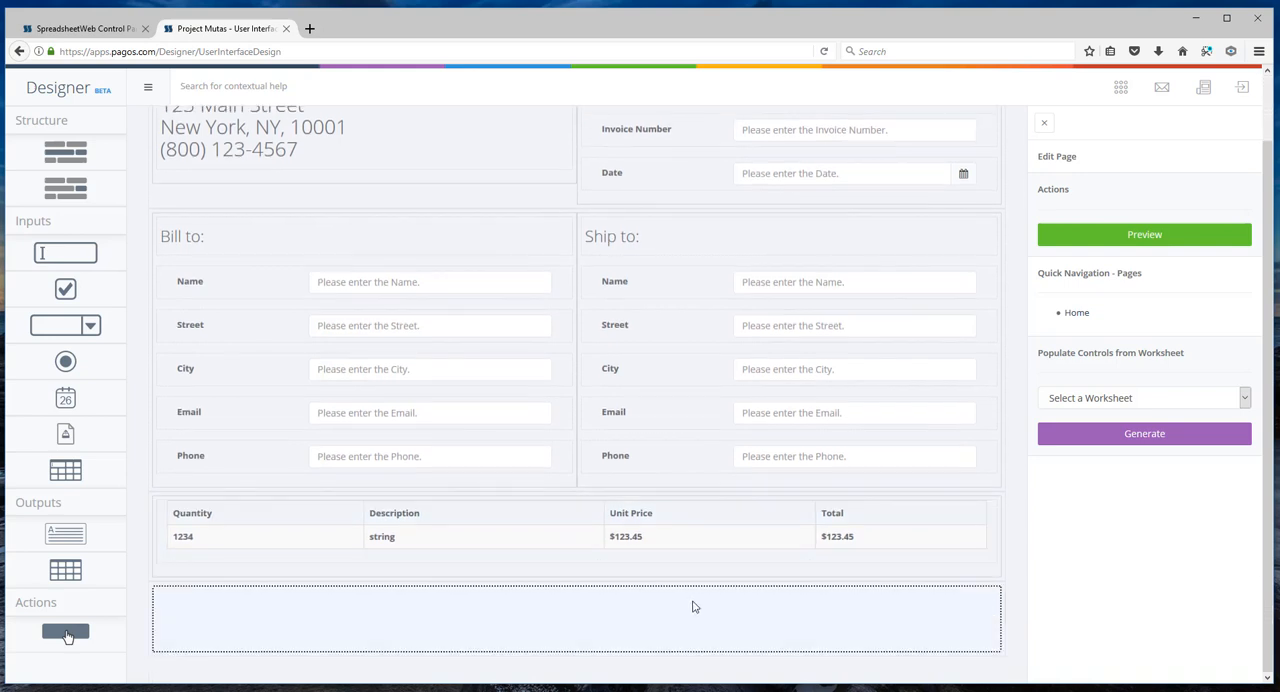
mouse_move(574, 592)
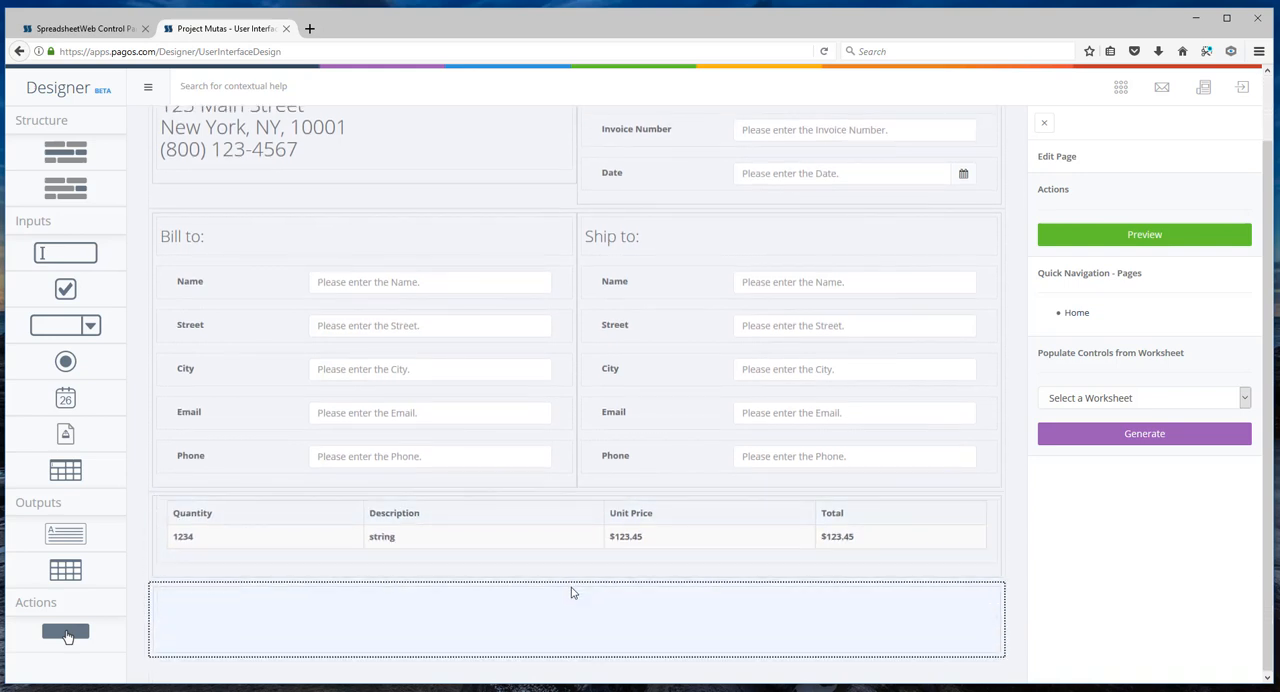
left_click(576, 620)
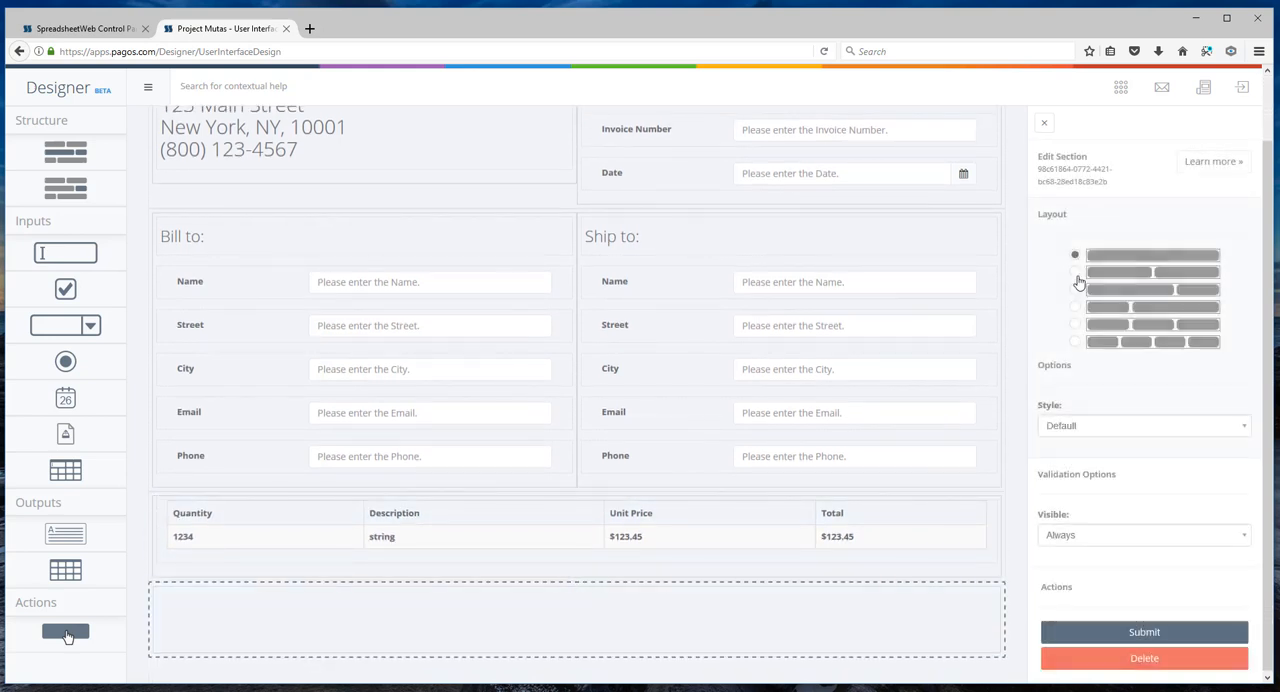
left_click(1076, 272)
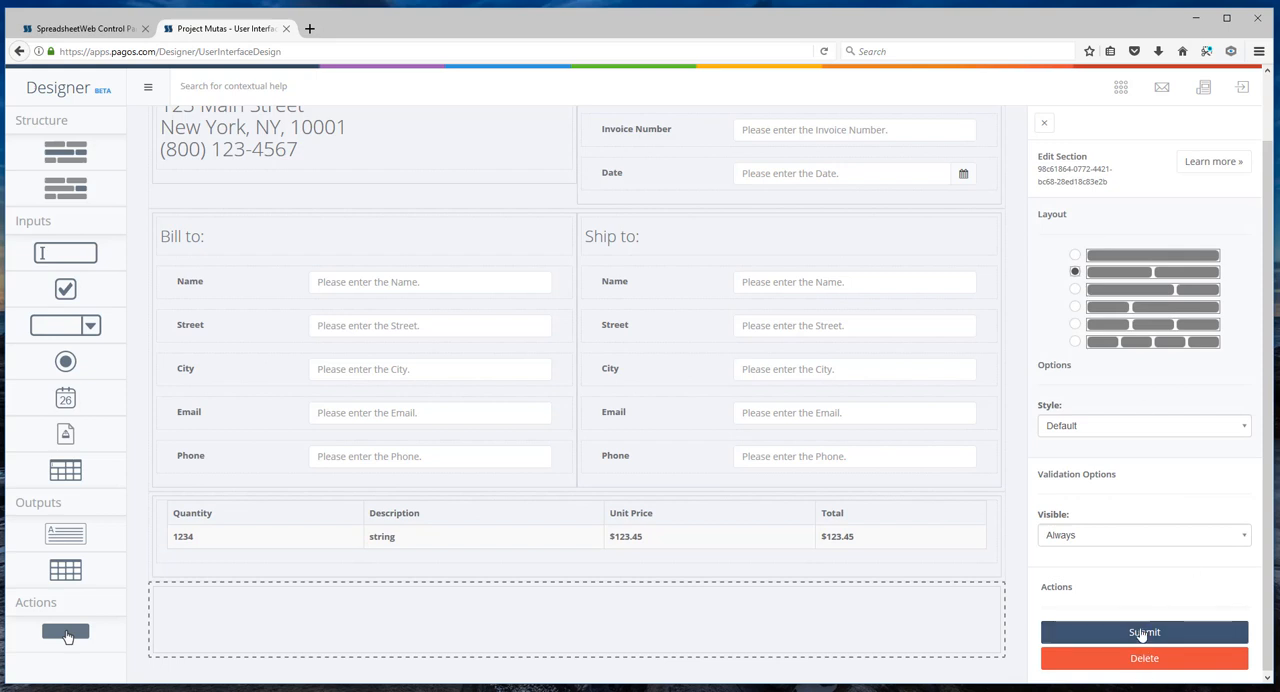
left_click(1044, 122)
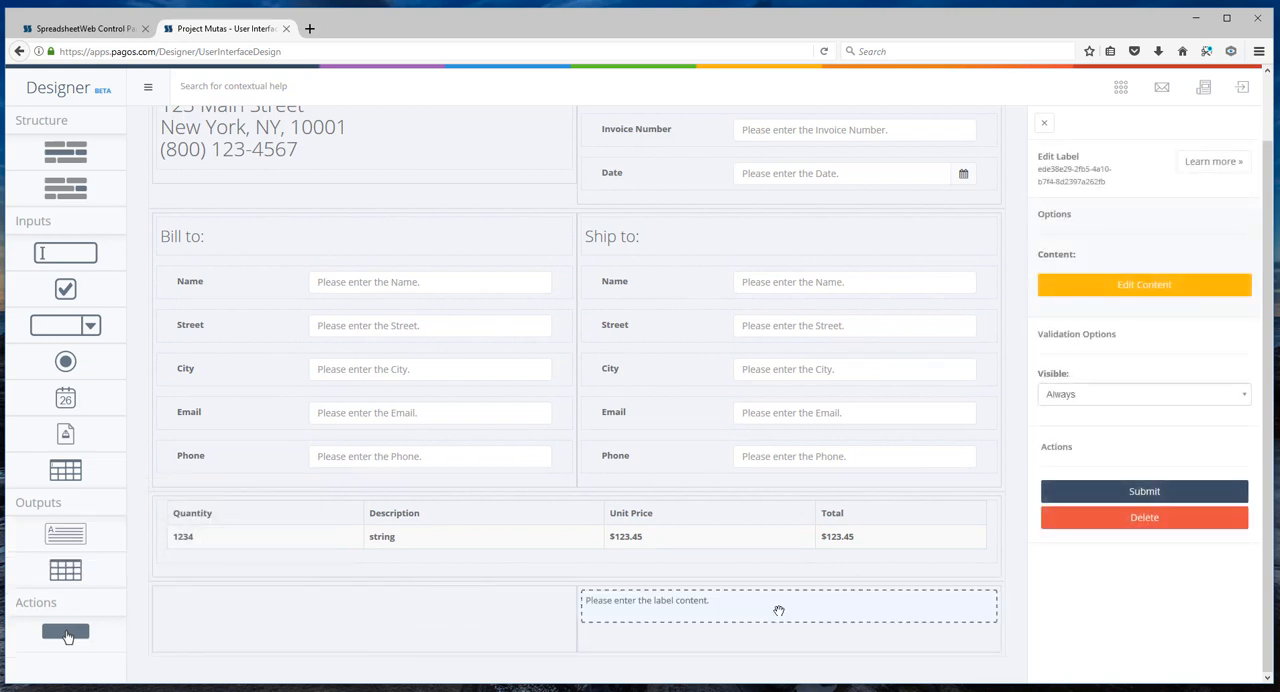
- Insert a two-column, six-row table in the label with Subtotal: linked to {{Subtotal:Decimal:C2}}
left_click(1144, 284)
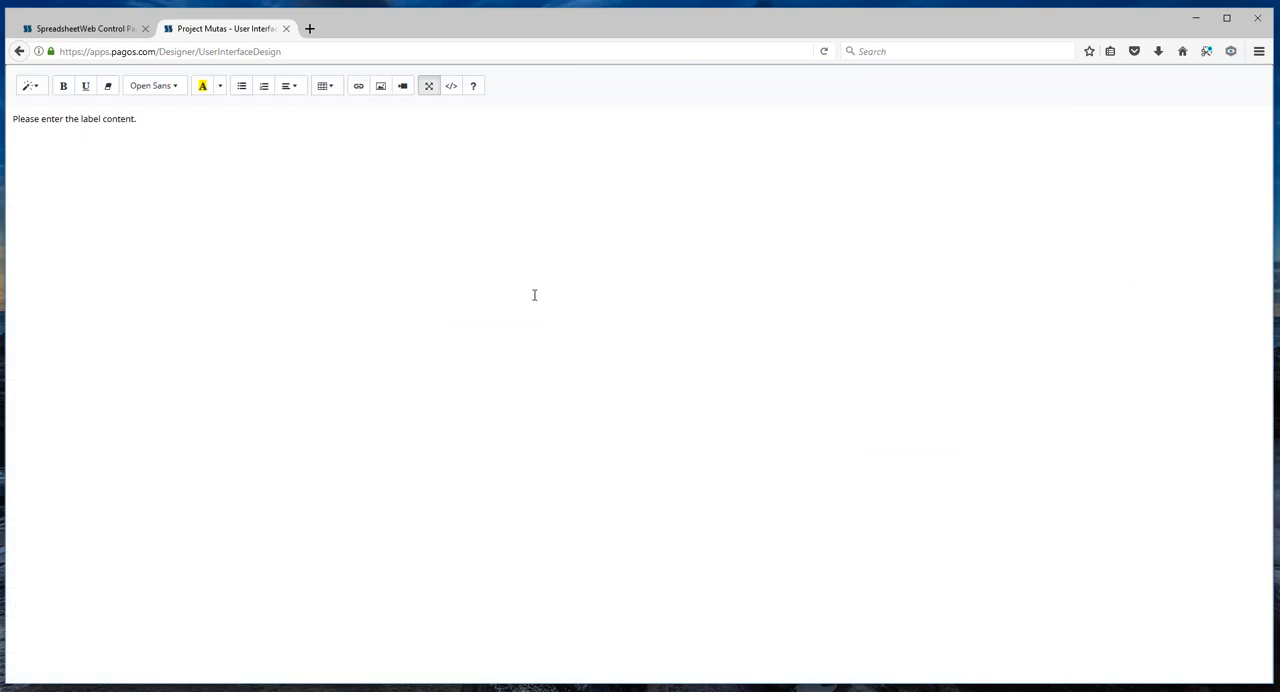
mouse_move(248, 292)
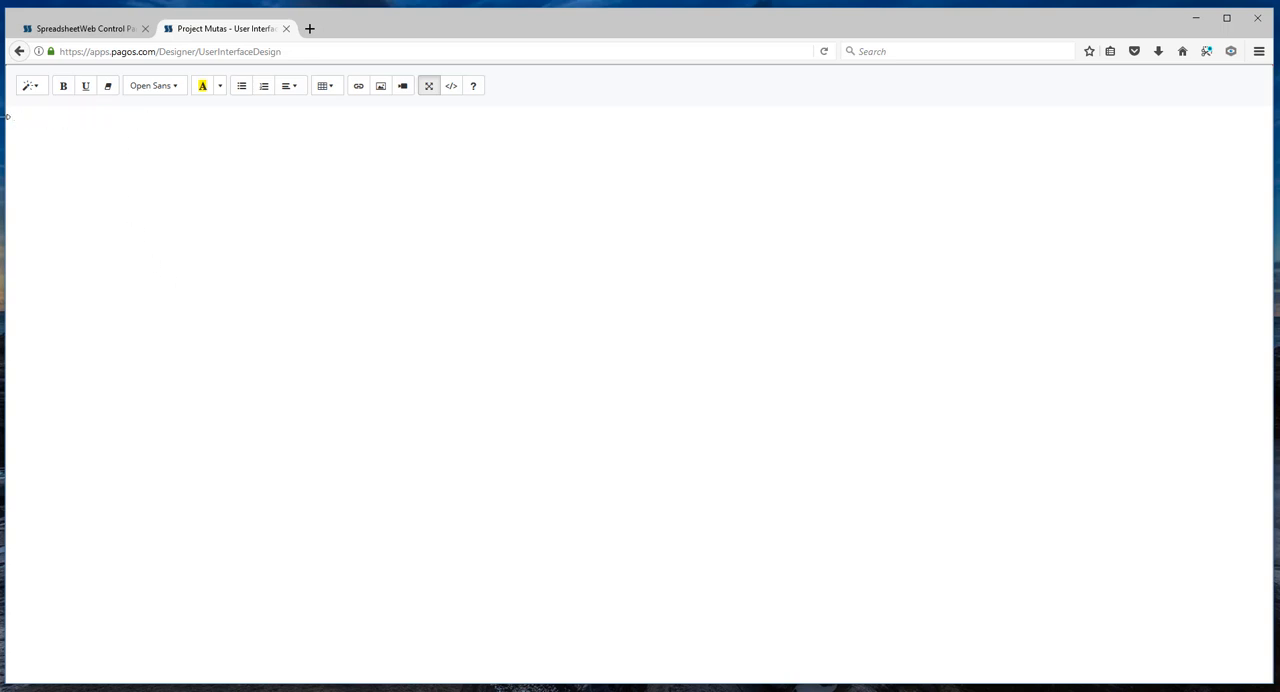
mouse_move(324, 84)
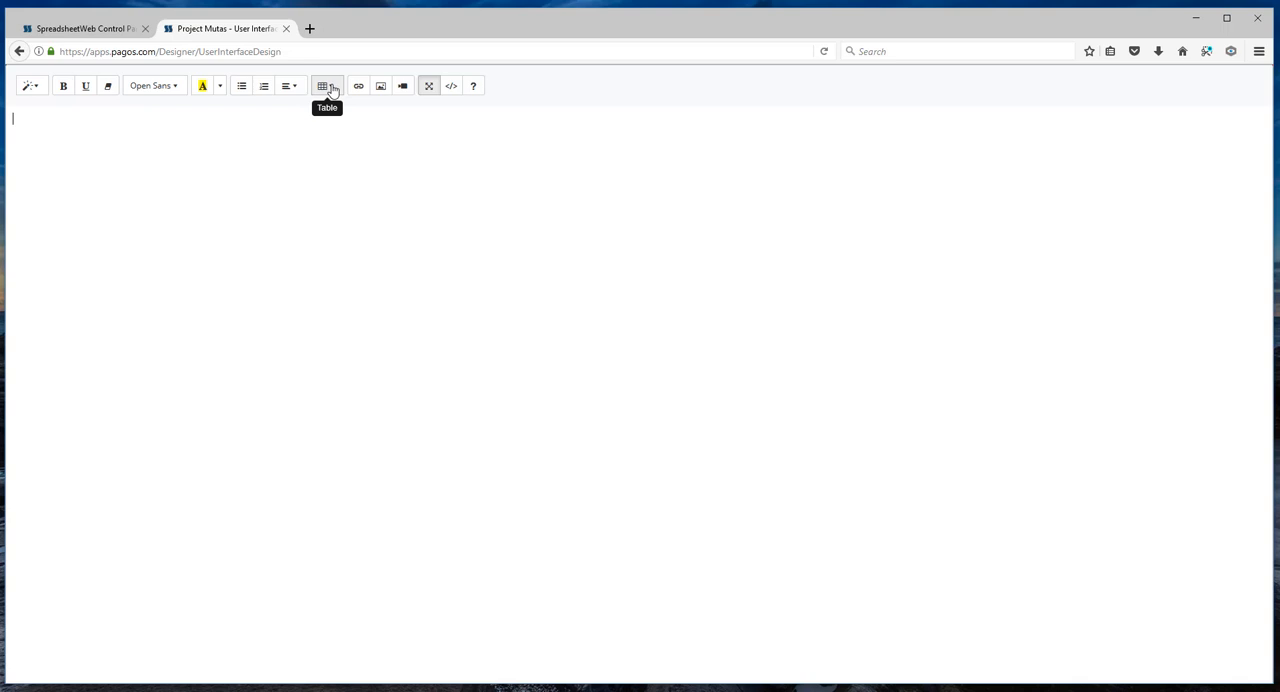
left_click(328, 84)
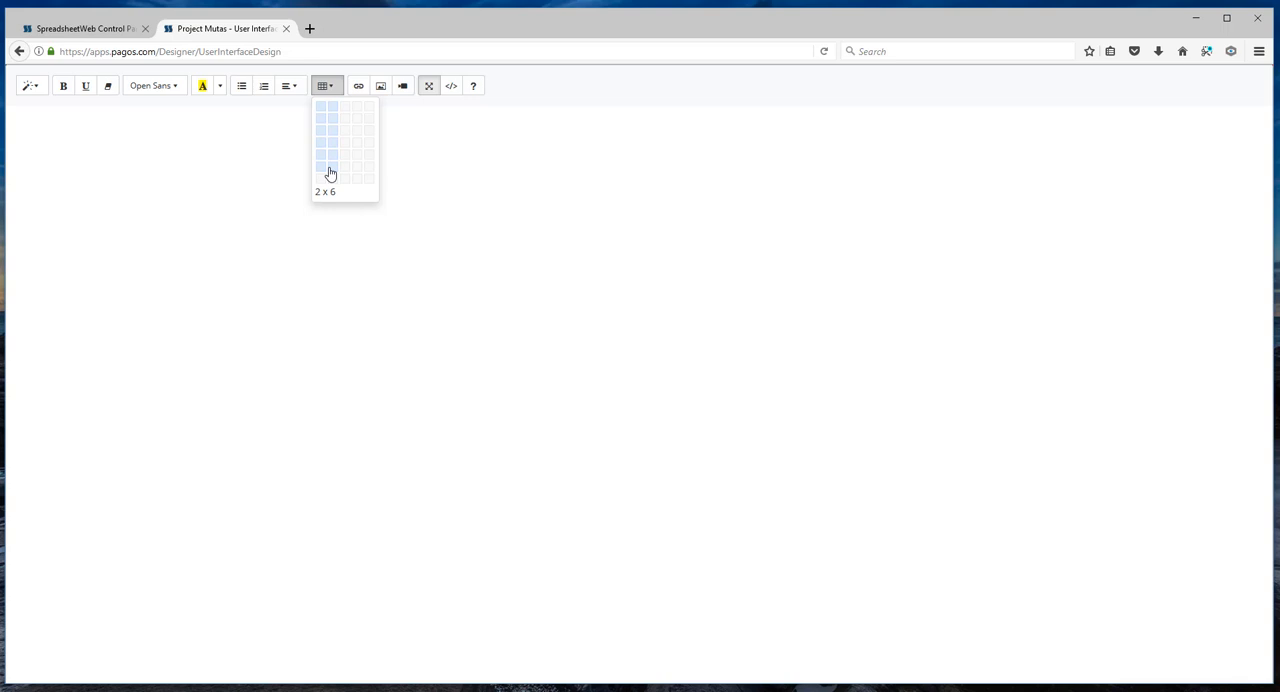
left_click(328, 170)
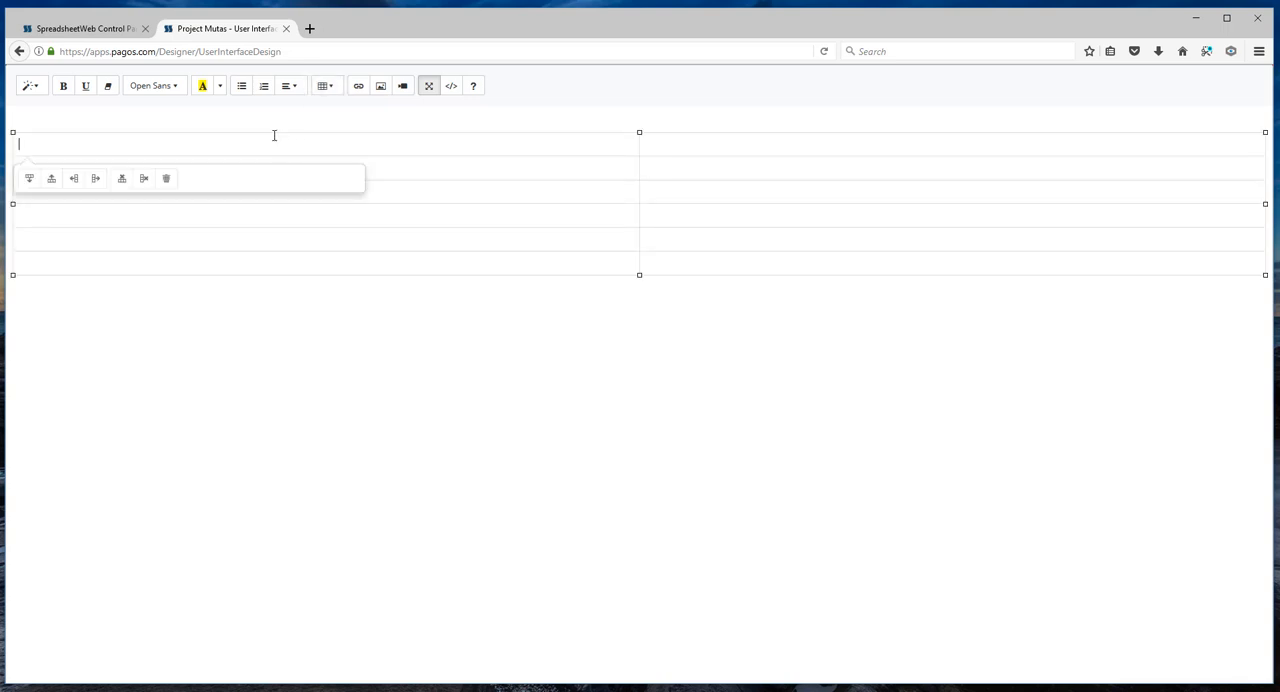
type("Subtotal")
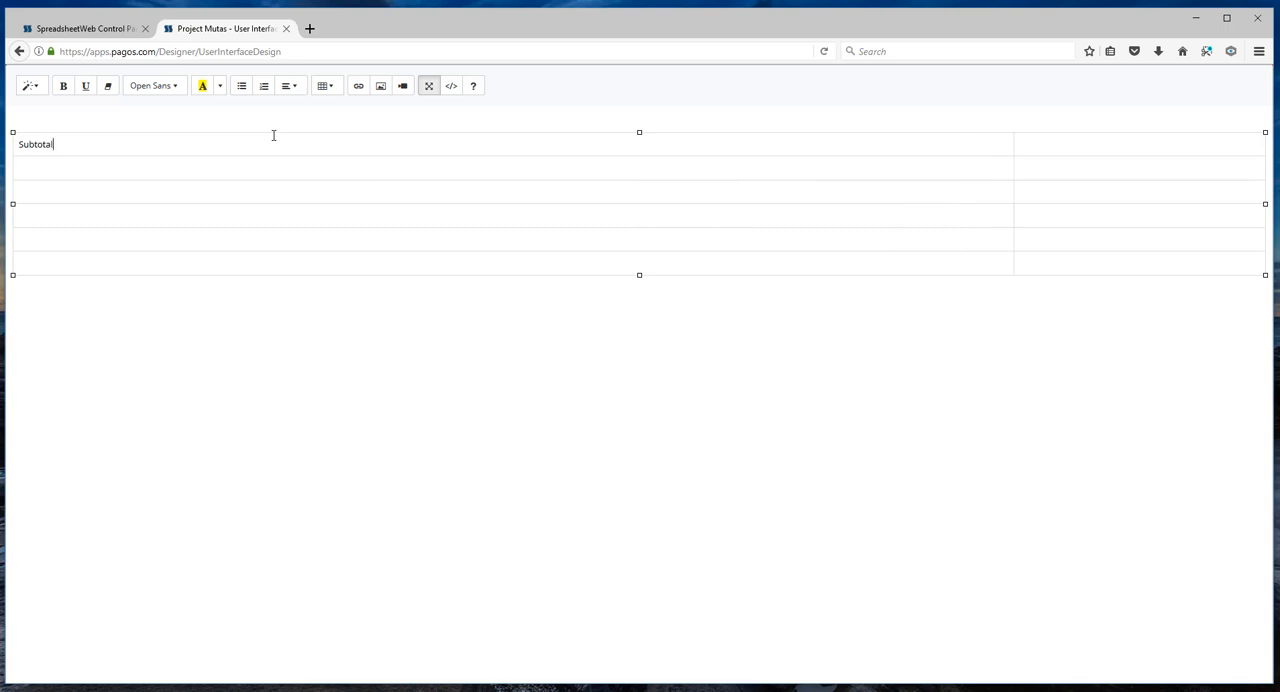
type(":")
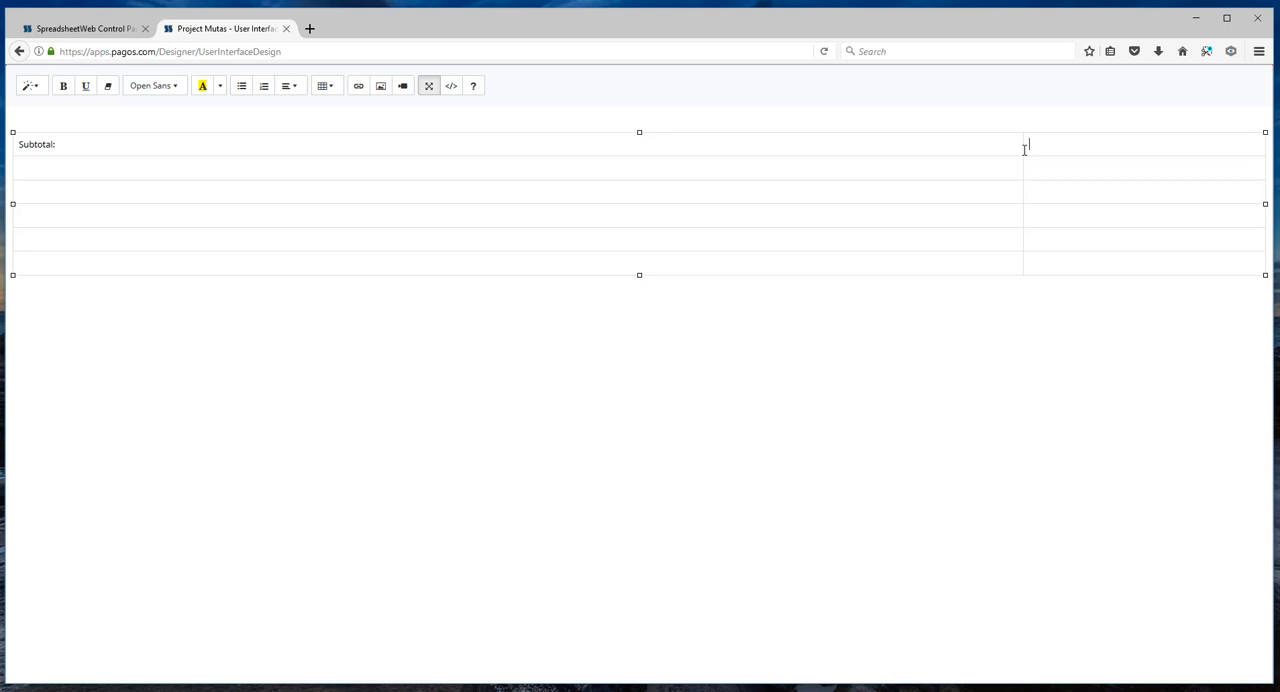
type("{{")
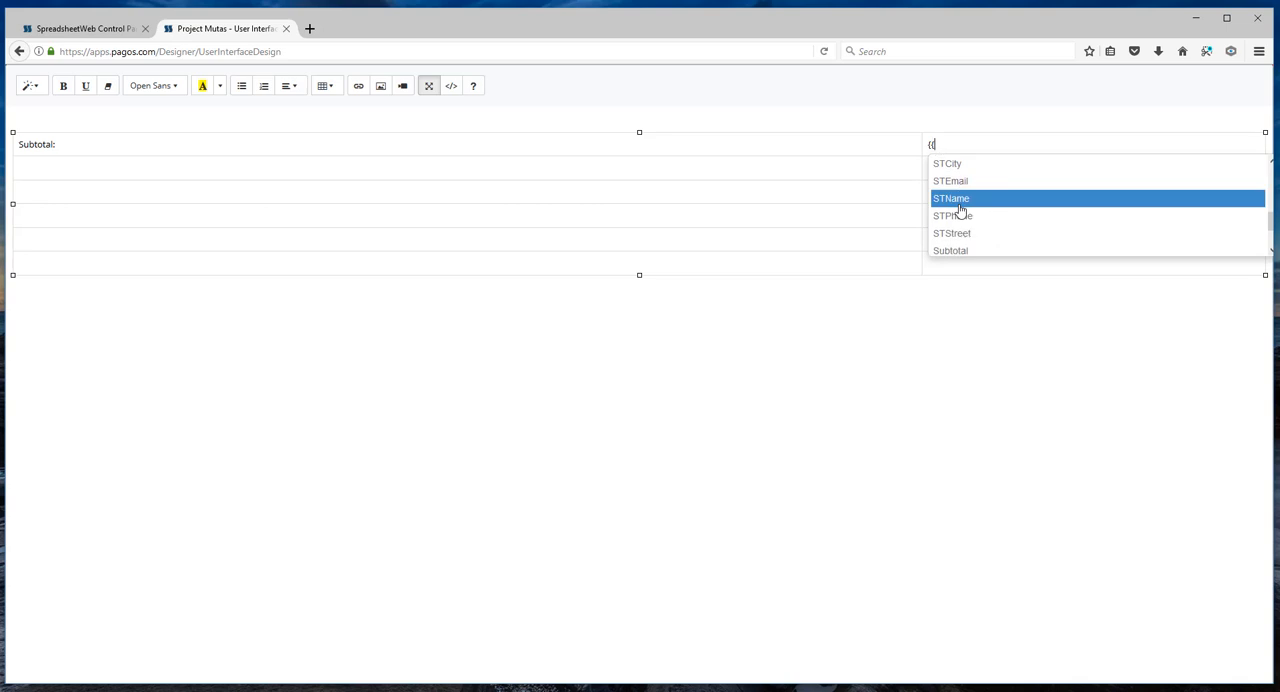
left_click(950, 250)
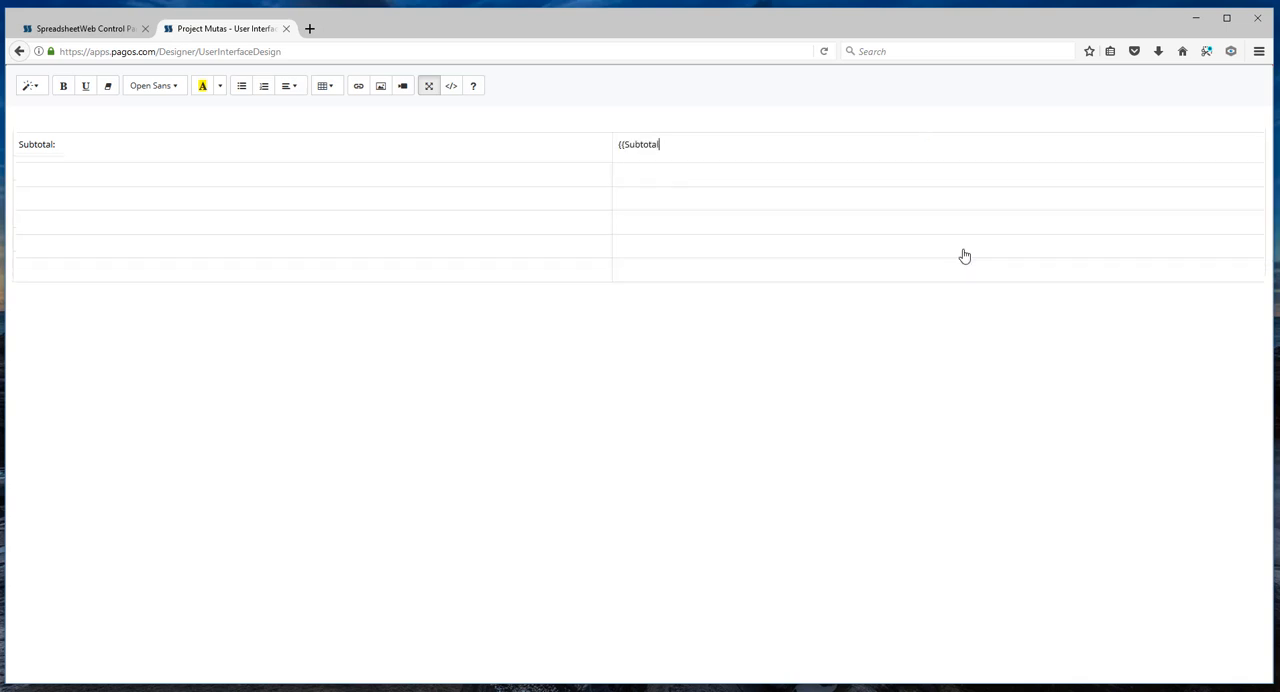
mouse_move(728, 176)
type(":")
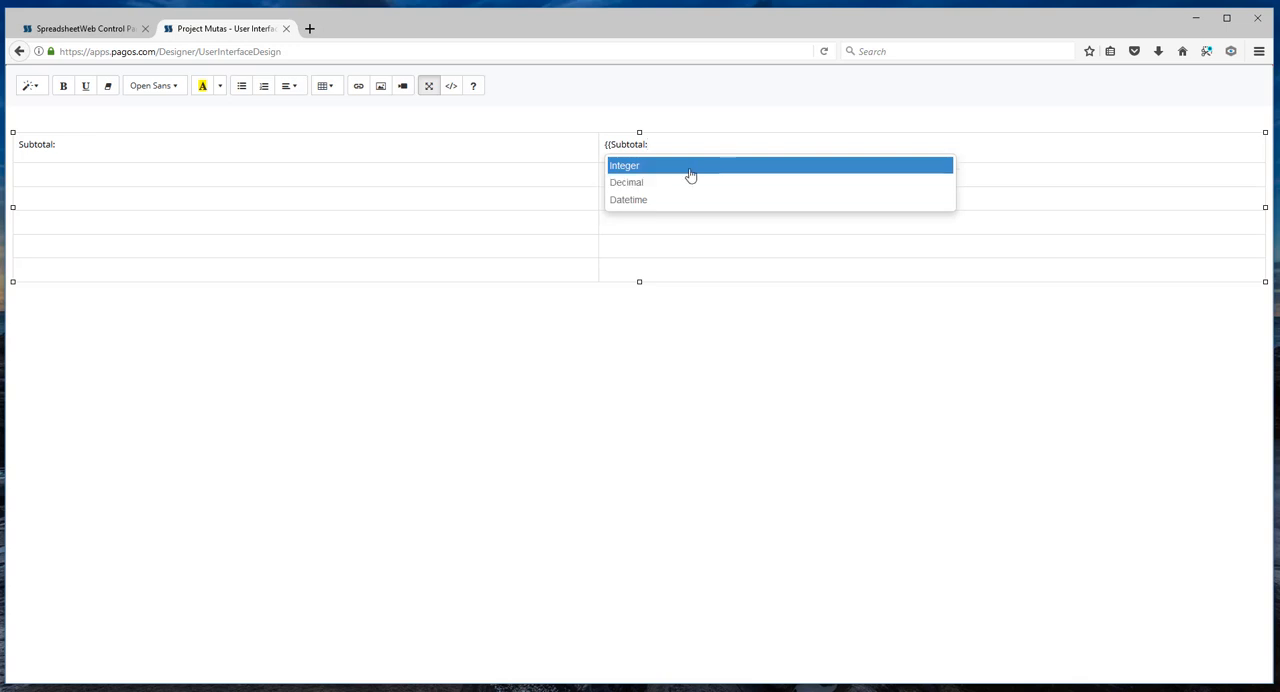
mouse_move(644, 182)
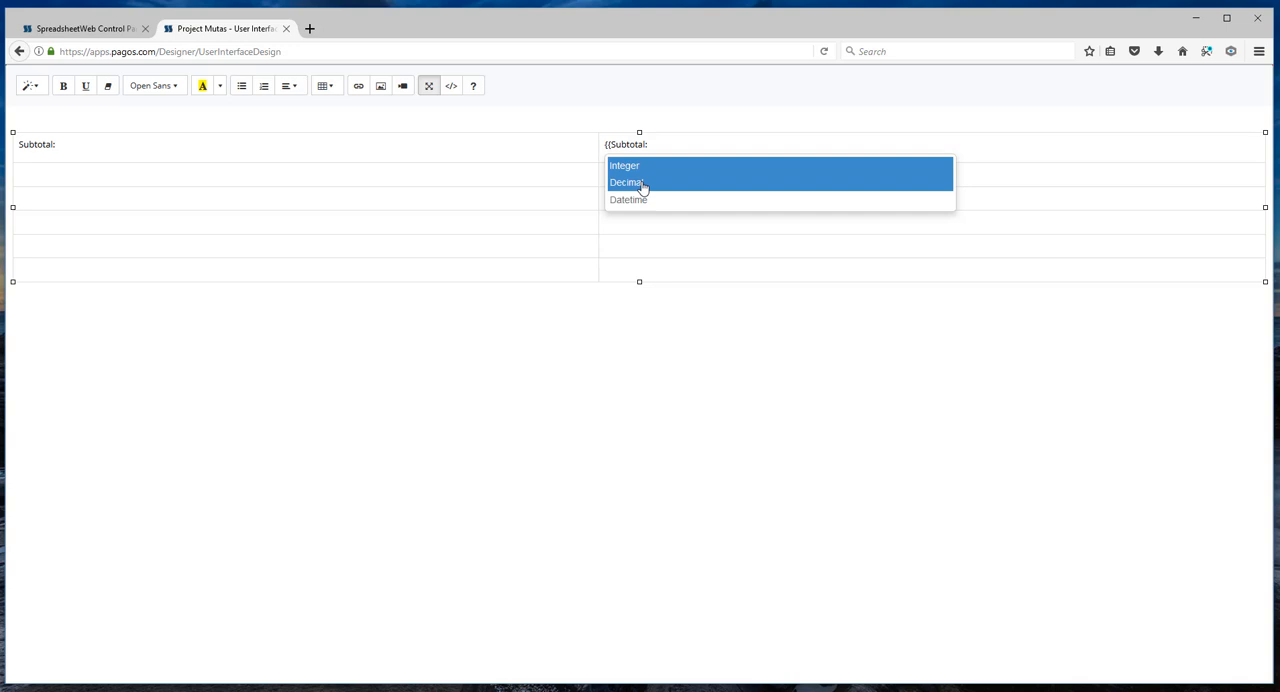
left_click(628, 182)
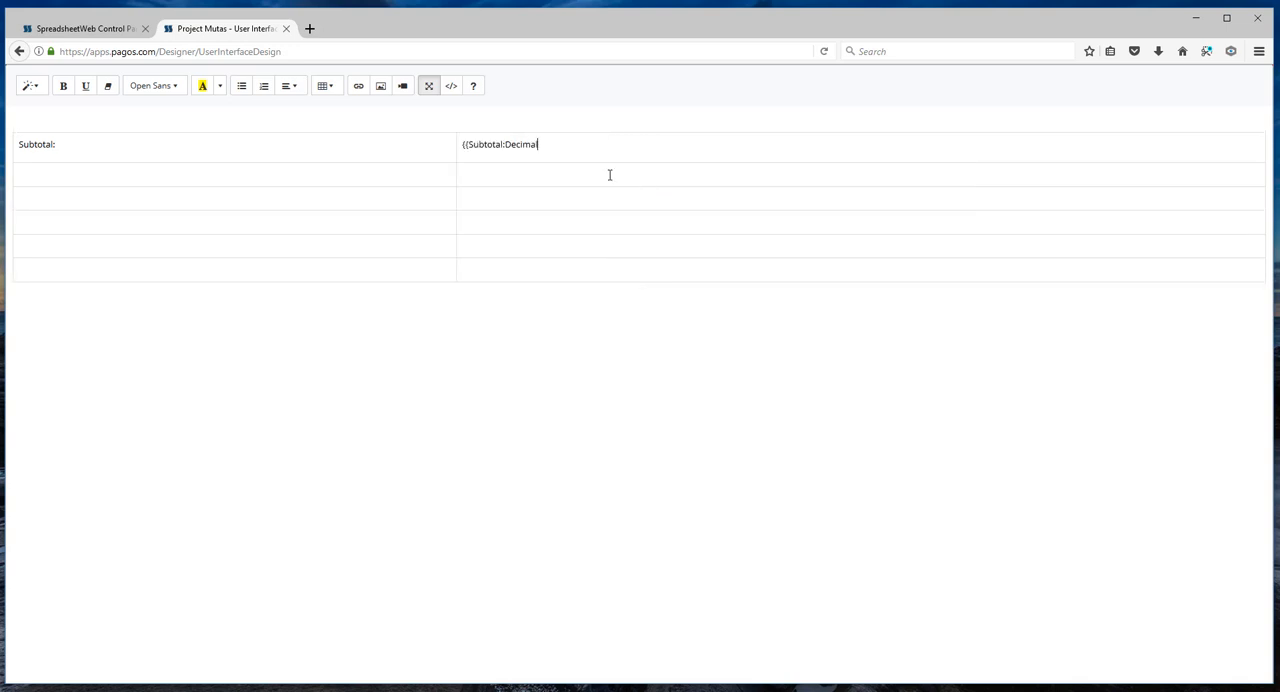
type(":C")
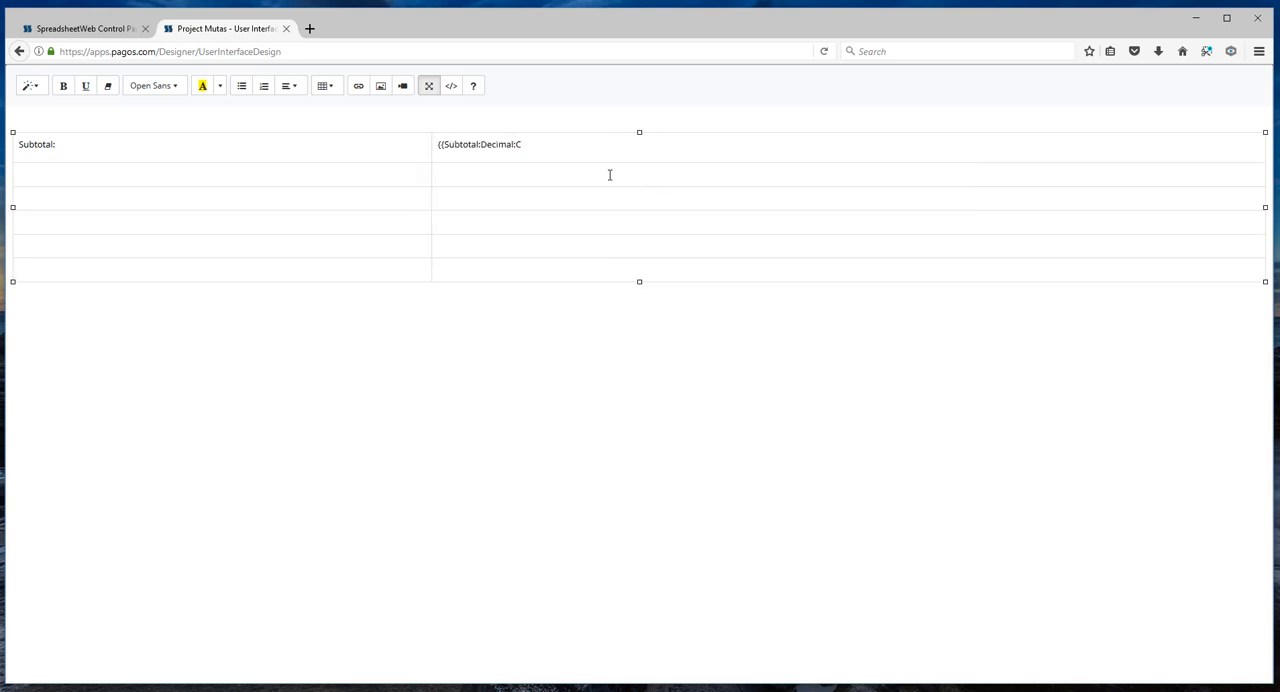
type("2}}")
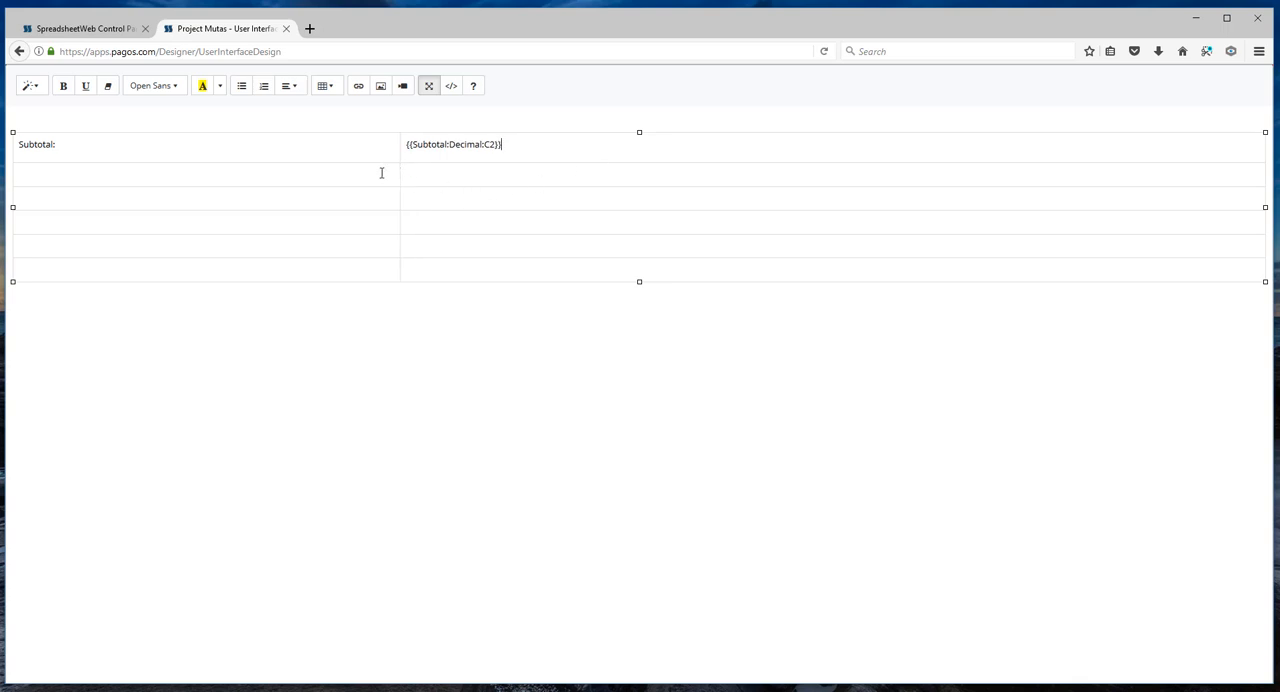
- Fill the next rows with Discount Rate, Discount Total and Subtotal2 labels and placeholders
left_click(200, 172)
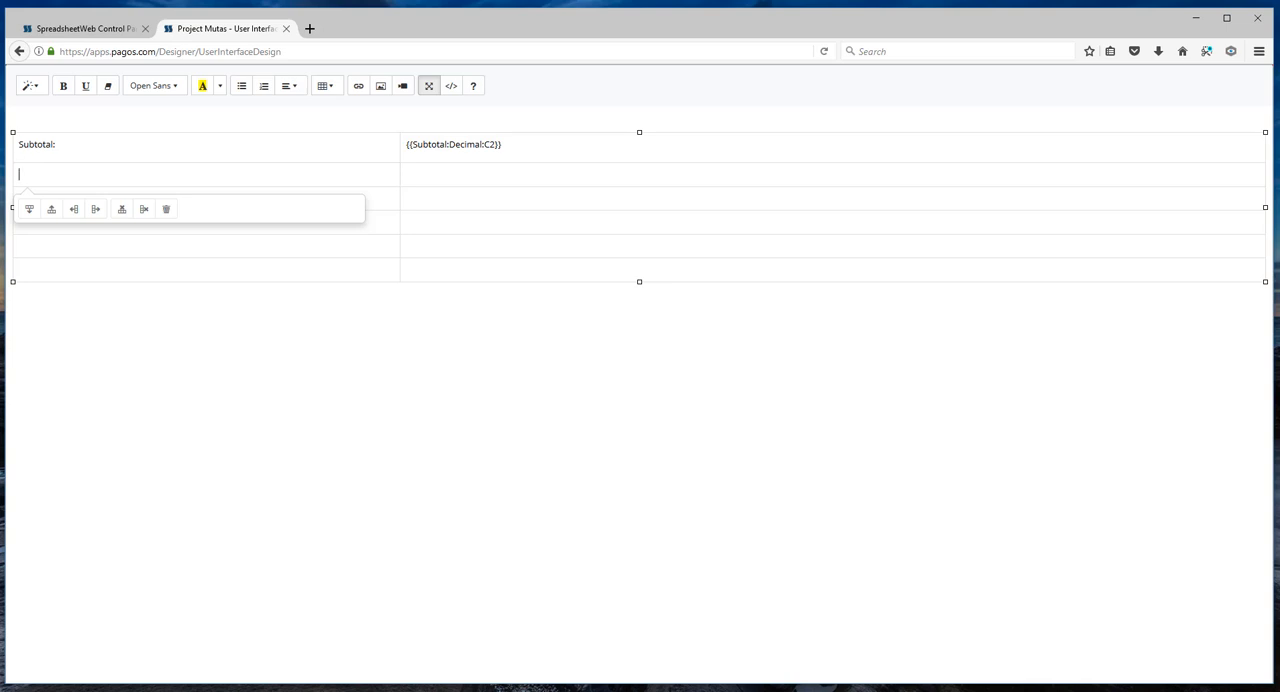
type("Discount Rate (%")
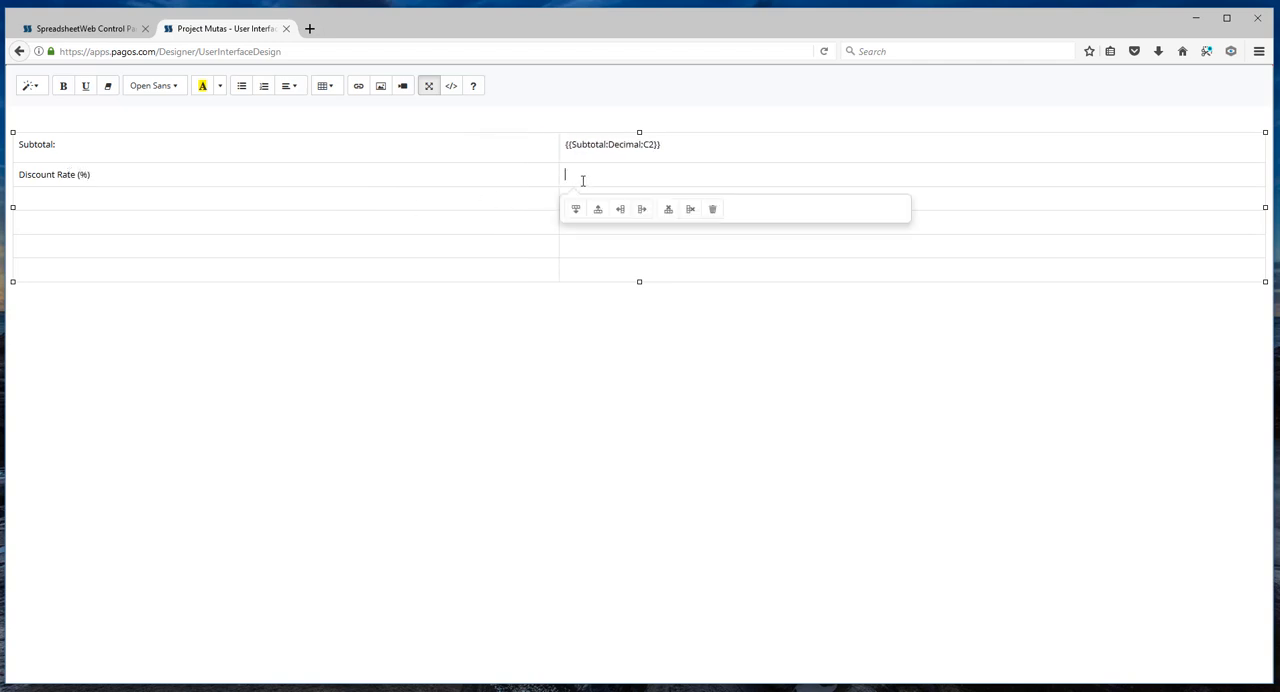
type("{{DiscountRate")
left_click(286, 198)
type("Discount Total")
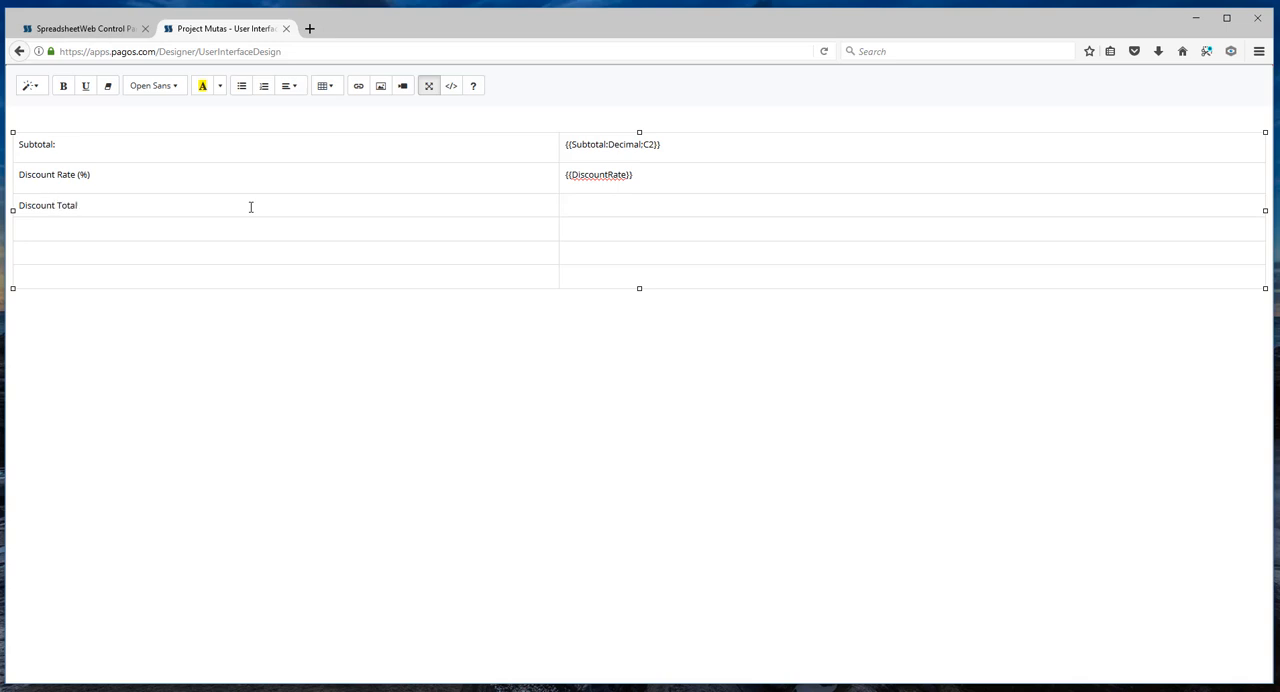
left_click(600, 206)
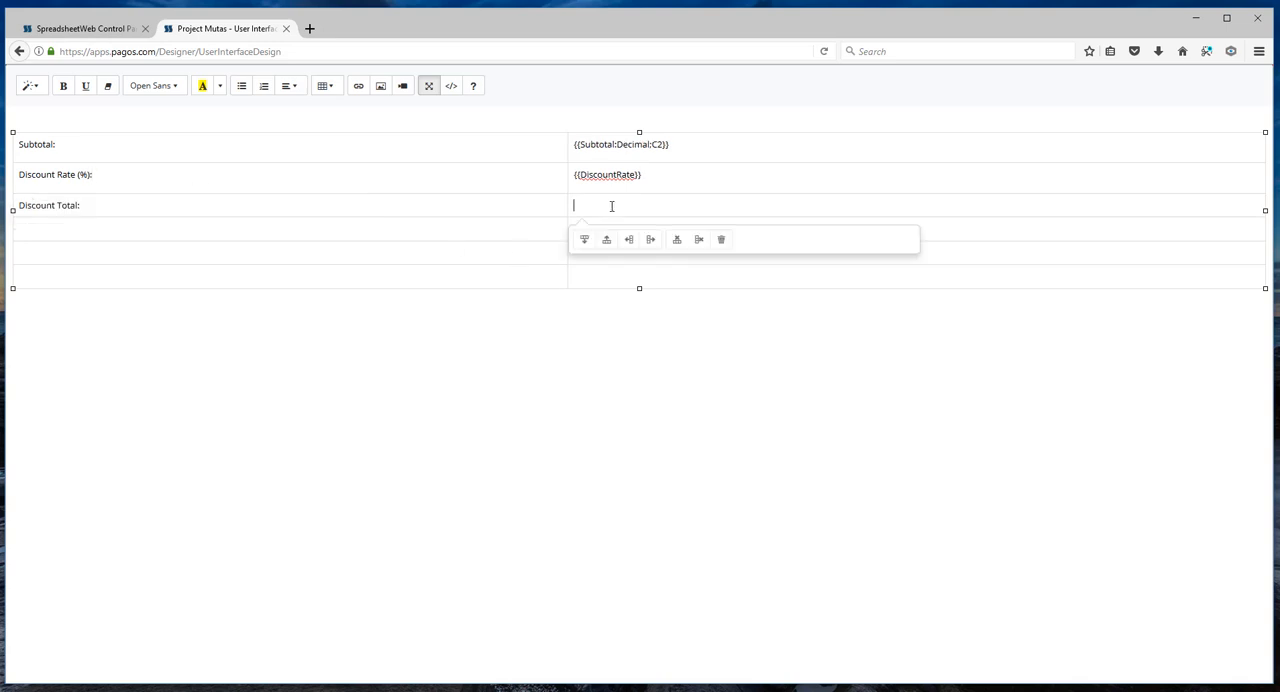
type("{{DiscountTotal:Decimal:C2")
left_click(290, 228)
type("Subtotal")
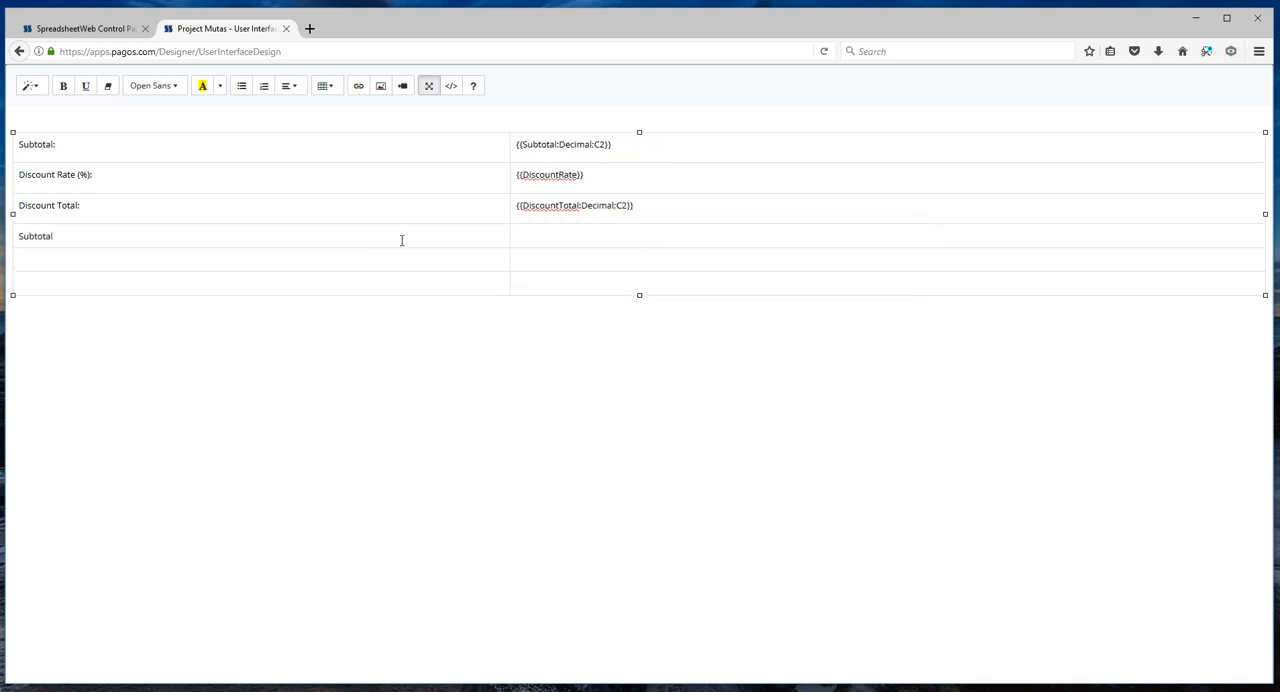
type("{{Su")
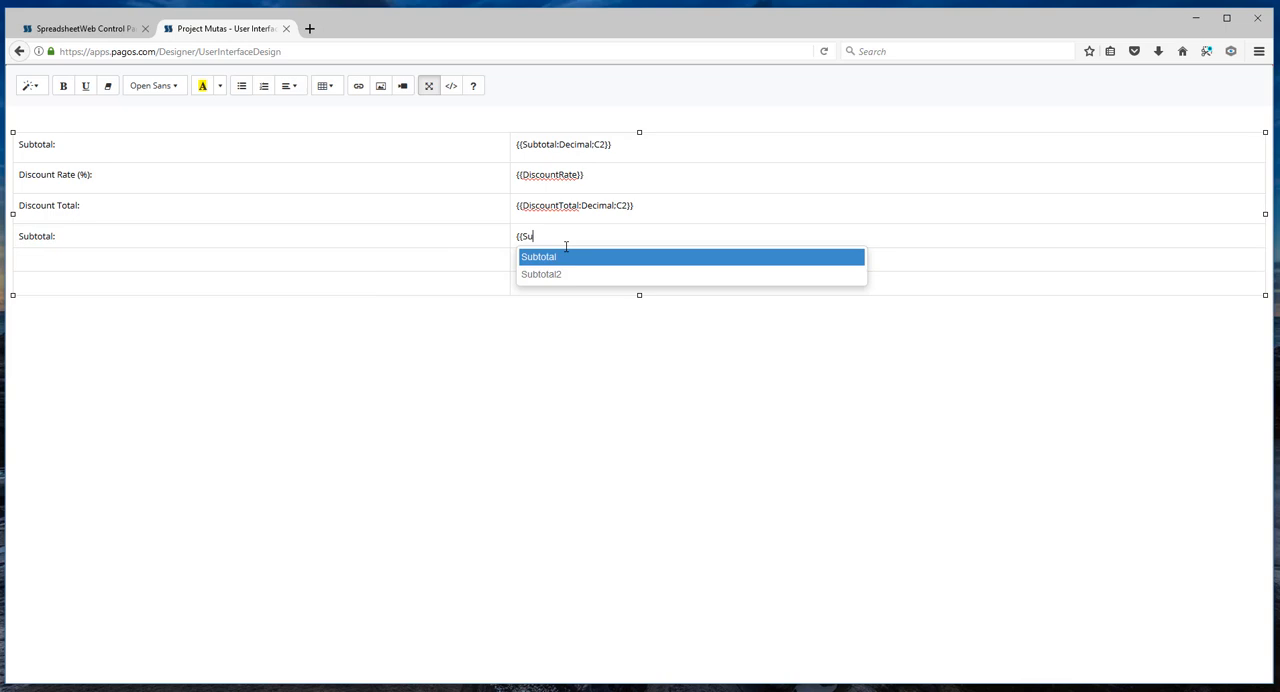
left_click(540, 274)
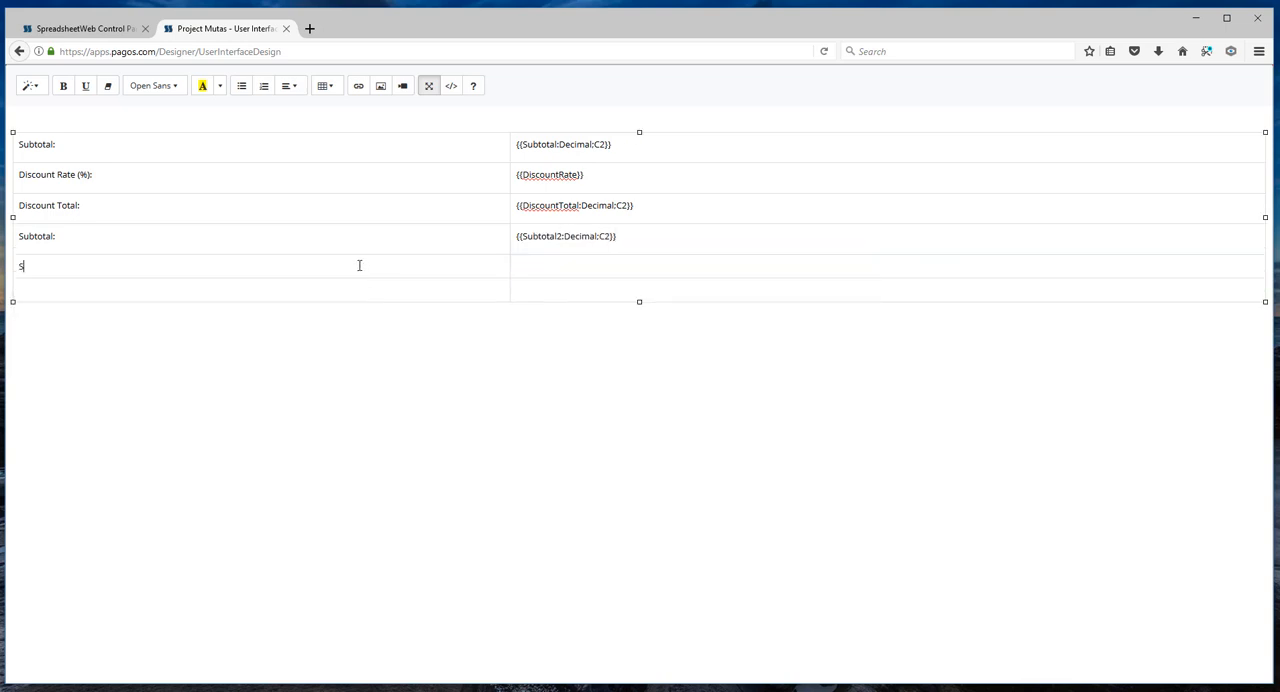
- Add Sales Tax: with {{SalesTaxAmount:Decimal:C2}} and Total Due with {{TotalDue}} formatted as decimal
type("Sales Tax:")
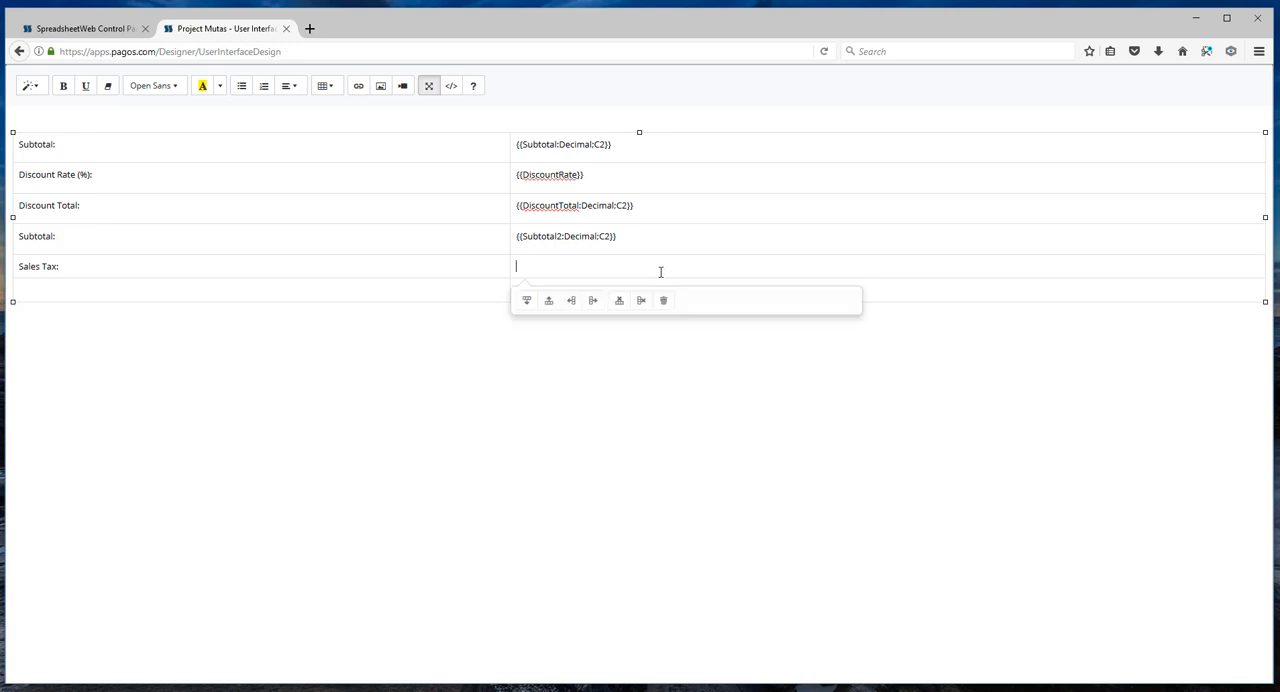
type("{{SalesTaxAmount")
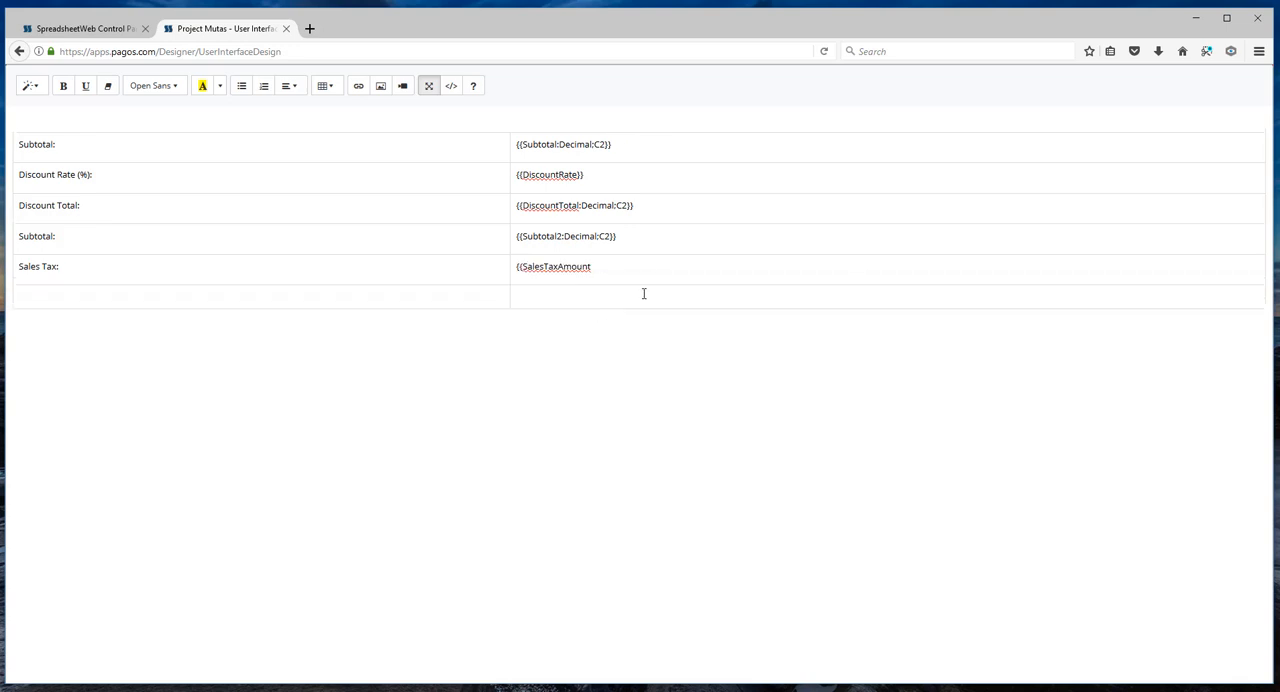
type(":Decimal:C2")
type("Total Due")
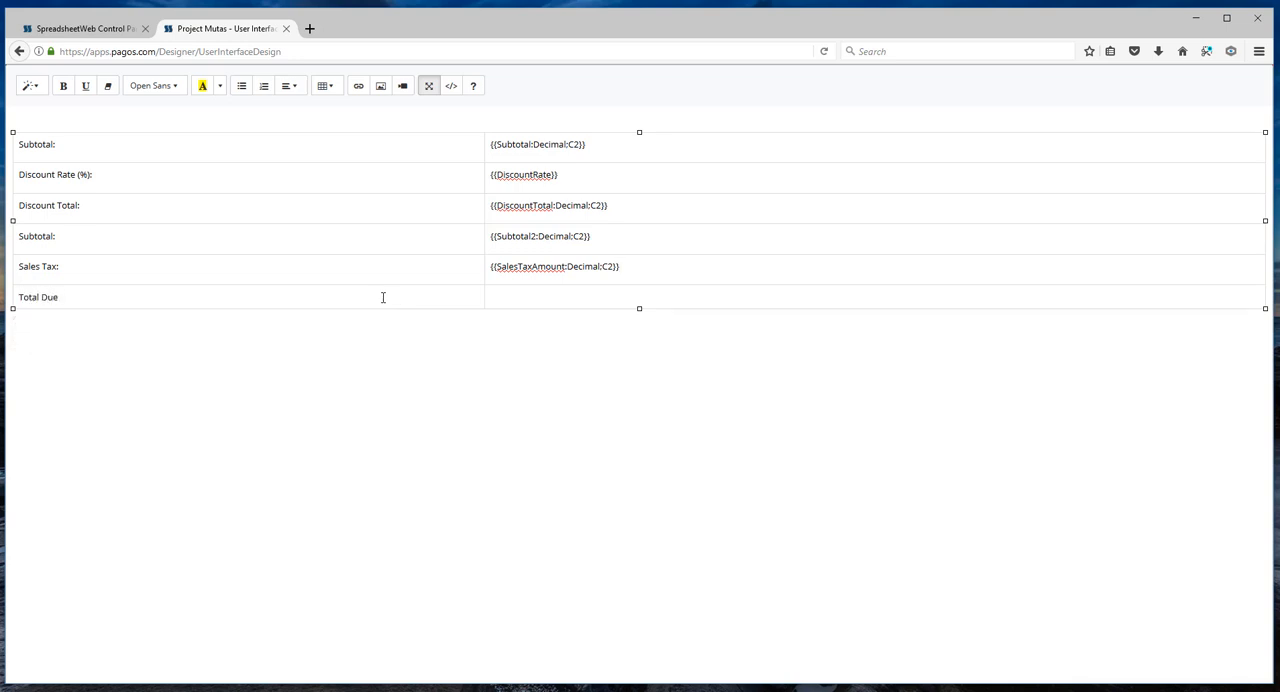
type("{{T")
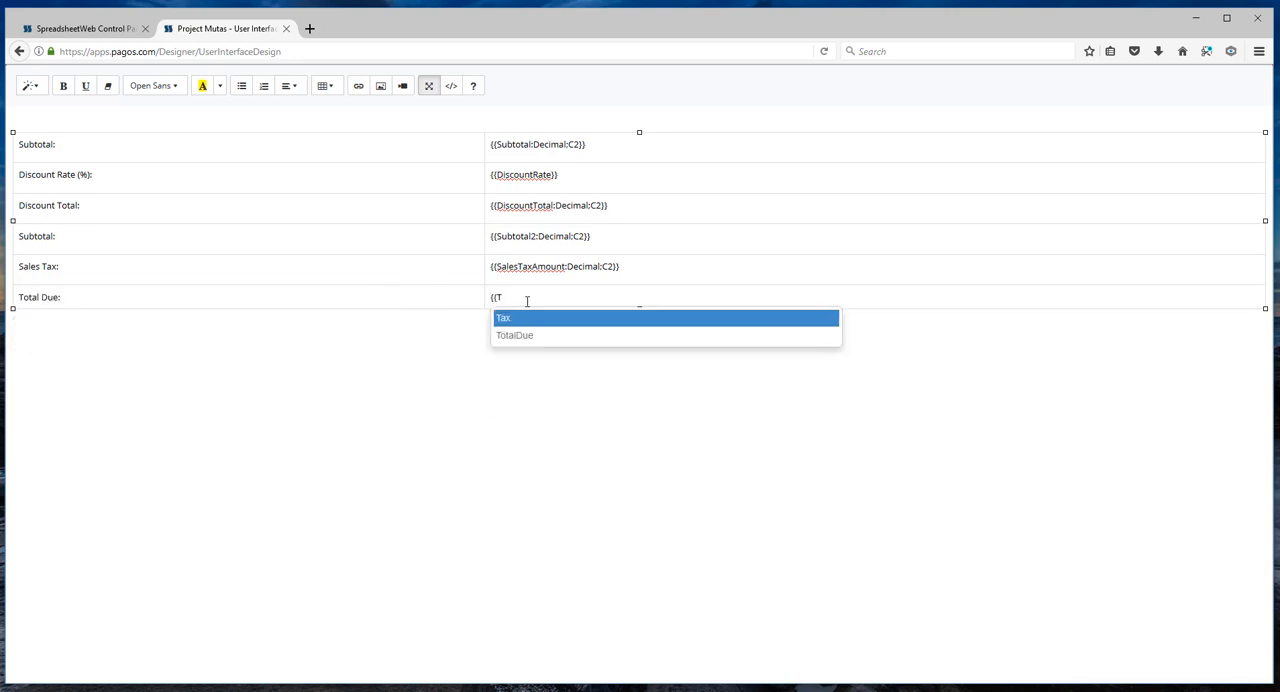
left_click(514, 336)
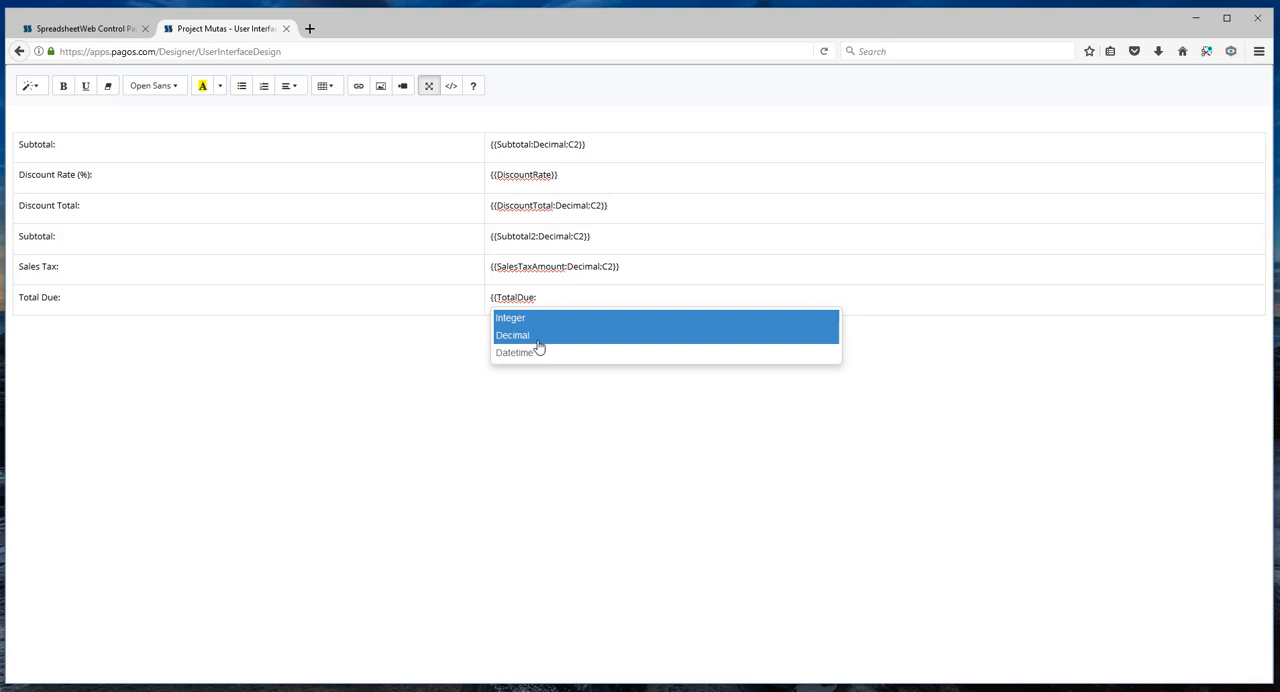
left_click(512, 336)
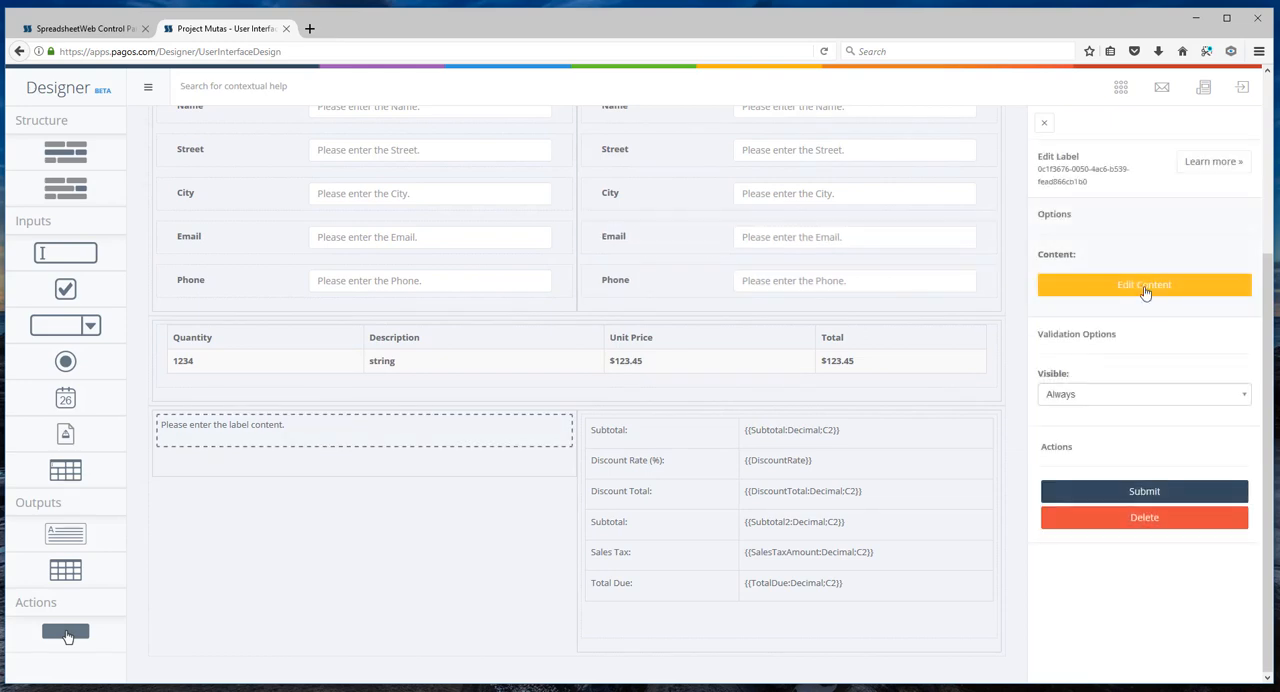
- Place a Submit button under the thank-you note and tick both Calculate and Save
left_click(1144, 284)
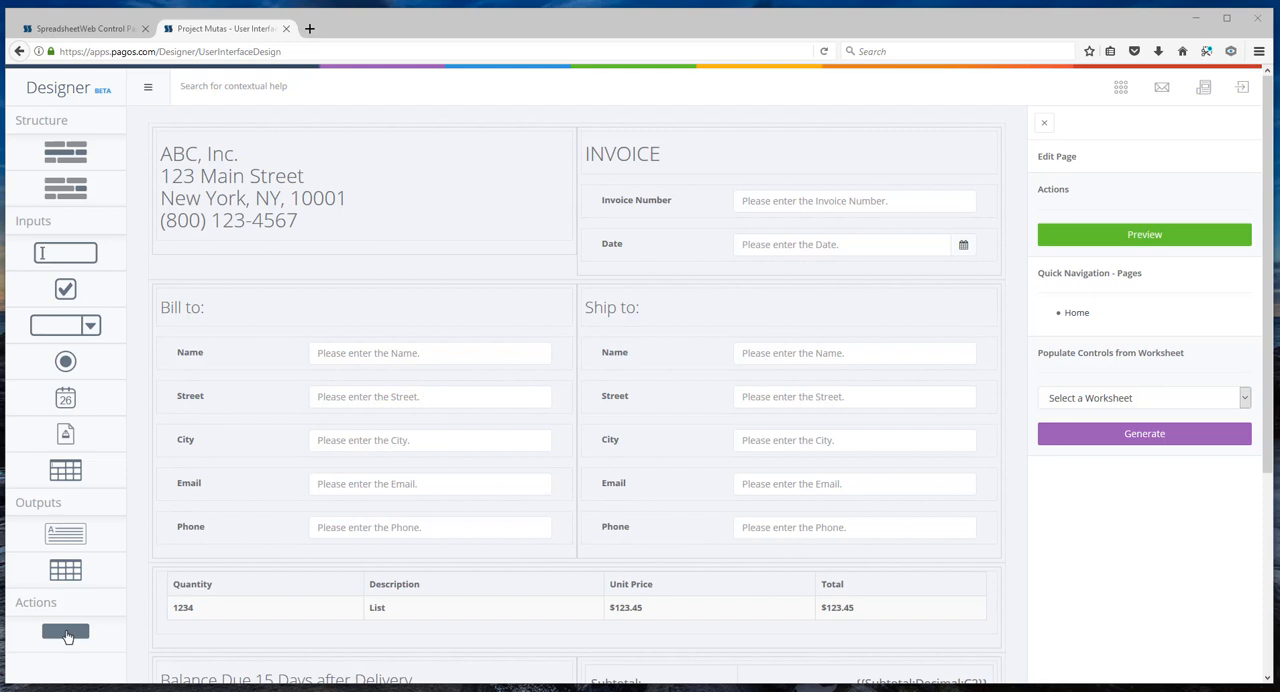
scroll("down", 3)
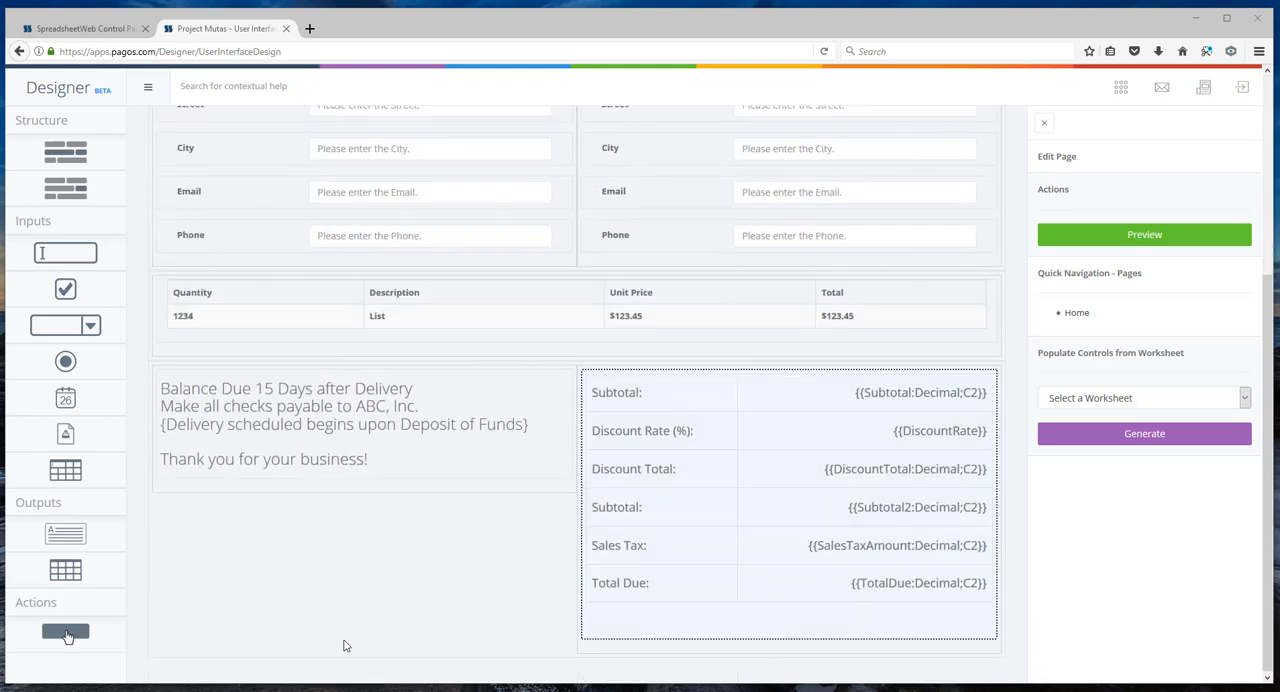
left_click(304, 516)
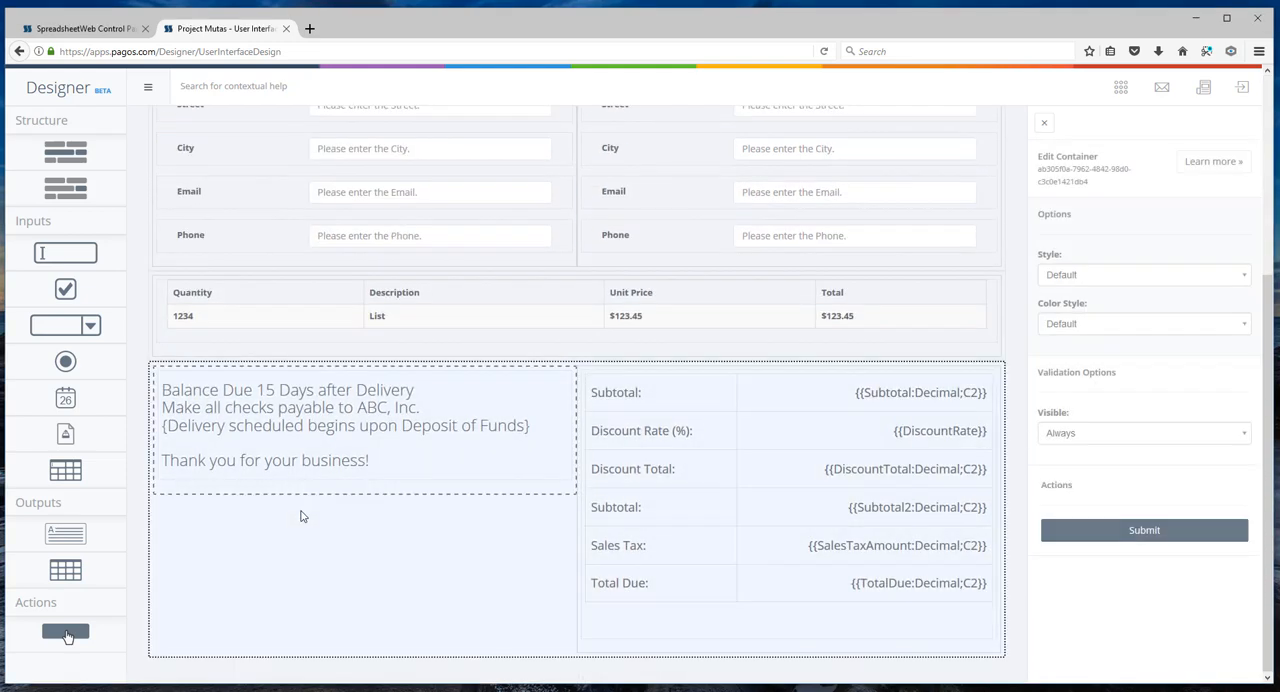
left_click(348, 544)
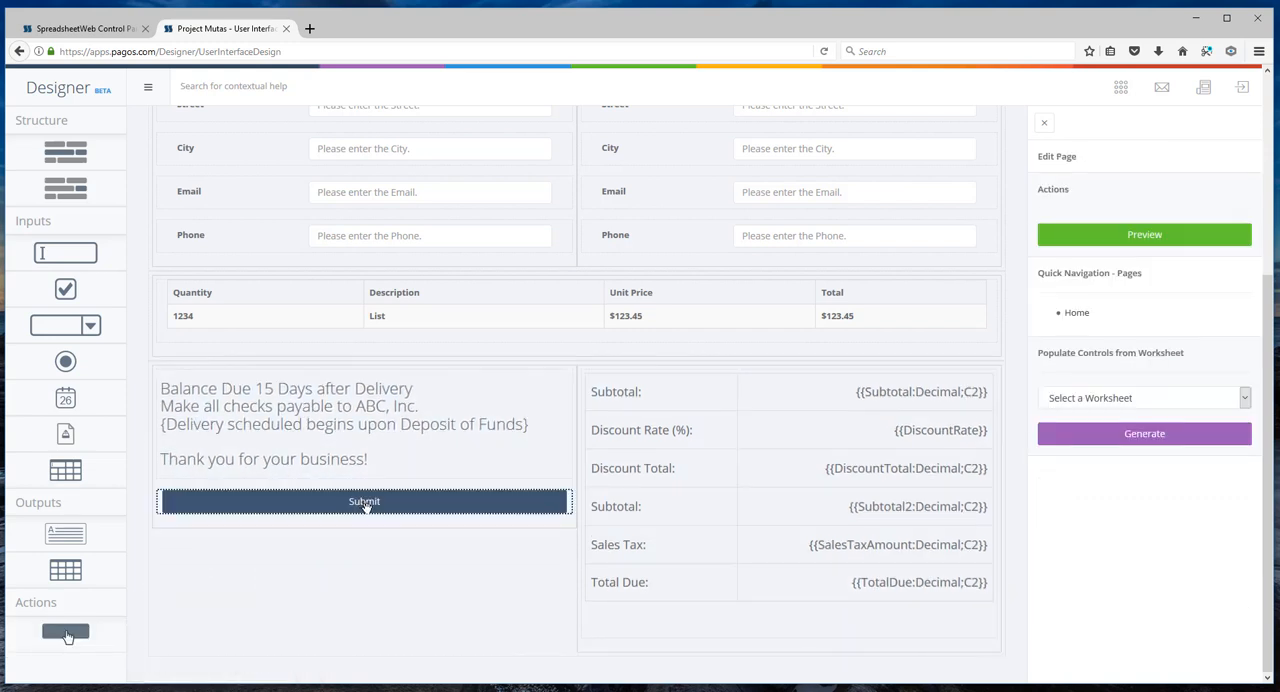
left_click(364, 500)
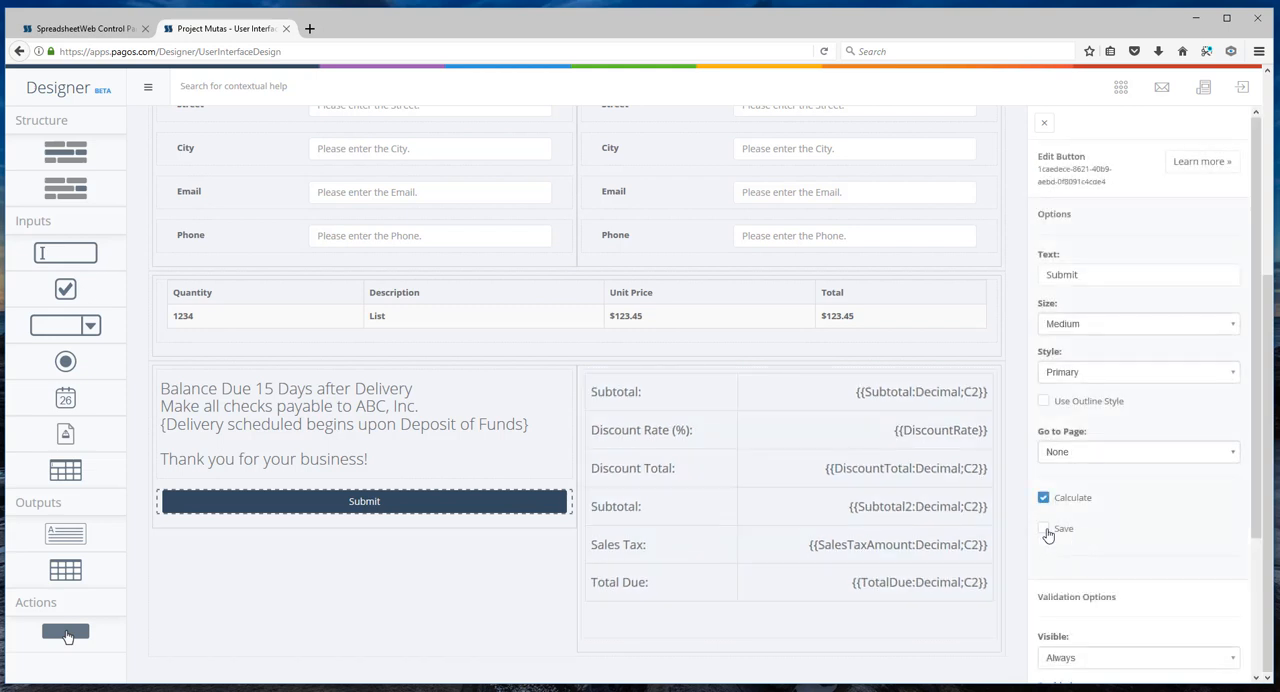
left_click(1044, 528)
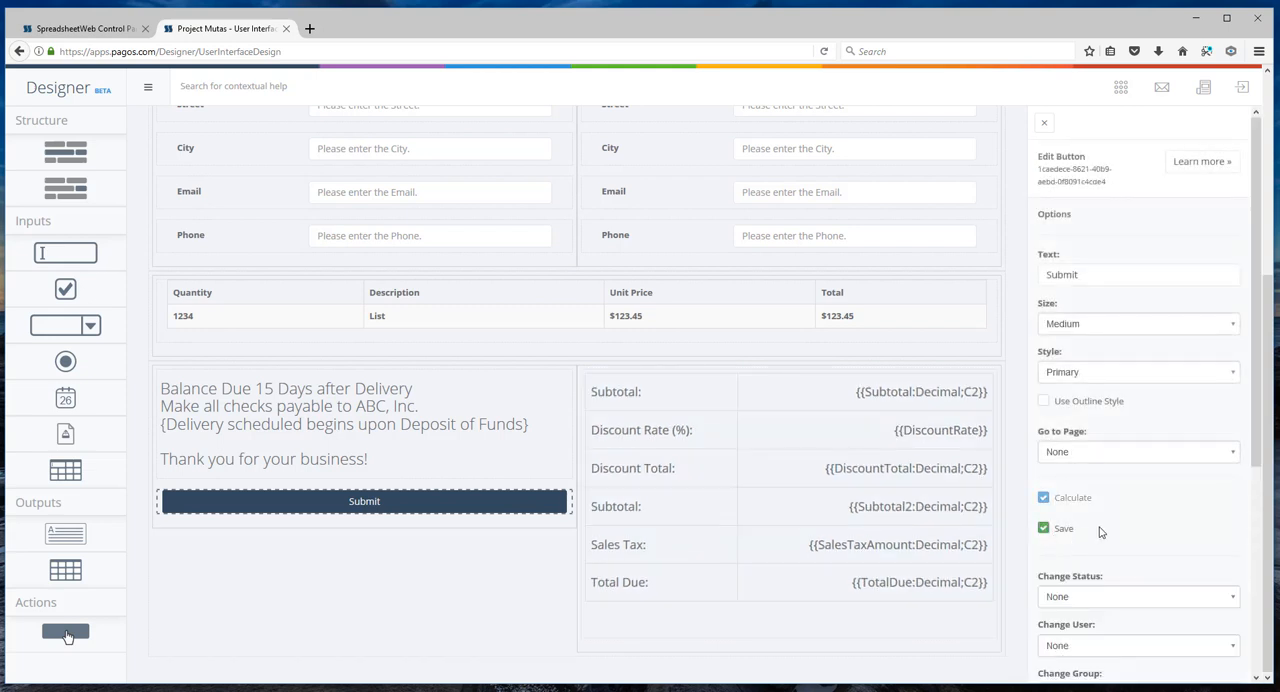
scroll("down", 3)
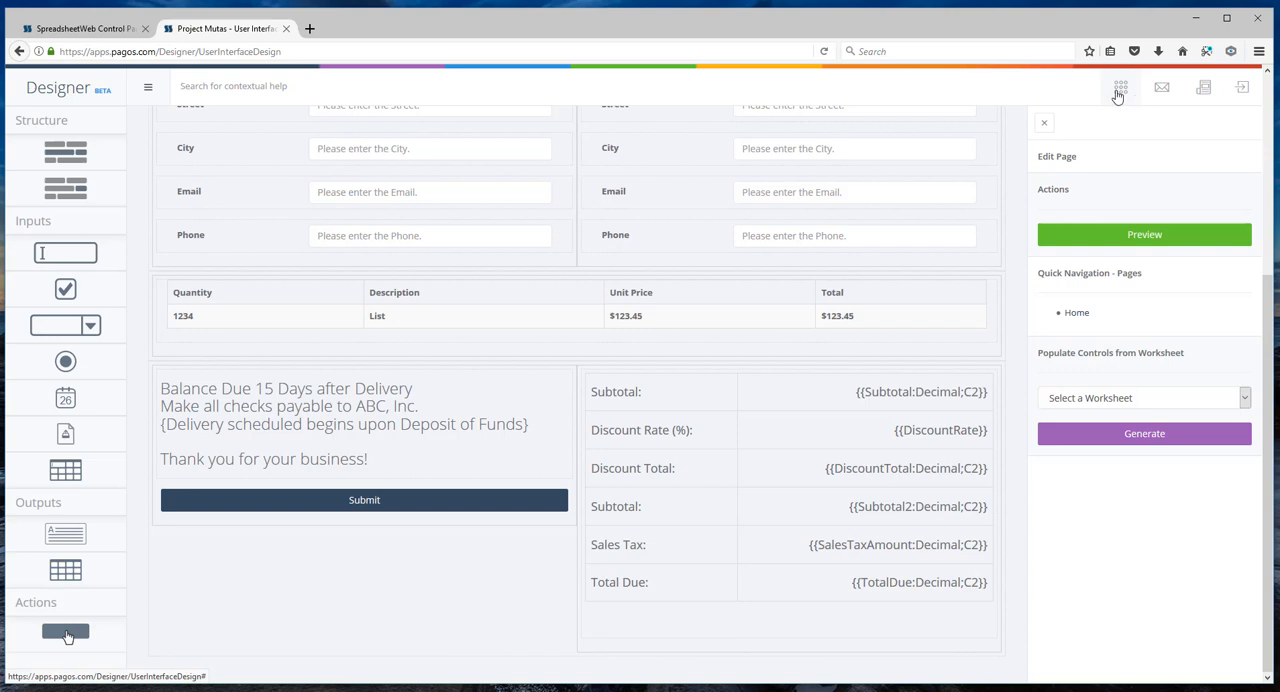
- Launch Preview from the apps menu to view the invoice form as a live web page
left_click(1120, 88)
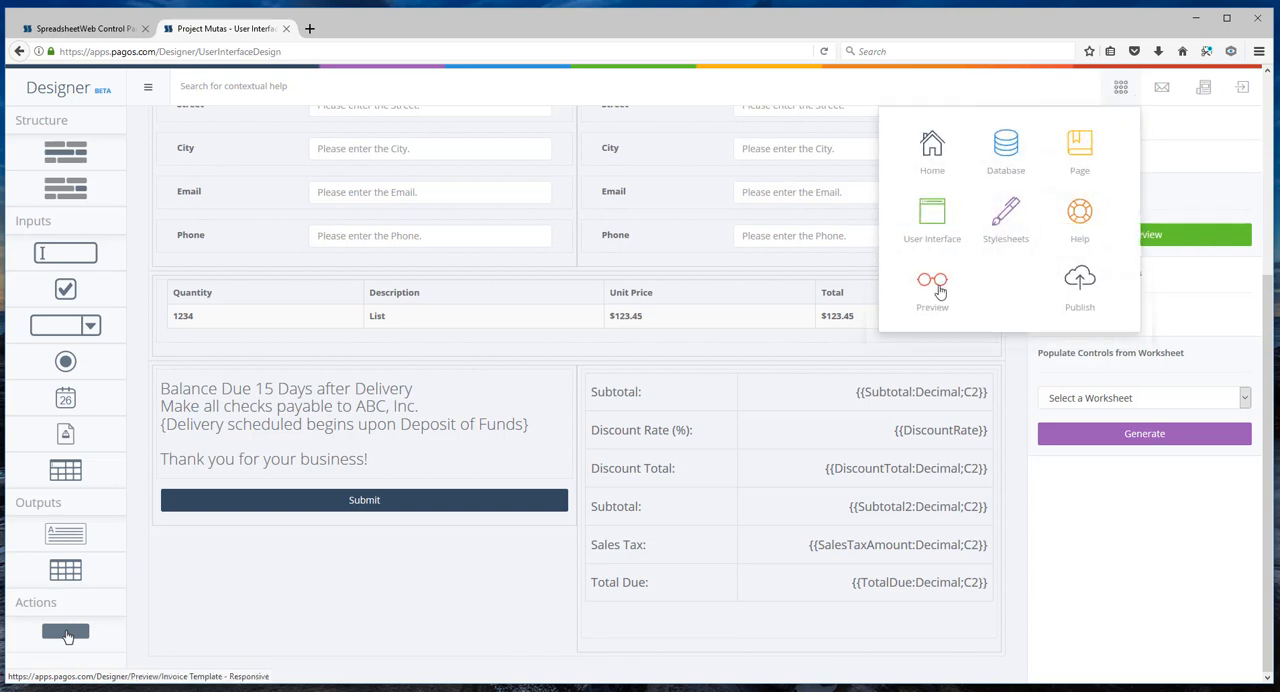
left_click(932, 288)
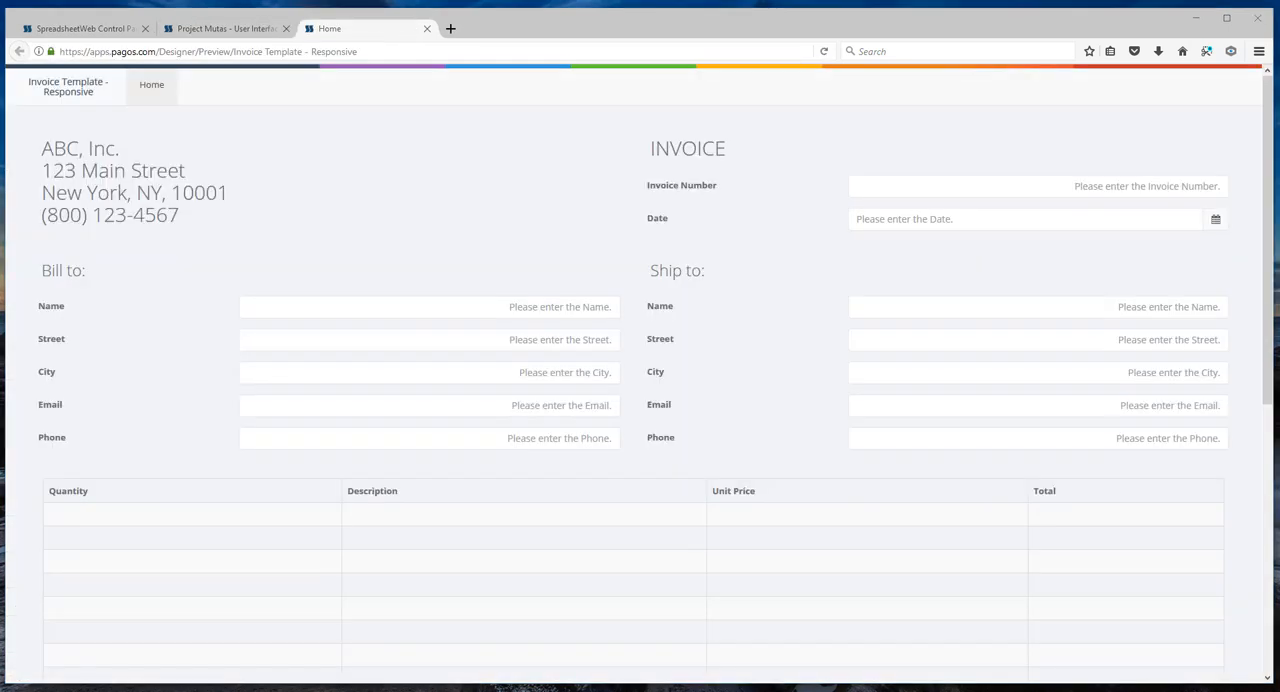
mouse_move(704, 264)
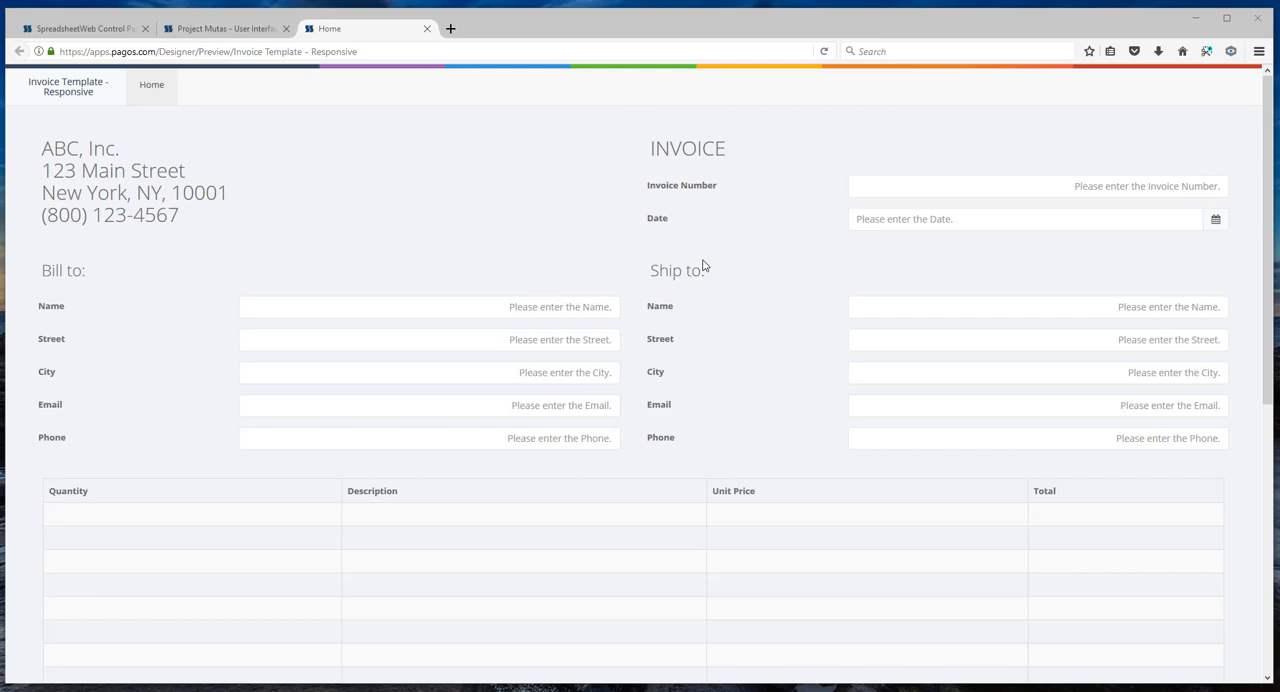
scroll("down", 3)
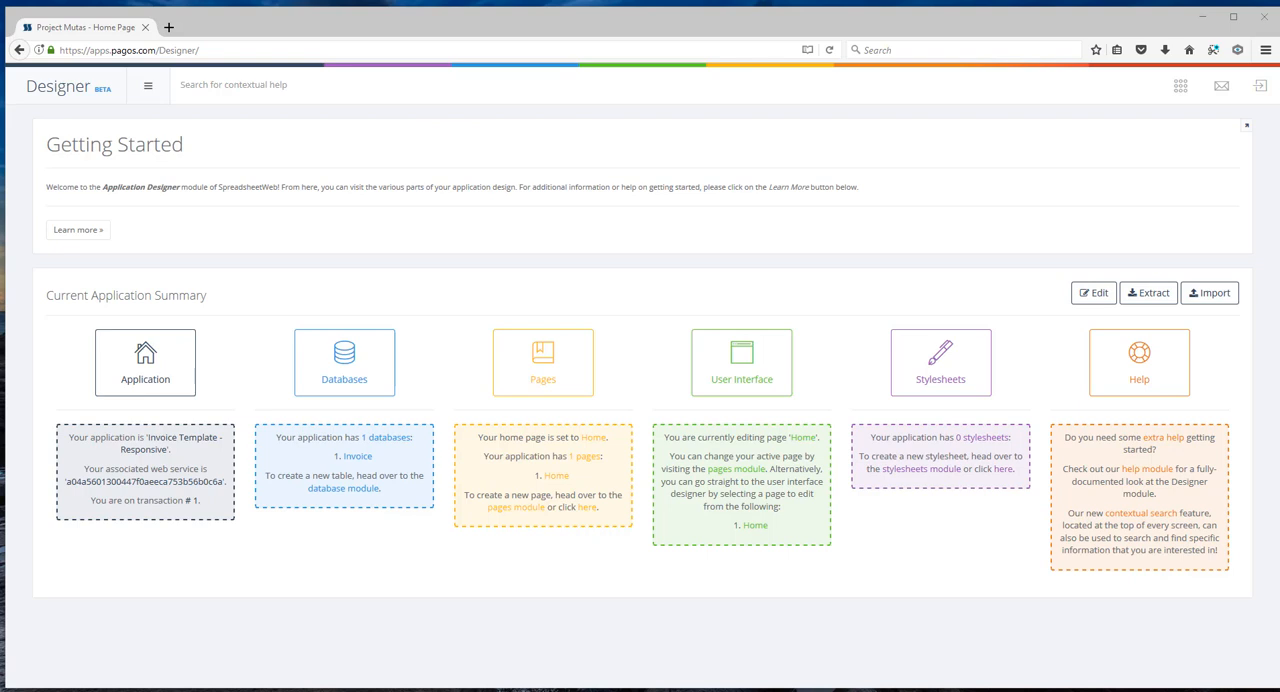
mouse_move(744, 250)
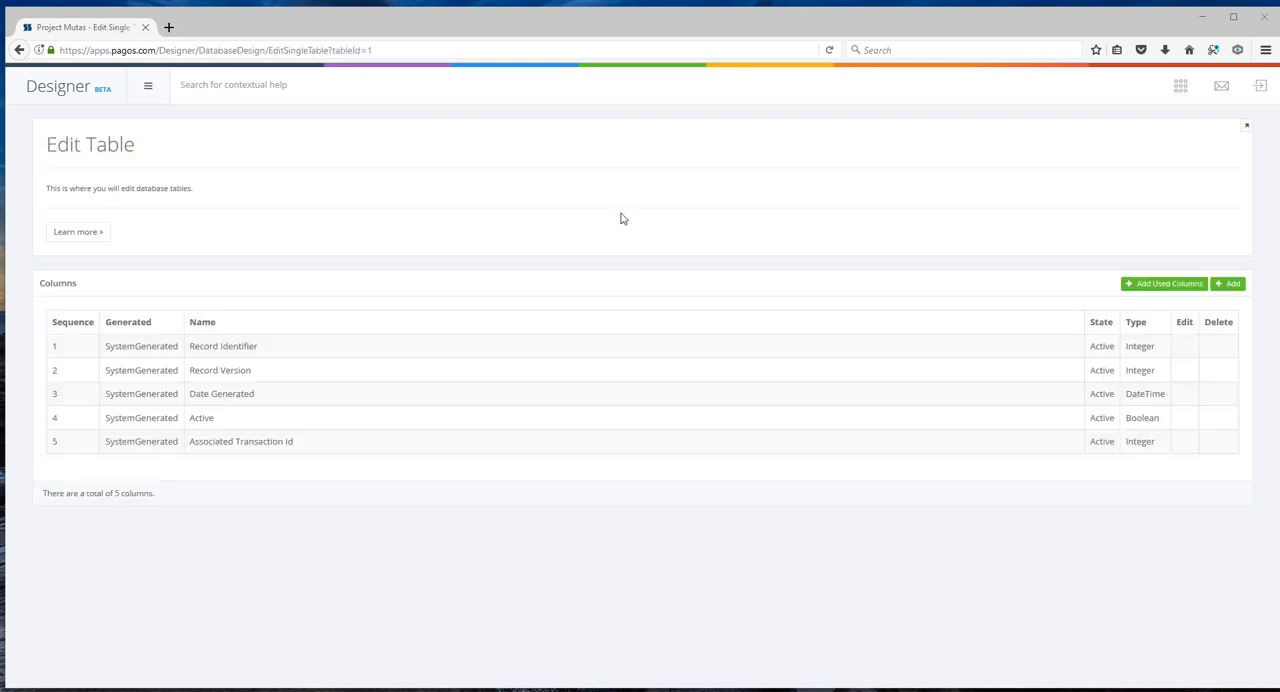
mouse_move(162, 376)
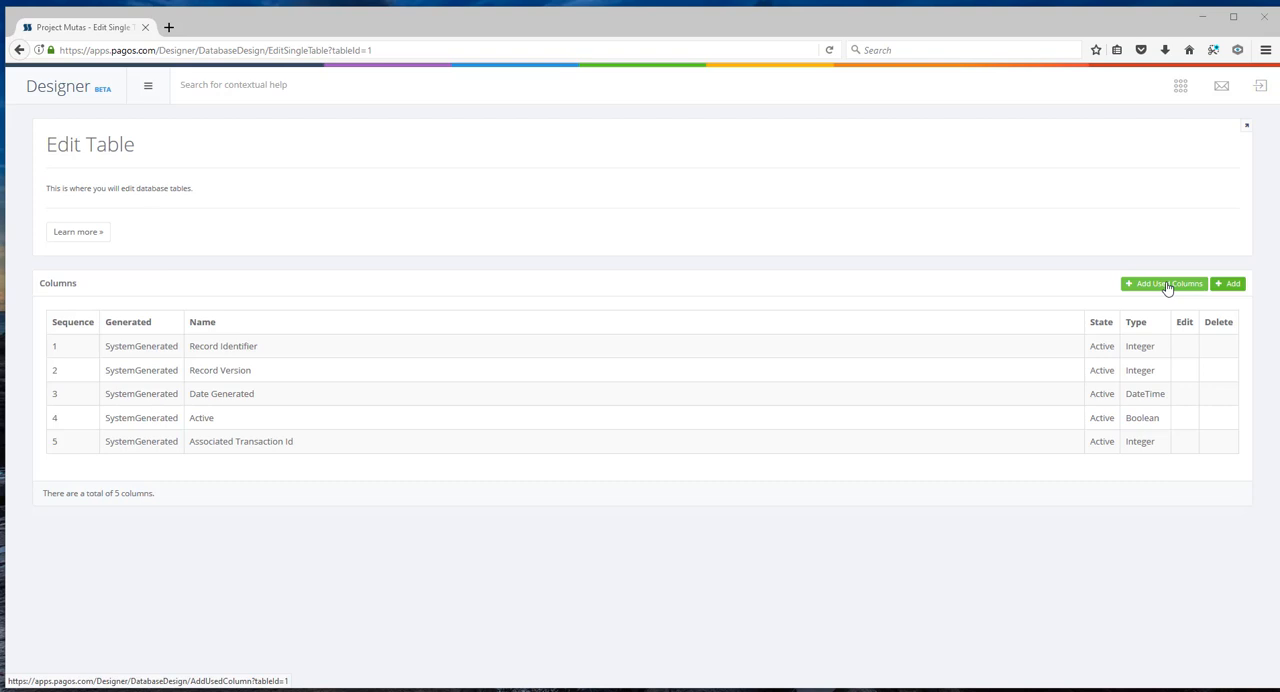
mouse_move(1168, 290)
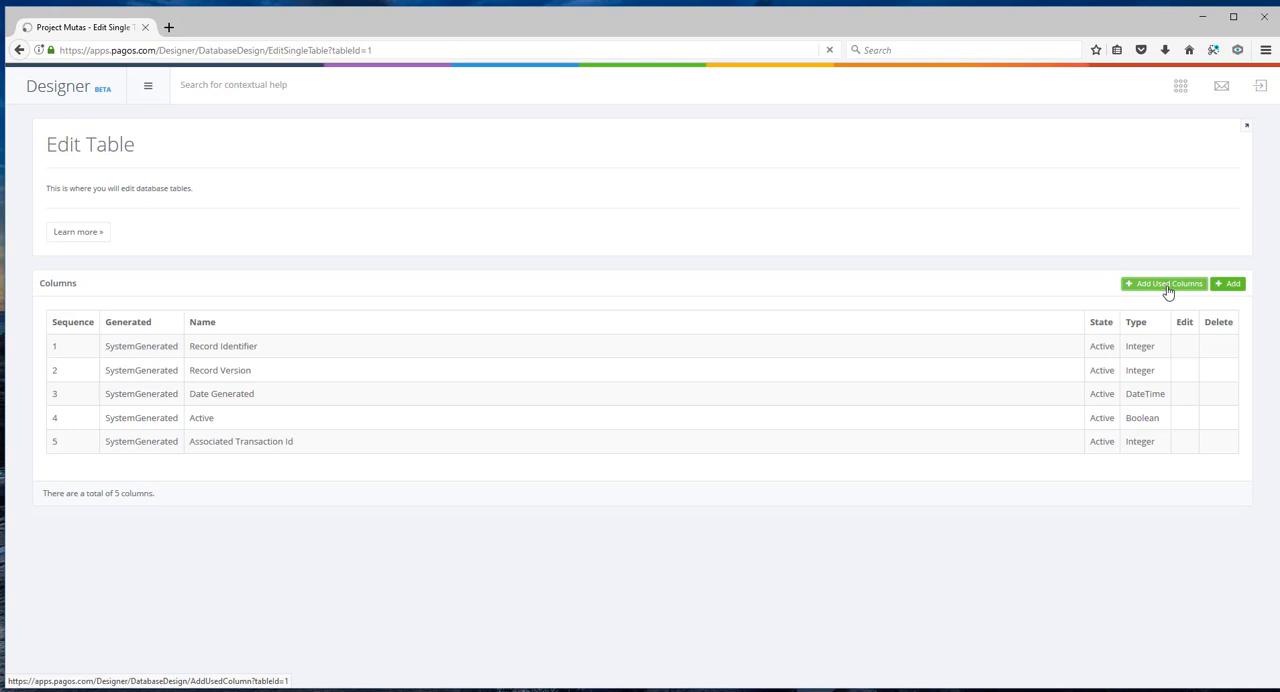
- Start Add Used Columns, bringing up the BTCity named range as a string column
left_click(1164, 284)
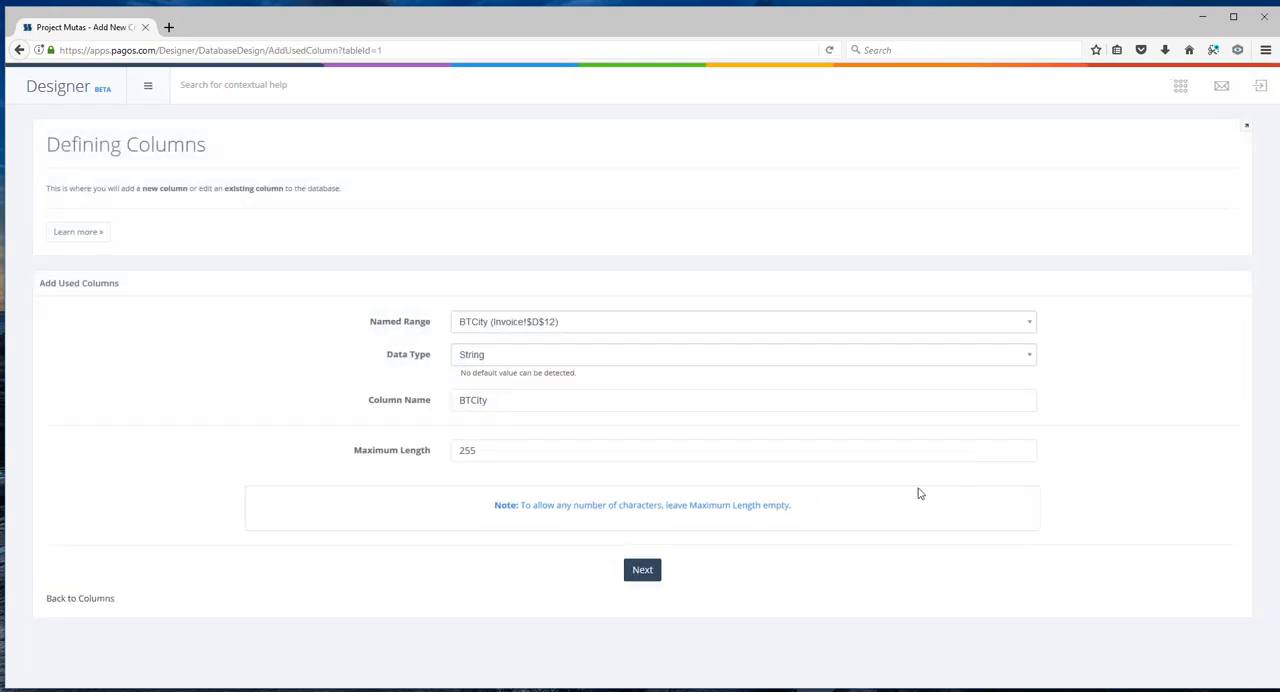
mouse_move(312, 408)
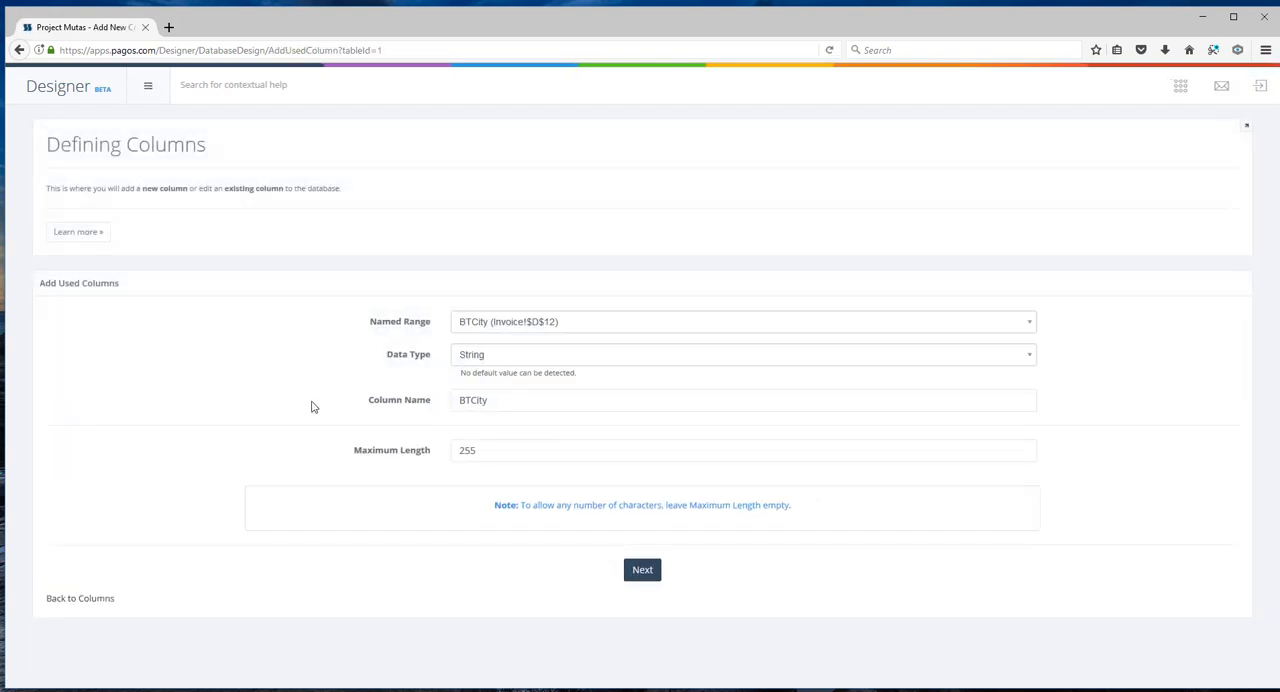
mouse_move(474, 652)
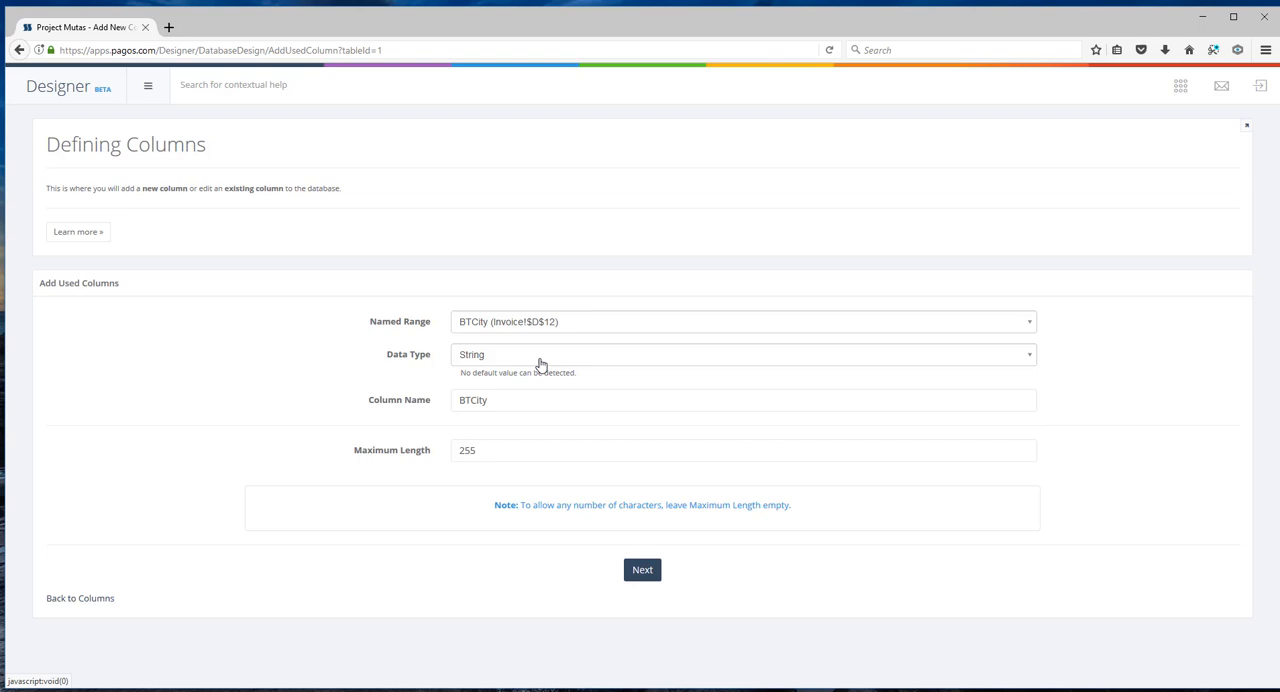
mouse_move(542, 392)
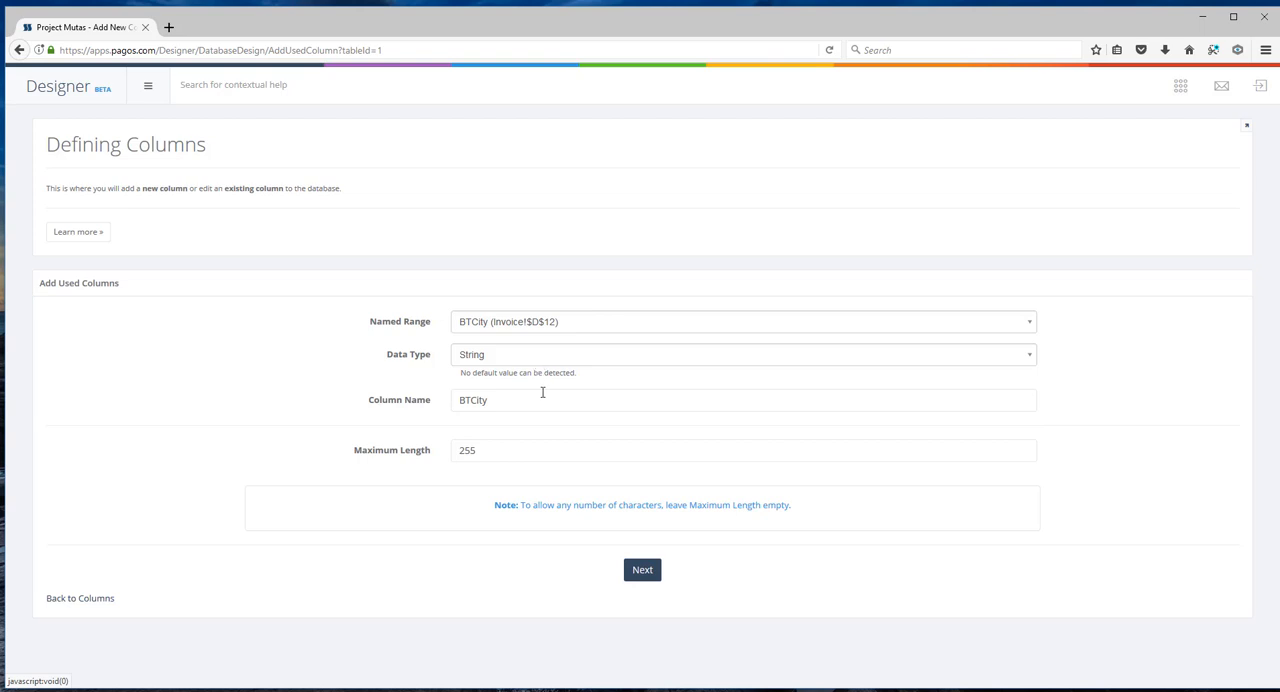
mouse_move(498, 450)
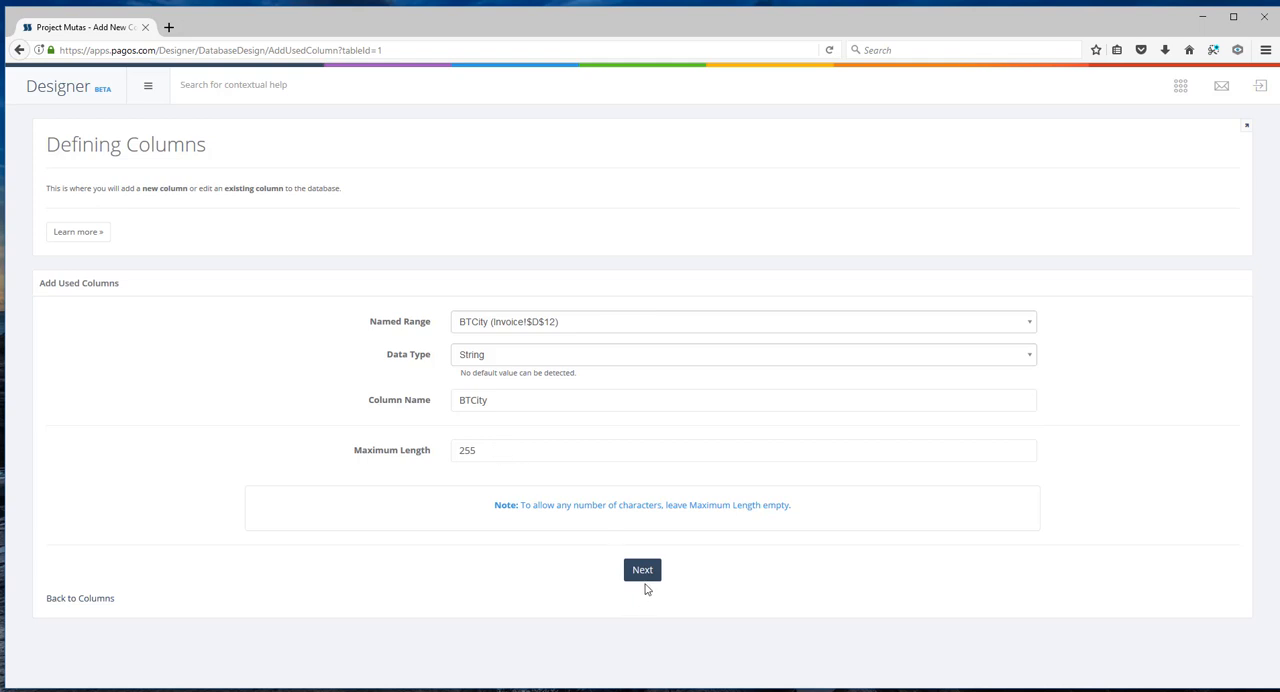
- Accept the BTCity, BTEmail, BTName, Date, STCity, STName, STPhone and remaining columns, finishing with 17 columns
left_click(642, 568)
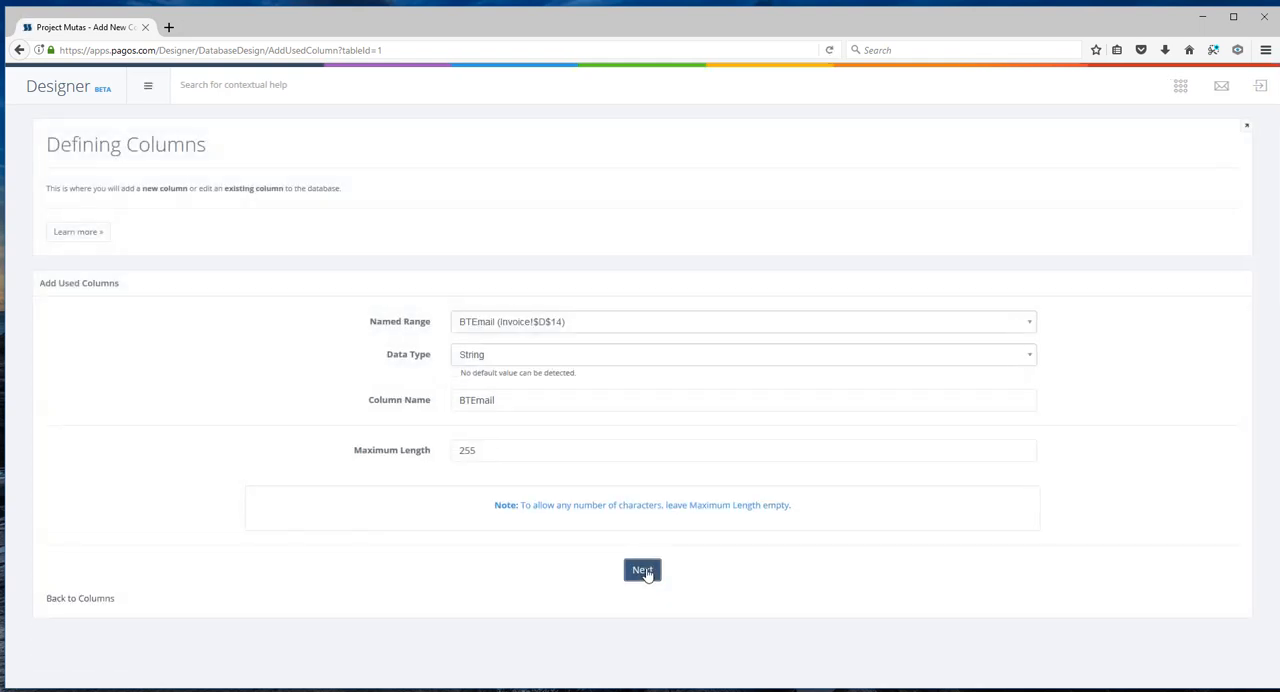
left_click(642, 568)
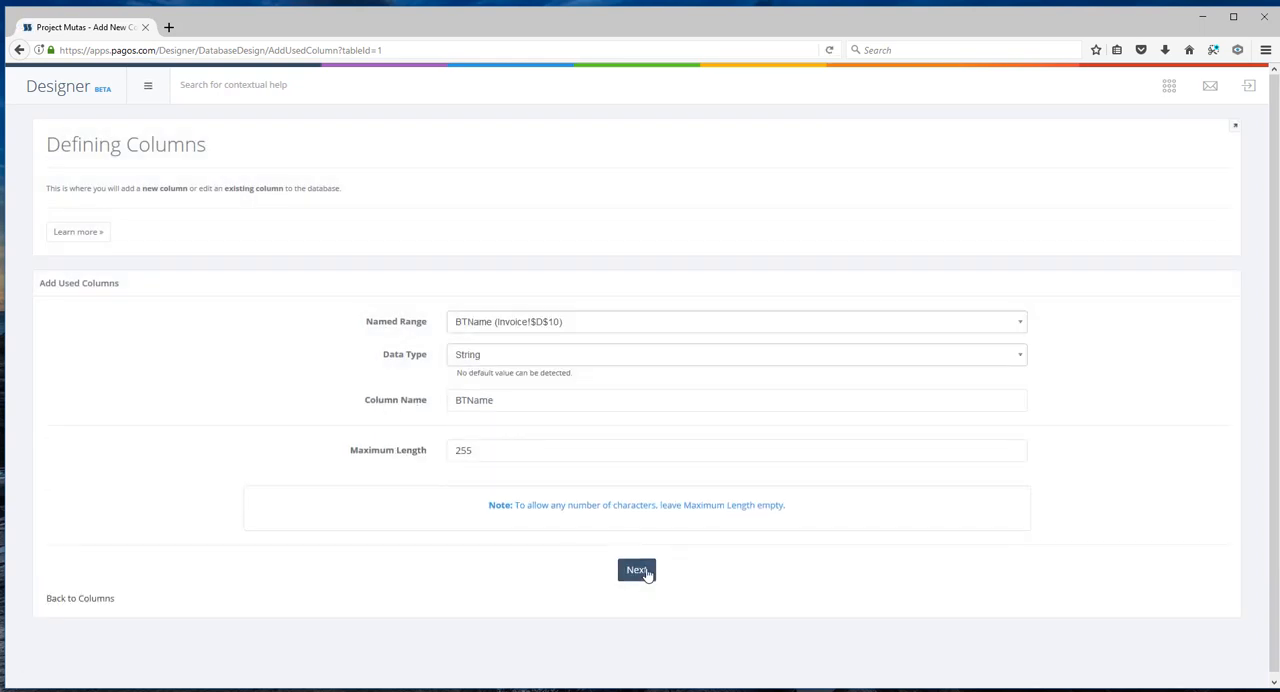
left_click(636, 570)
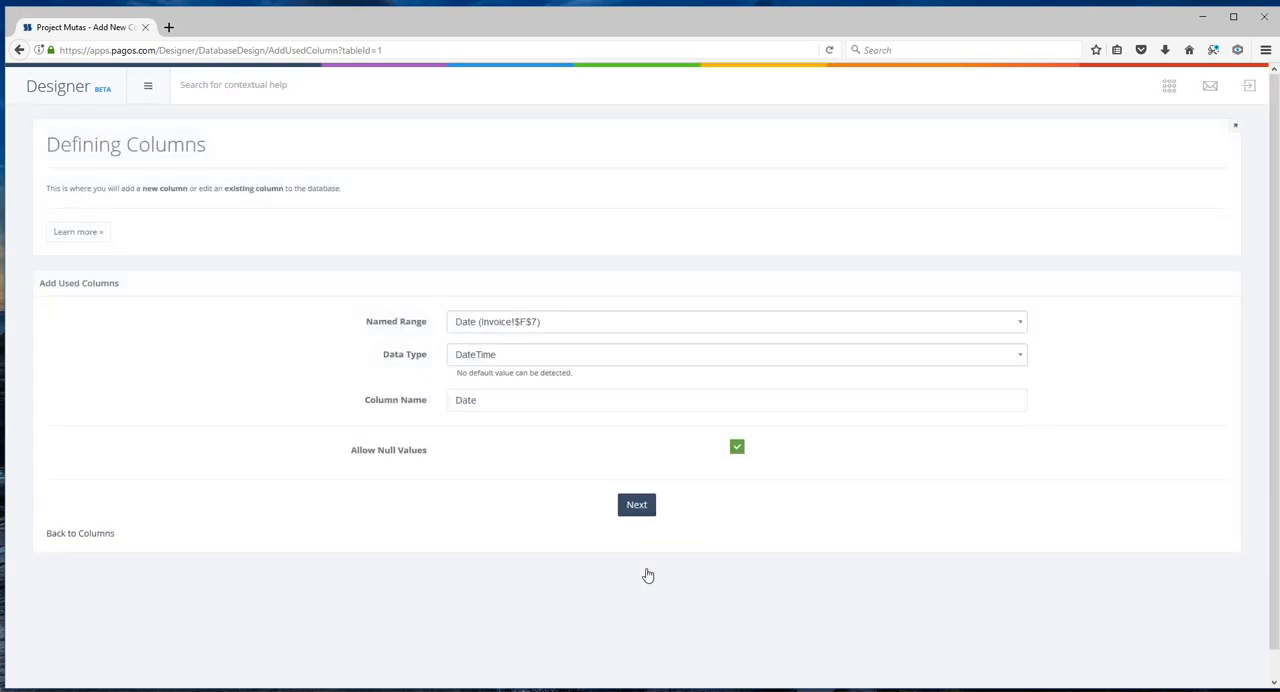
left_click(636, 504)
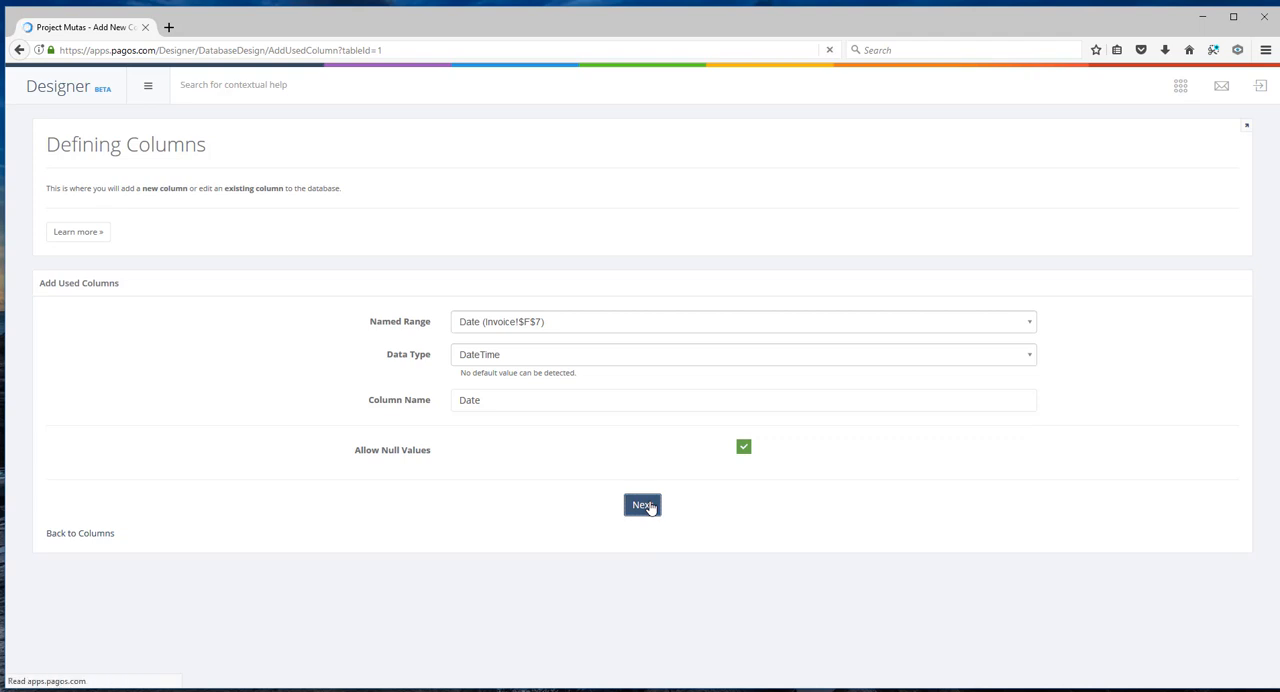
left_click(642, 504)
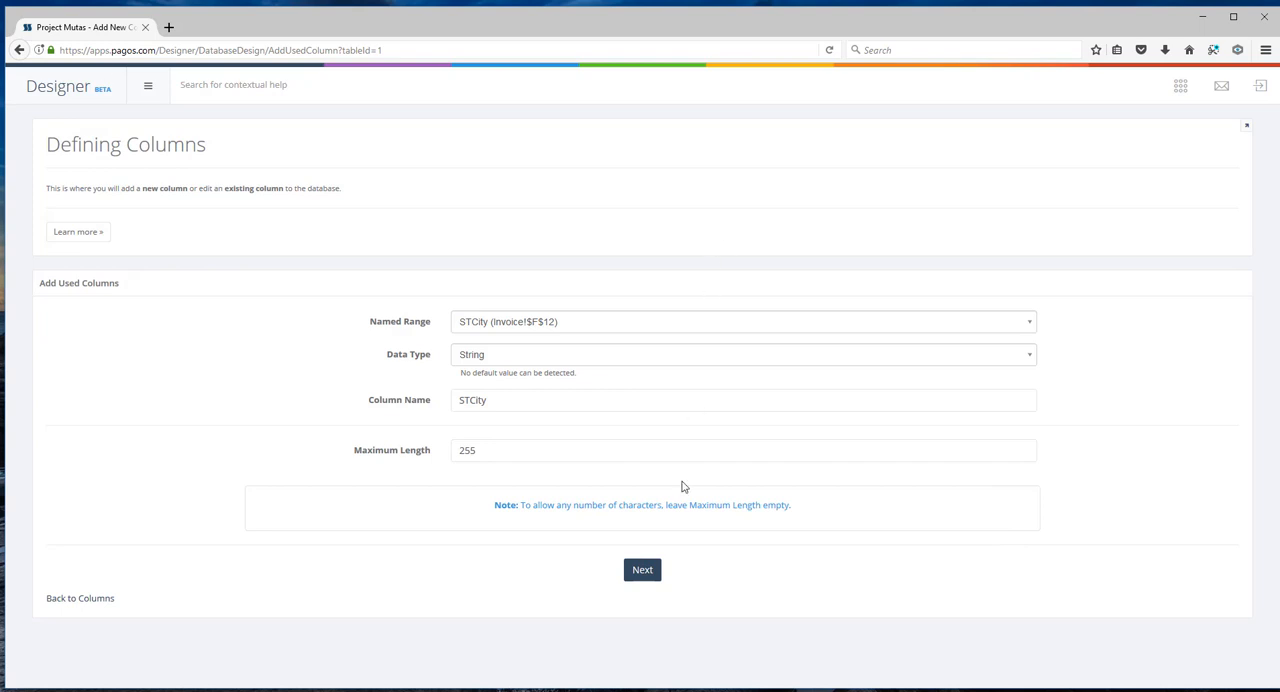
left_click(642, 568)
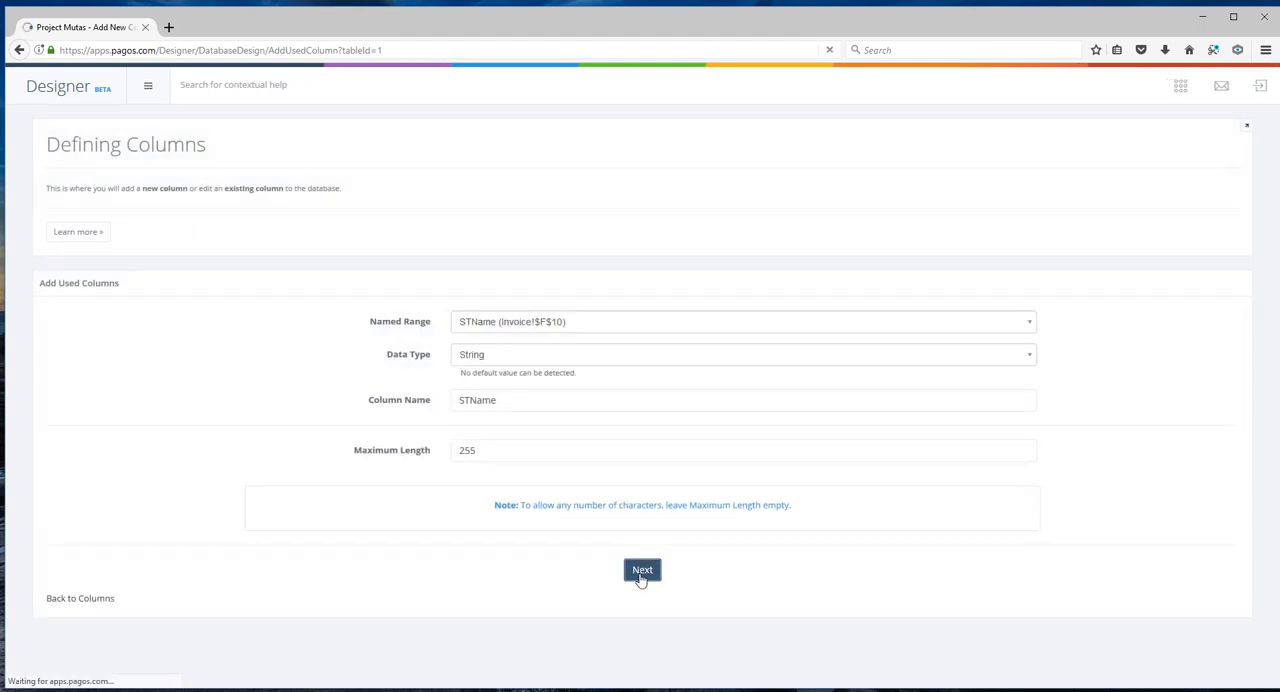
left_click(642, 568)
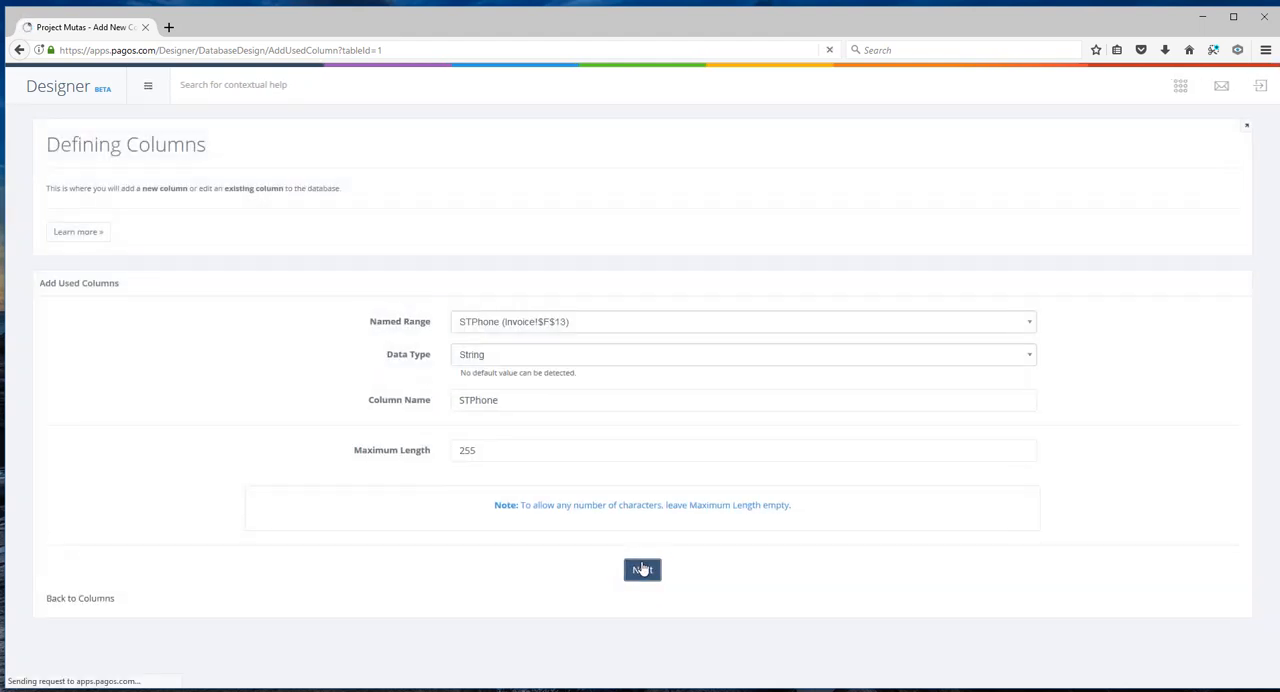
left_click(642, 568)
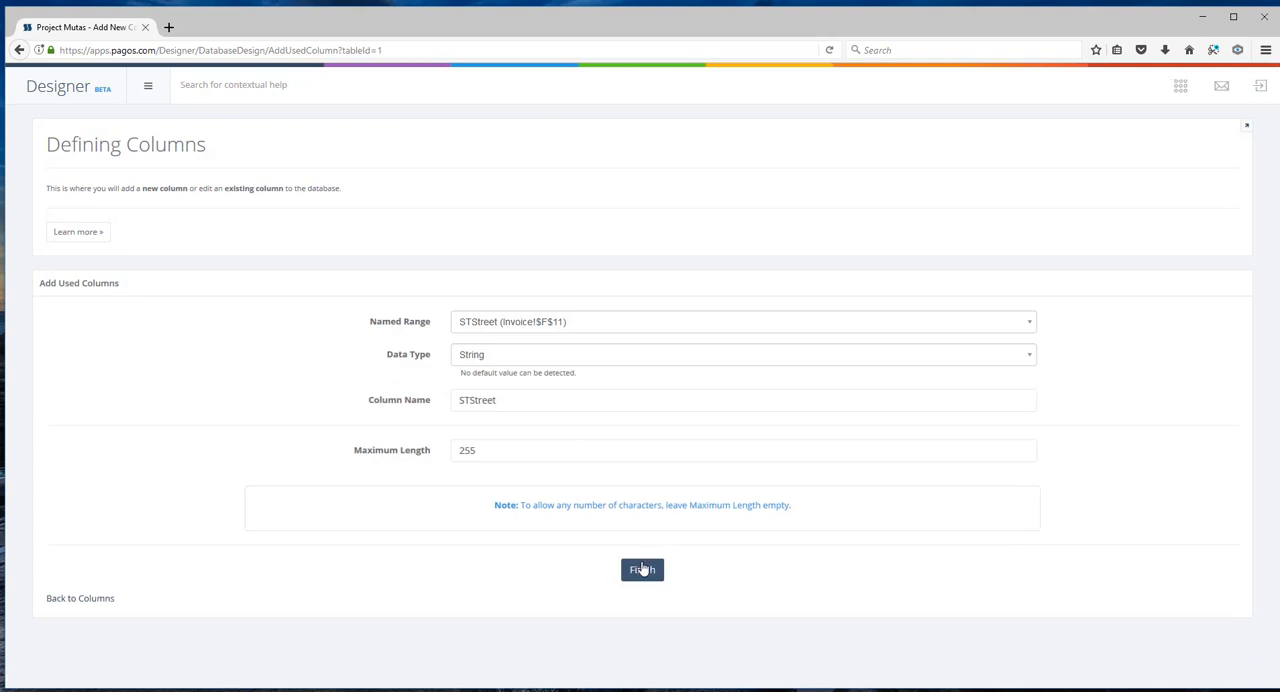
left_click(642, 568)
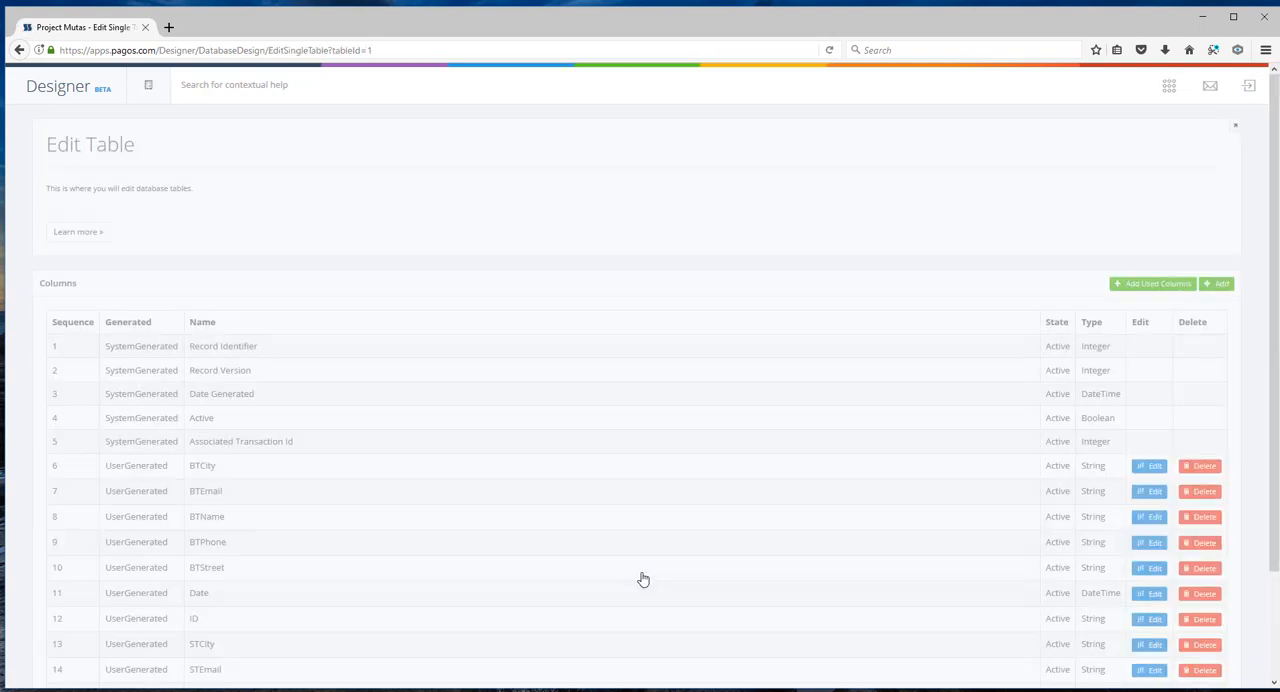
scroll("down", 3)
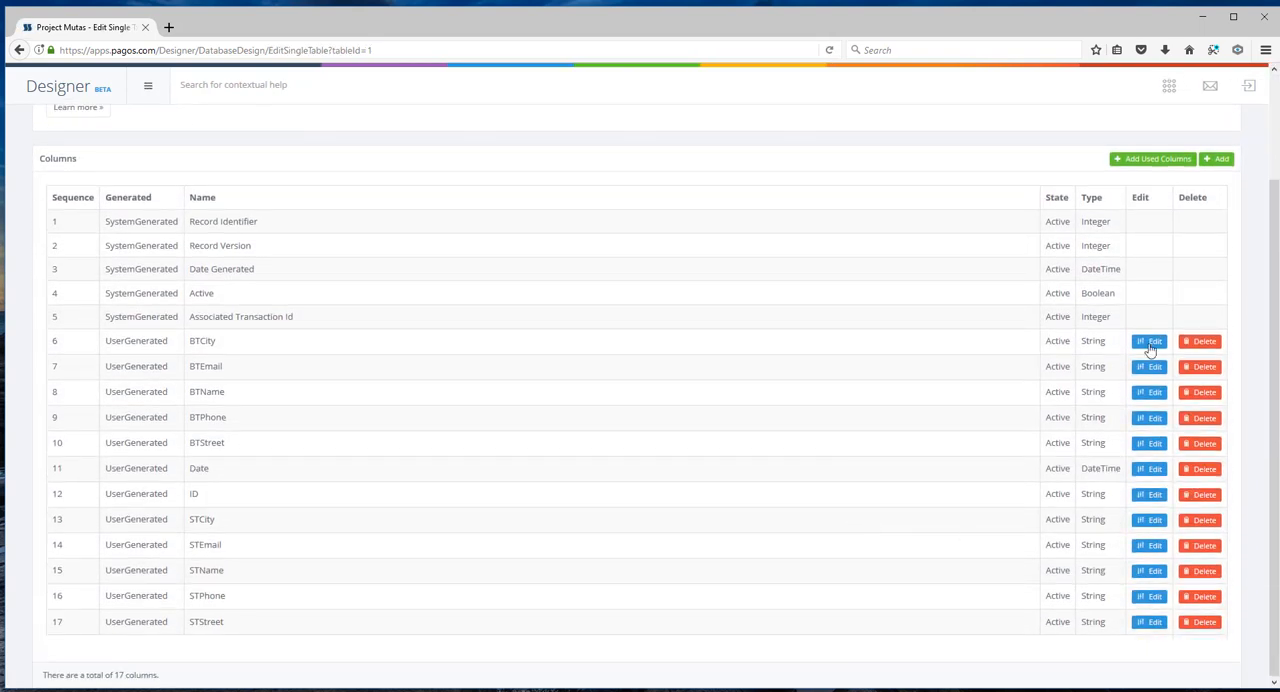
mouse_move(1144, 612)
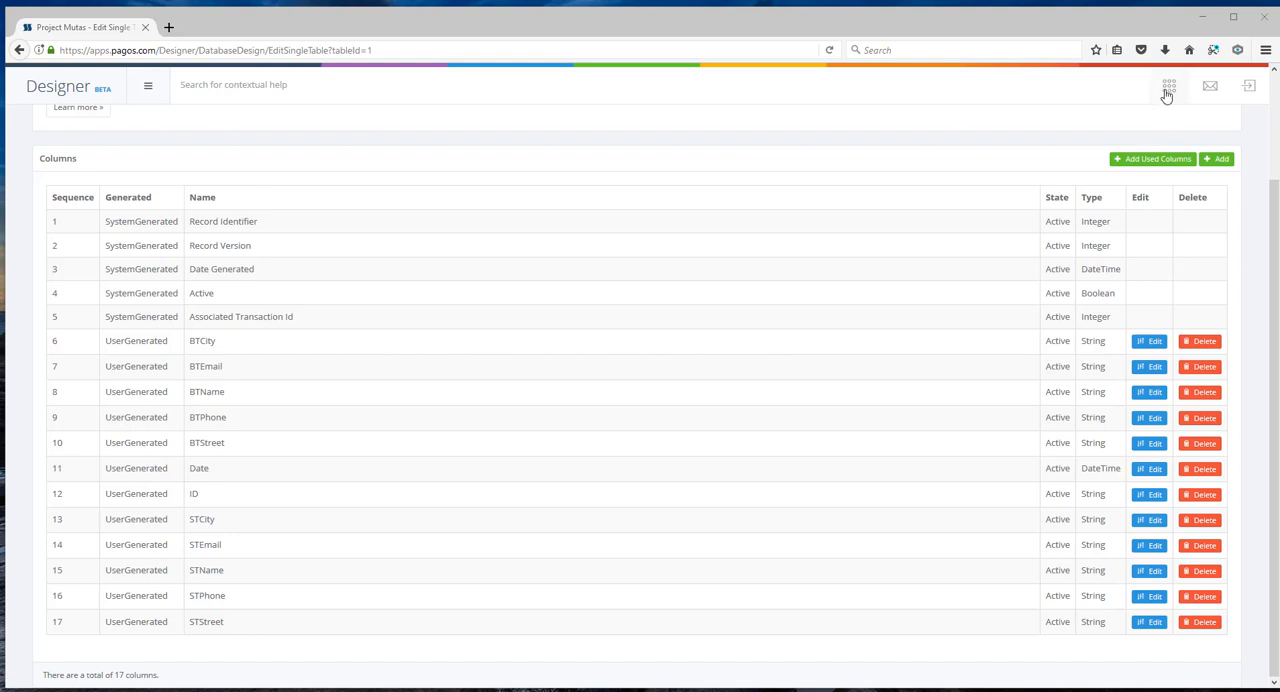
- From the Database Designer, create a secondary one-to-many table named Items
left_click(1168, 86)
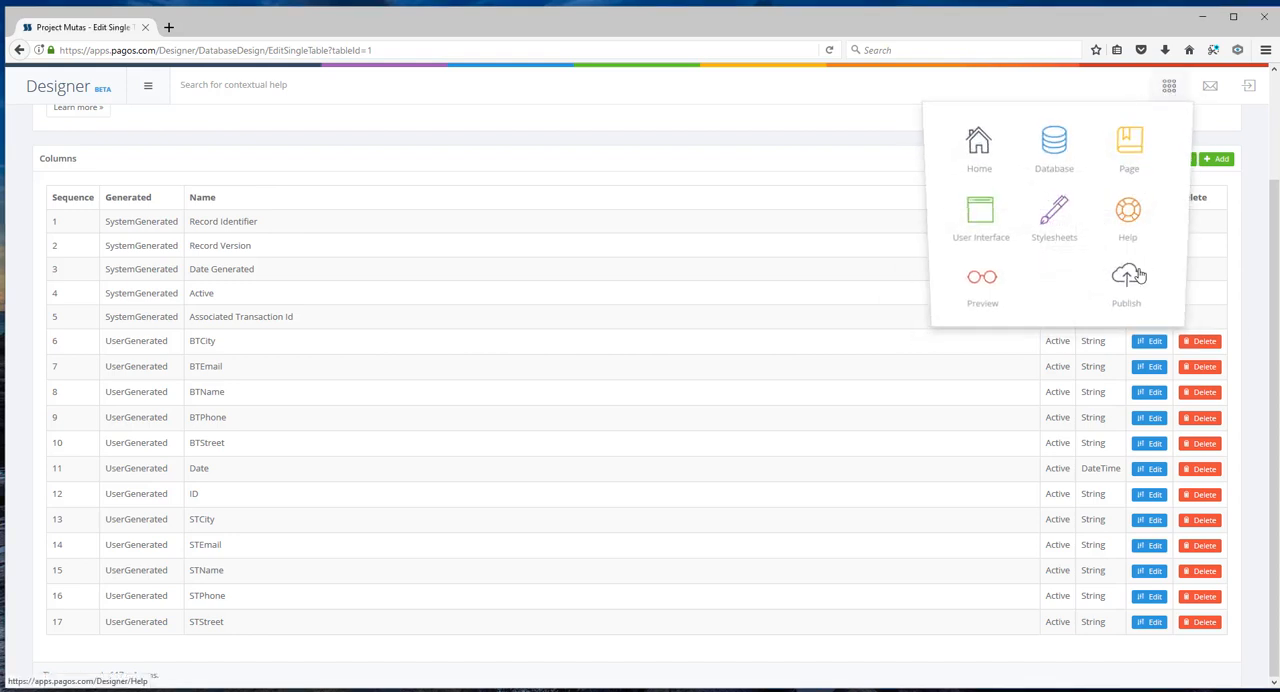
left_click(1052, 148)
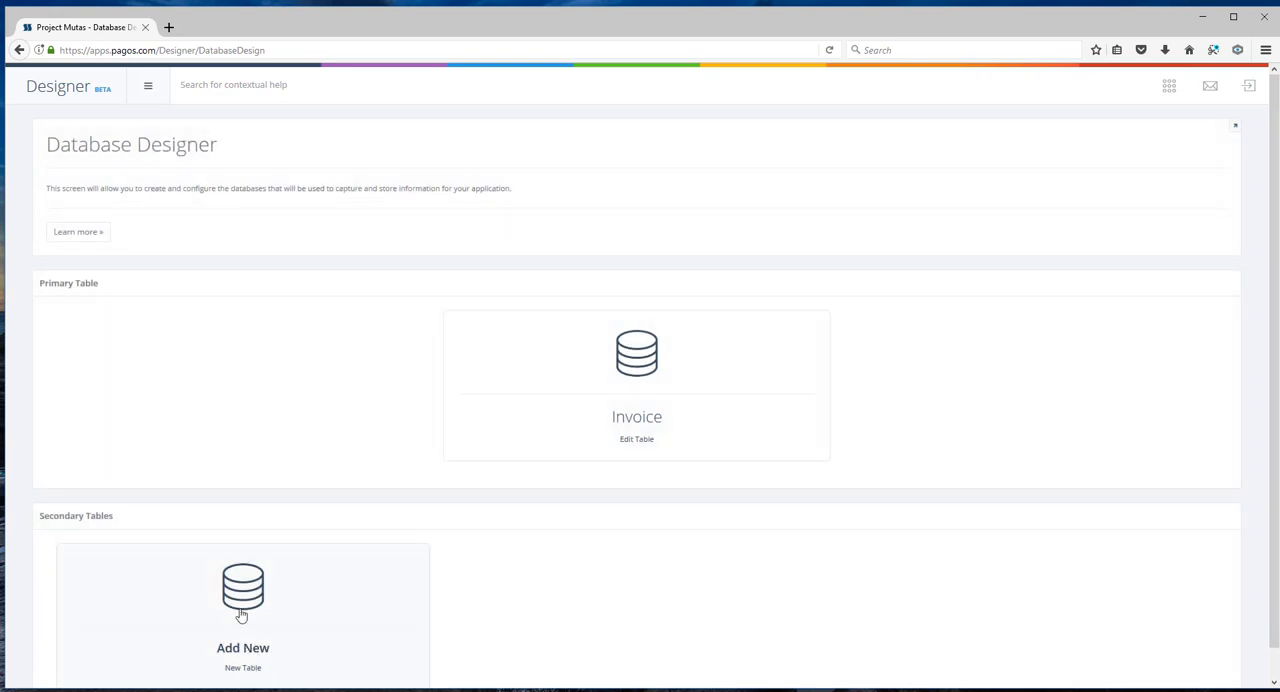
left_click(242, 600)
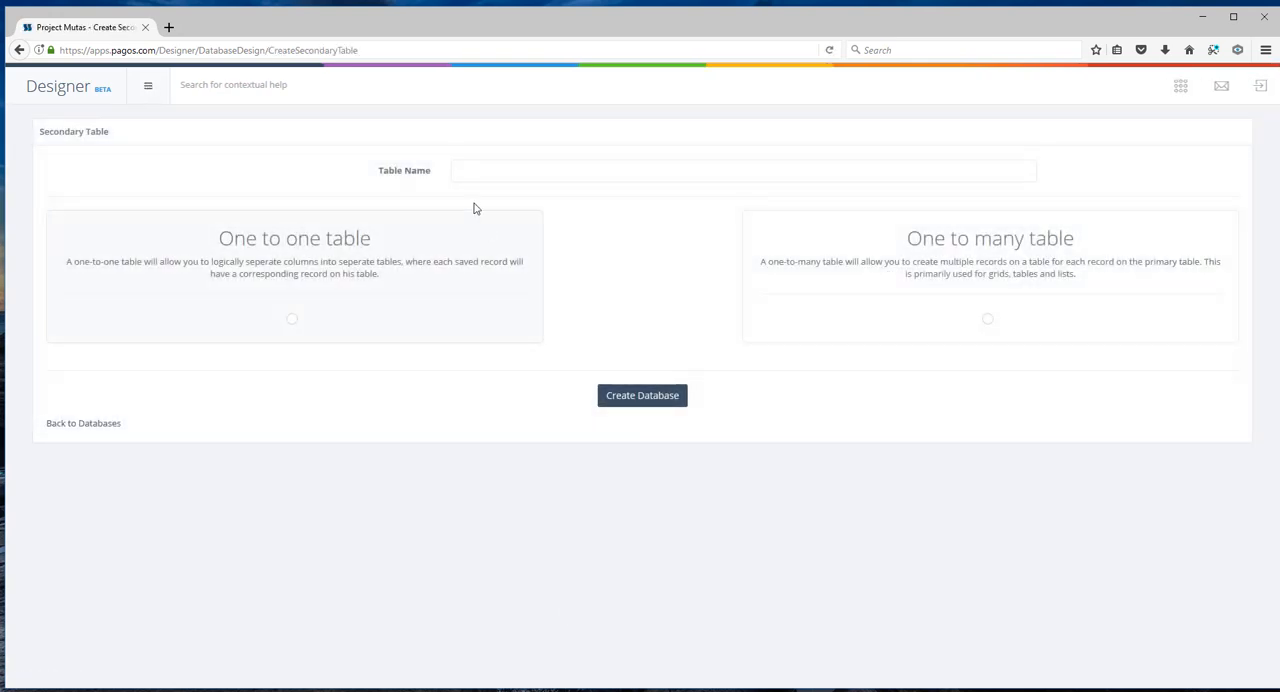
type("Ite")
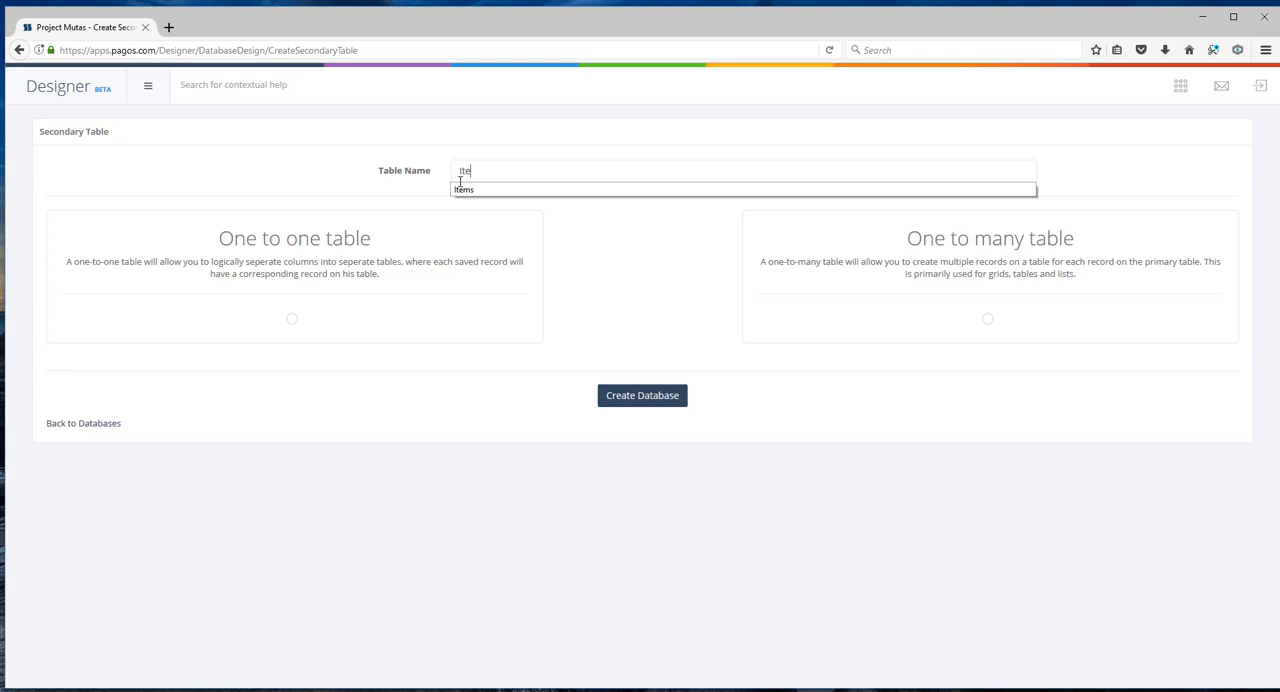
type("Items")
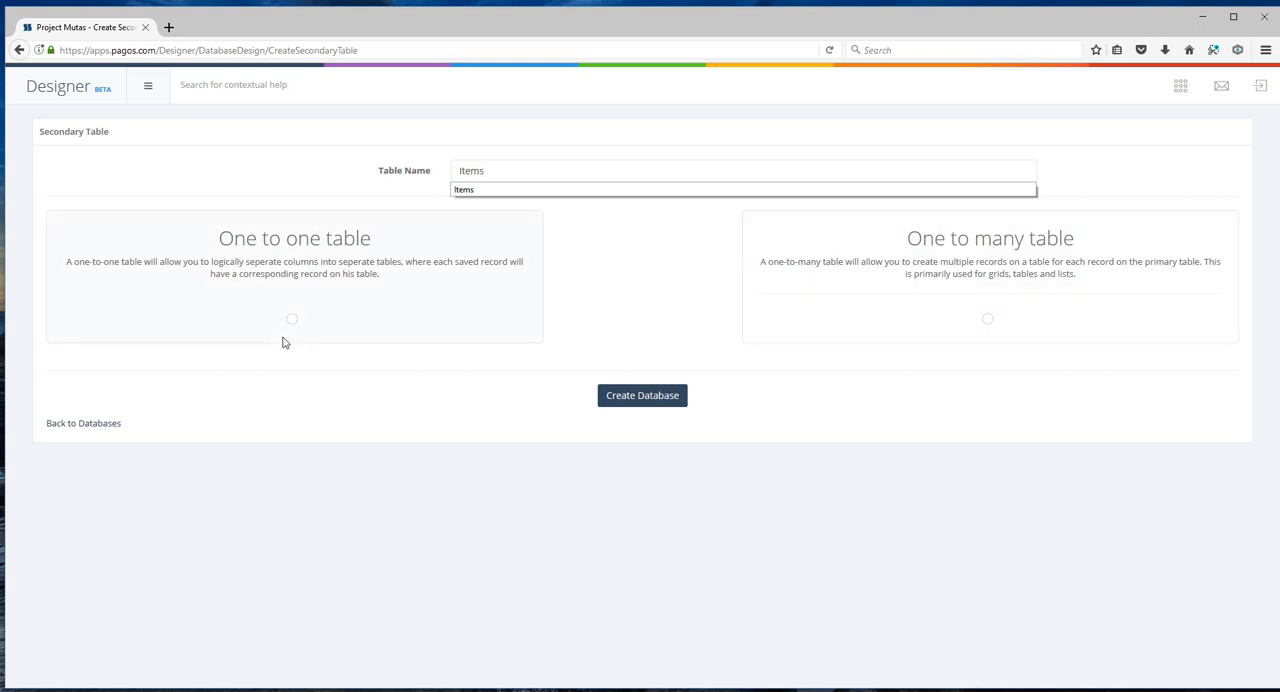
mouse_move(280, 332)
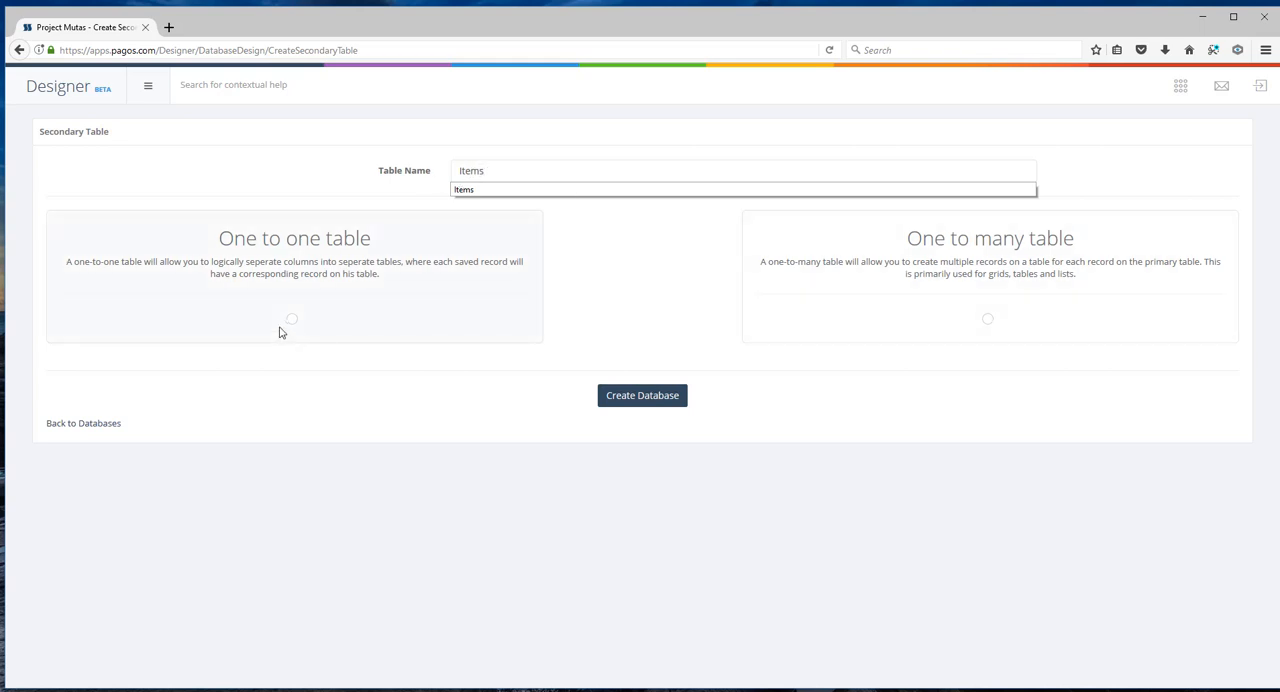
mouse_move(544, 292)
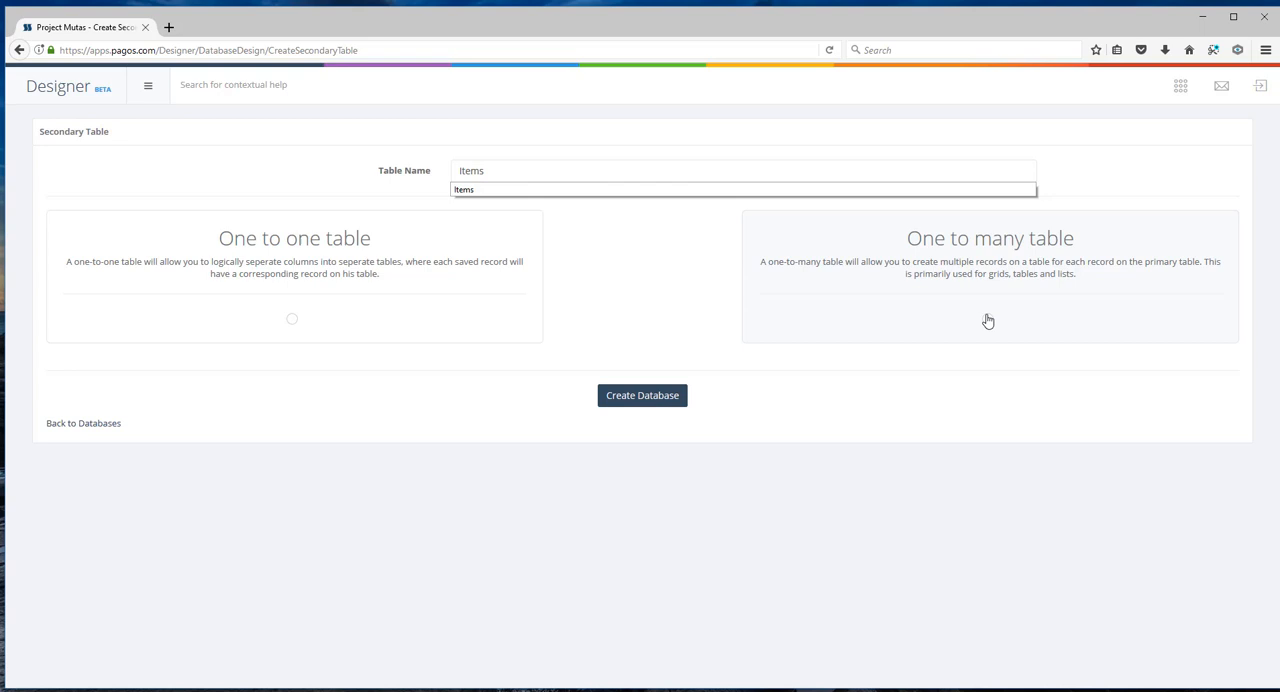
left_click(292, 318)
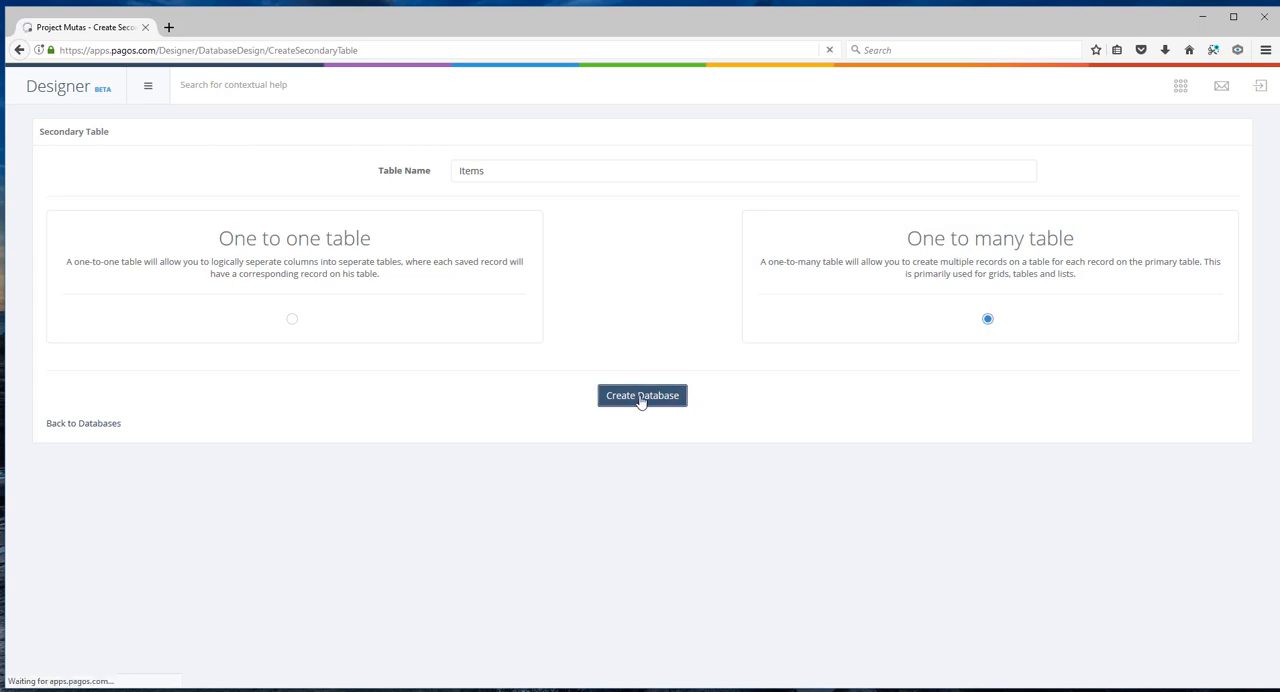
left_click(642, 396)
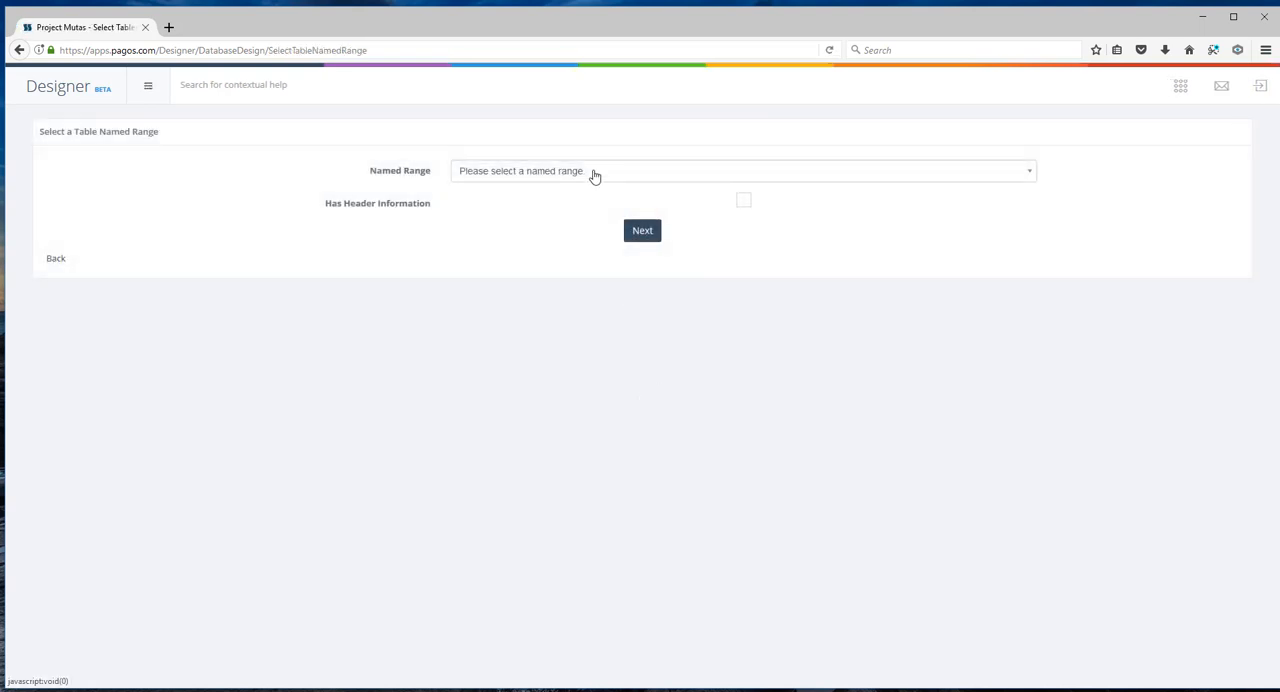
- Base the Items table on the Grid named range with header information and proceed to columns
left_click(742, 170)
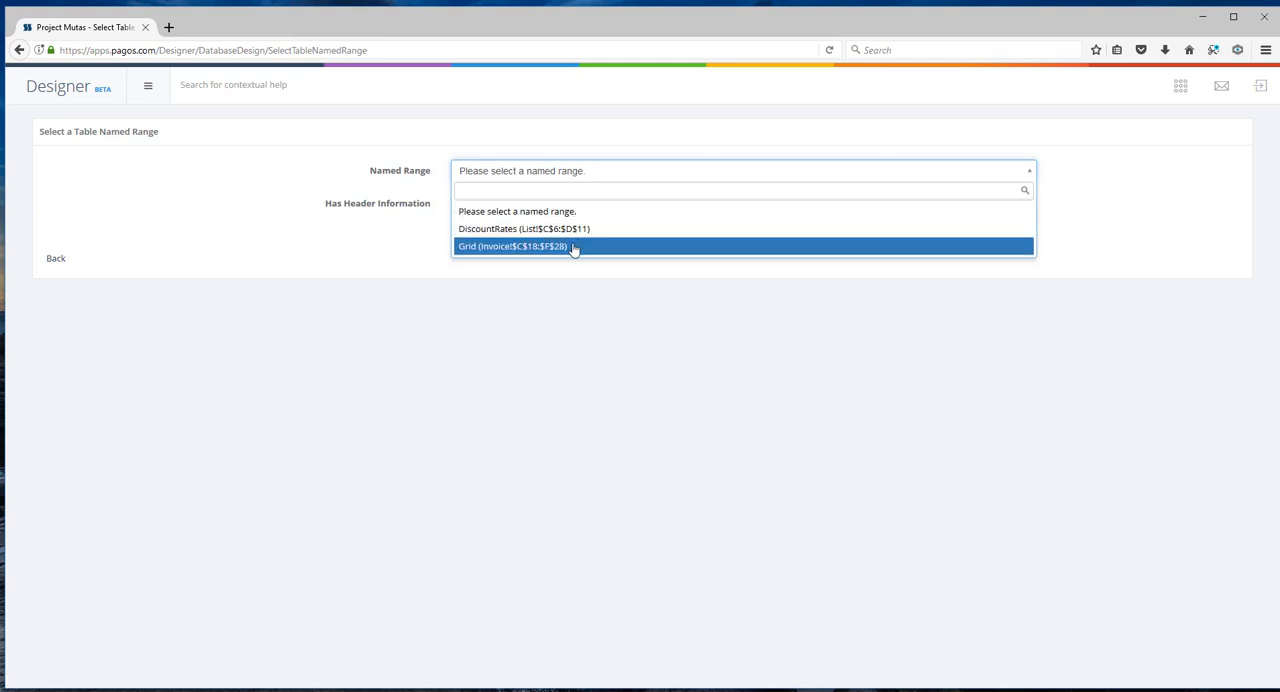
left_click(512, 246)
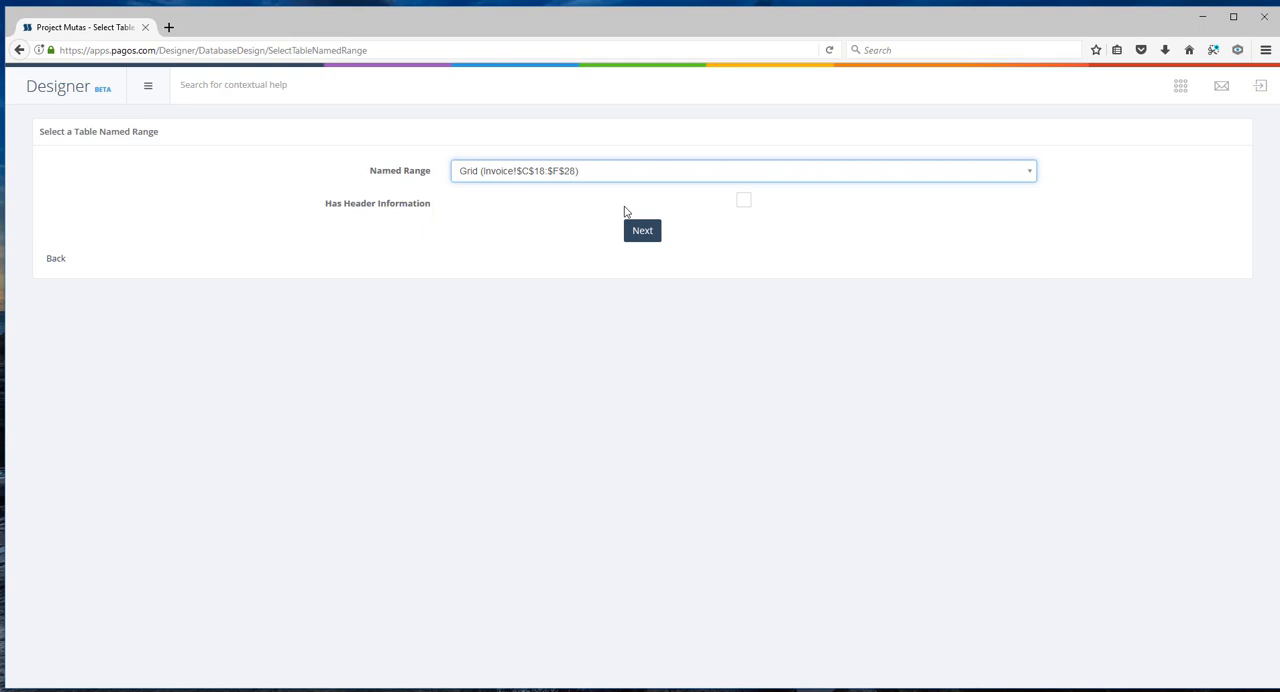
left_click(744, 200)
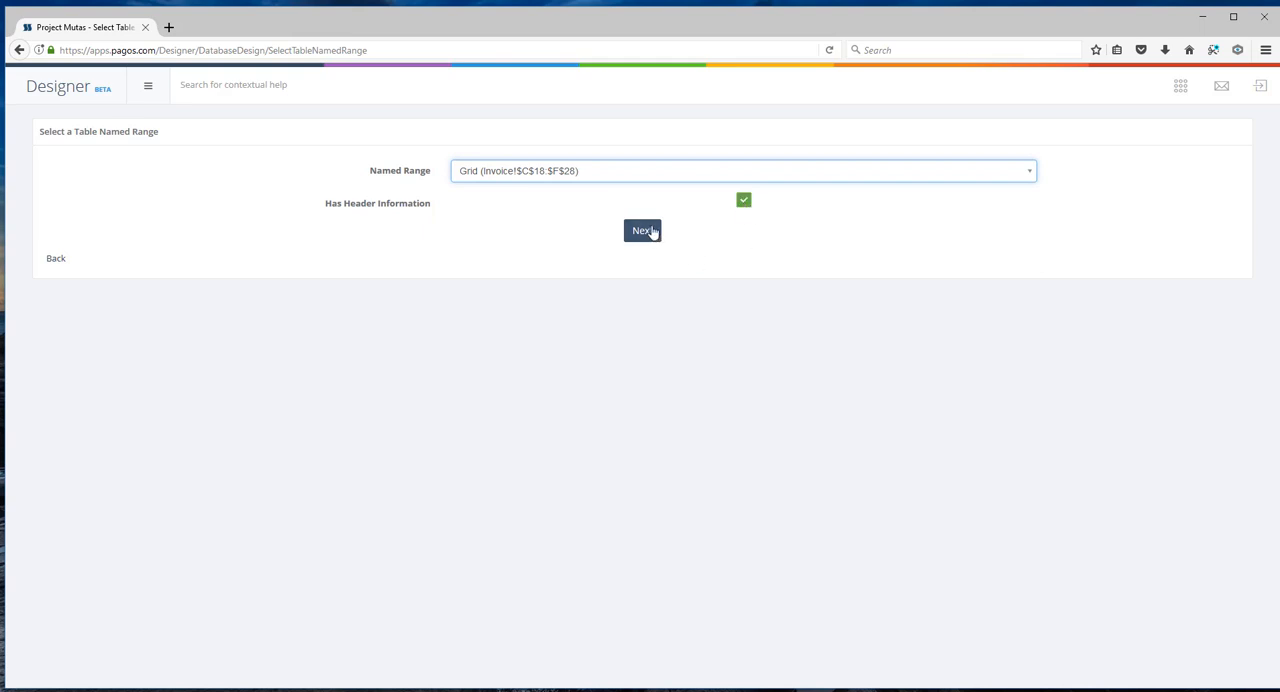
left_click(642, 230)
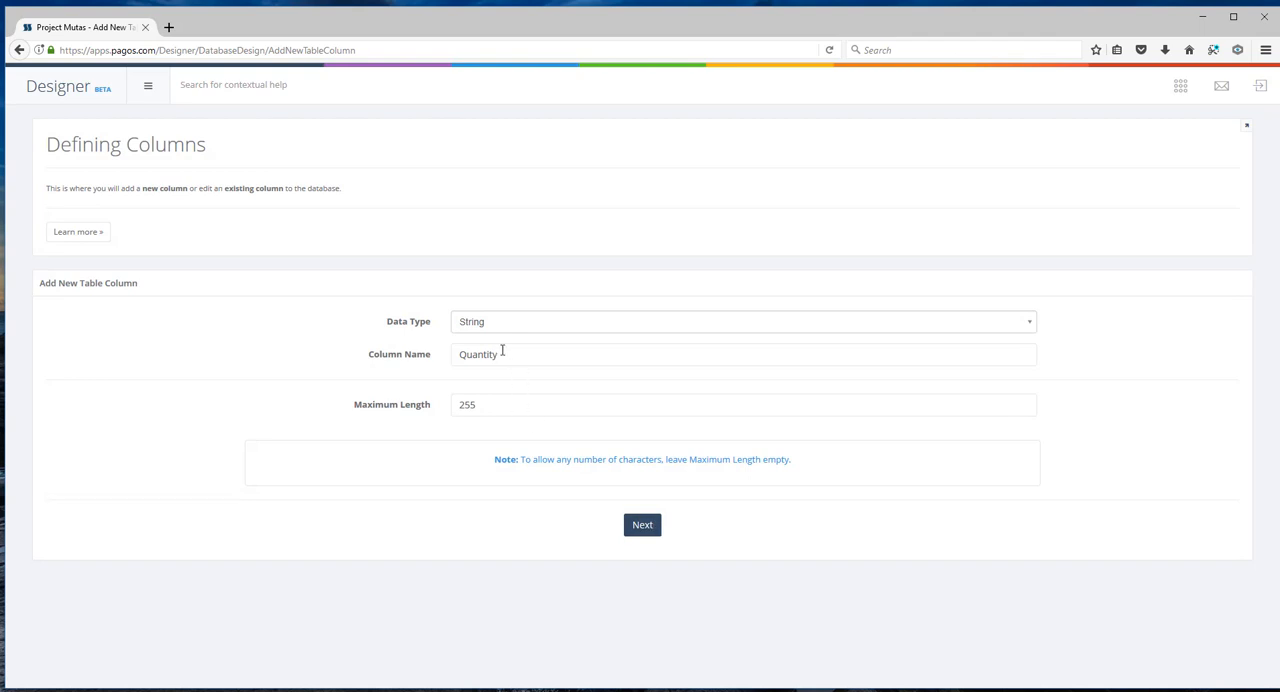
mouse_move(508, 354)
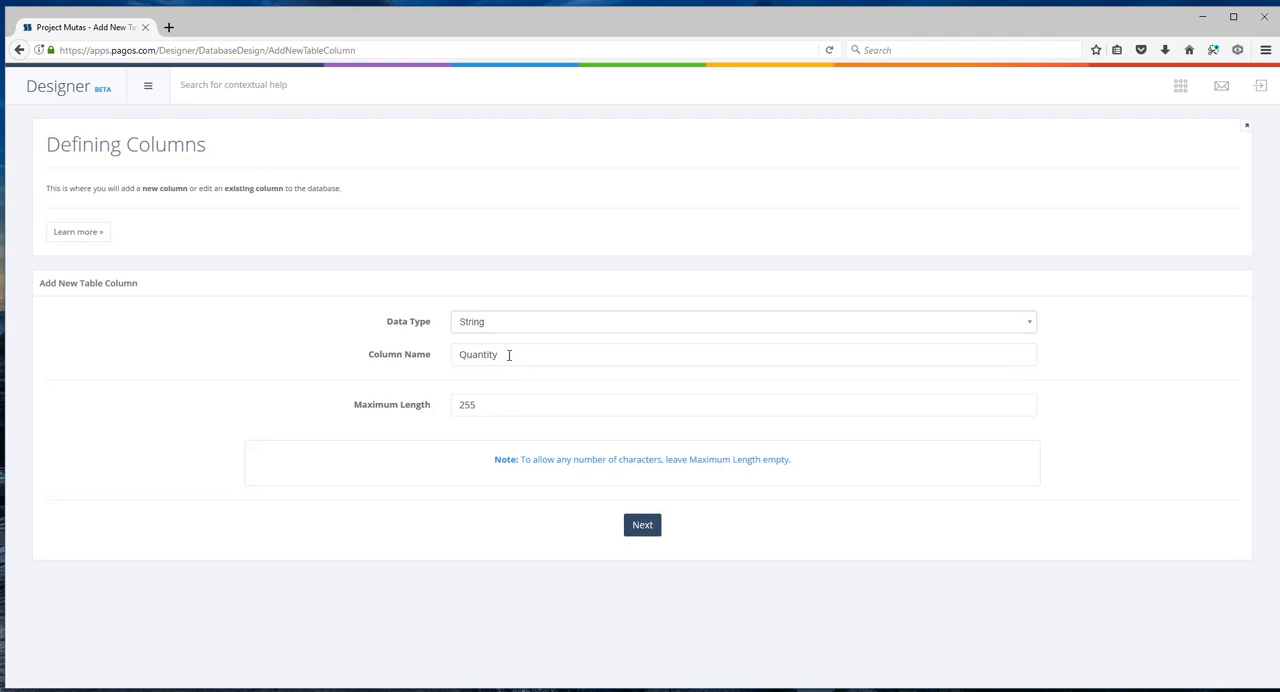
- Define Quantity as an Integer column and accept Description unchanged
left_click(740, 320)
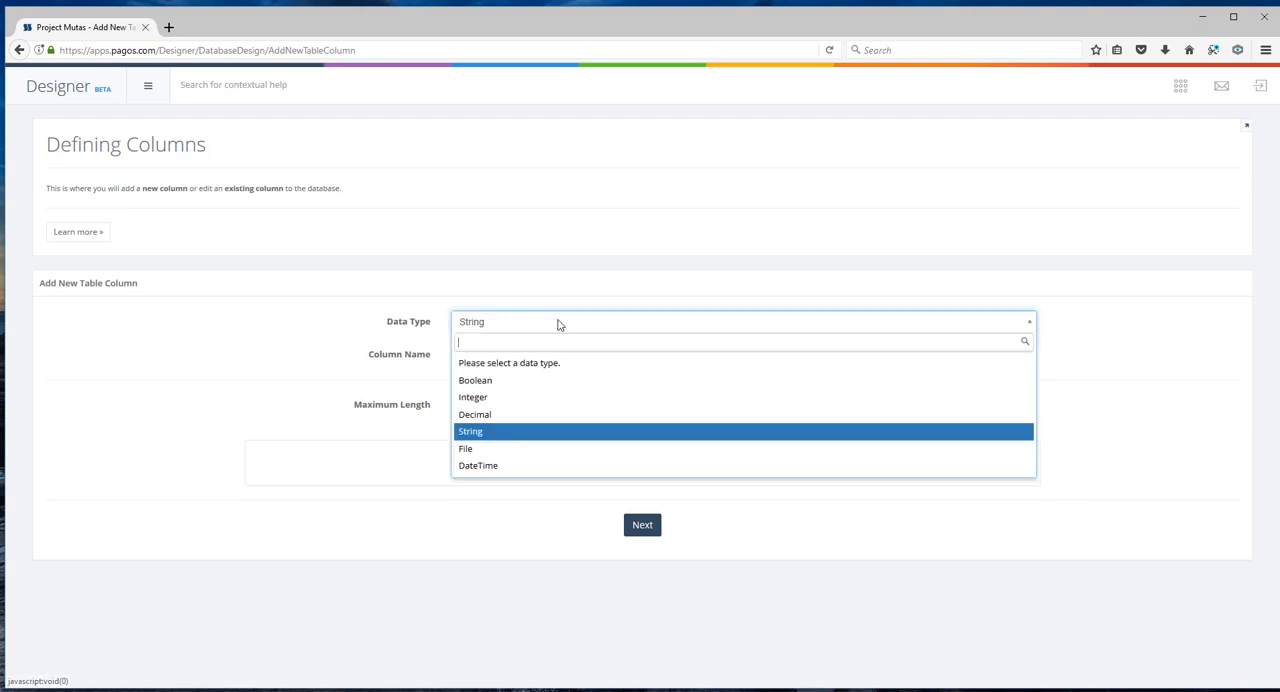
mouse_move(516, 414)
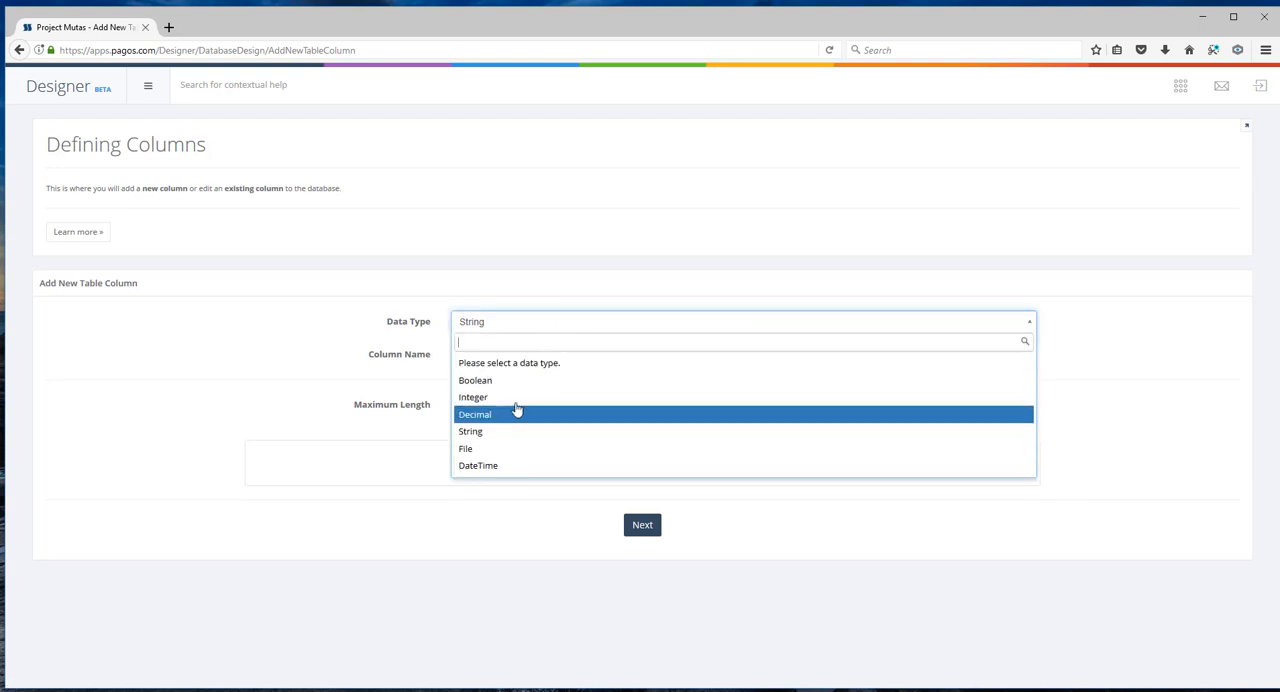
left_click(472, 396)
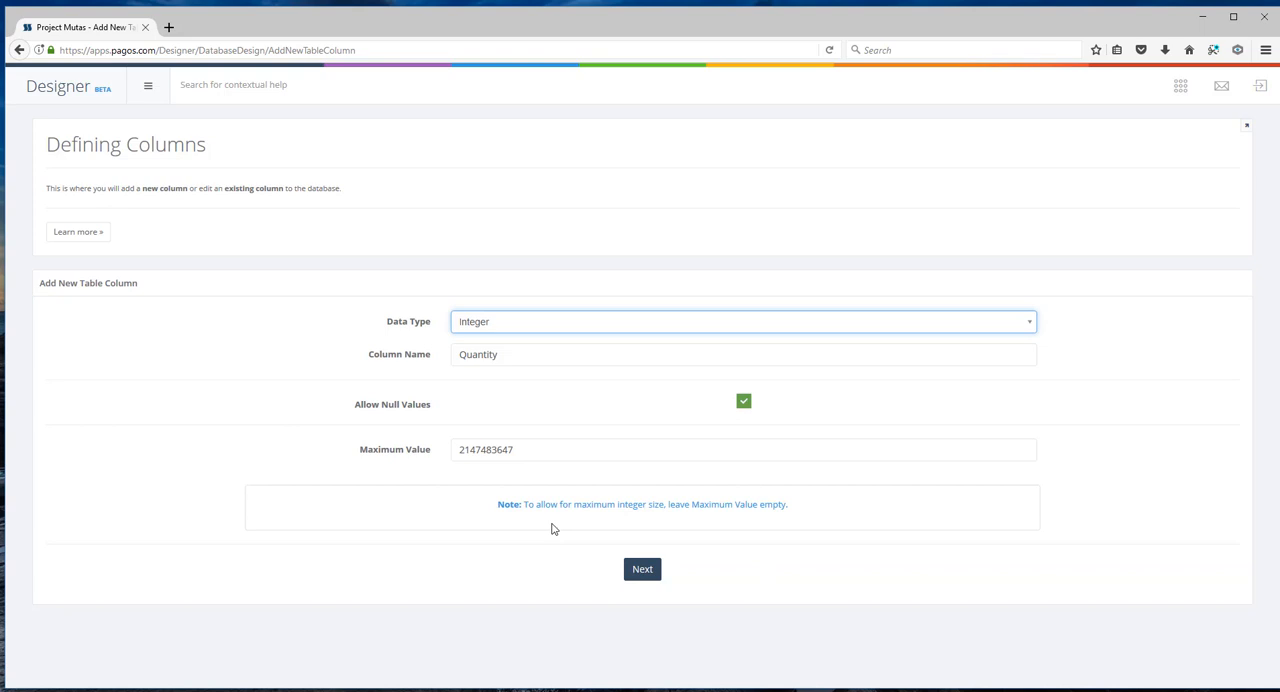
mouse_move(612, 600)
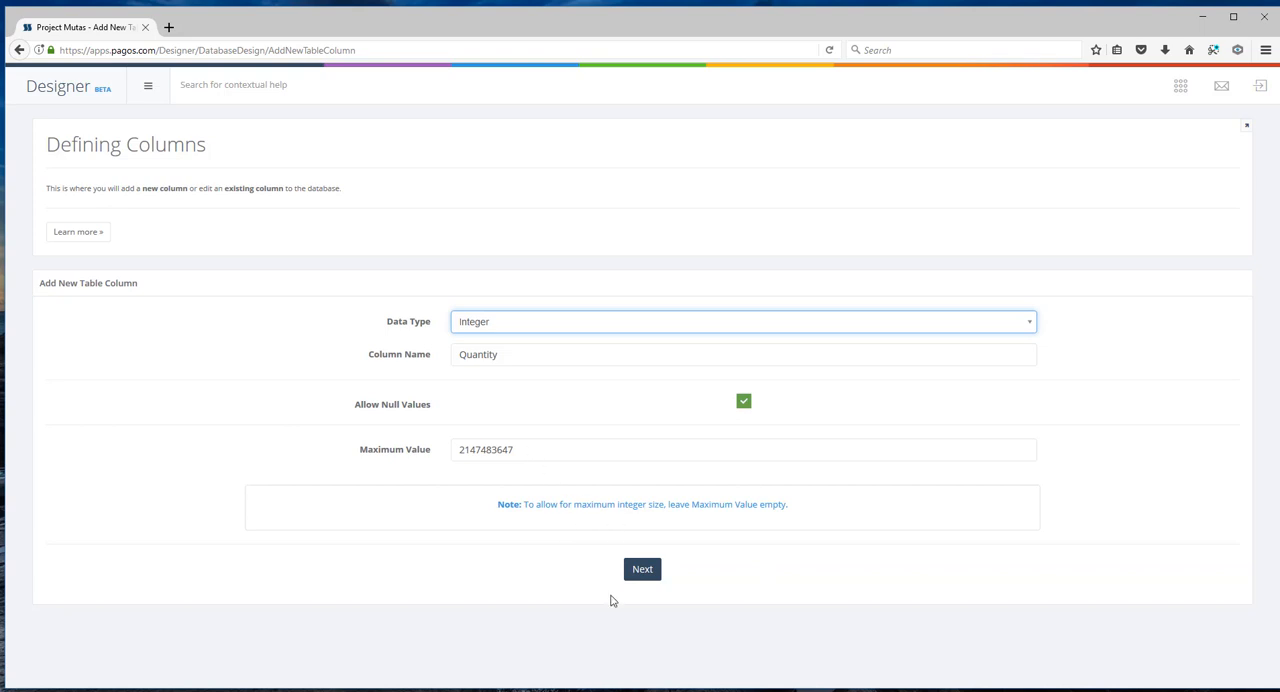
left_click(642, 568)
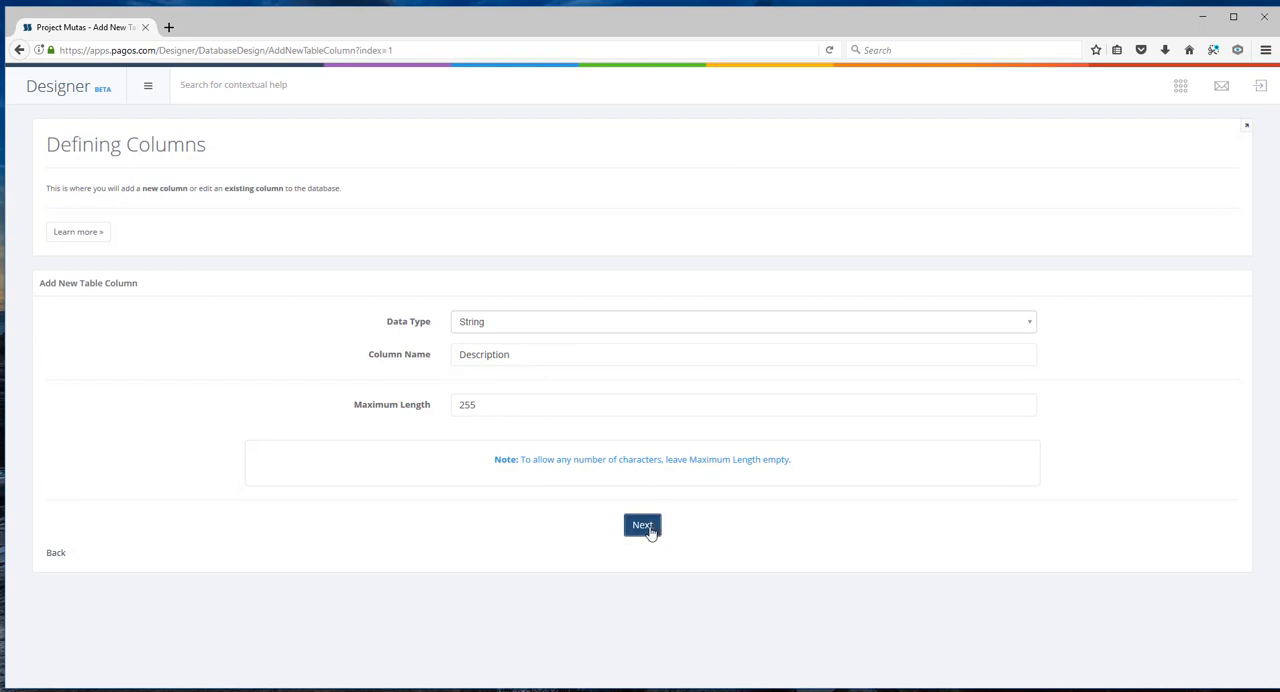
left_click(642, 524)
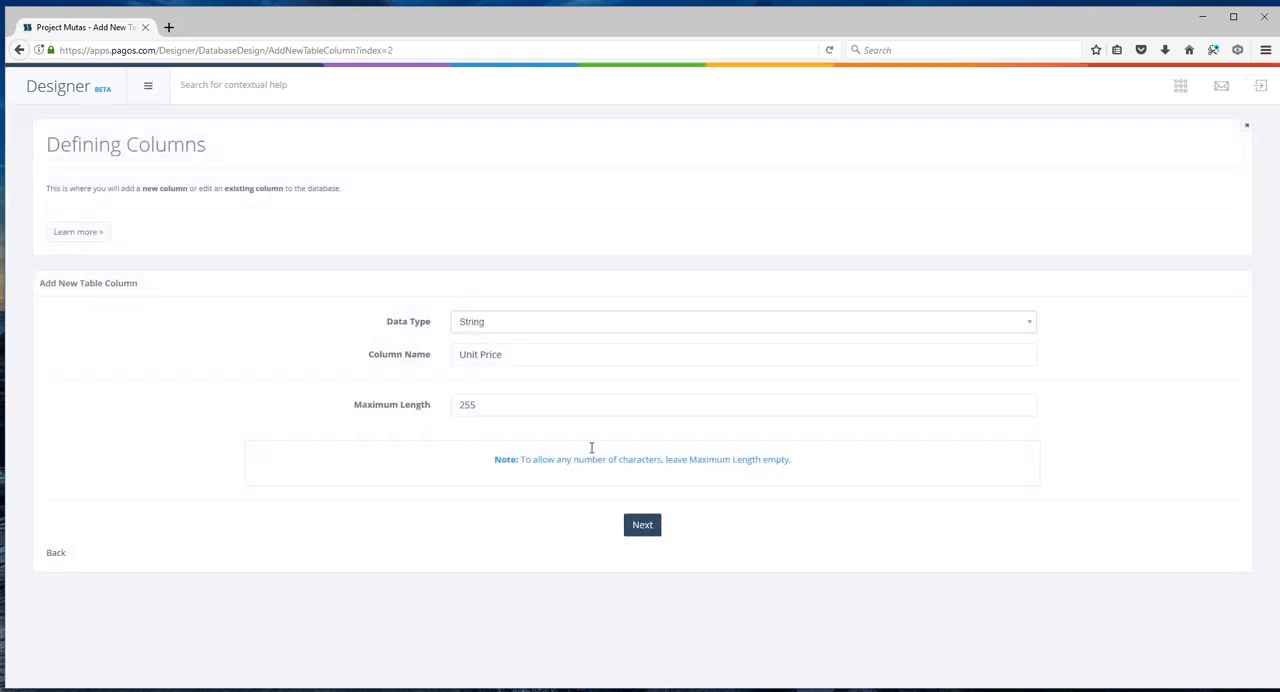
mouse_move(520, 330)
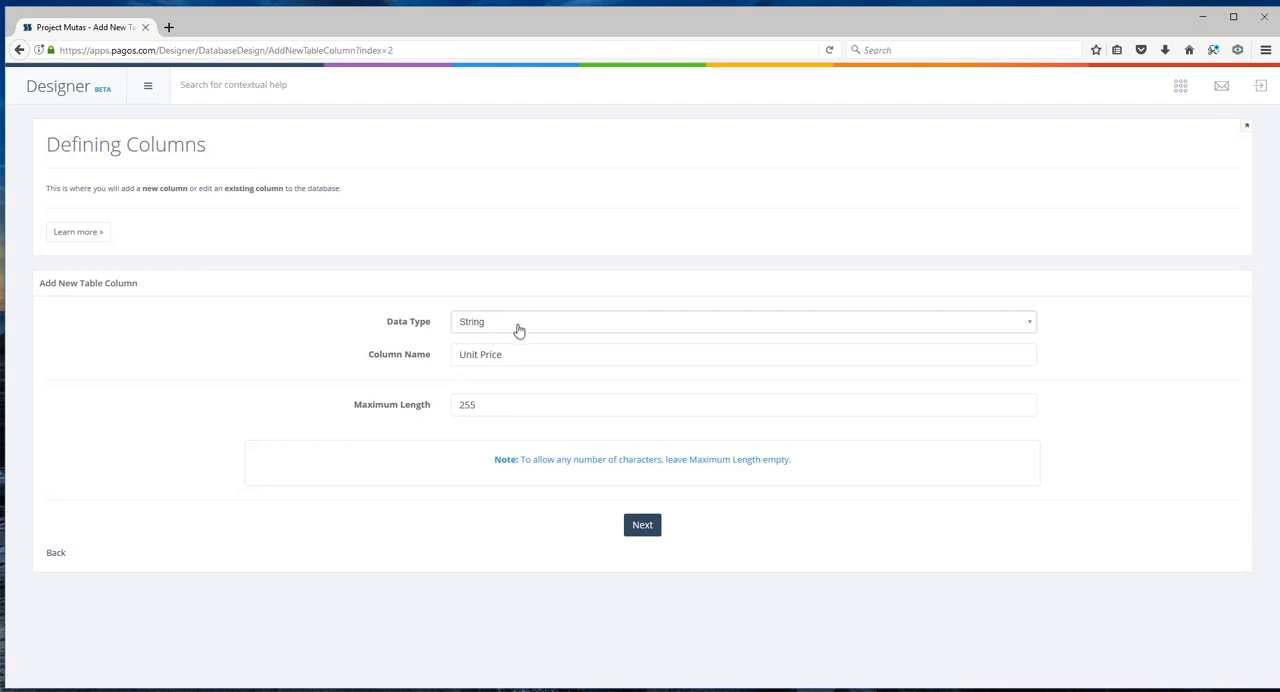
- Set Unit Price and Total to Decimal data type and finish creating the Items columns
left_click(744, 320)
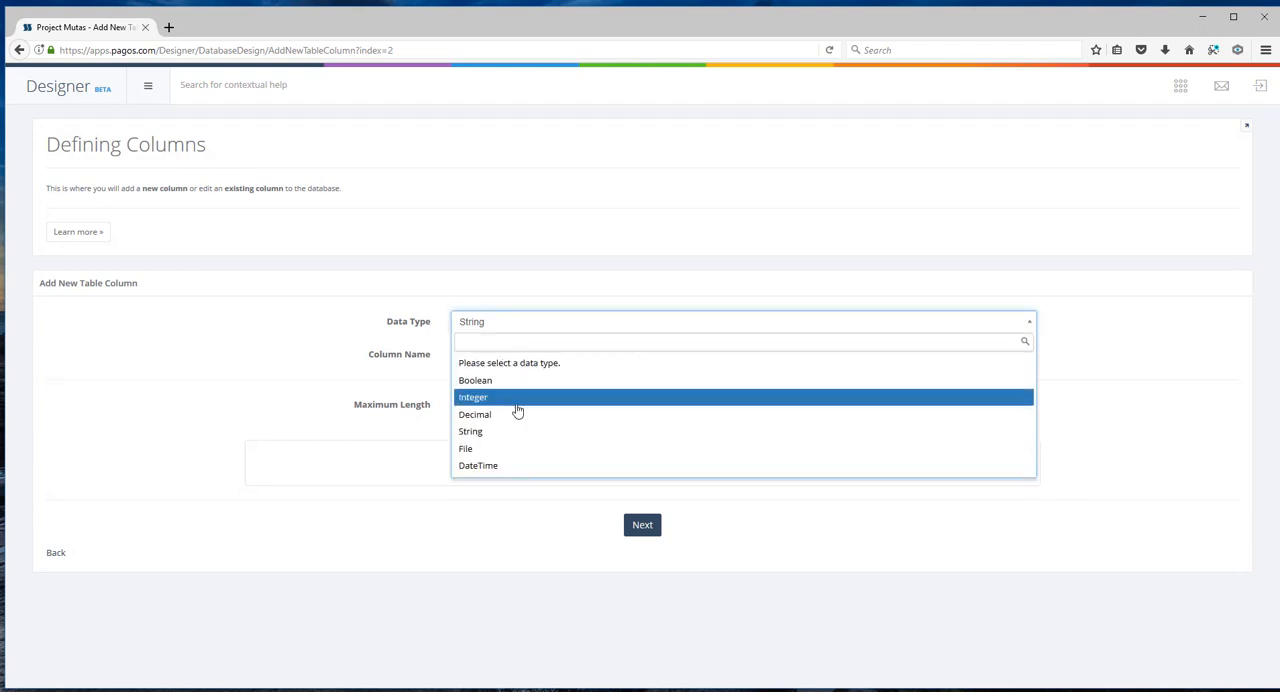
left_click(472, 396)
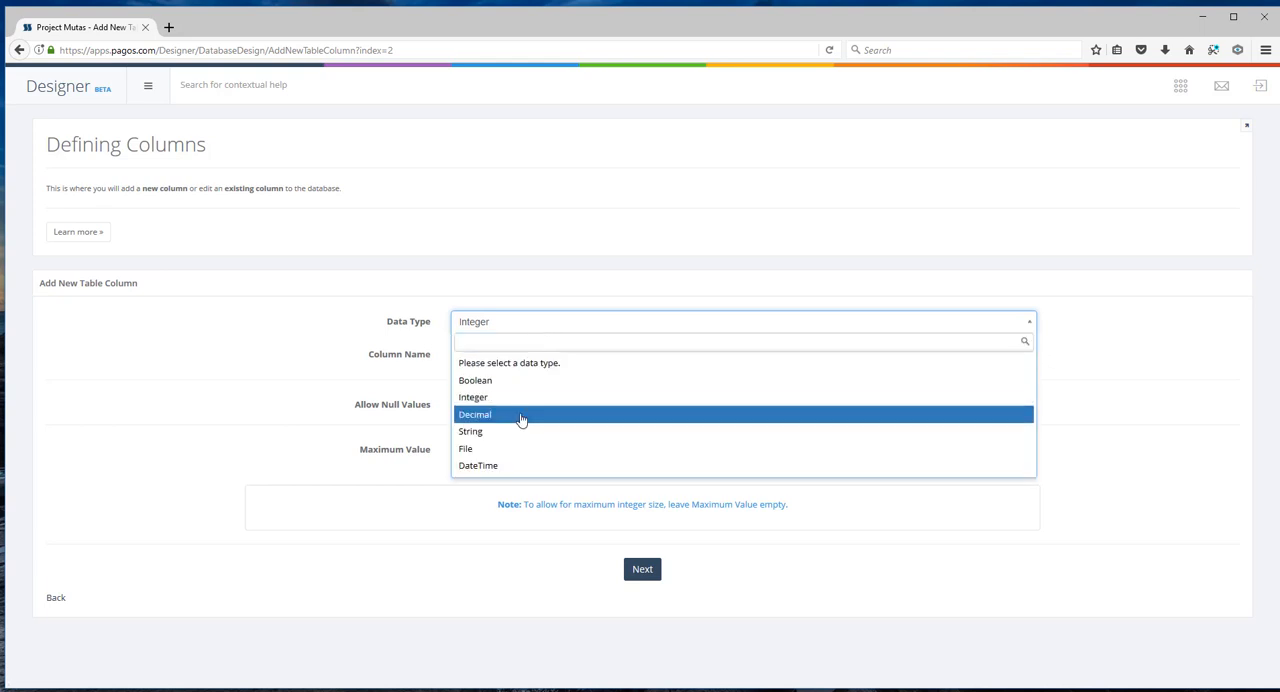
left_click(474, 414)
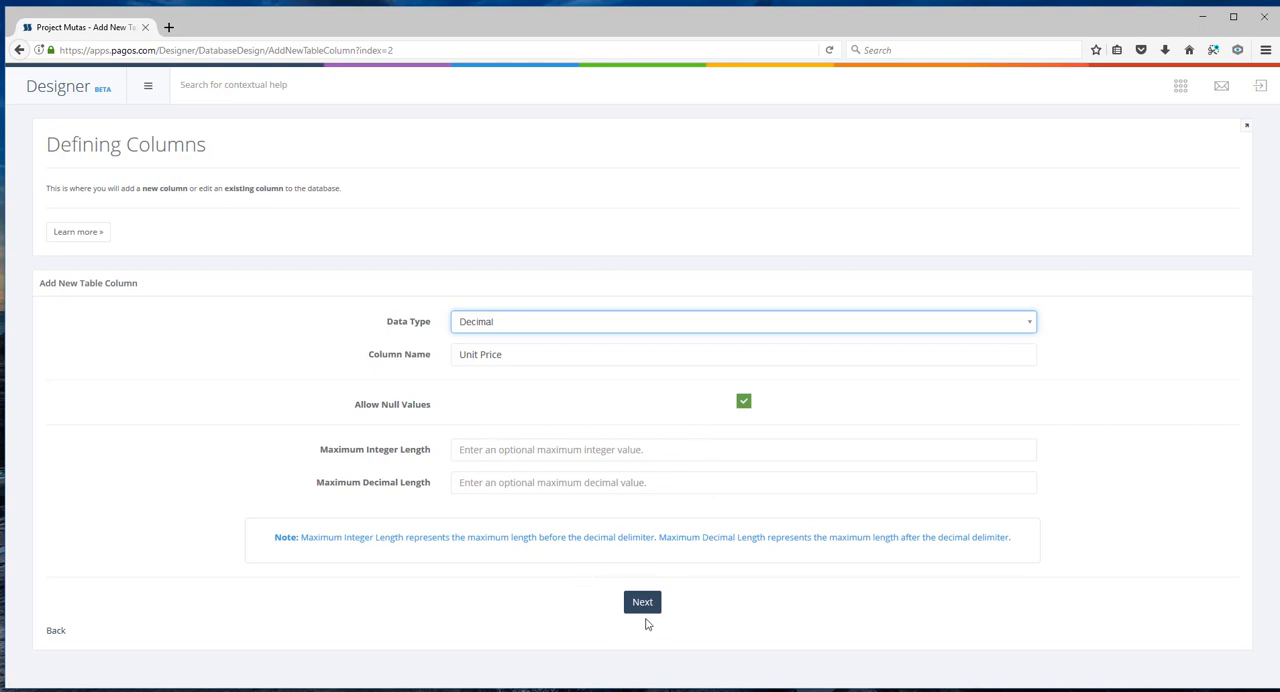
left_click(642, 600)
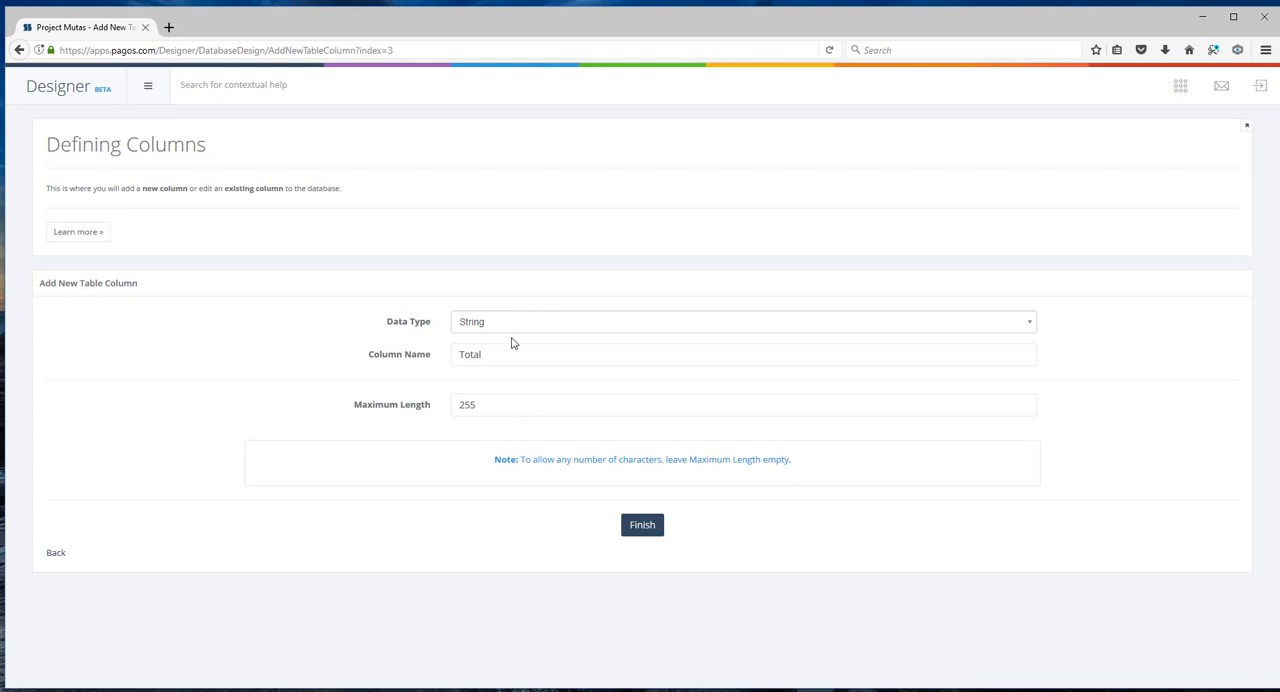
left_click(744, 320)
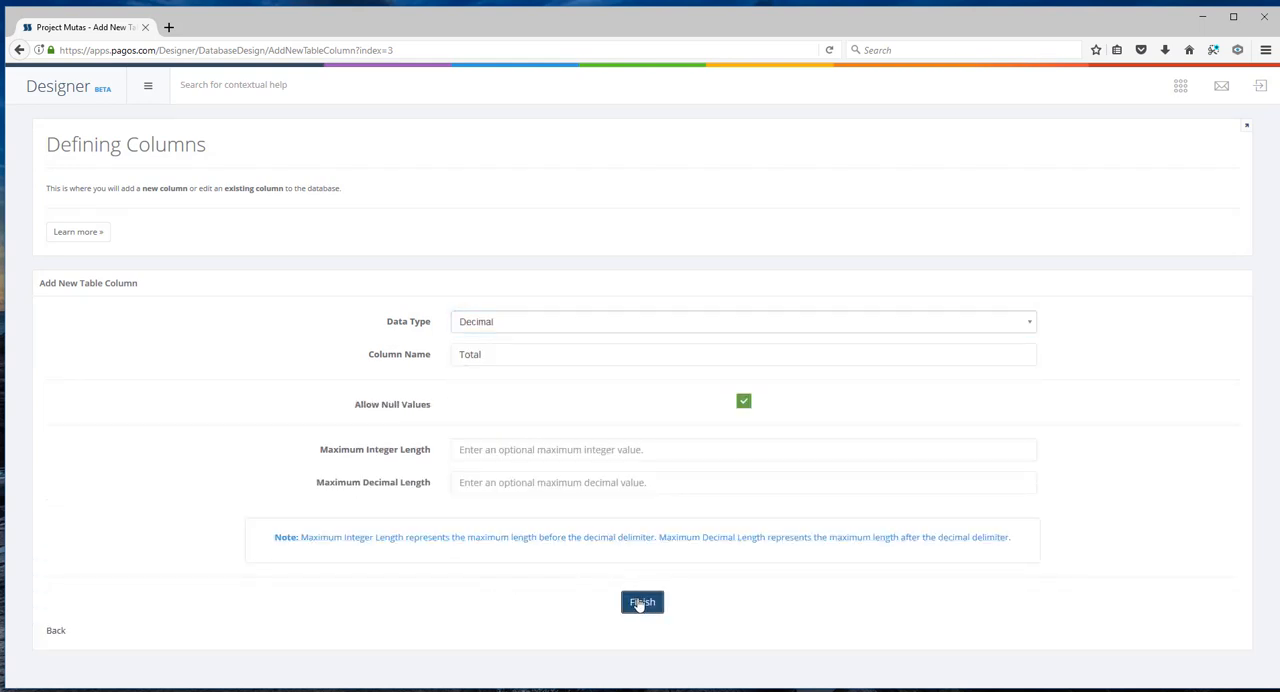
left_click(642, 600)
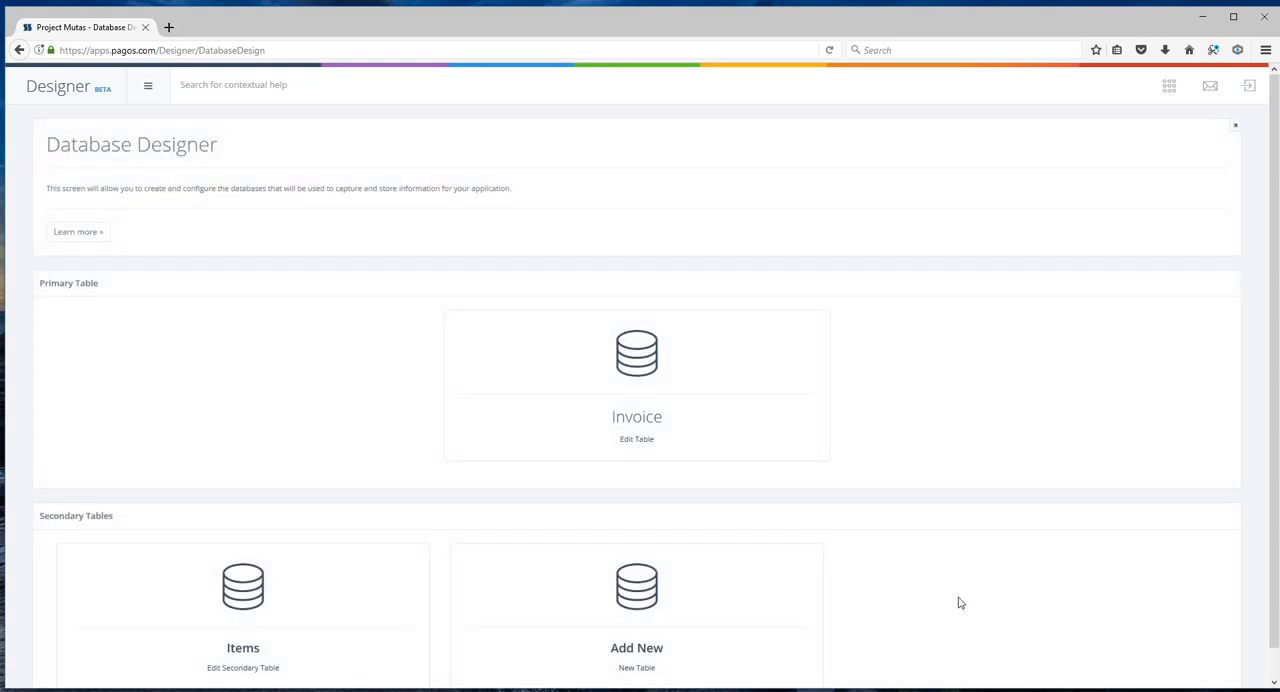
mouse_move(416, 264)
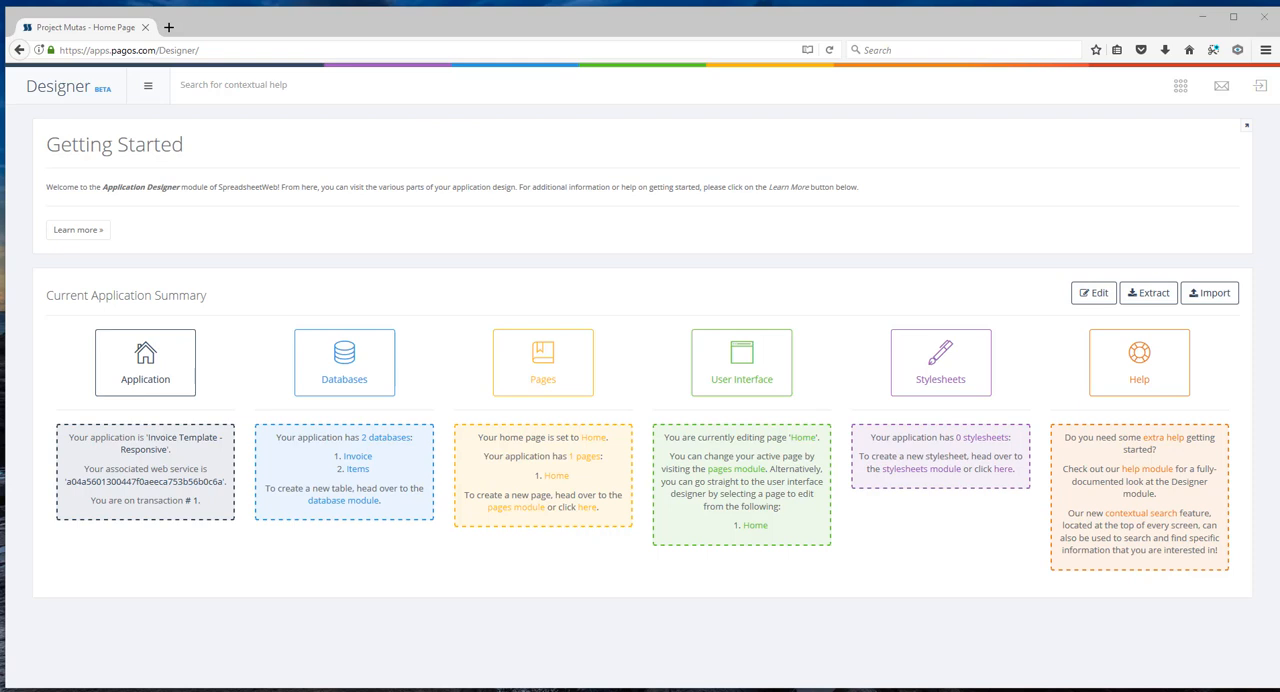
mouse_move(842, 362)
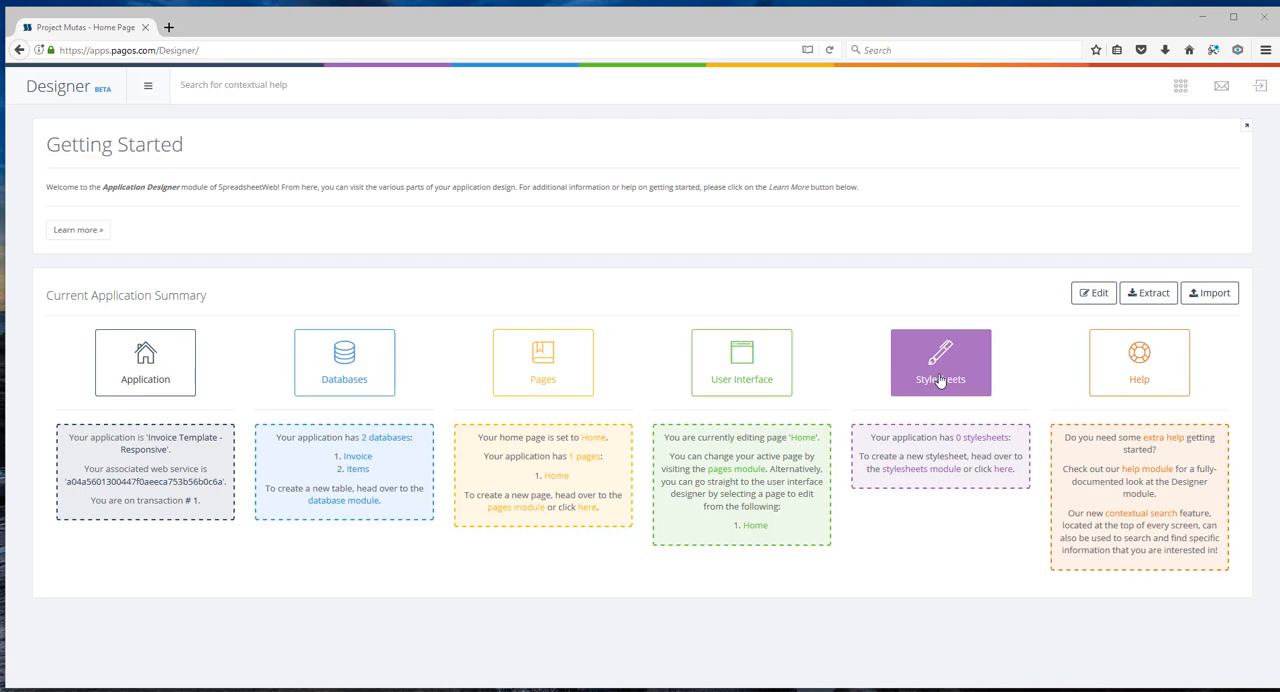
- Enter the Stylesheets module from the Getting Started summary
left_click(940, 362)
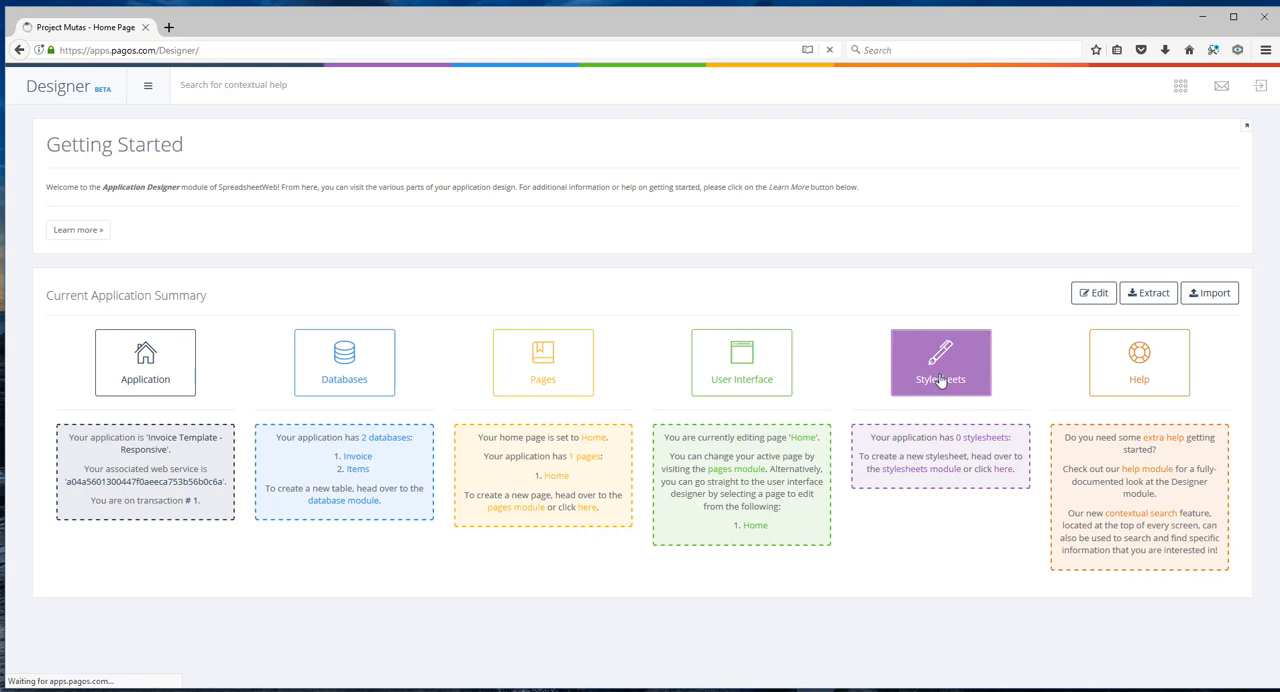
left_click(940, 362)
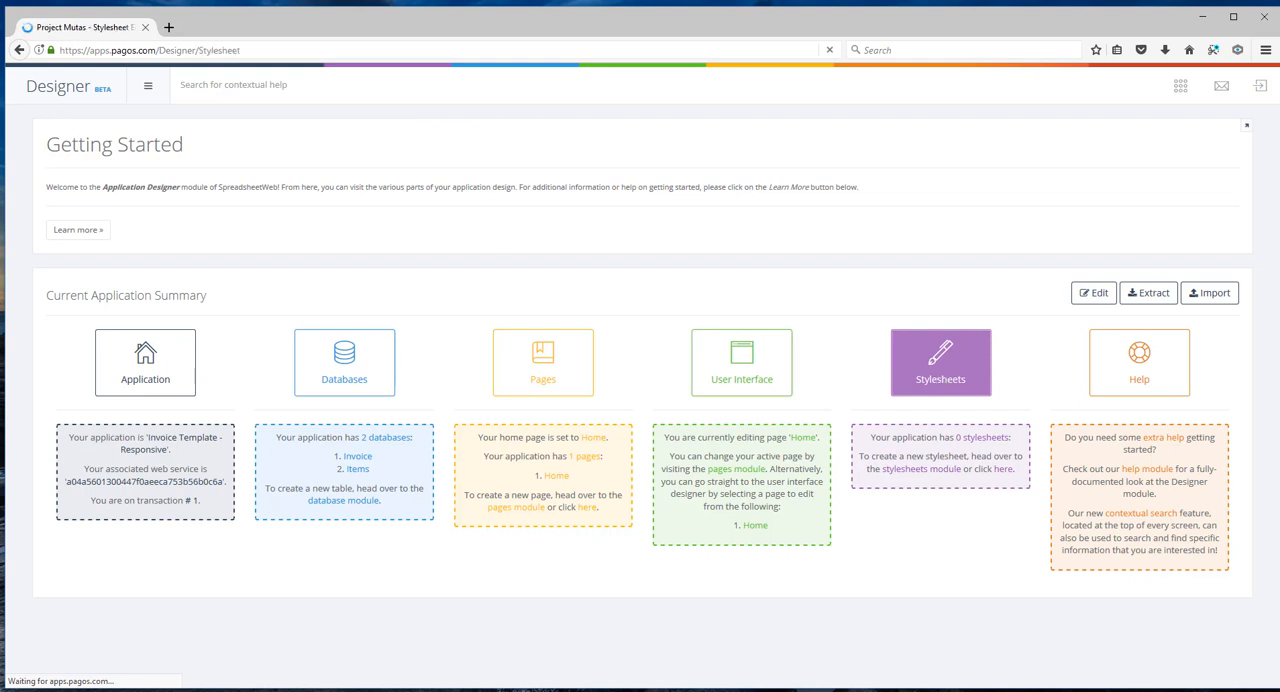
- Create a stylesheet named style based on the lumen.bootstrap.css template and save it
left_click(940, 362)
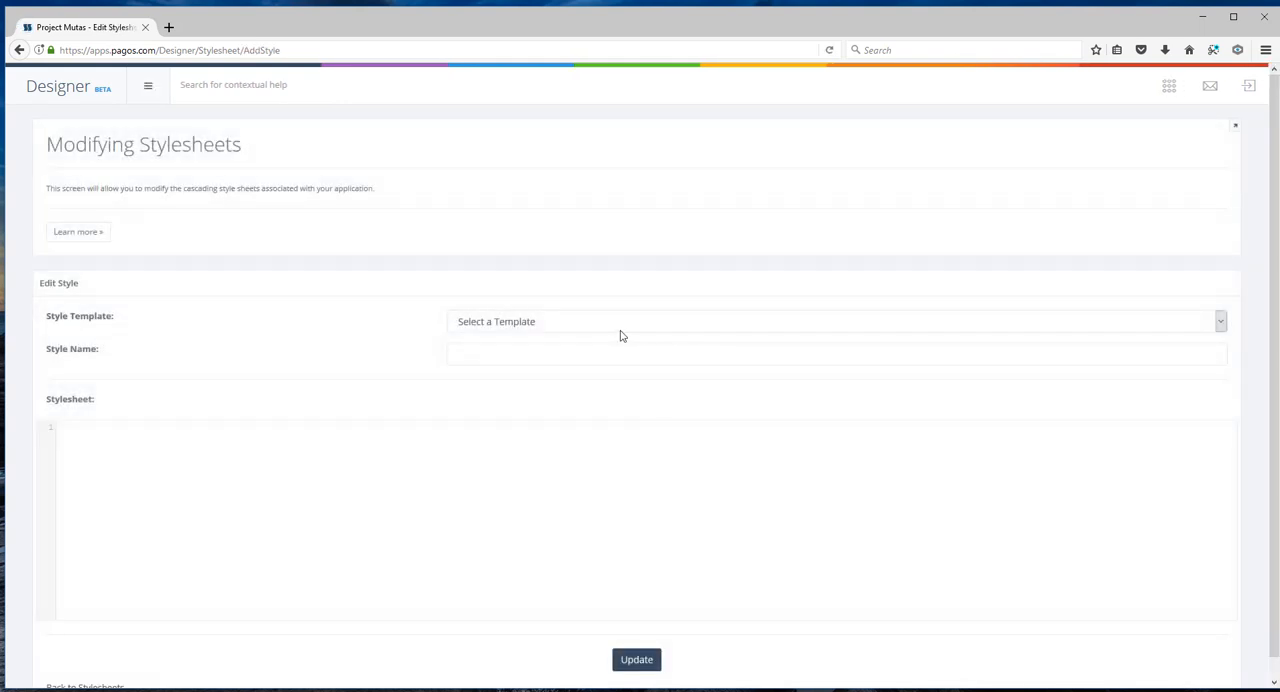
left_click(836, 320)
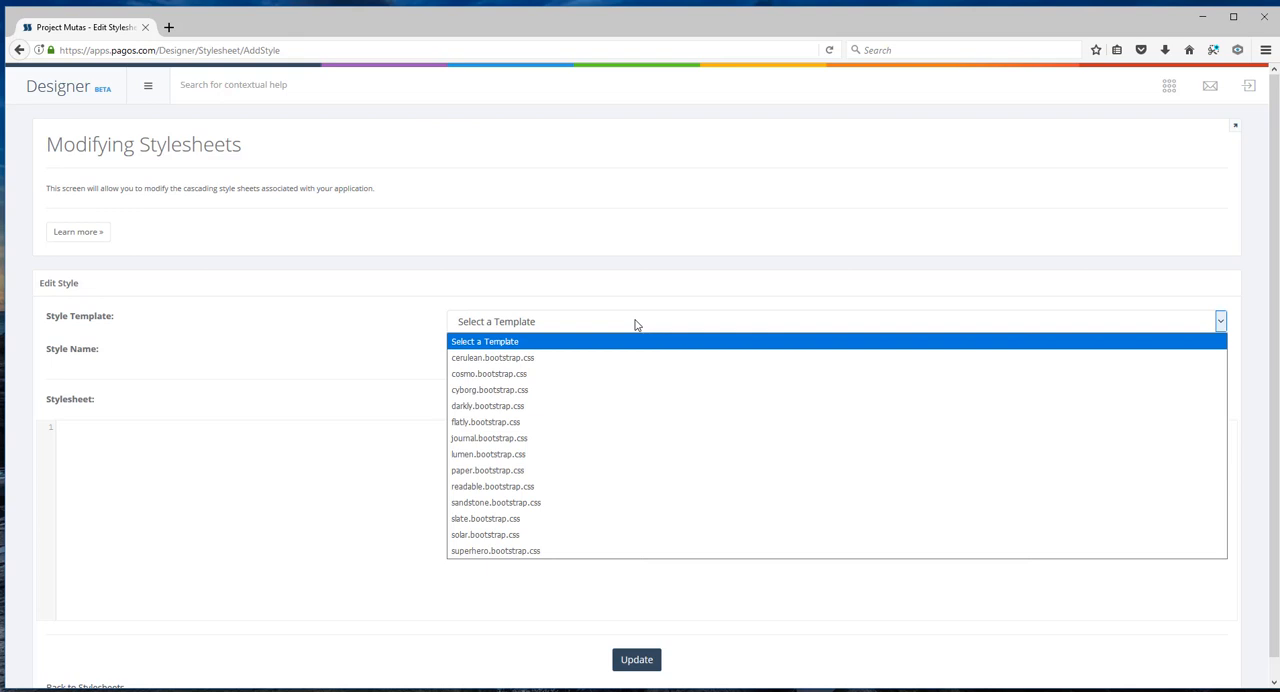
mouse_move(488, 406)
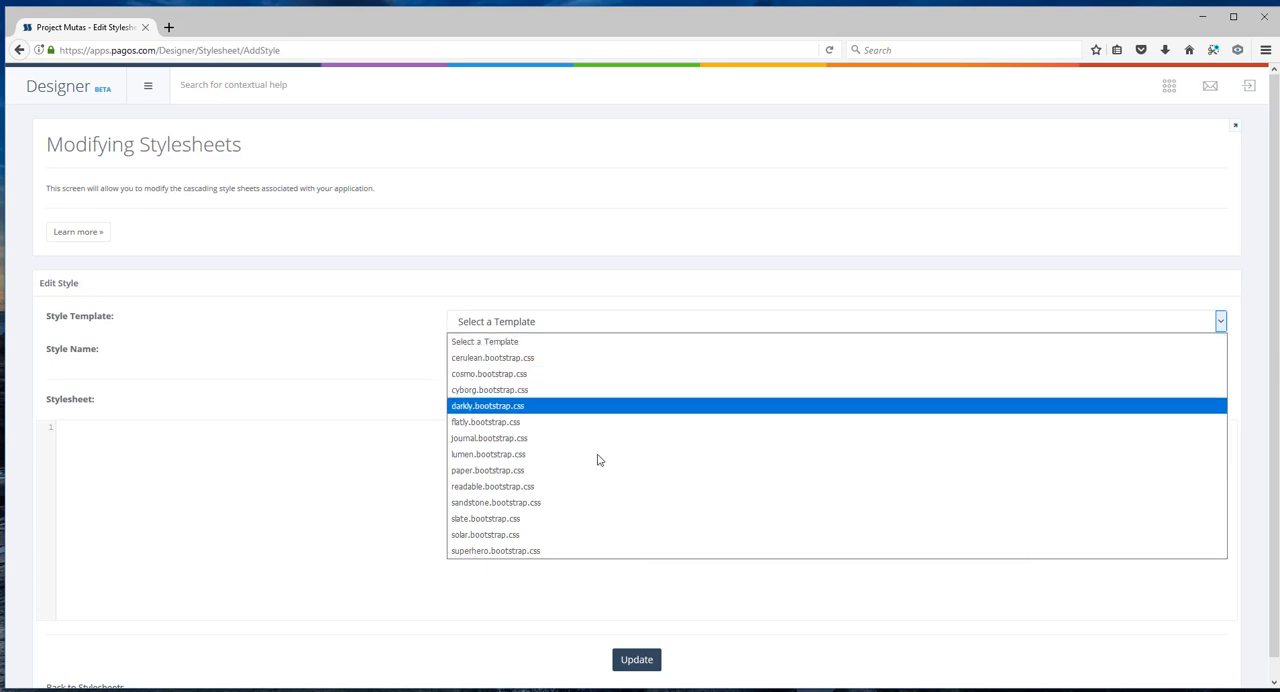
left_click(488, 454)
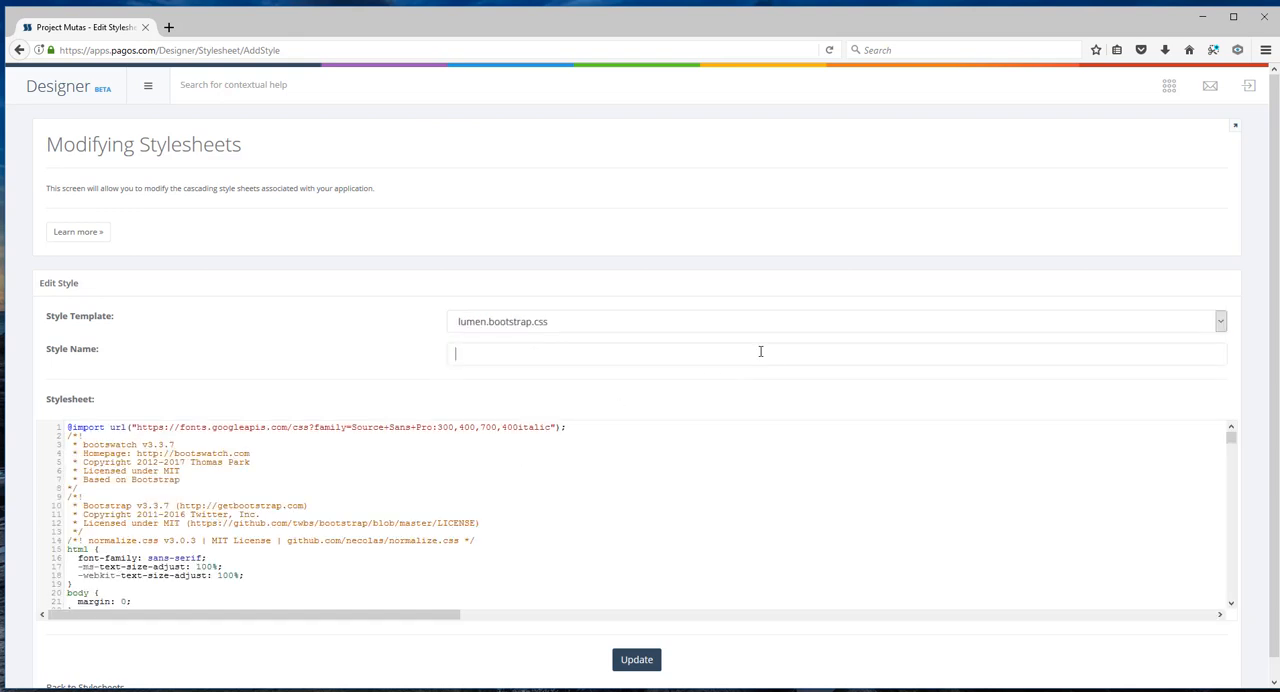
type("st")
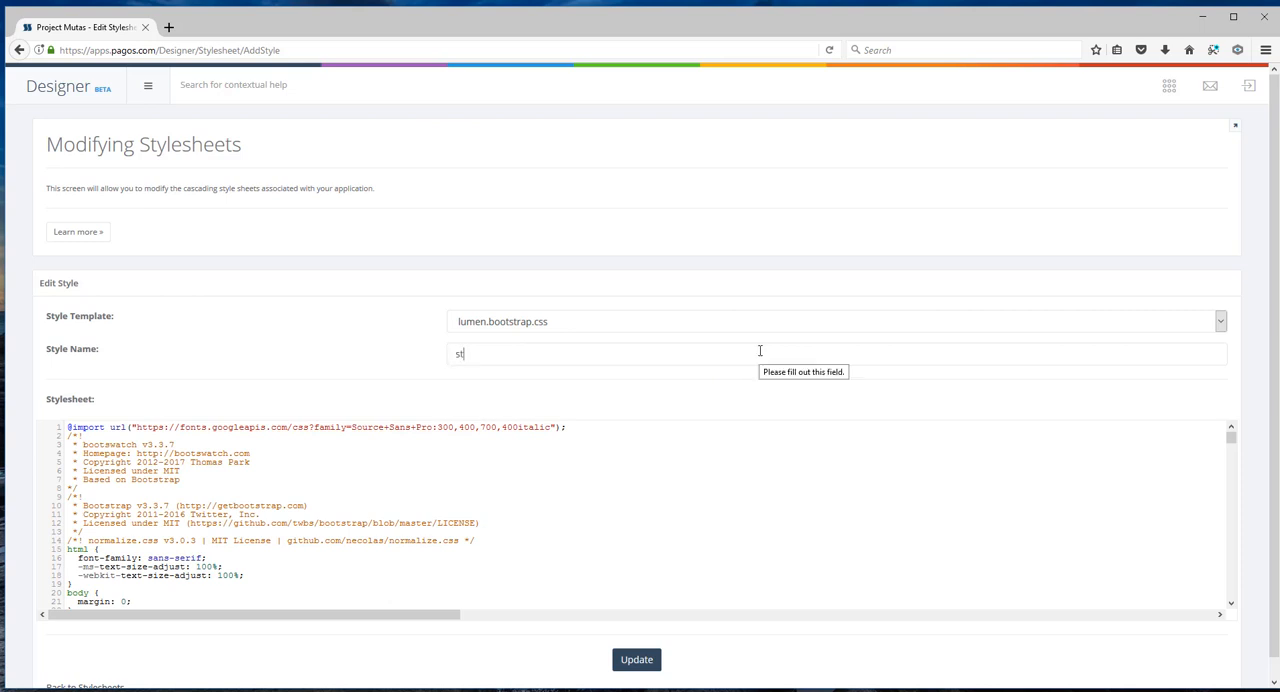
type("yle")
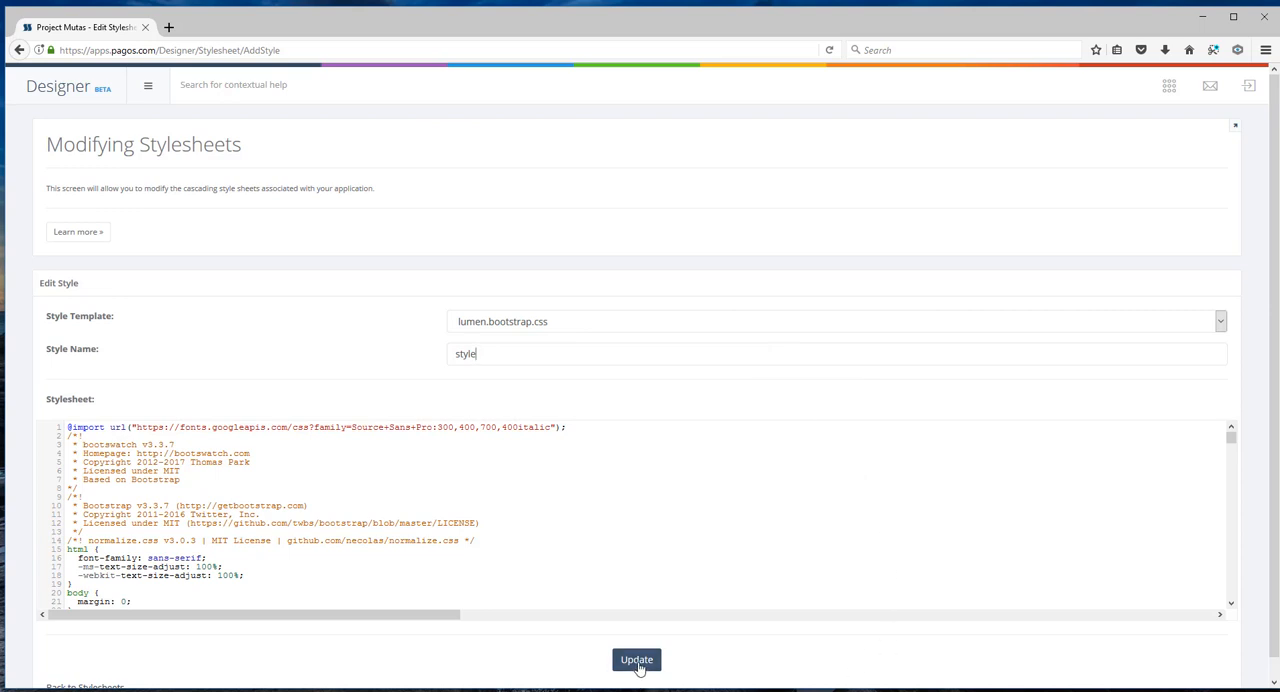
left_click(636, 660)
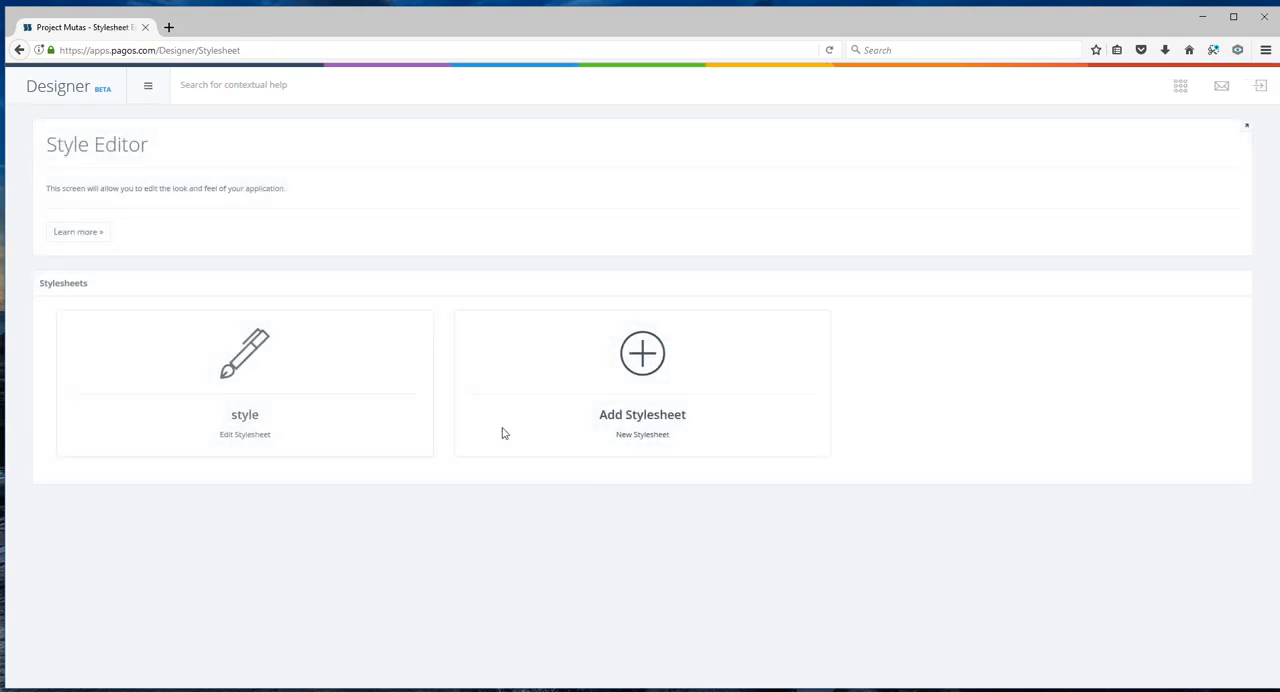
- Launch the application preview from the designer's apps menu
left_click(1180, 84)
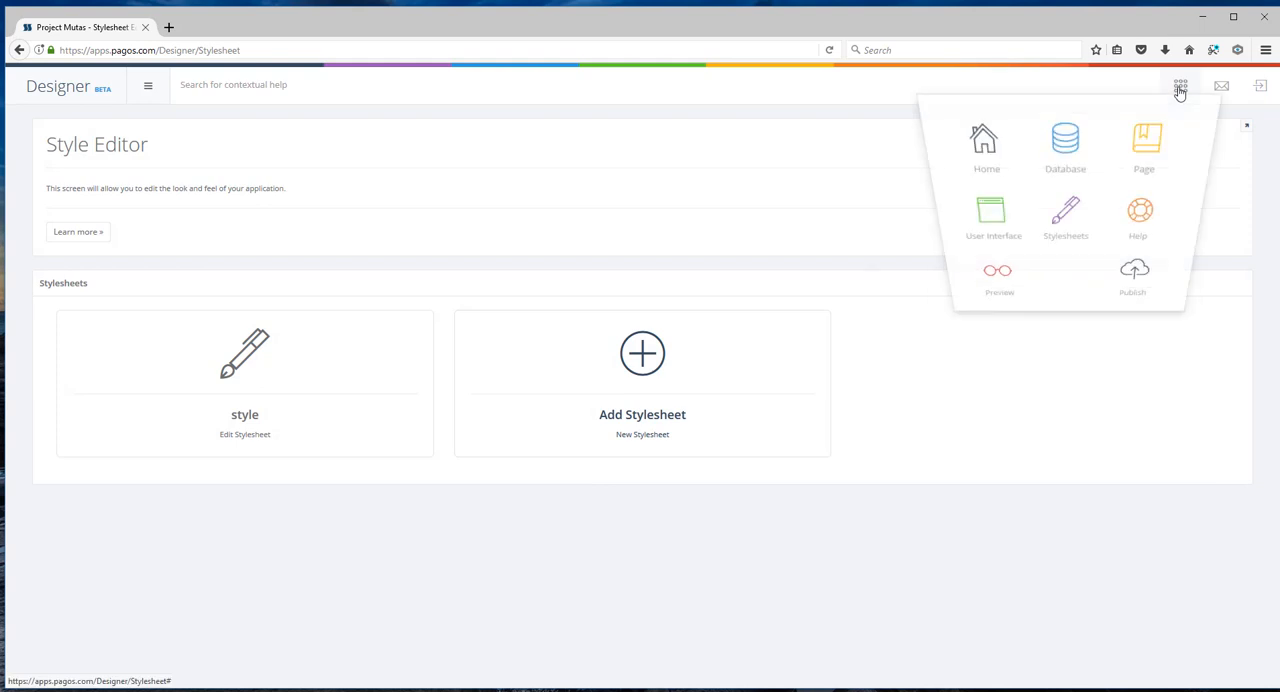
left_click(996, 278)
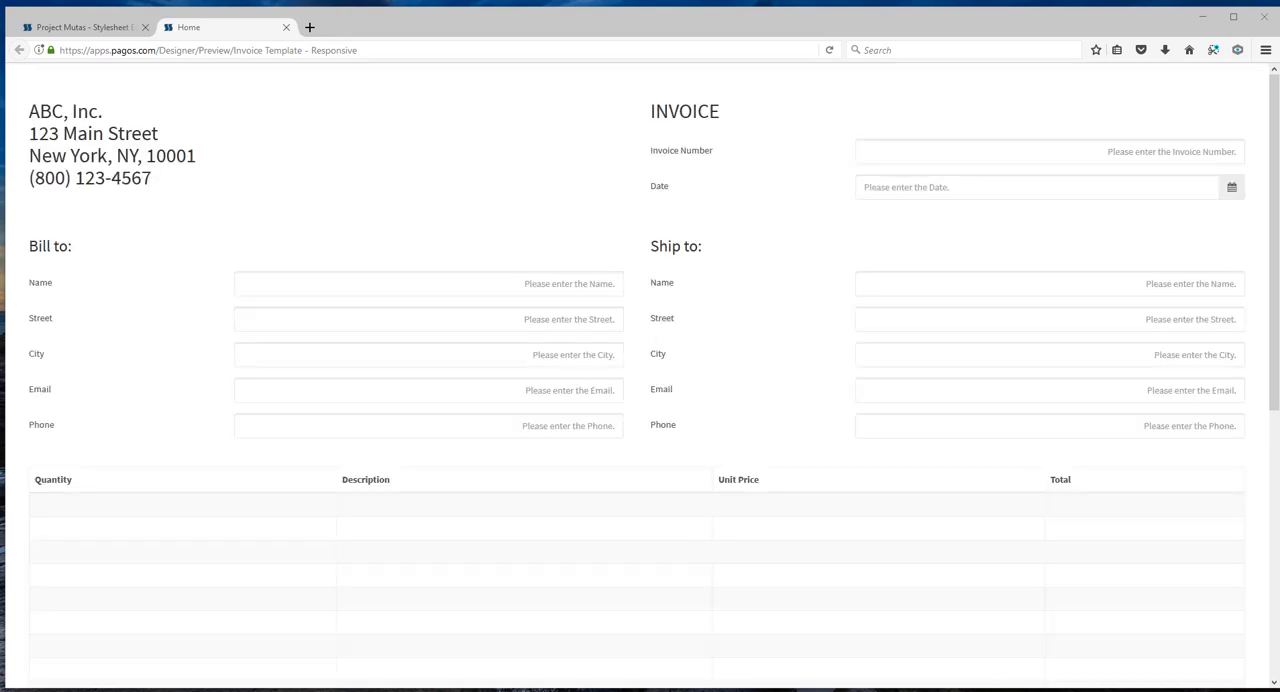
mouse_move(796, 290)
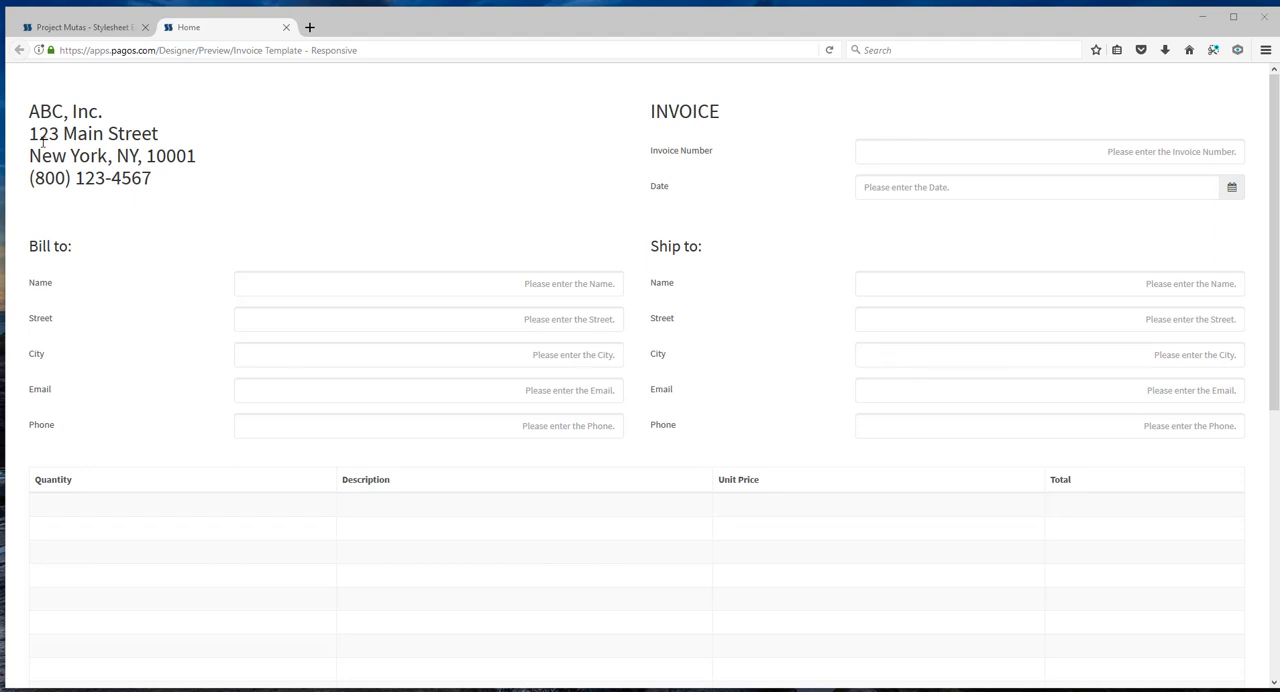
- Scroll through the styled invoice preview and narrow the browser window to test responsiveness
scroll("down", 3)
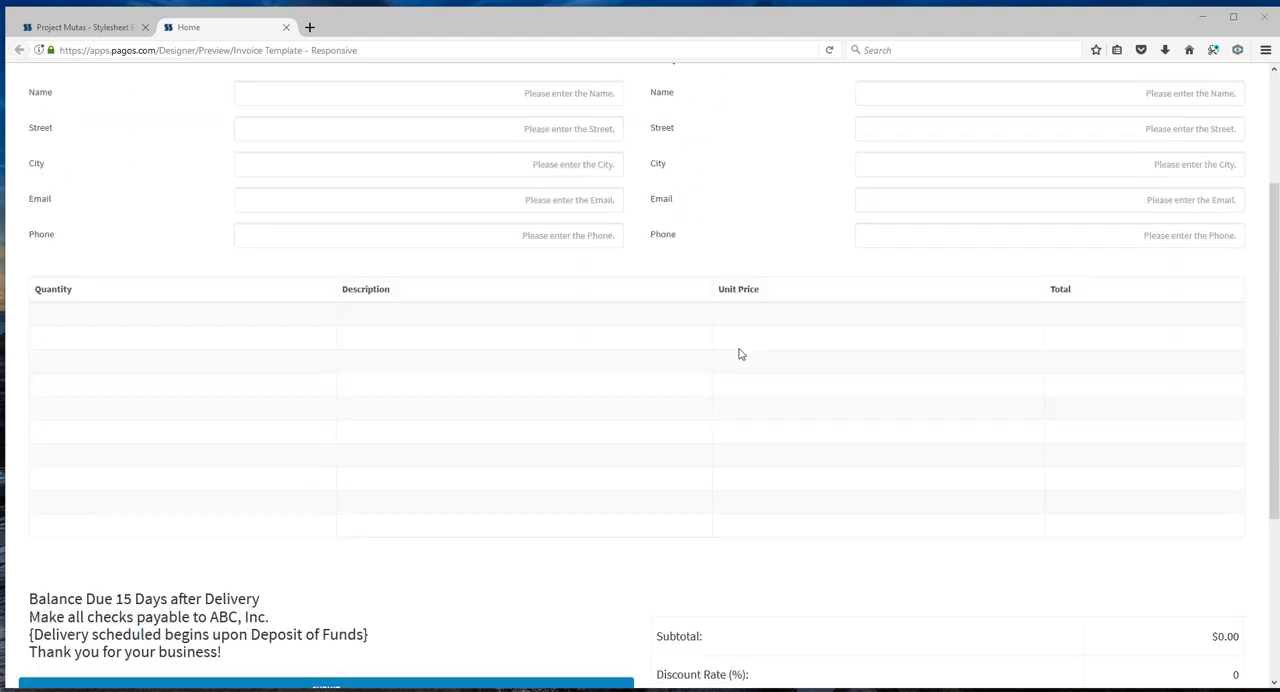
scroll("down", 3)
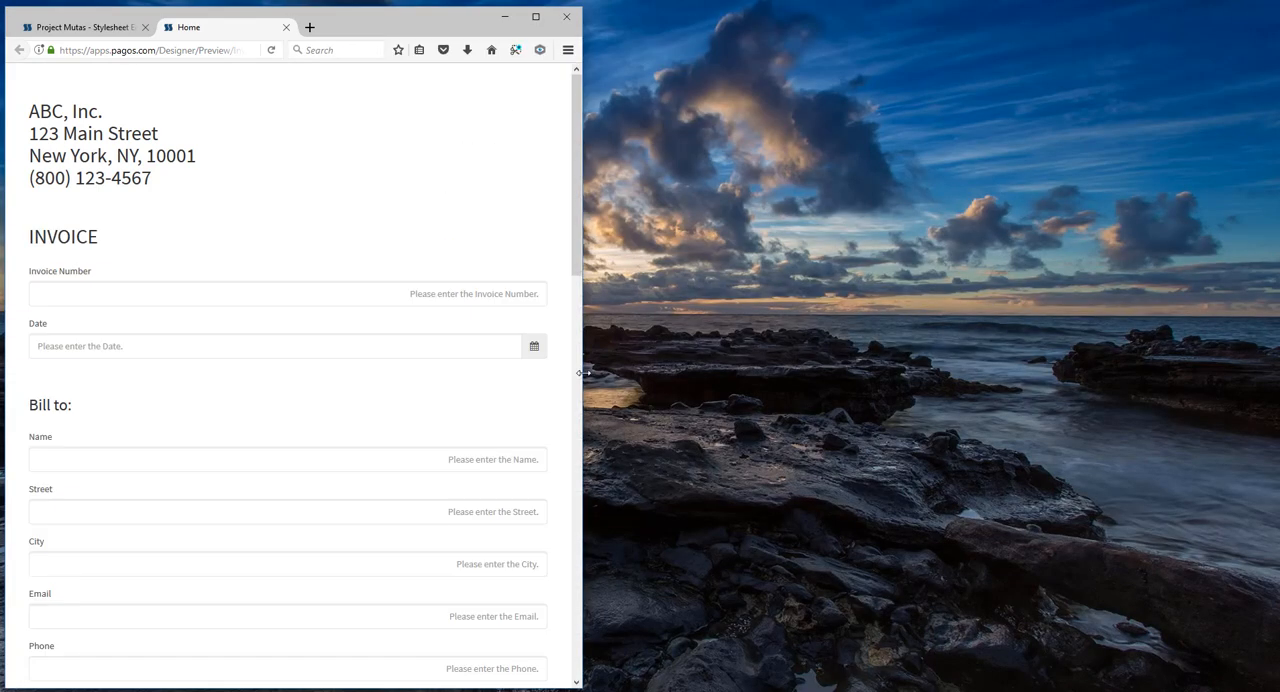
left_click_drag(584, 374, 528, 384)
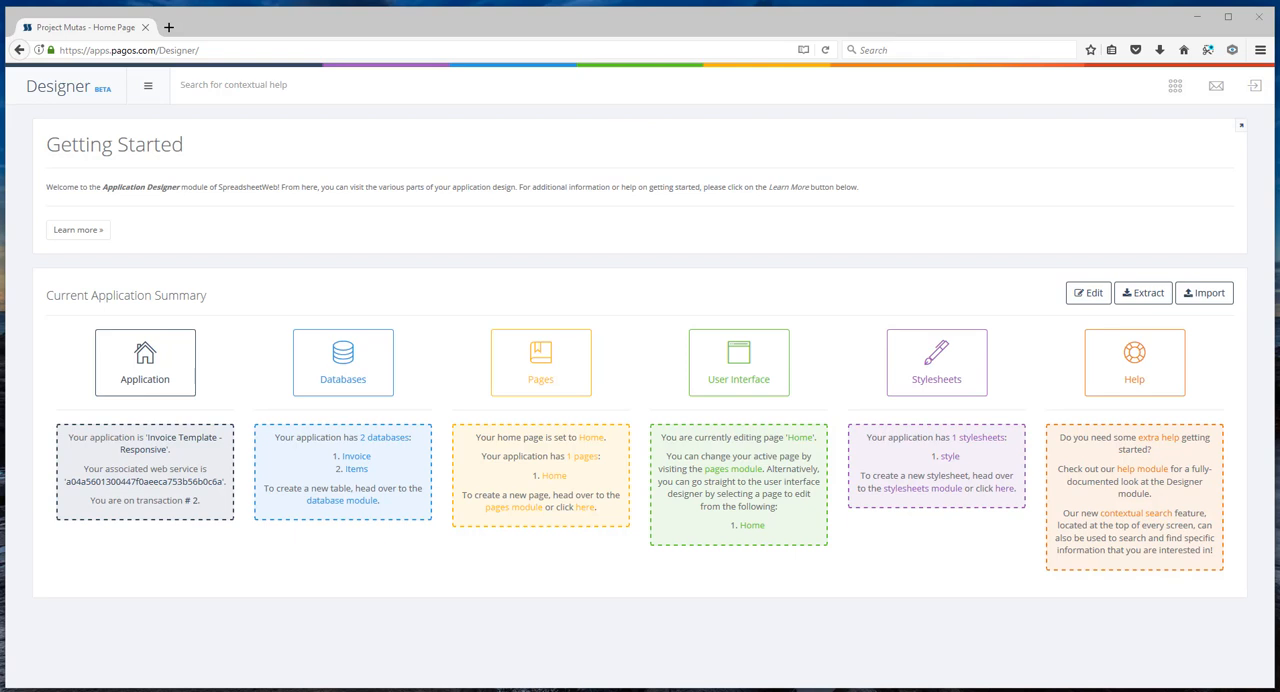
- Publish the application and confirm in the Are you sure? dialog
left_click(1176, 84)
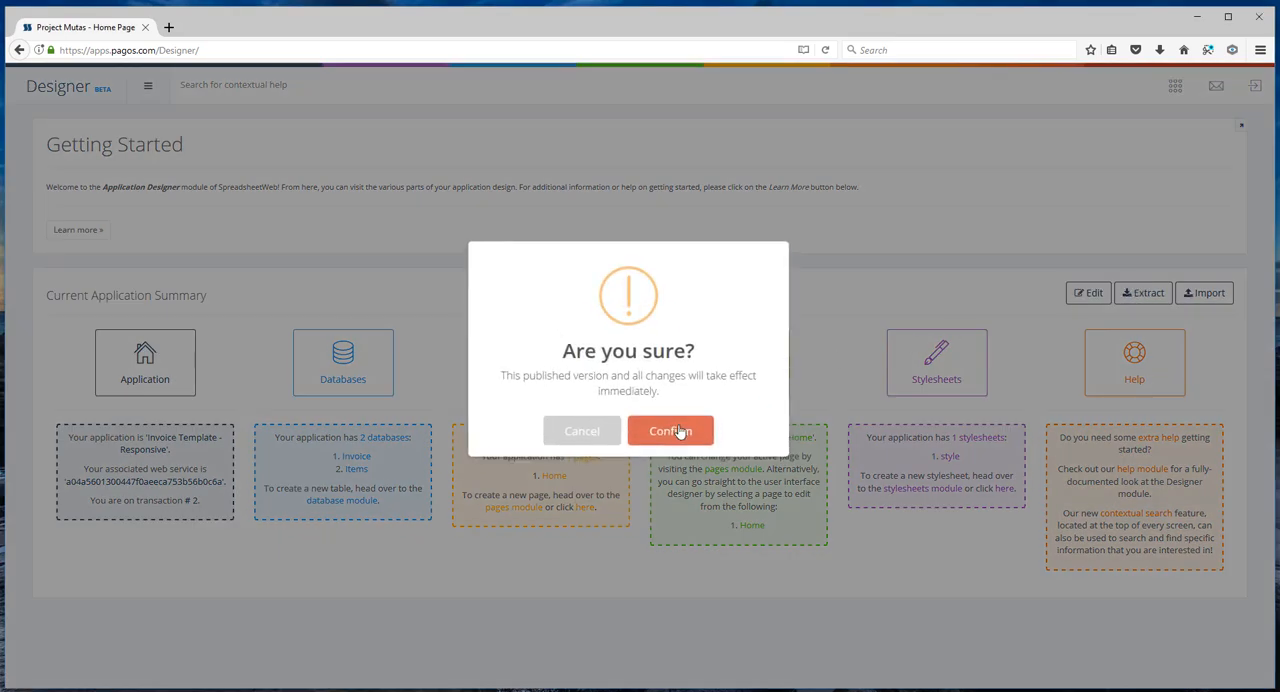
left_click(668, 430)
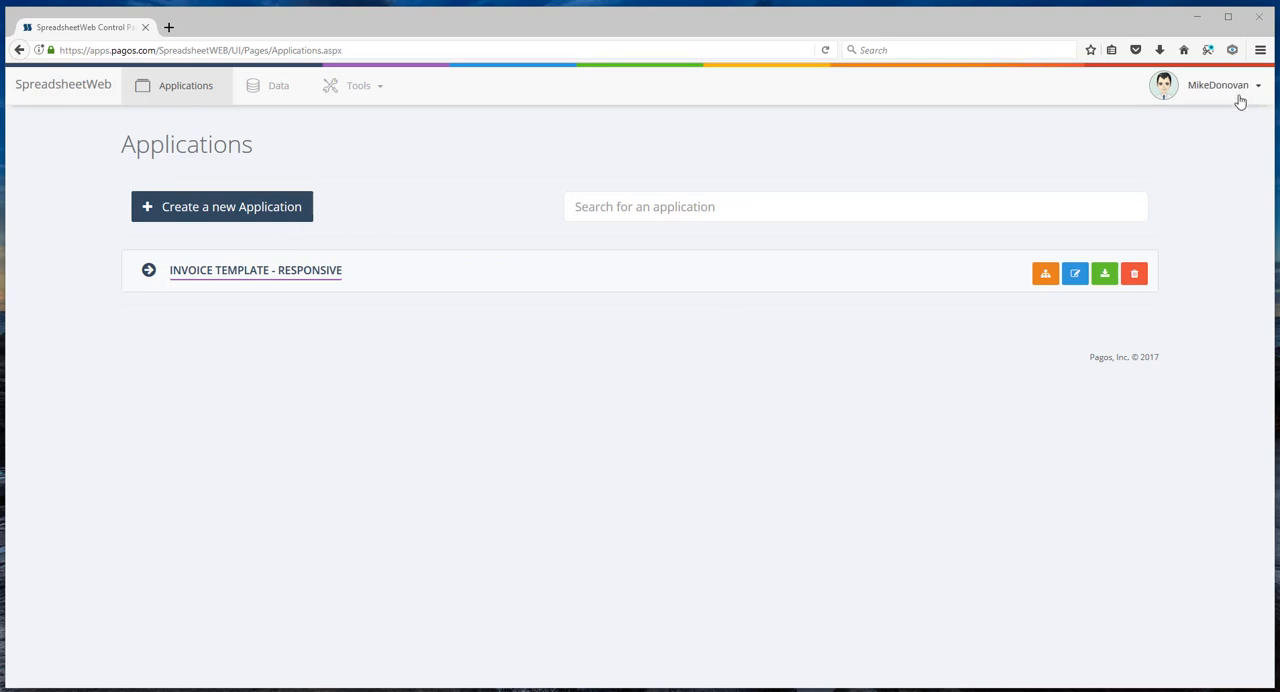
mouse_move(252, 276)
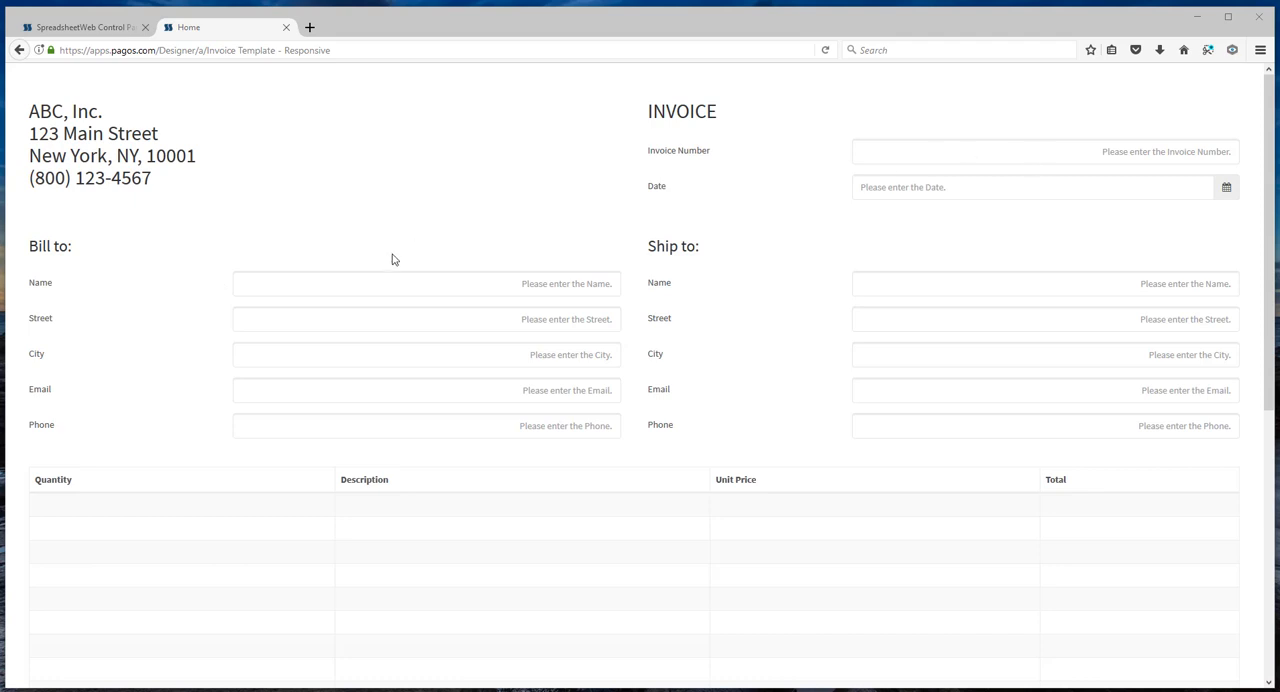
mouse_move(990, 208)
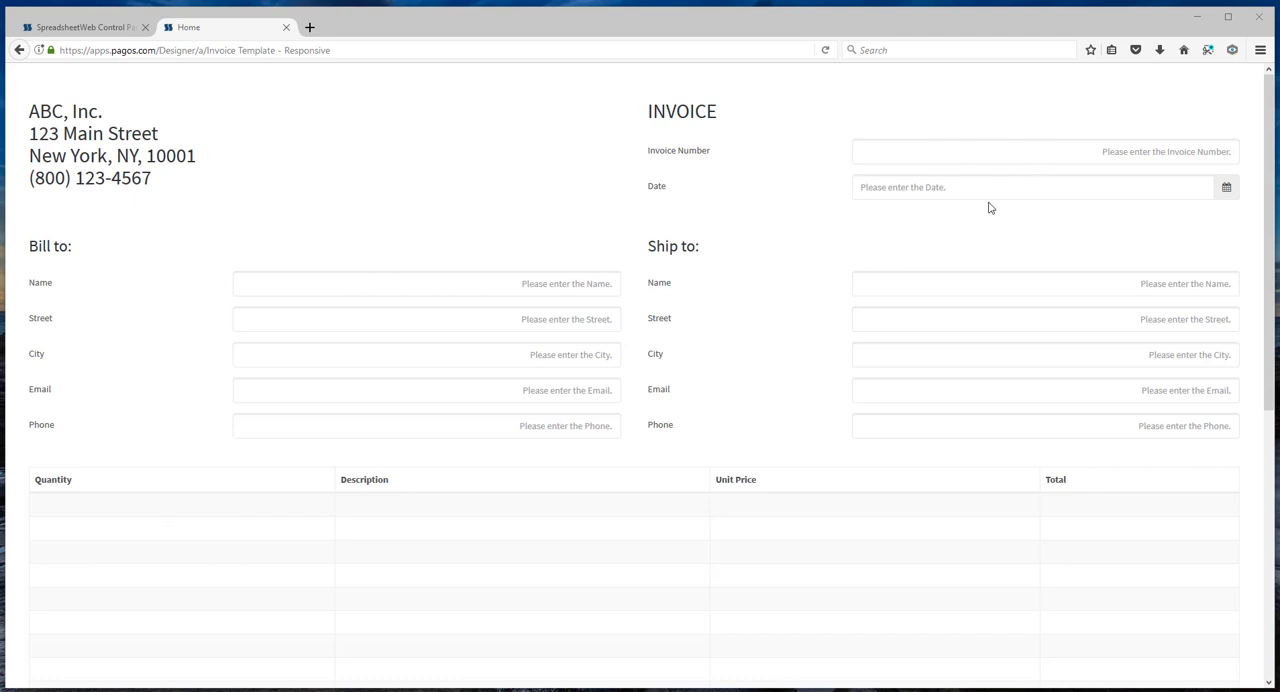
mouse_move(1226, 188)
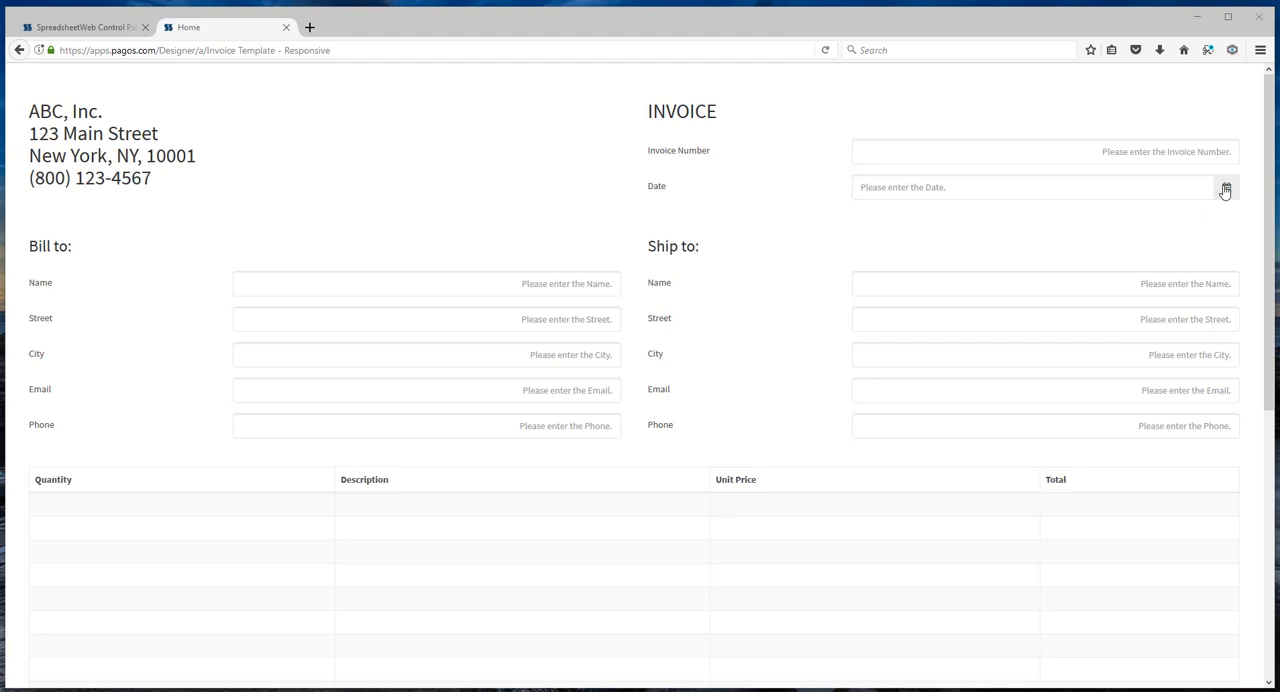
- Enter Client 1 as the invoice's bill-to name
left_click(1224, 188)
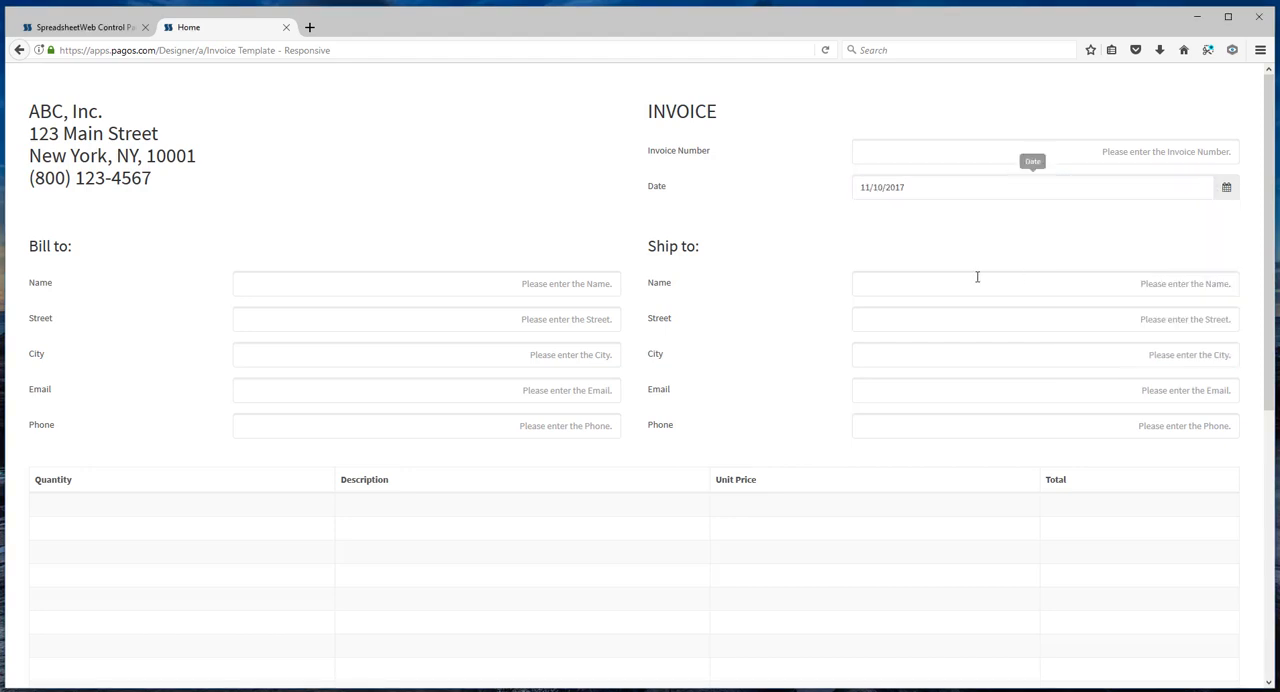
left_click(426, 284)
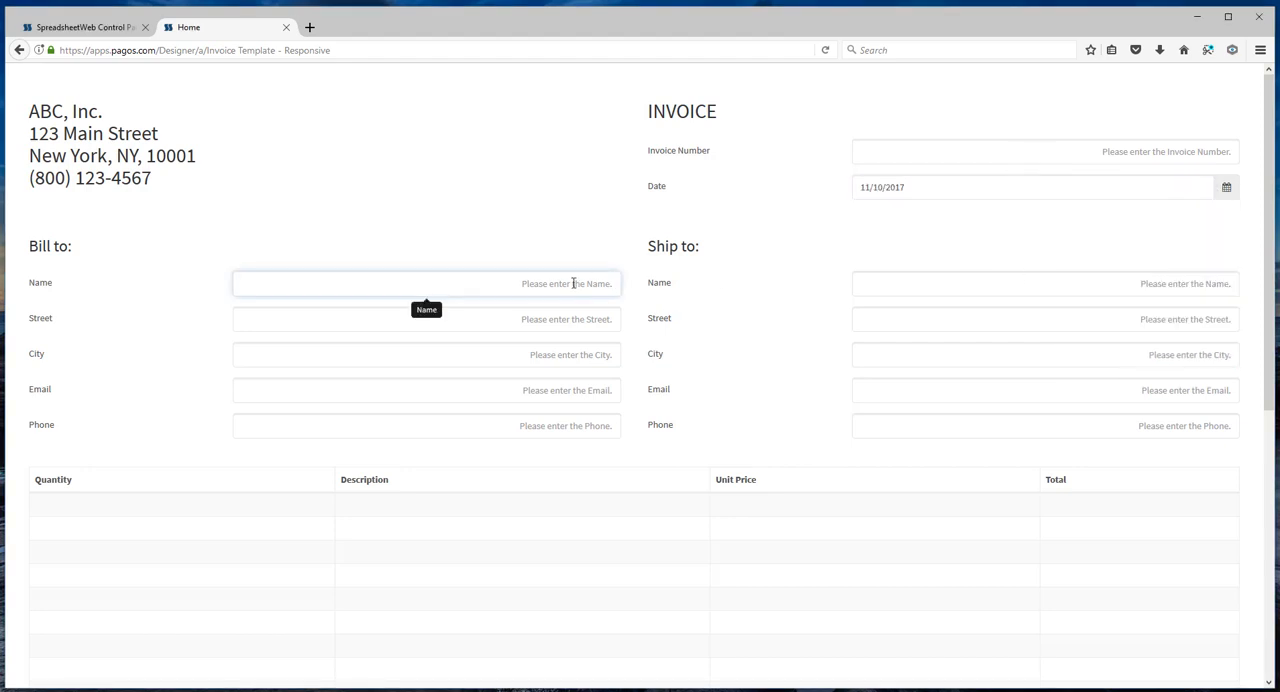
type("c")
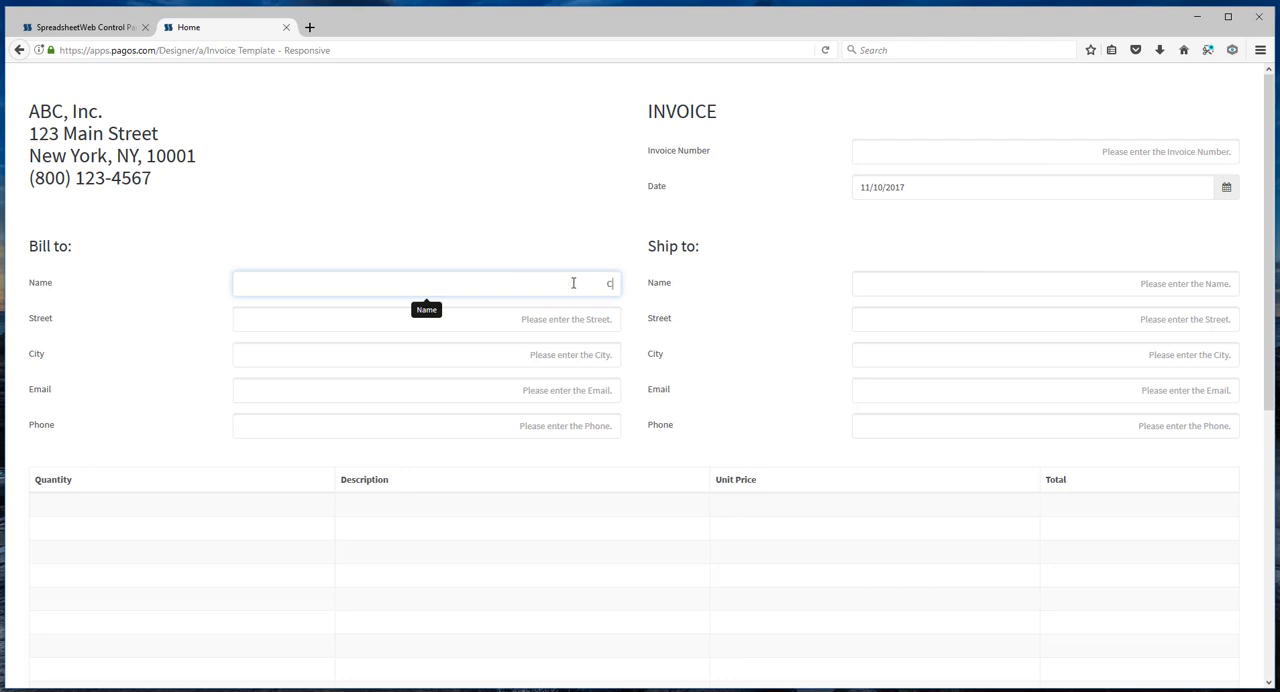
type("lient 1")
left_click(426, 320)
type("123 main St")
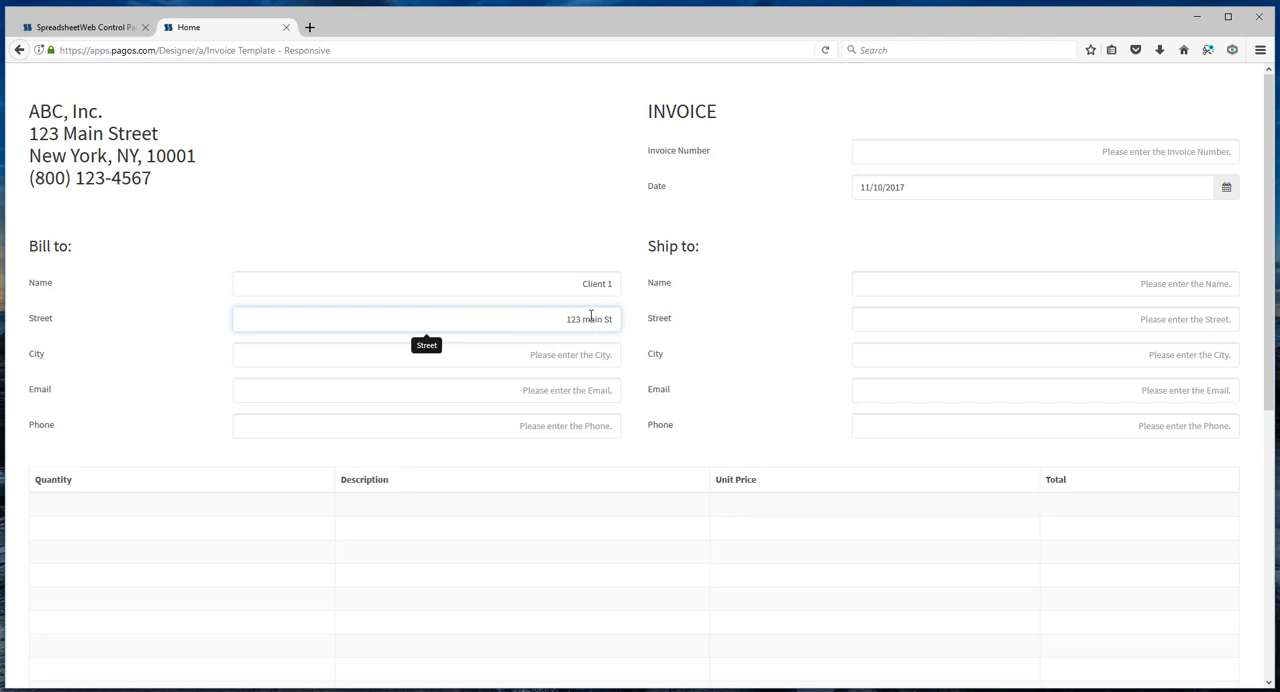
- Move to the items table and start the first line's quantity of 3
scroll("down", 3)
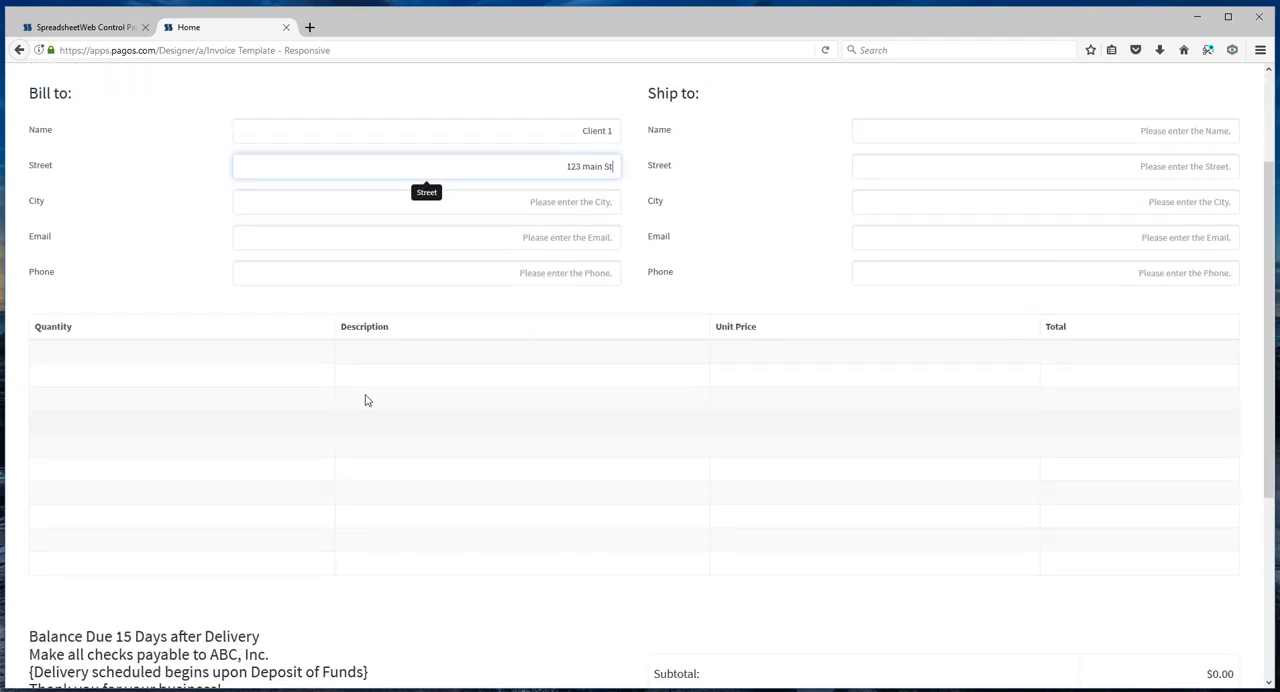
left_click(180, 352)
type("3")
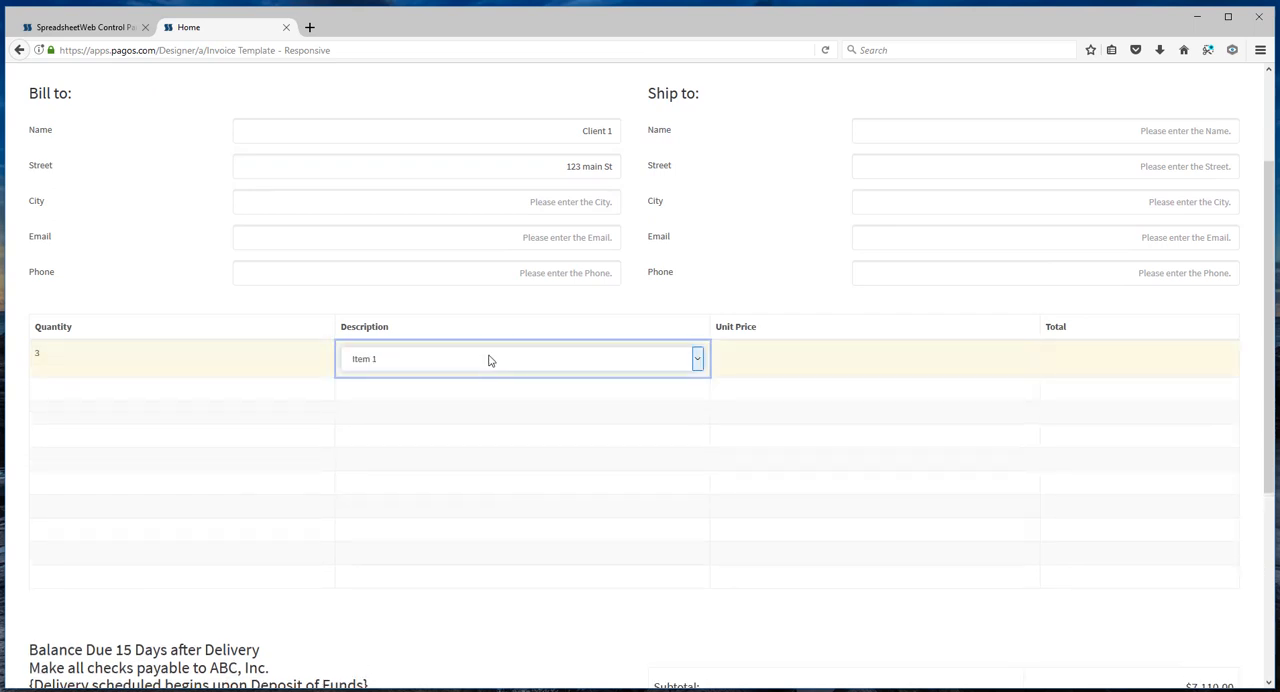
- Set the first line to Item 3 and add a second line of 5 of Item 7
left_click(696, 358)
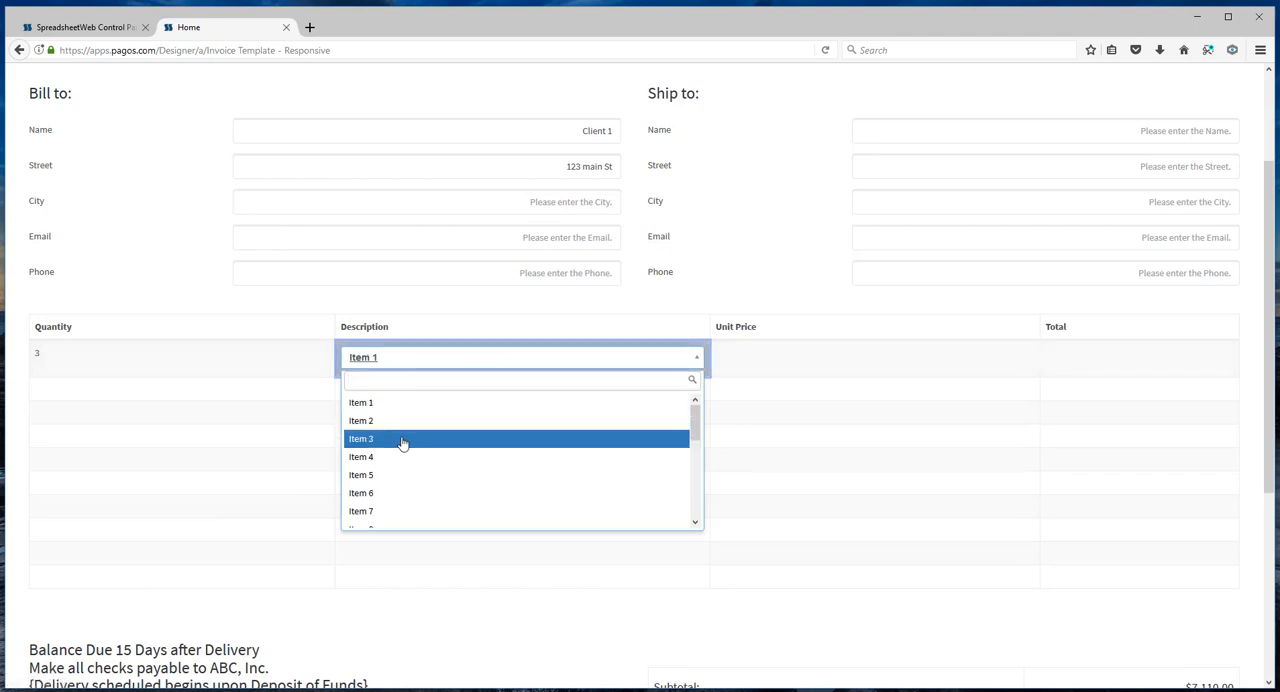
left_click(360, 438)
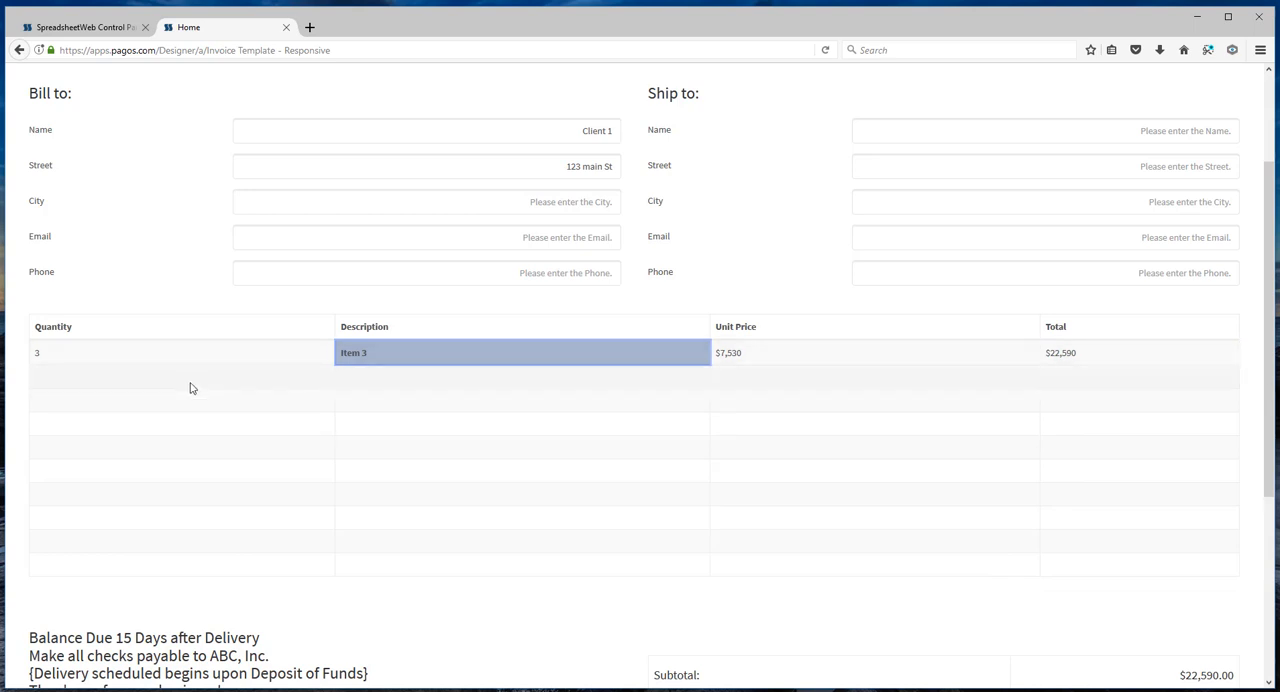
left_click(182, 376)
type("5")
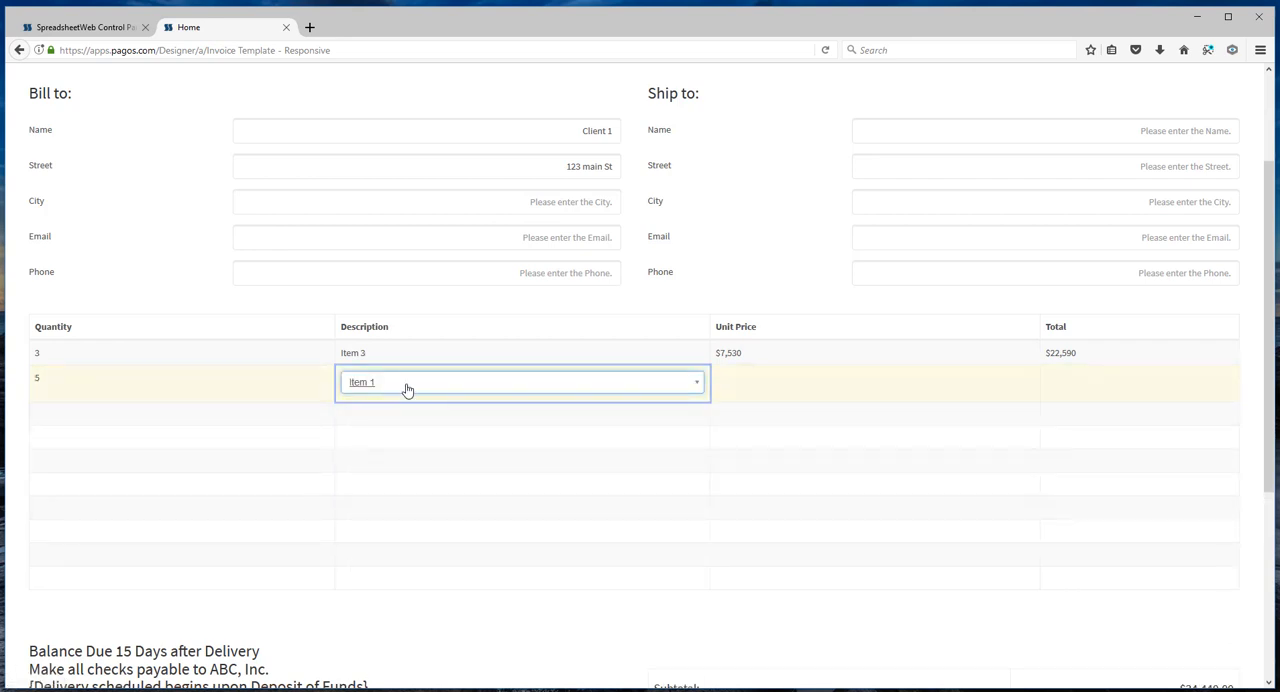
left_click(362, 396)
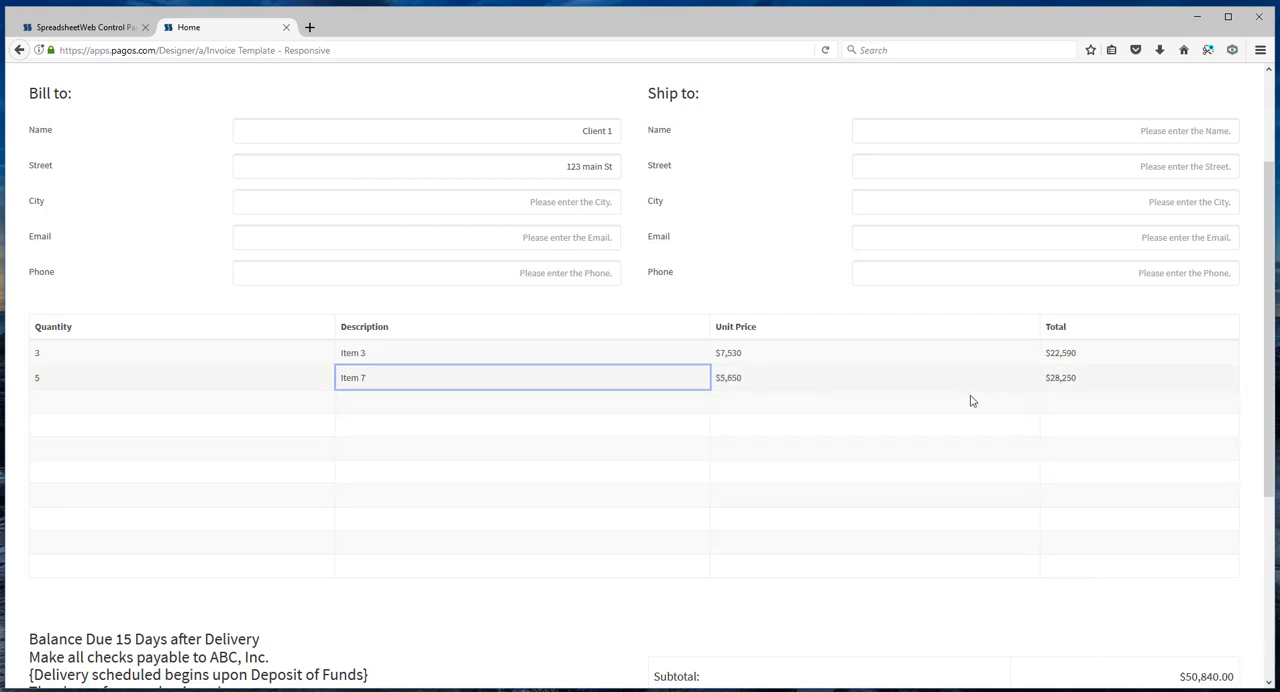
- Scroll the invoice to review the computed prices and total due of $43,315.68
scroll("down", 3)
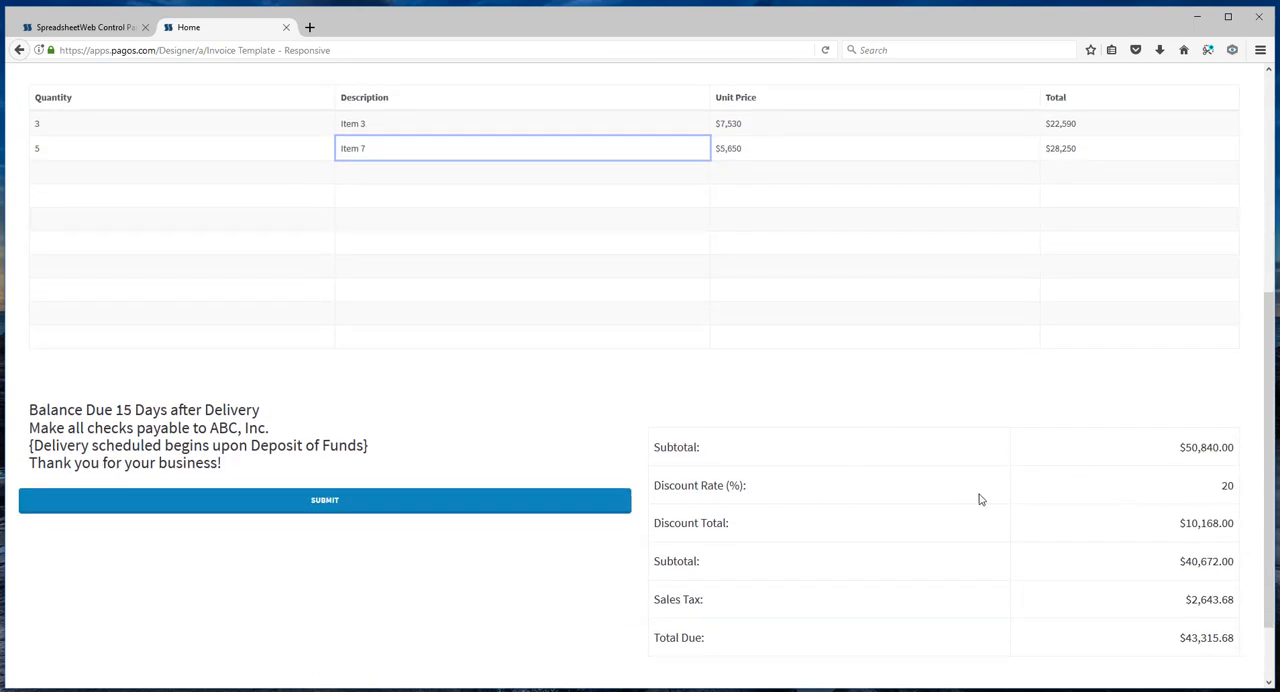
scroll("up", 3)
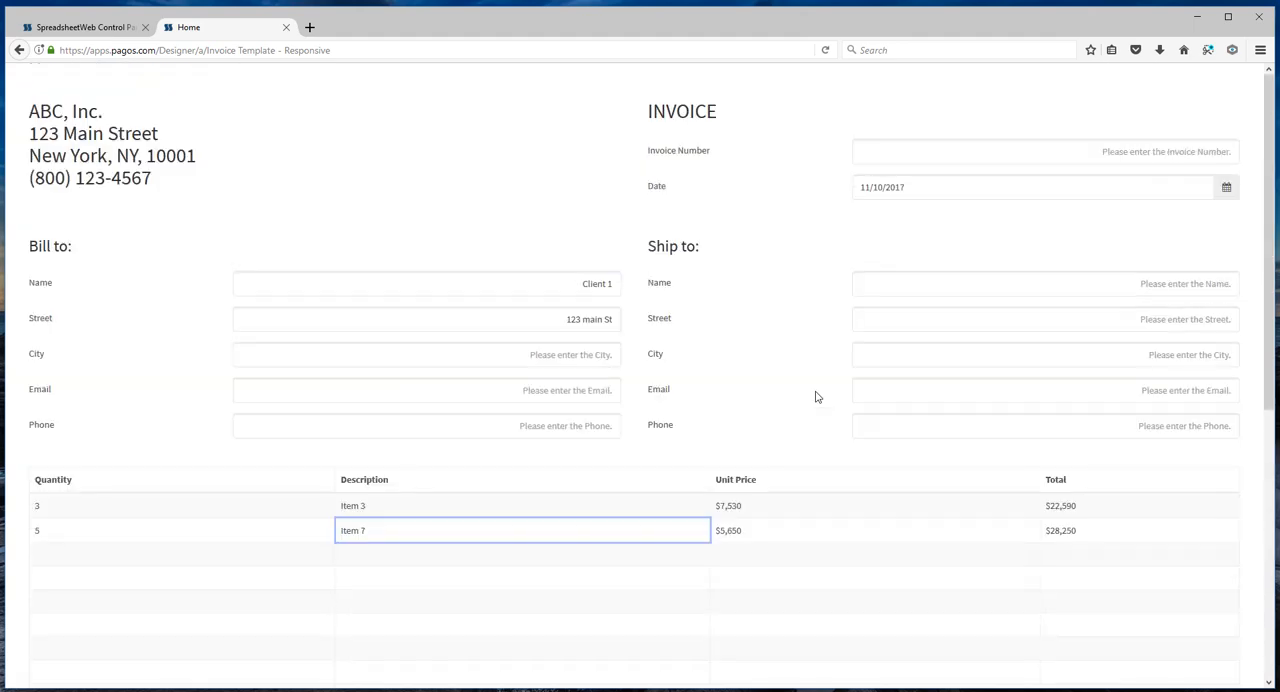
scroll("down", 3)
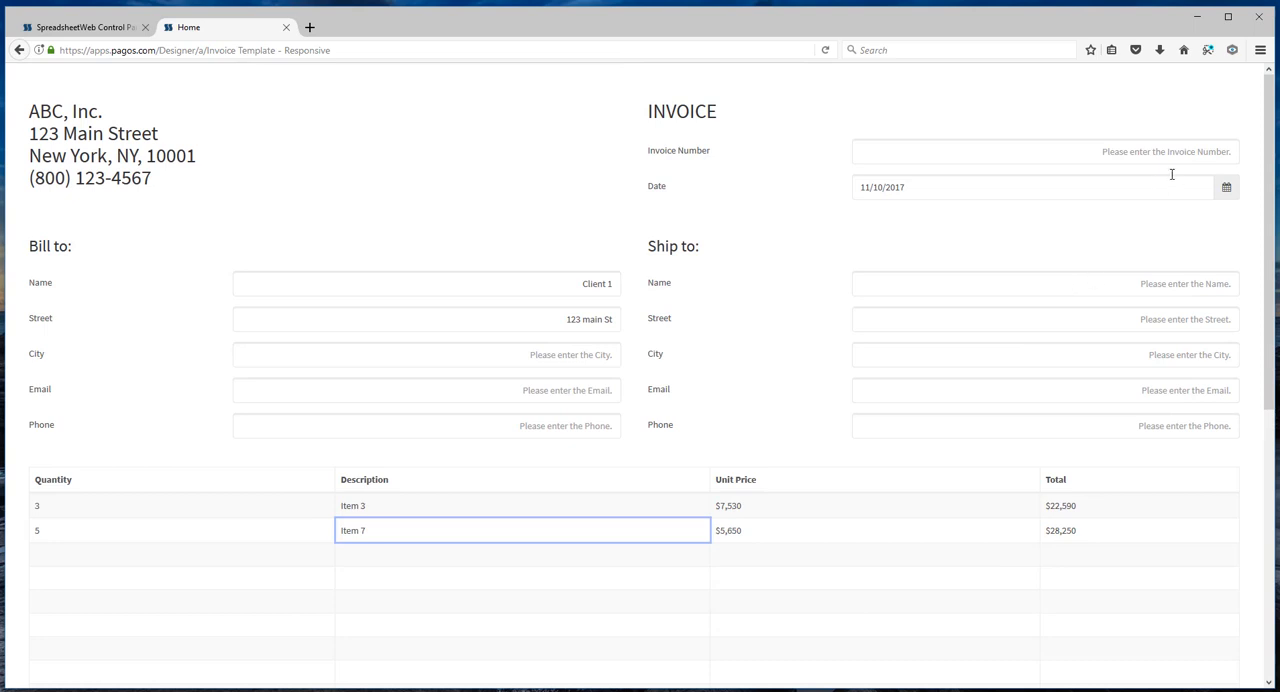
- Set the invoice number to 20171110, submit the invoice and acknowledge the Success dialog
left_click(1040, 152)
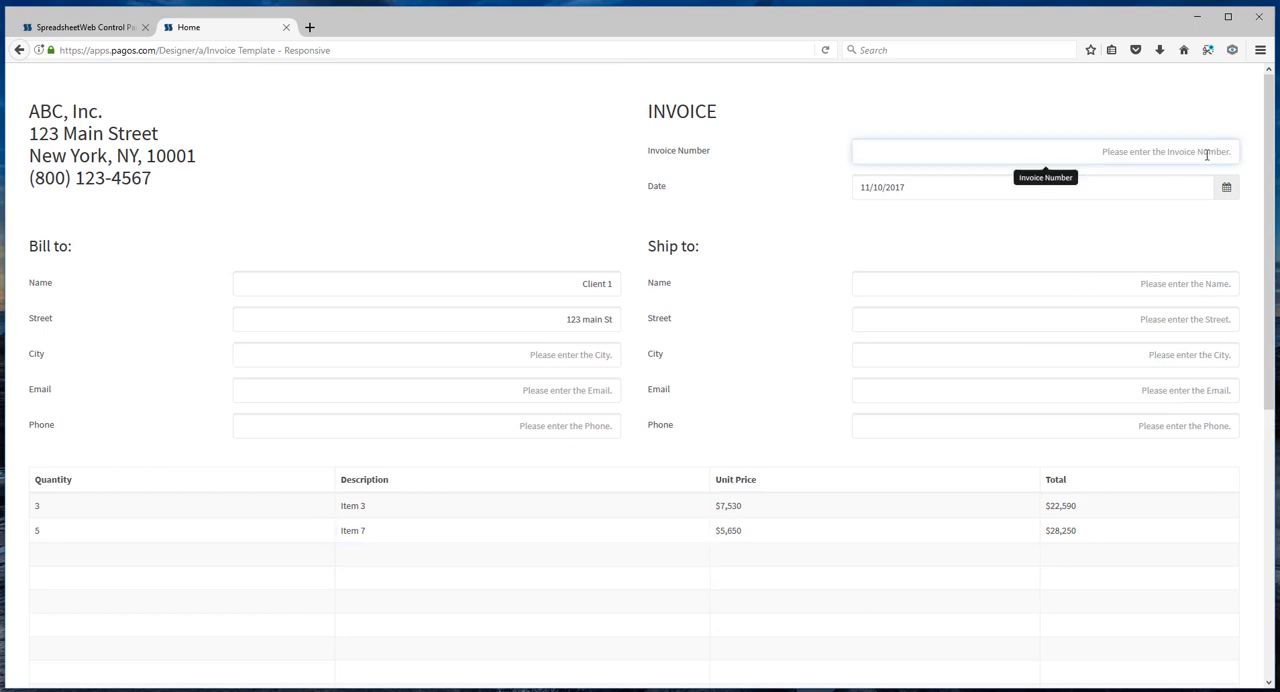
type("20171110")
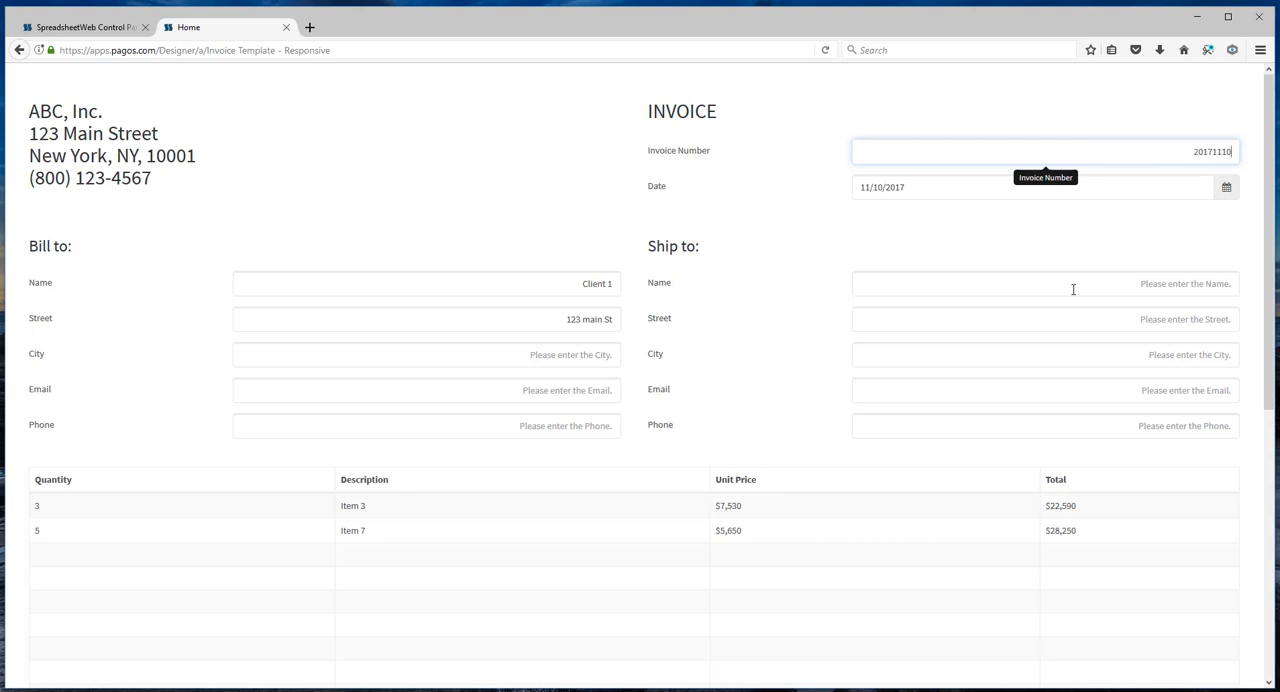
scroll("down", 3)
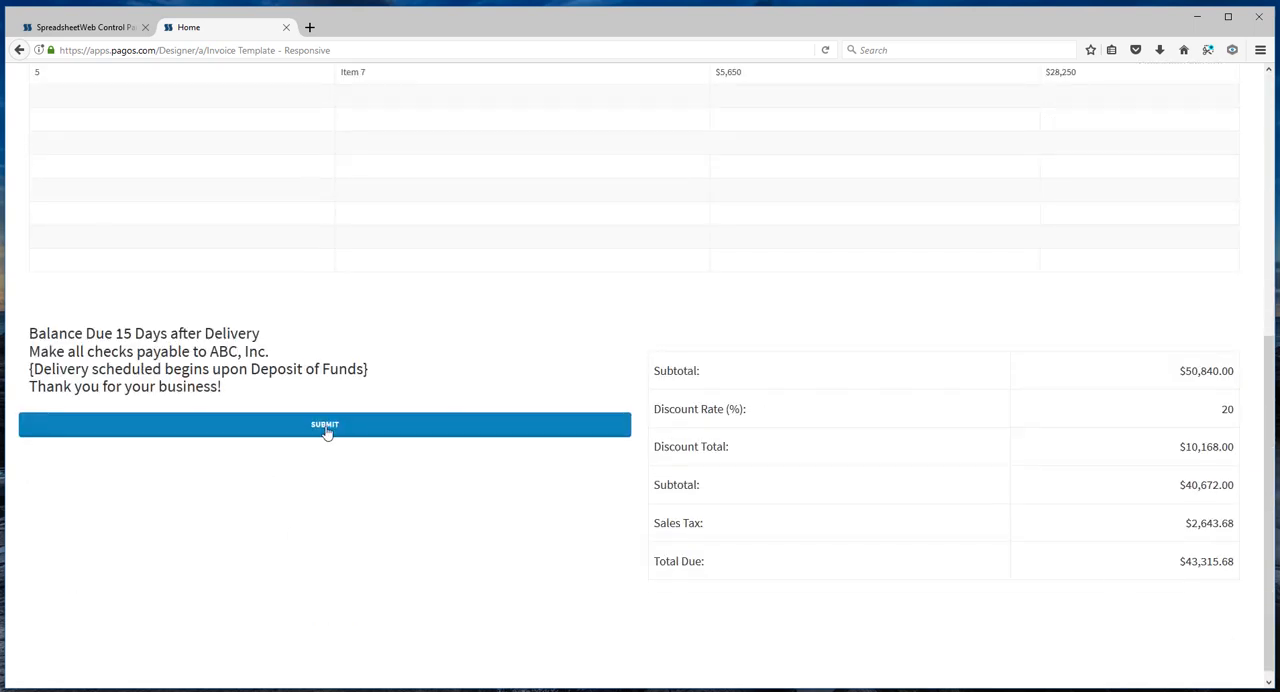
left_click(324, 422)
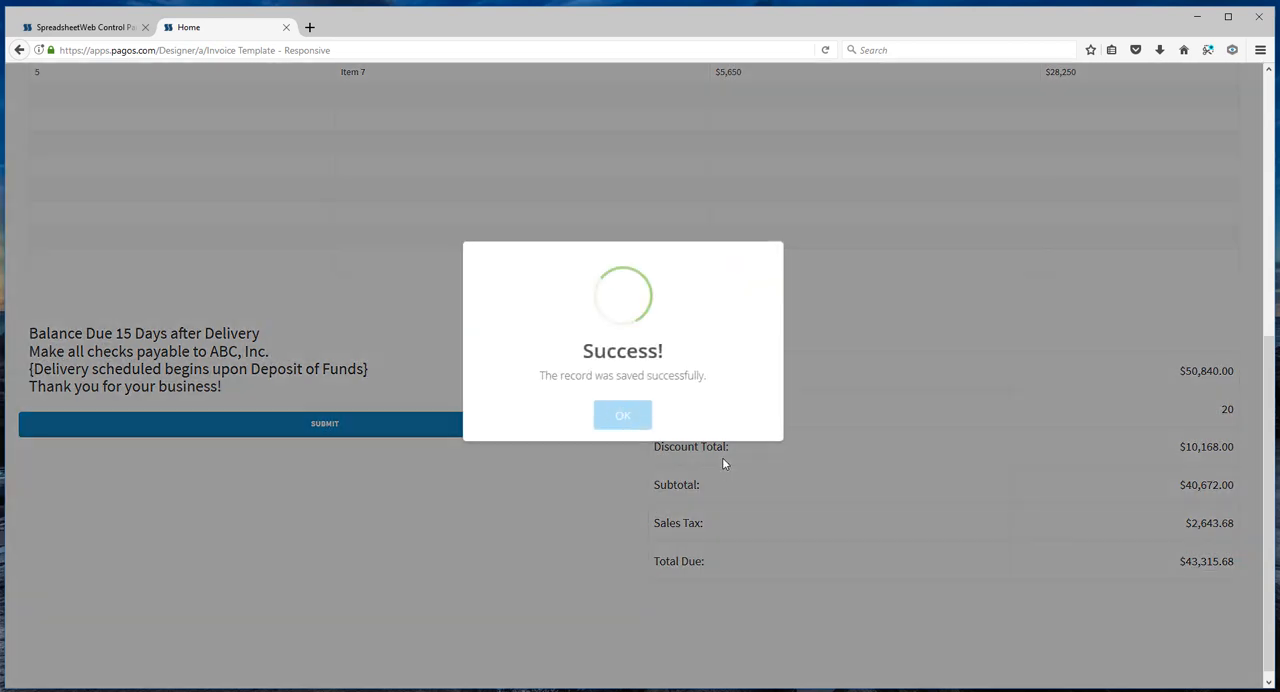
left_click(622, 416)
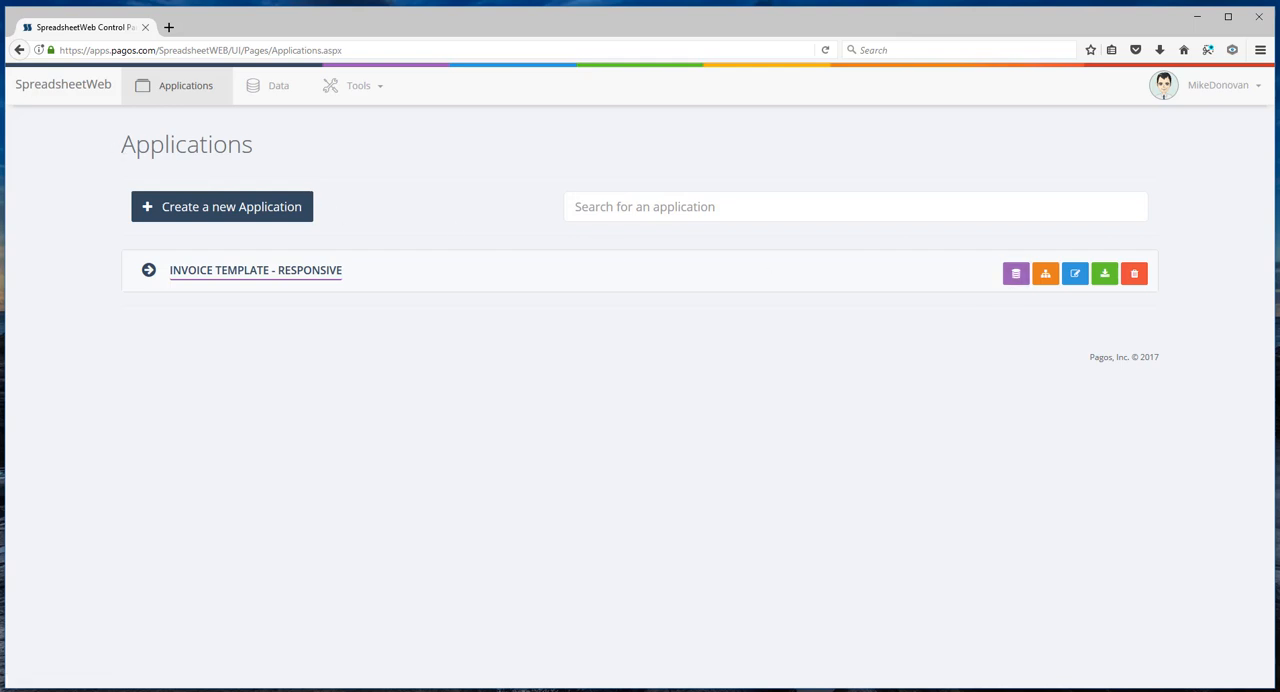
mouse_move(1016, 272)
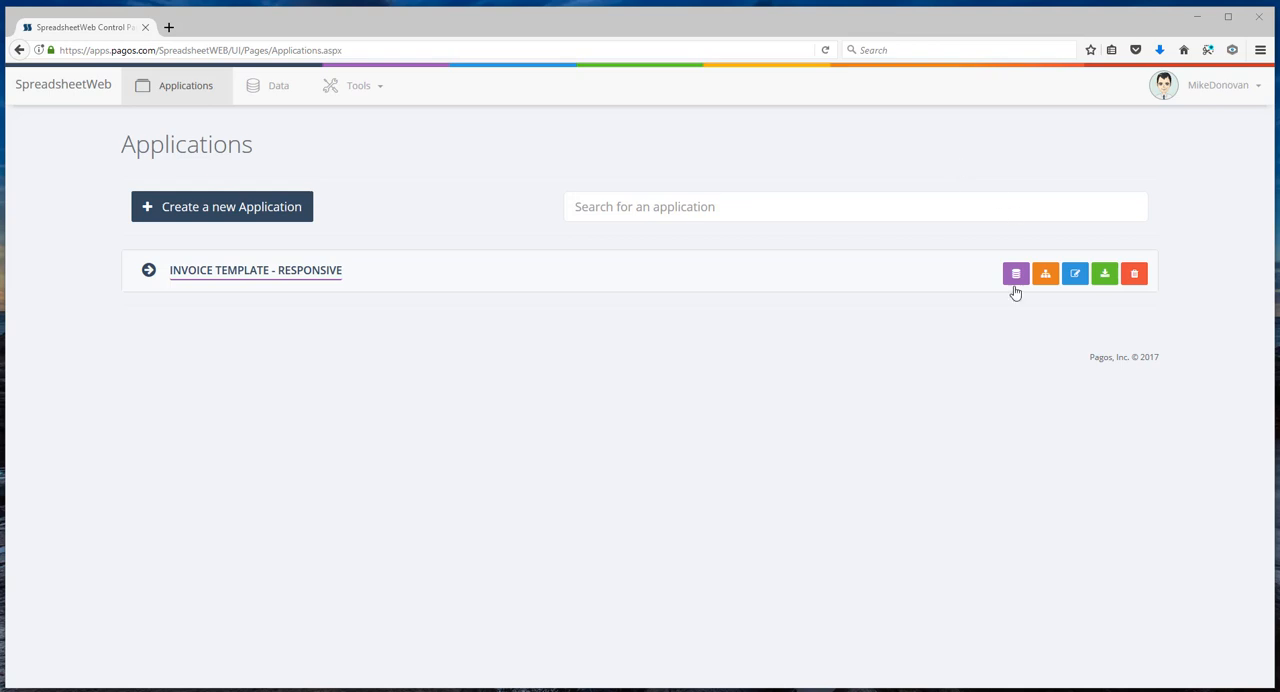
- View the saved records of Invoice Template - Responsive via its Data icon
left_click(1016, 272)
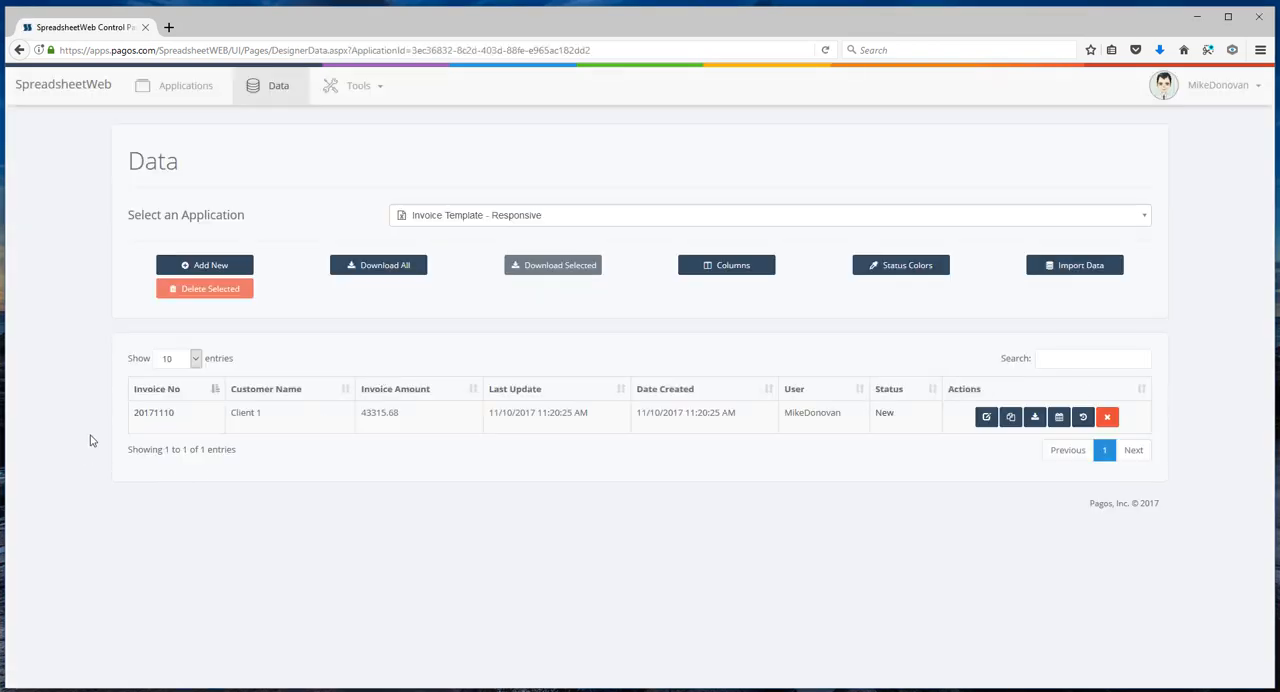
mouse_move(152, 412)
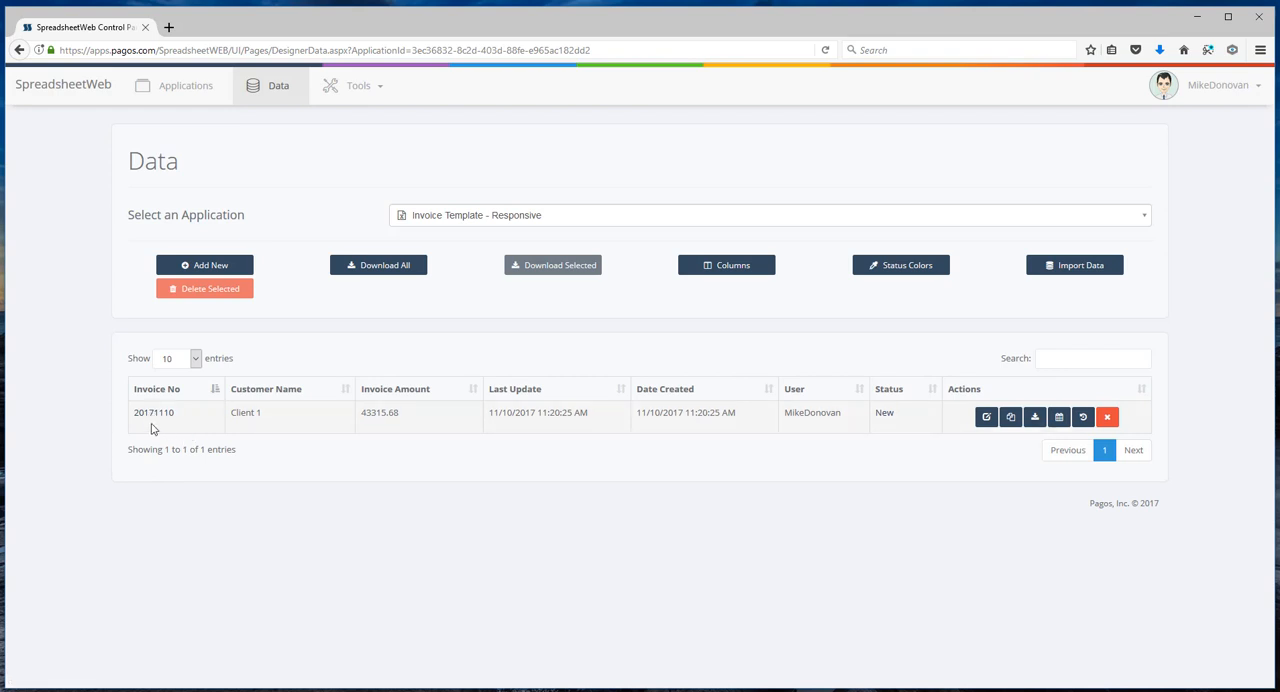
mouse_move(324, 416)
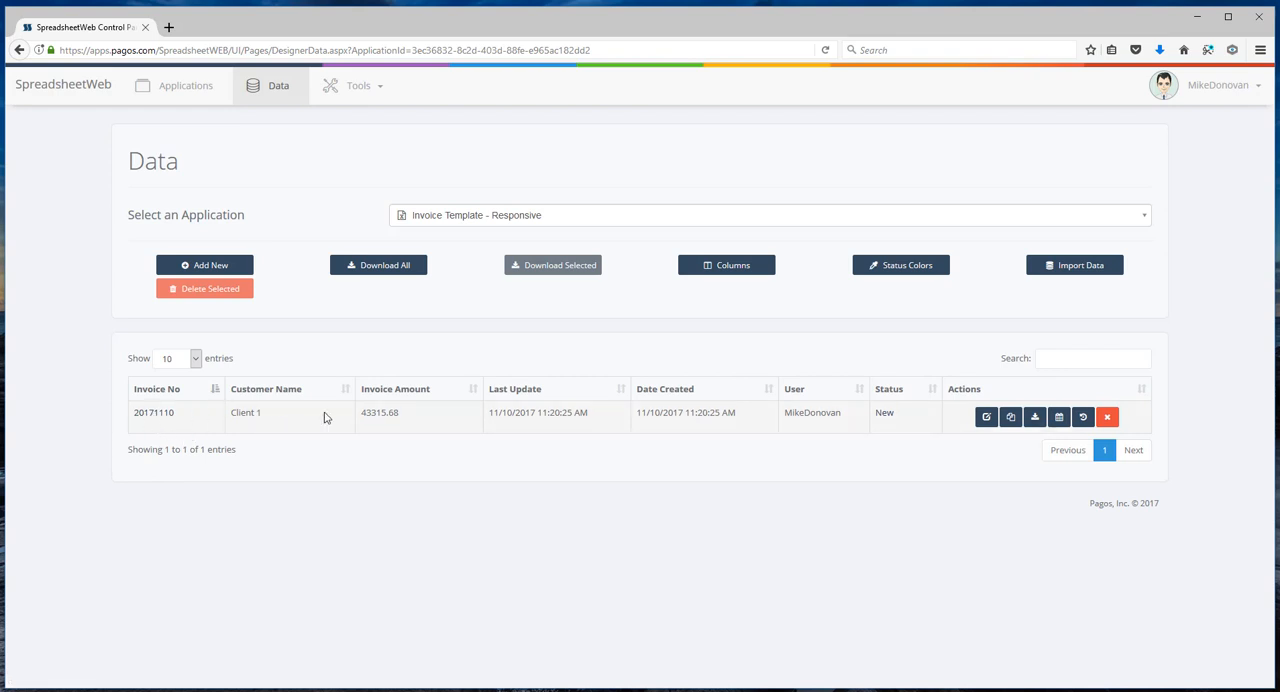
mouse_move(400, 418)
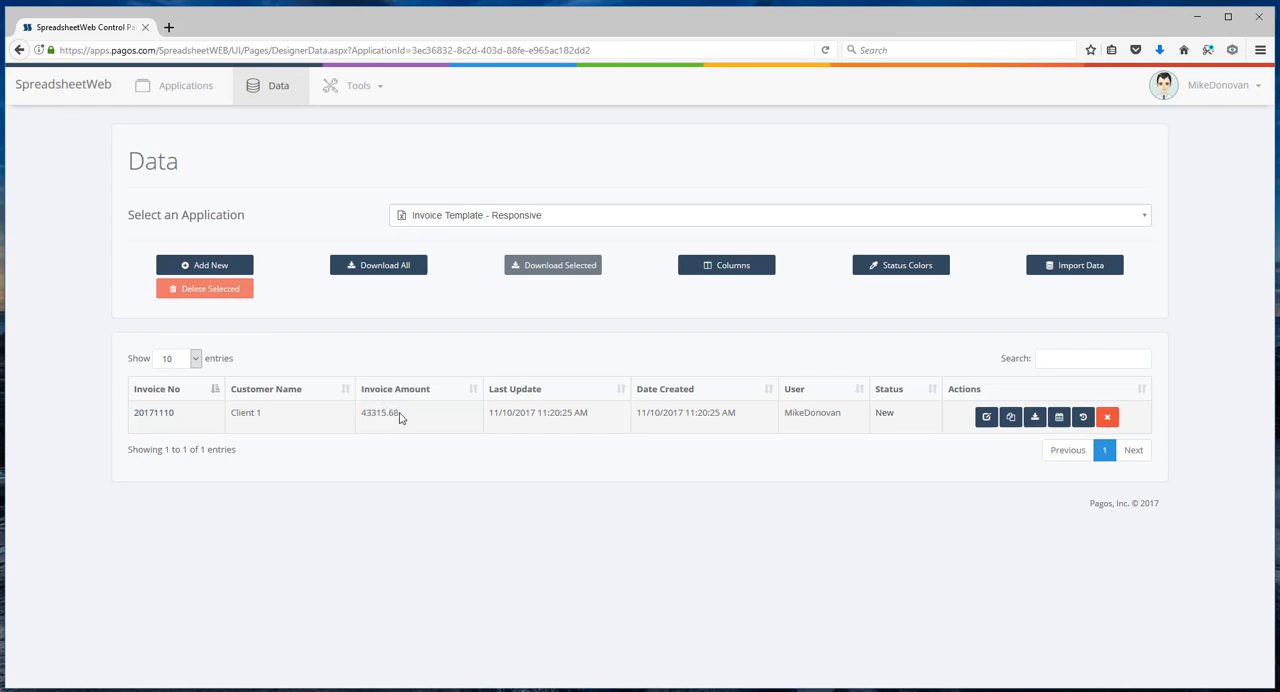
mouse_move(780, 426)
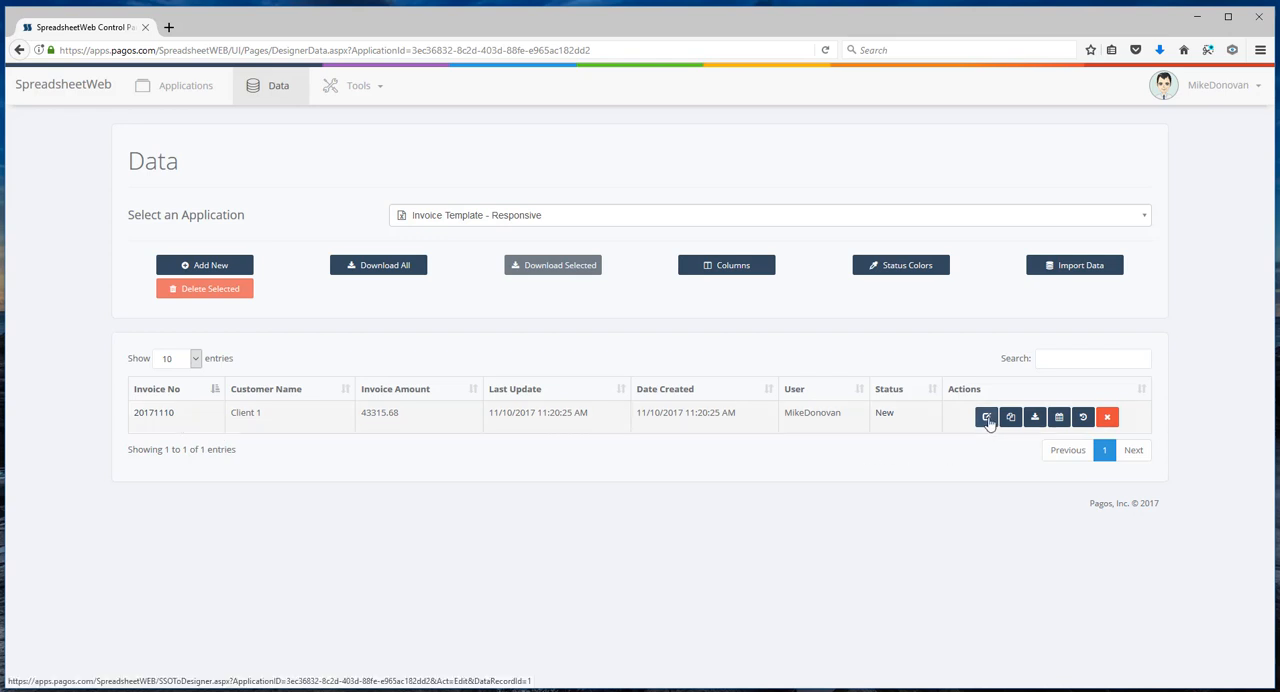
- Reopen saved invoice 20171110 via its Edit action and scroll through its line items
left_click(986, 416)
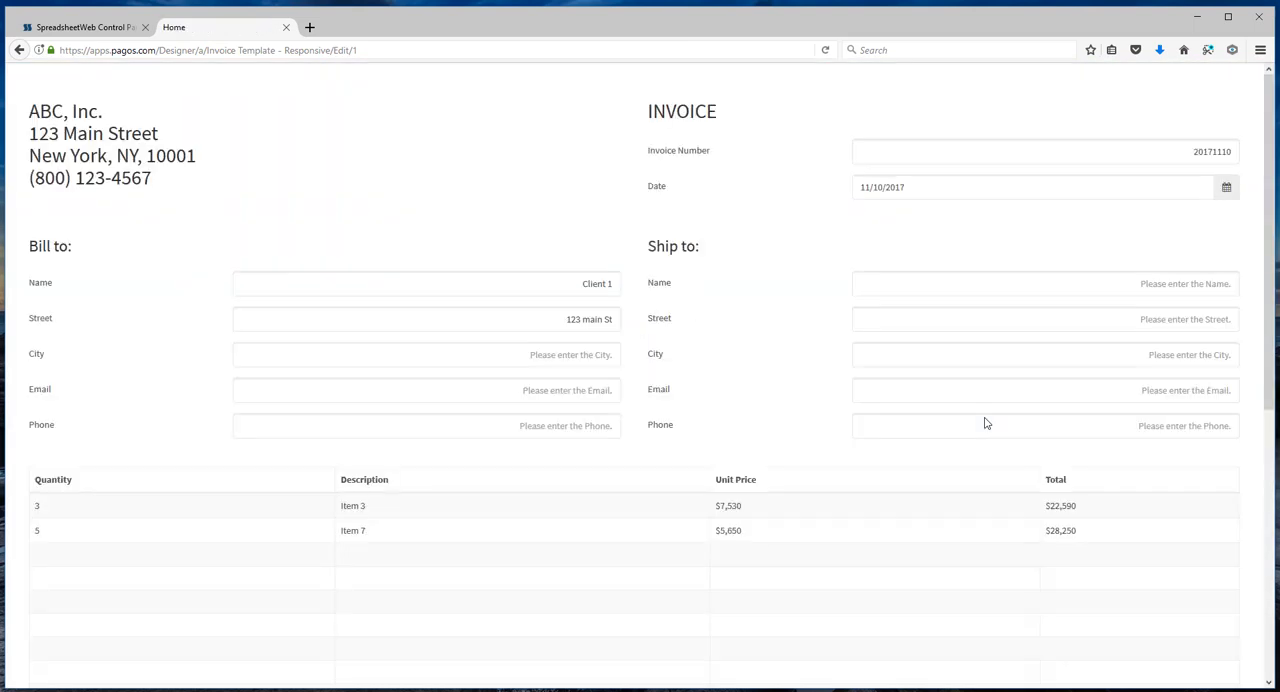
mouse_move(676, 472)
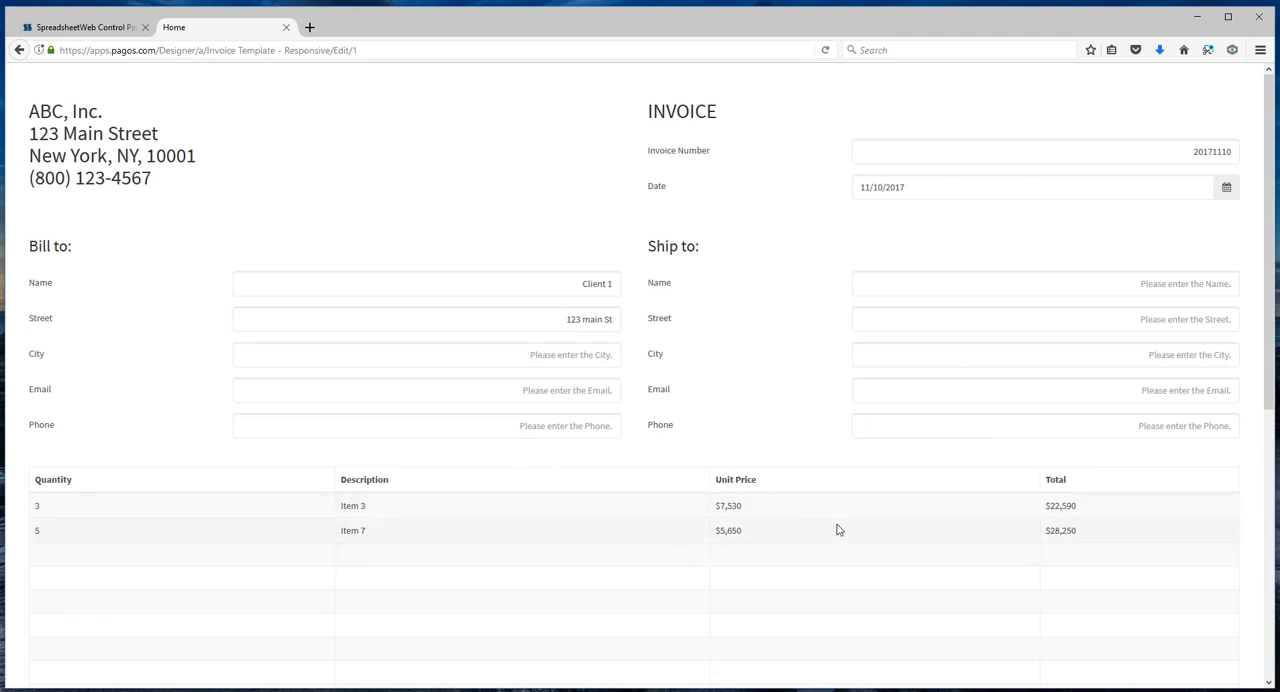
scroll("down", 3)
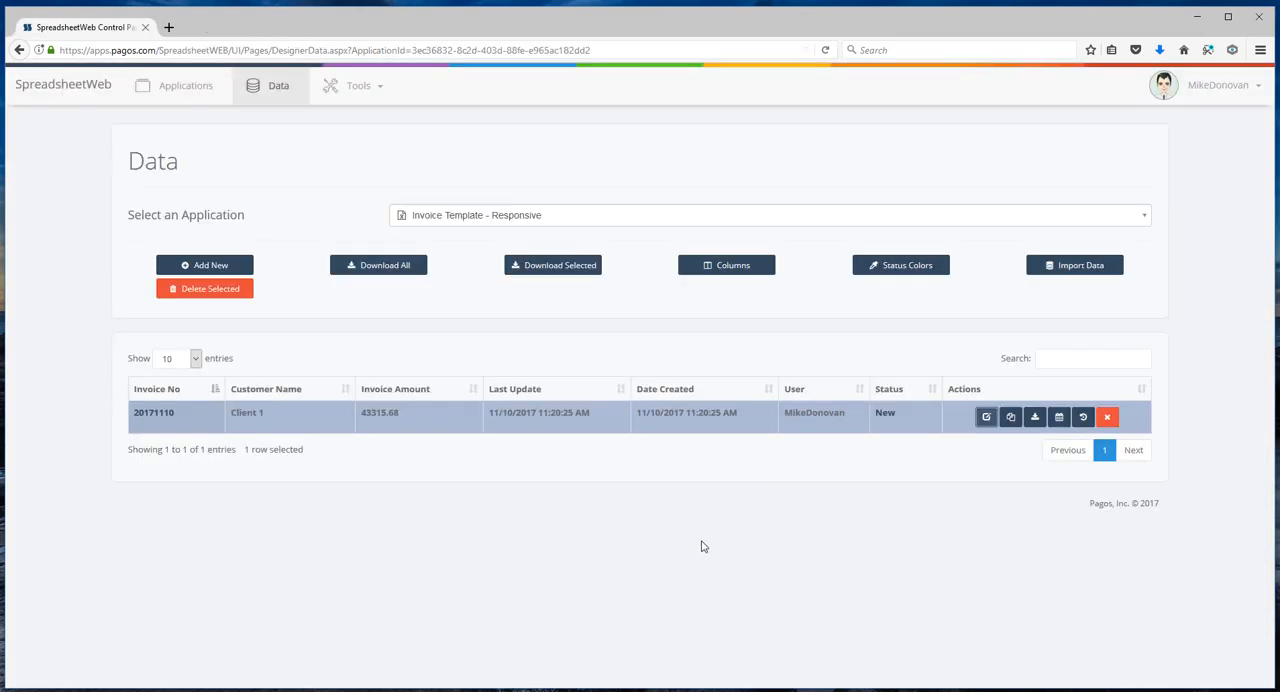
mouse_move(150, 650)
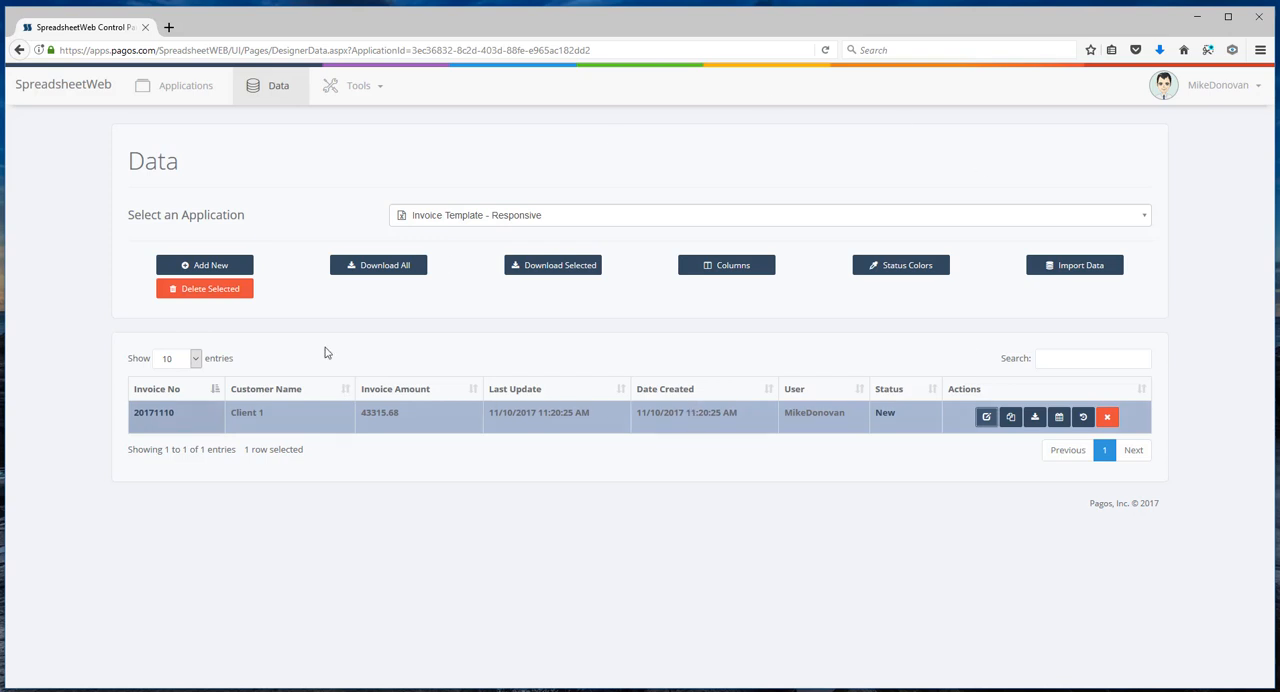
mouse_move(144, 506)
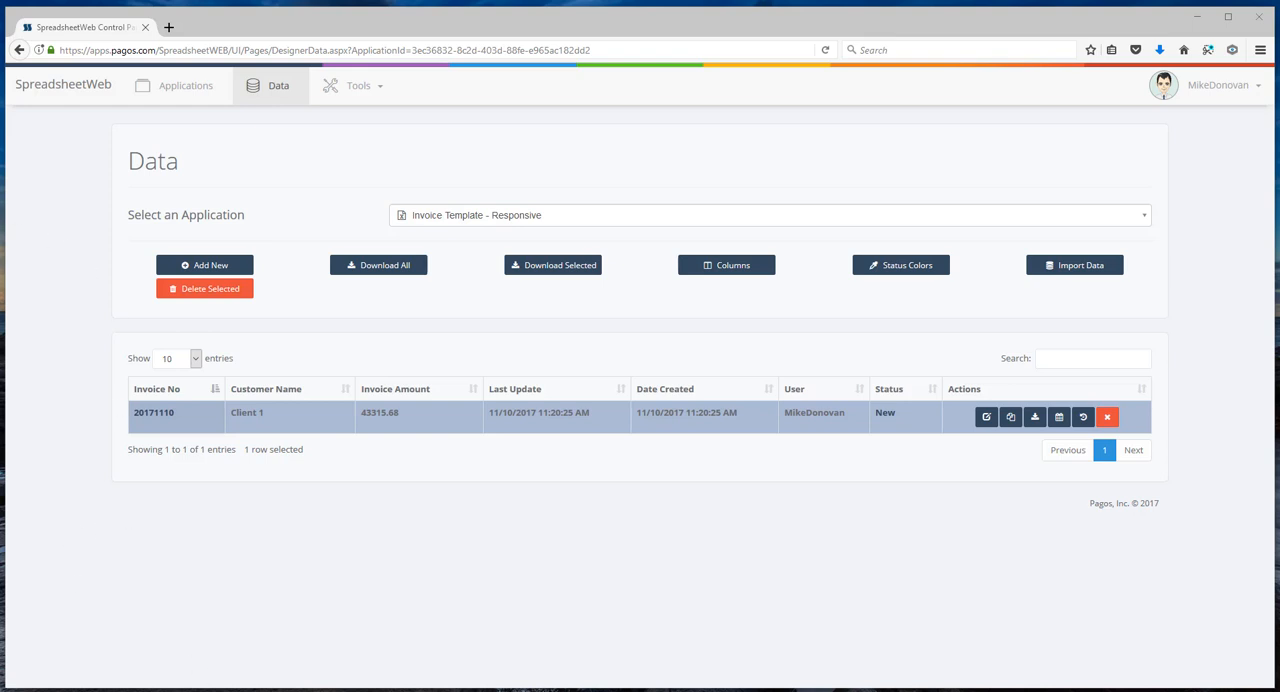
- Bring up the Invoice Template workbook in Excel over the Data page
left_click(986, 416)
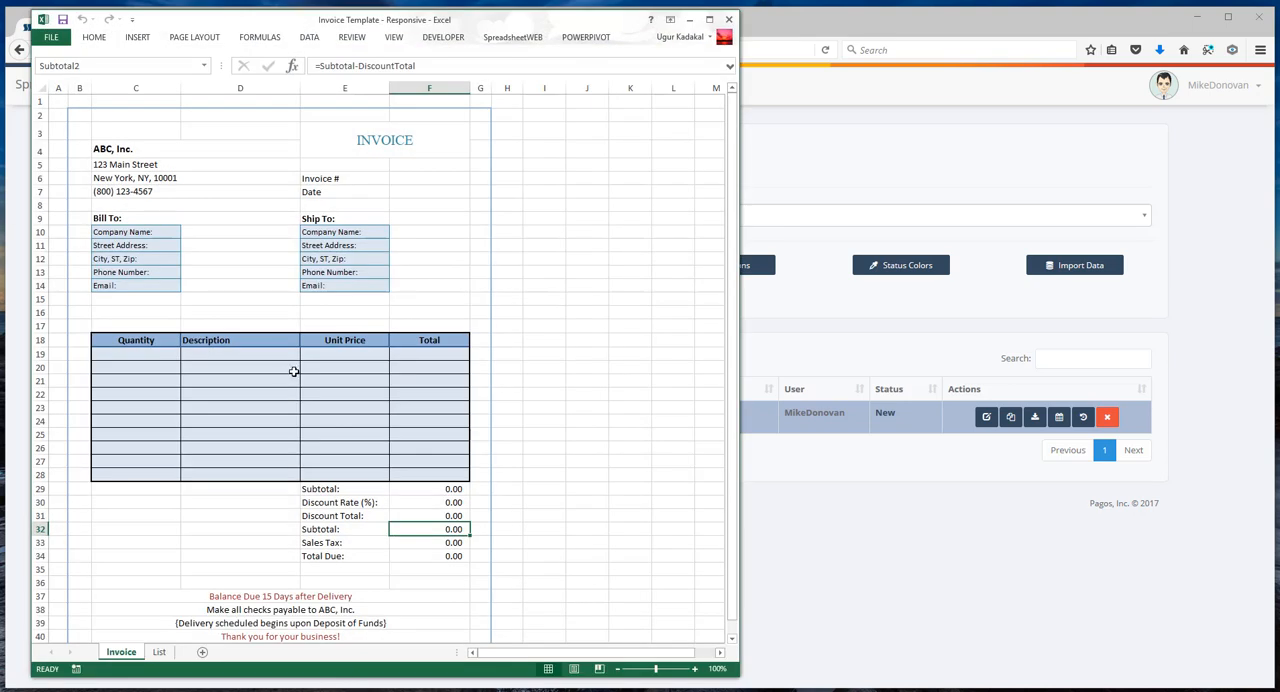